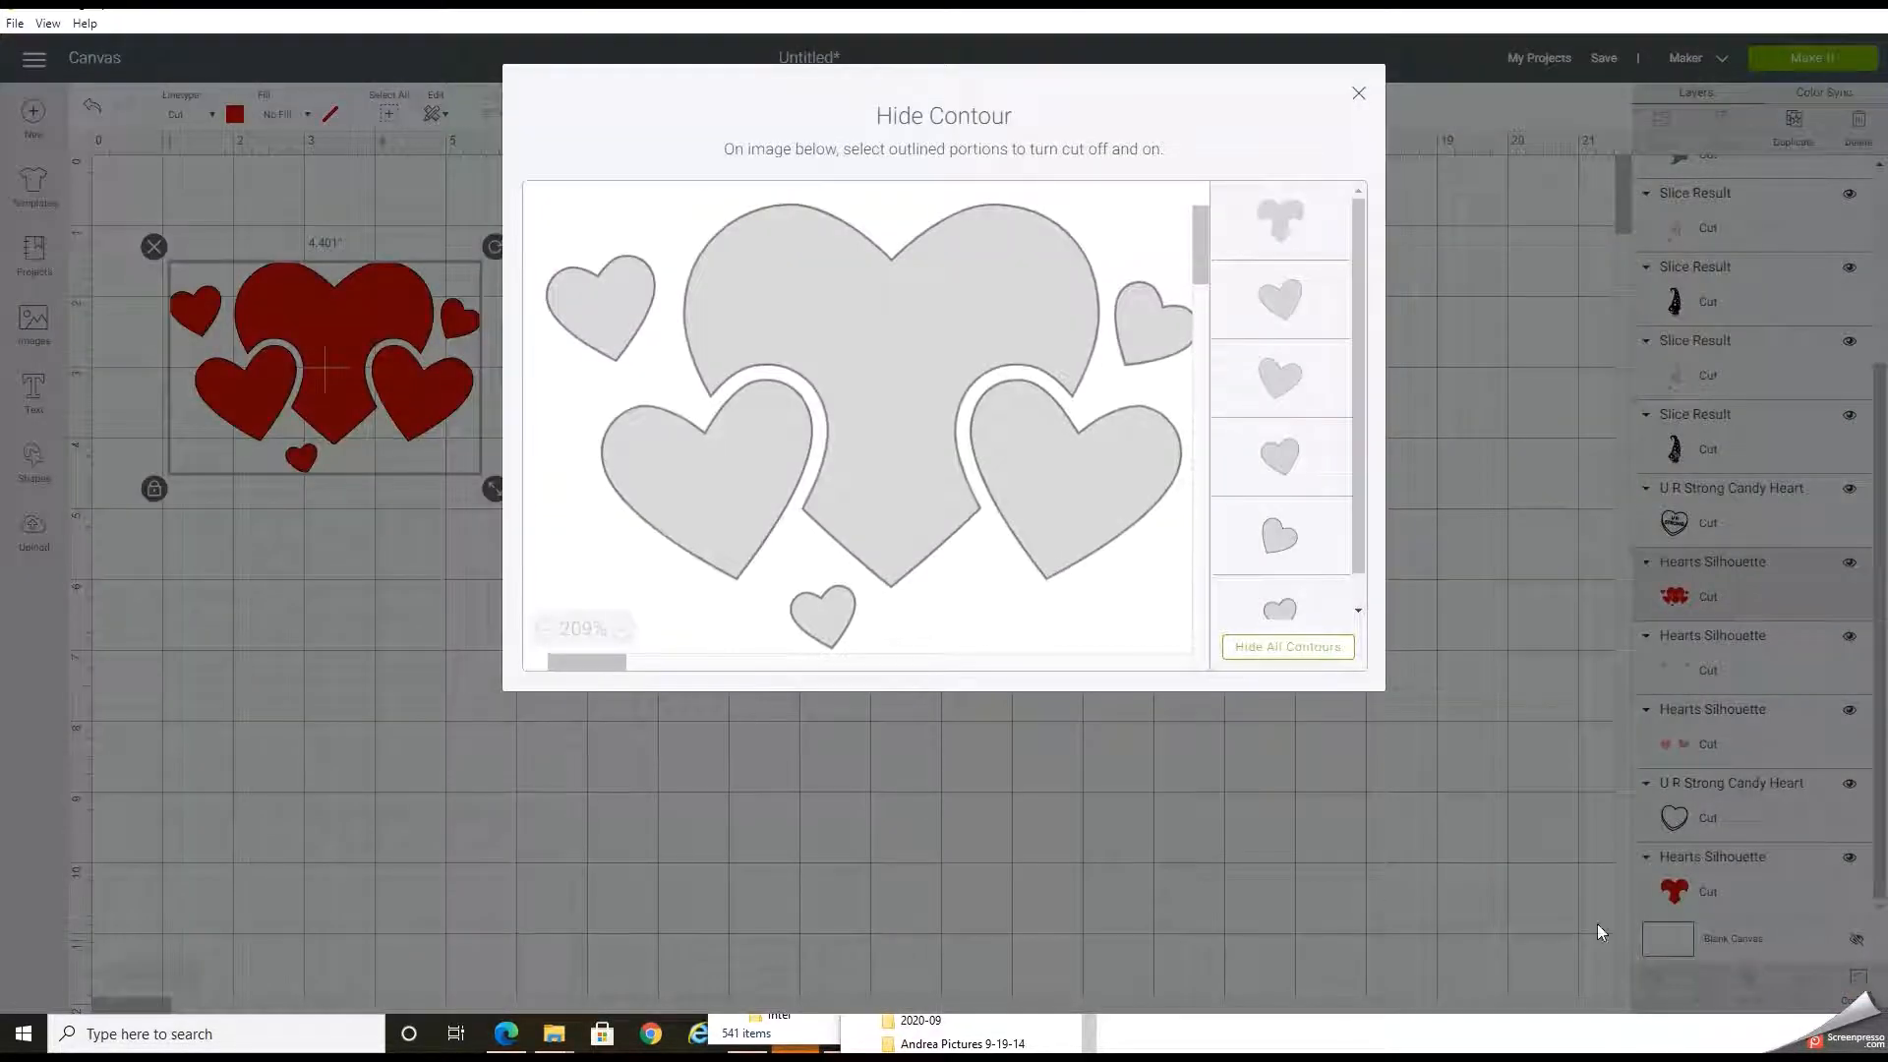
- Leave the contour window and return to the canvas with the red hearts group
left_click(1359, 92)
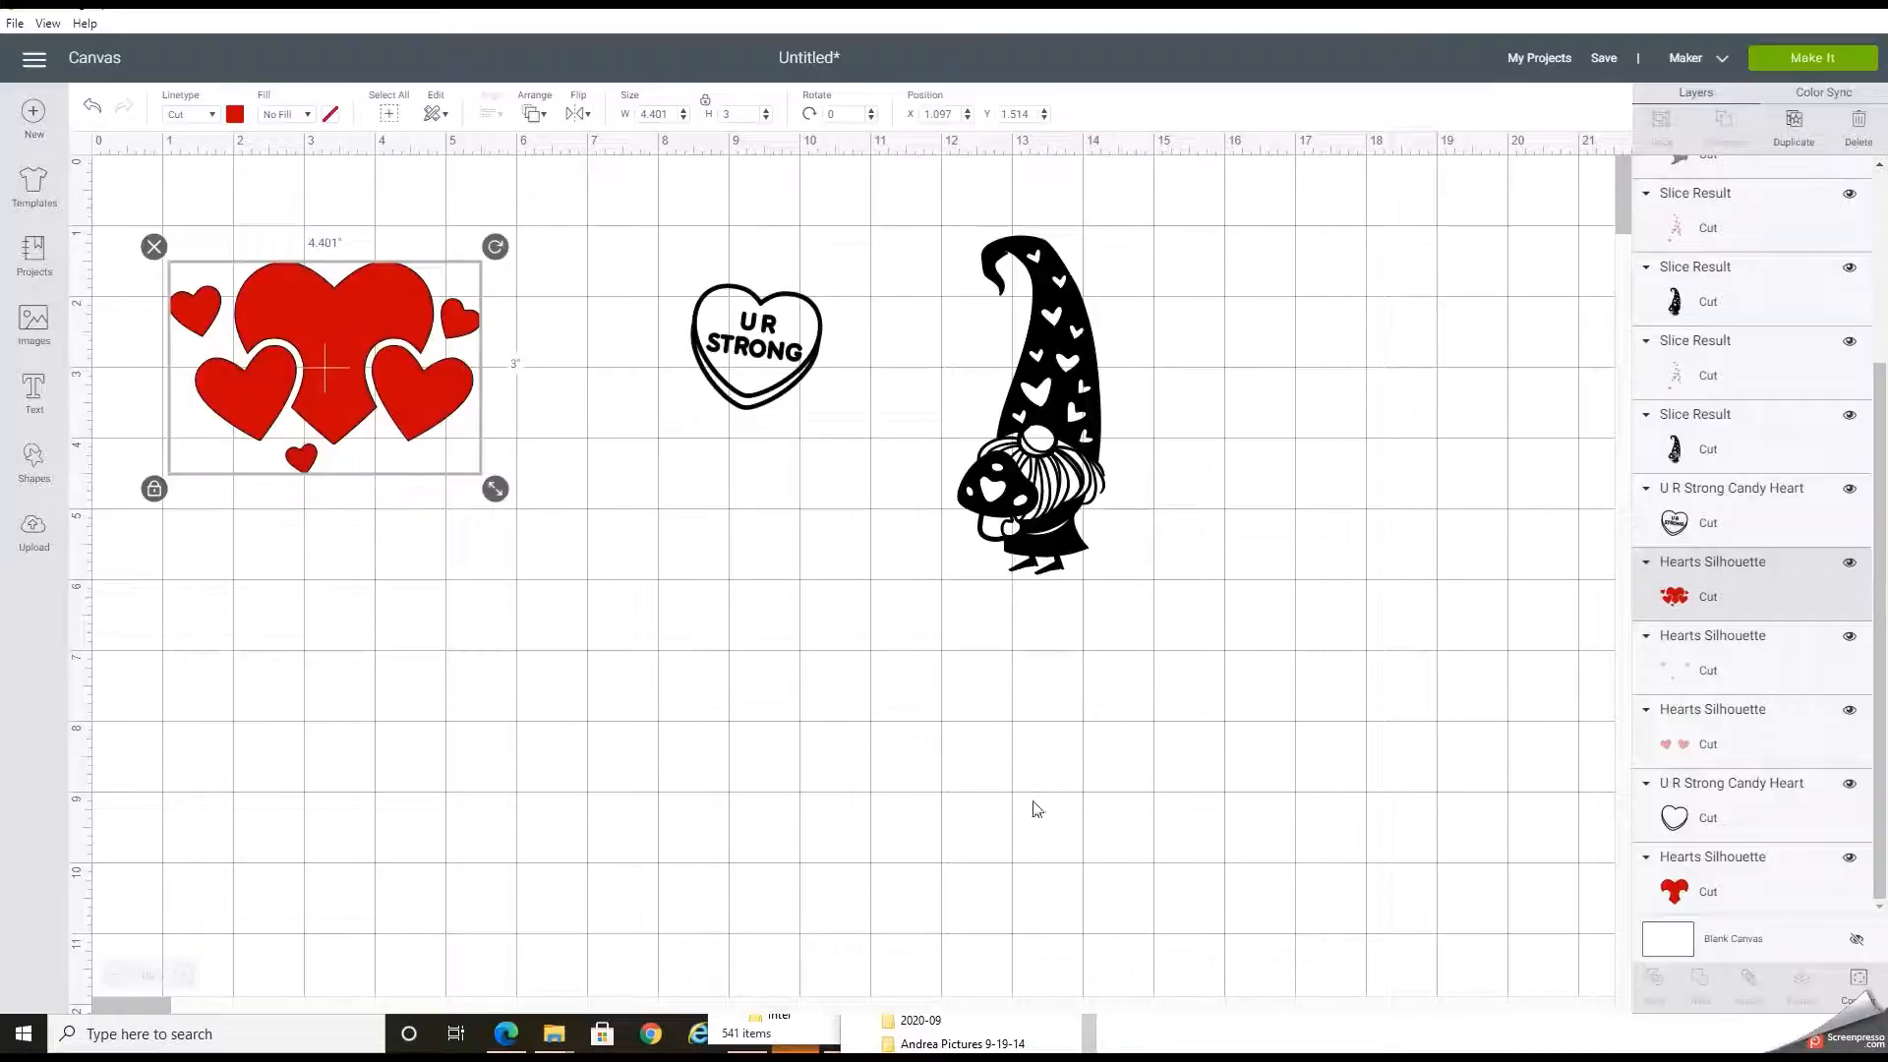
mouse_move(431, 346)
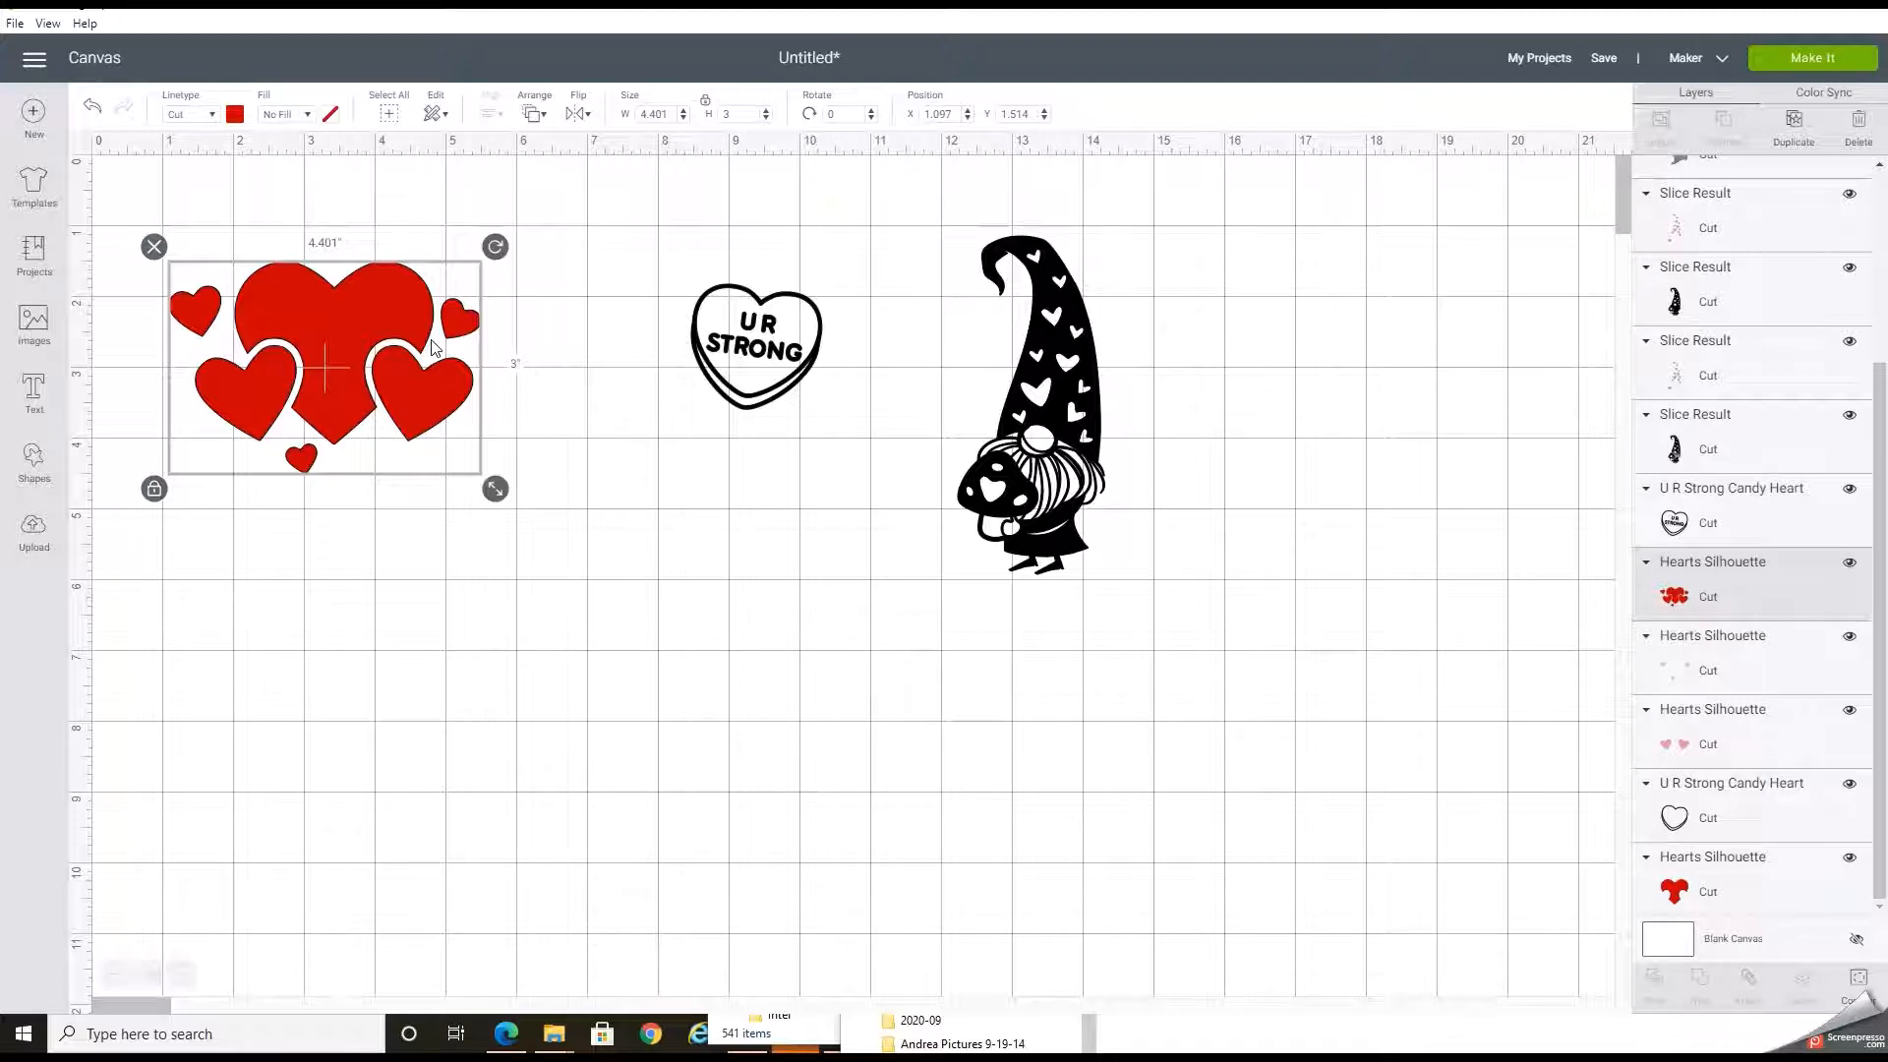
mouse_move(413, 293)
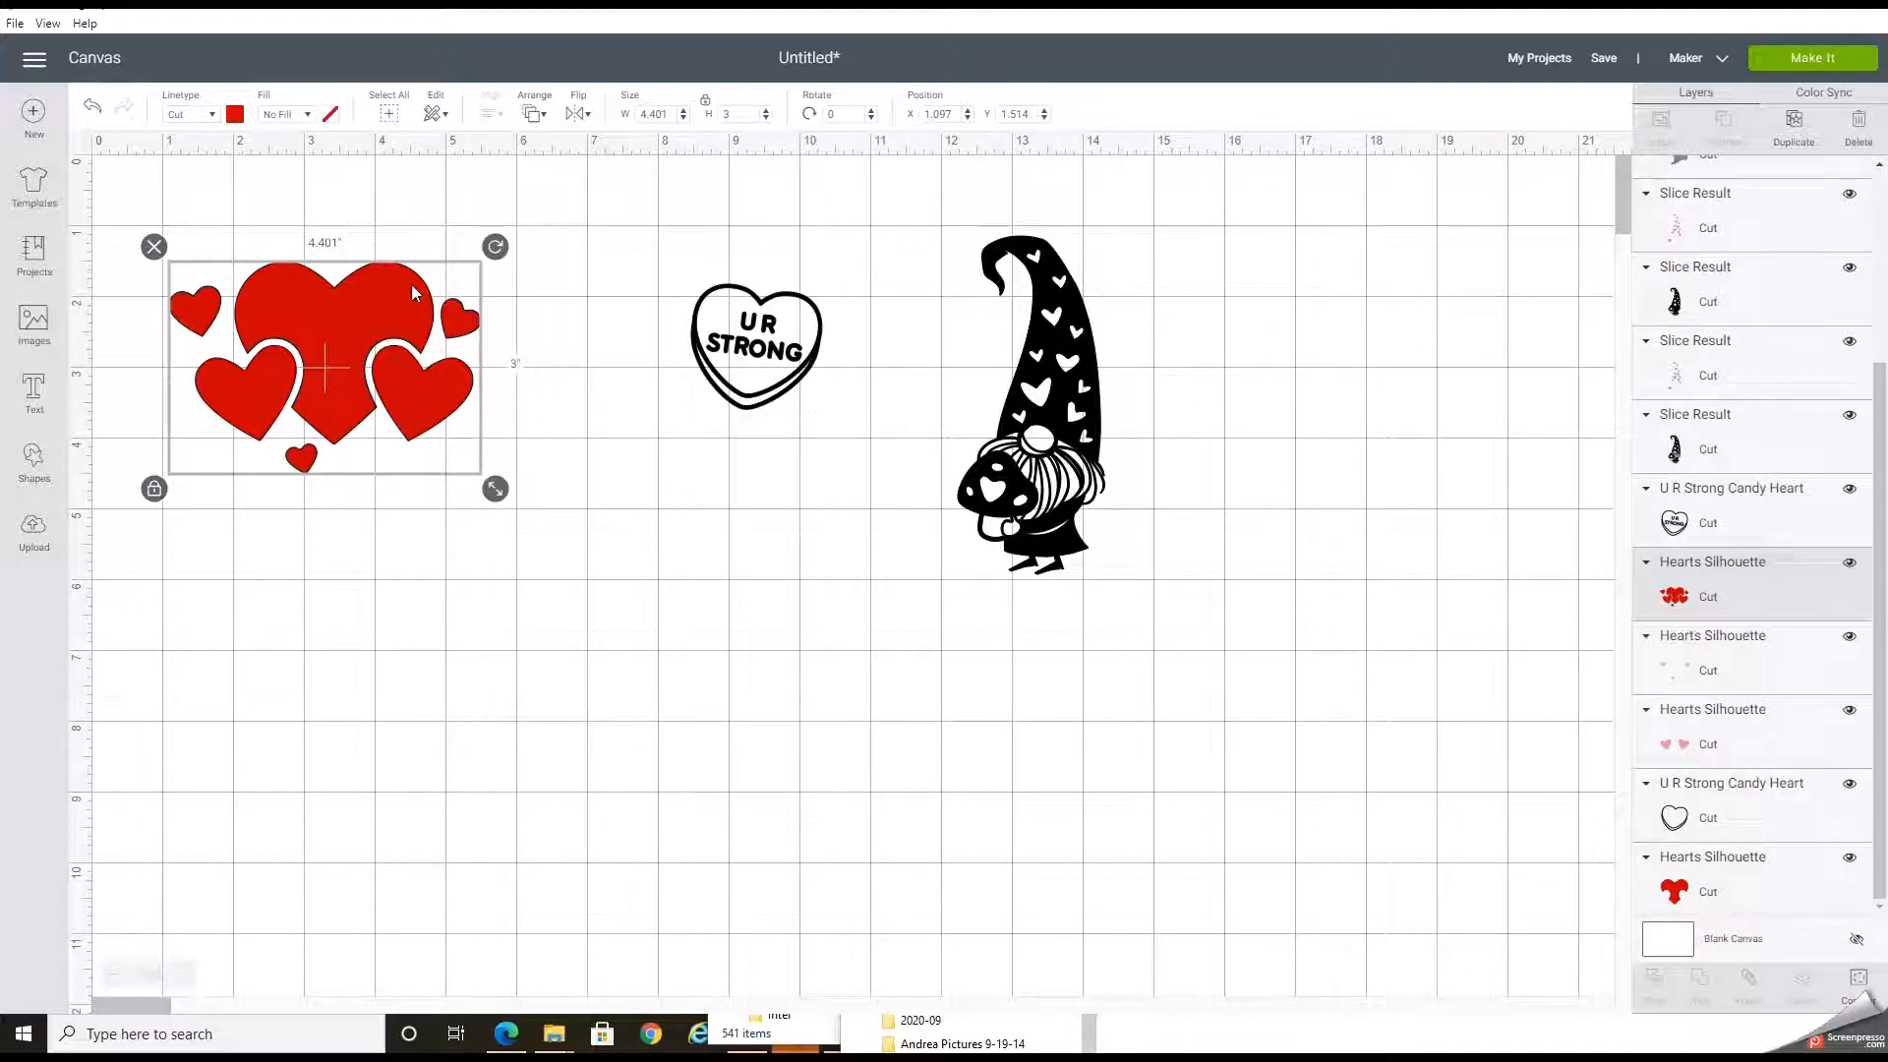
mouse_move(635, 431)
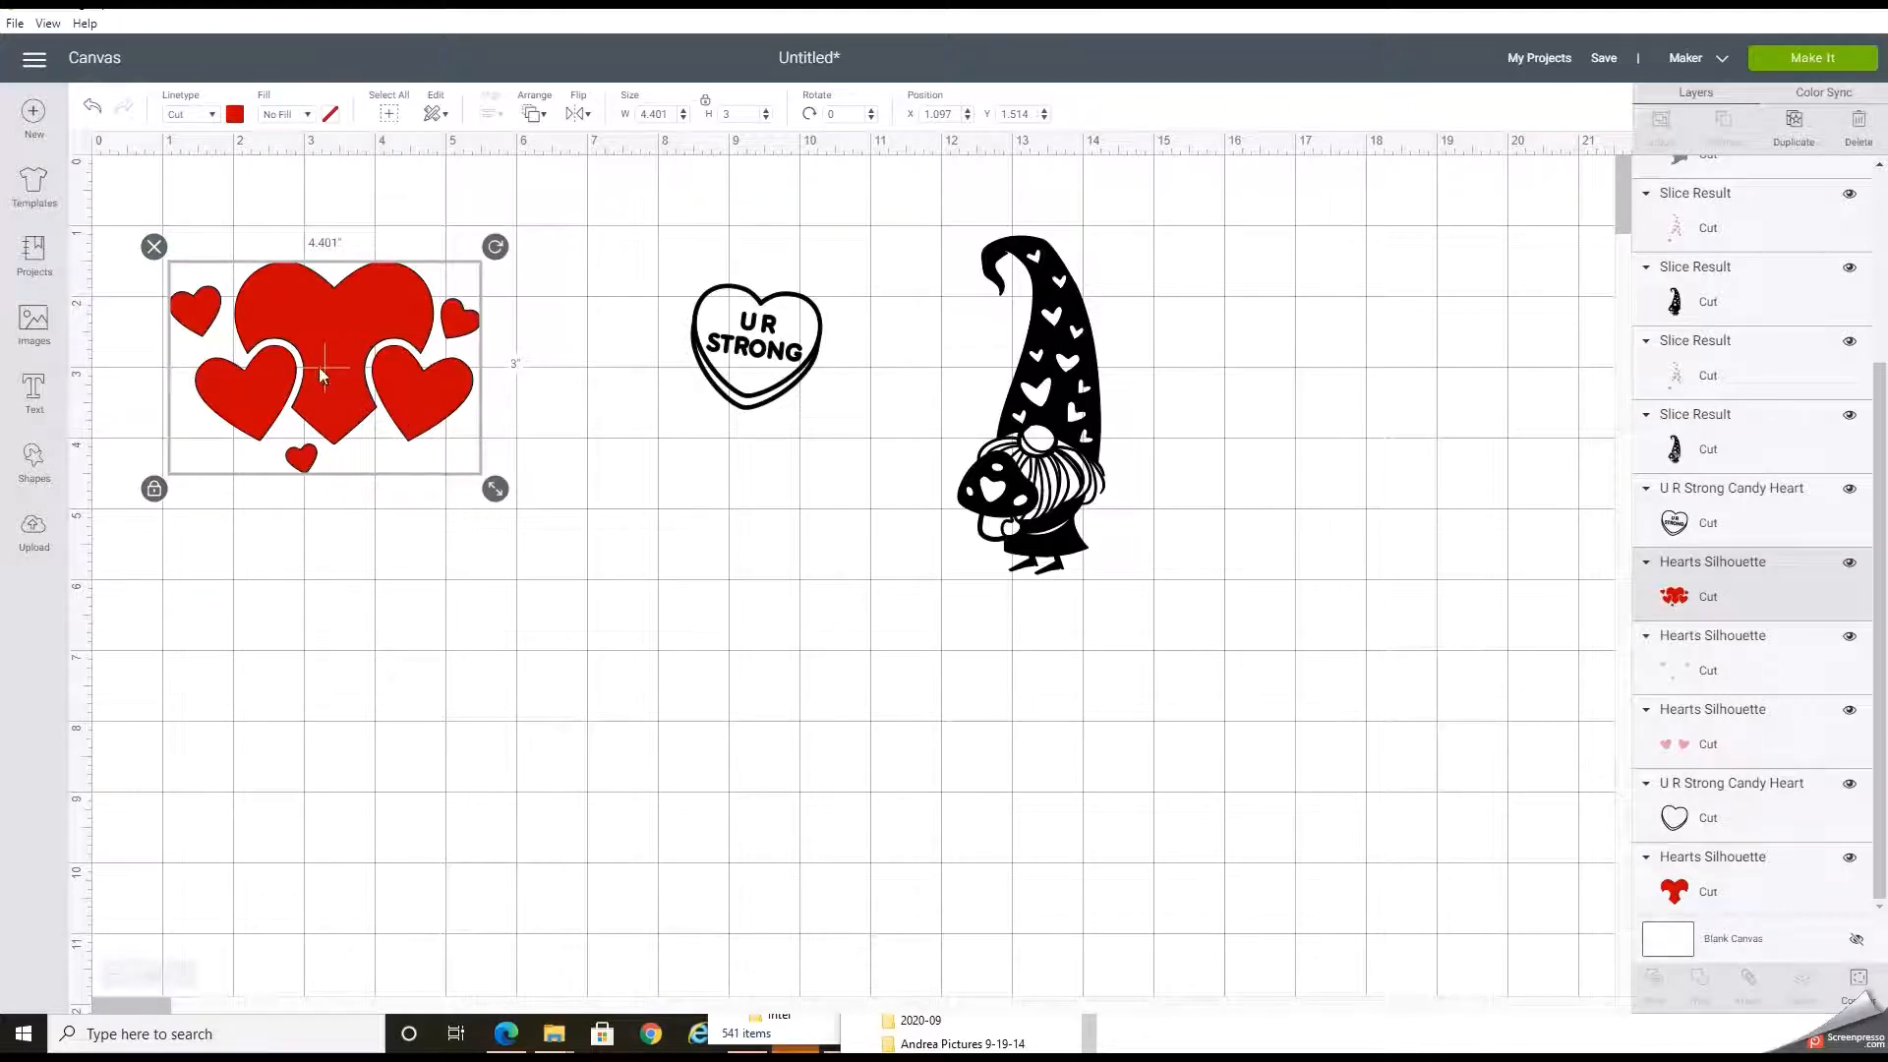
mouse_move(421, 421)
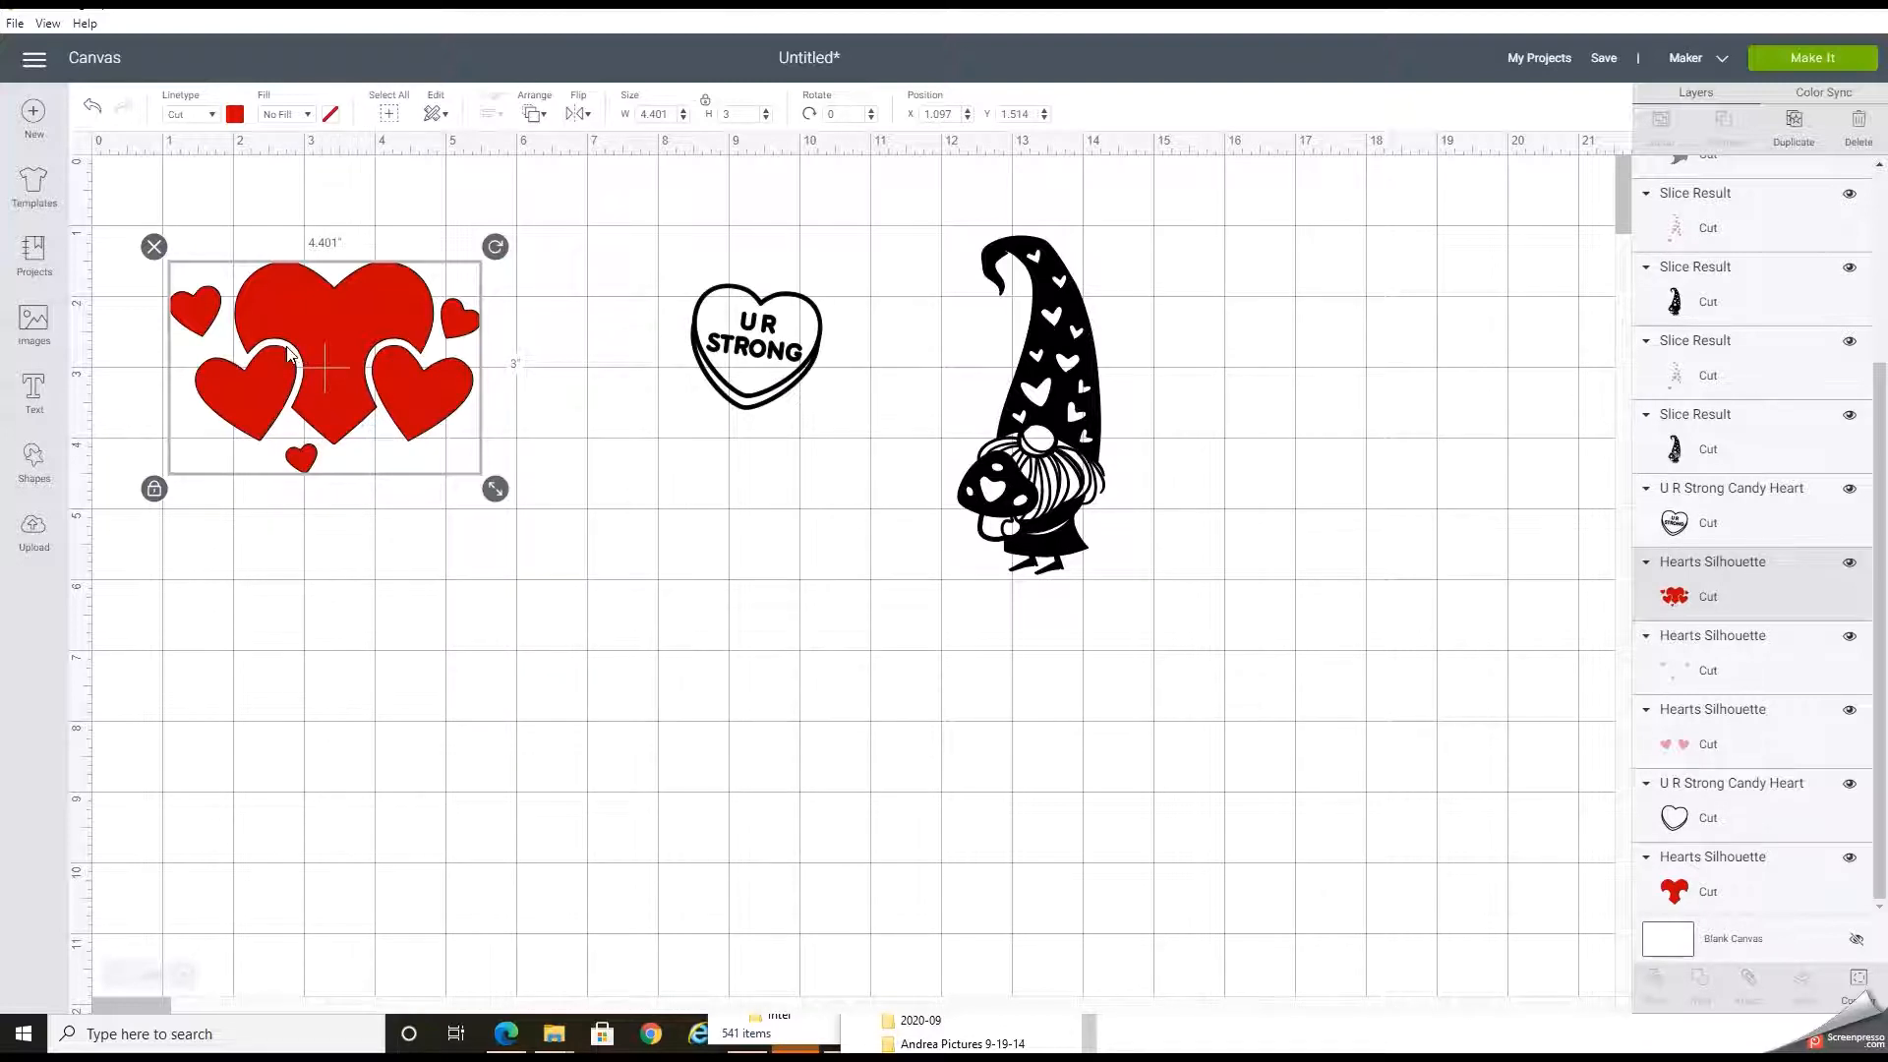
mouse_move(260, 397)
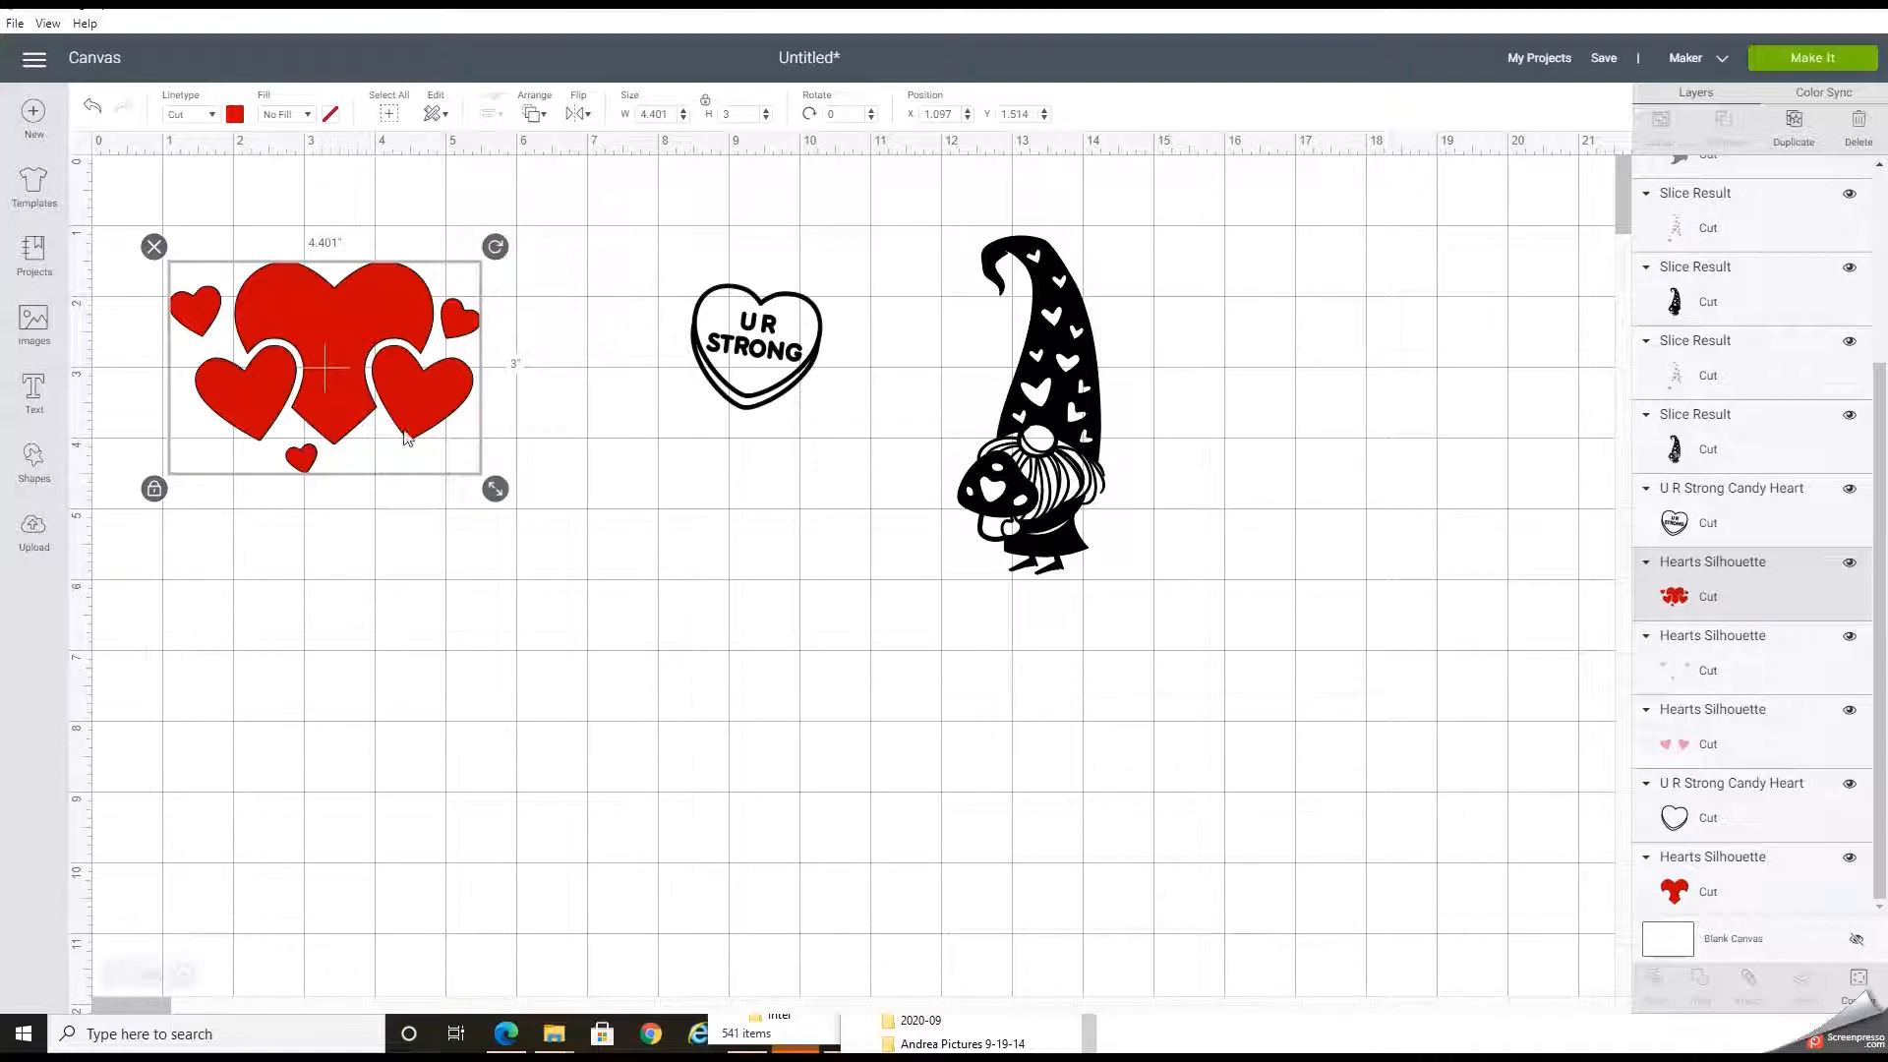
mouse_move(647, 258)
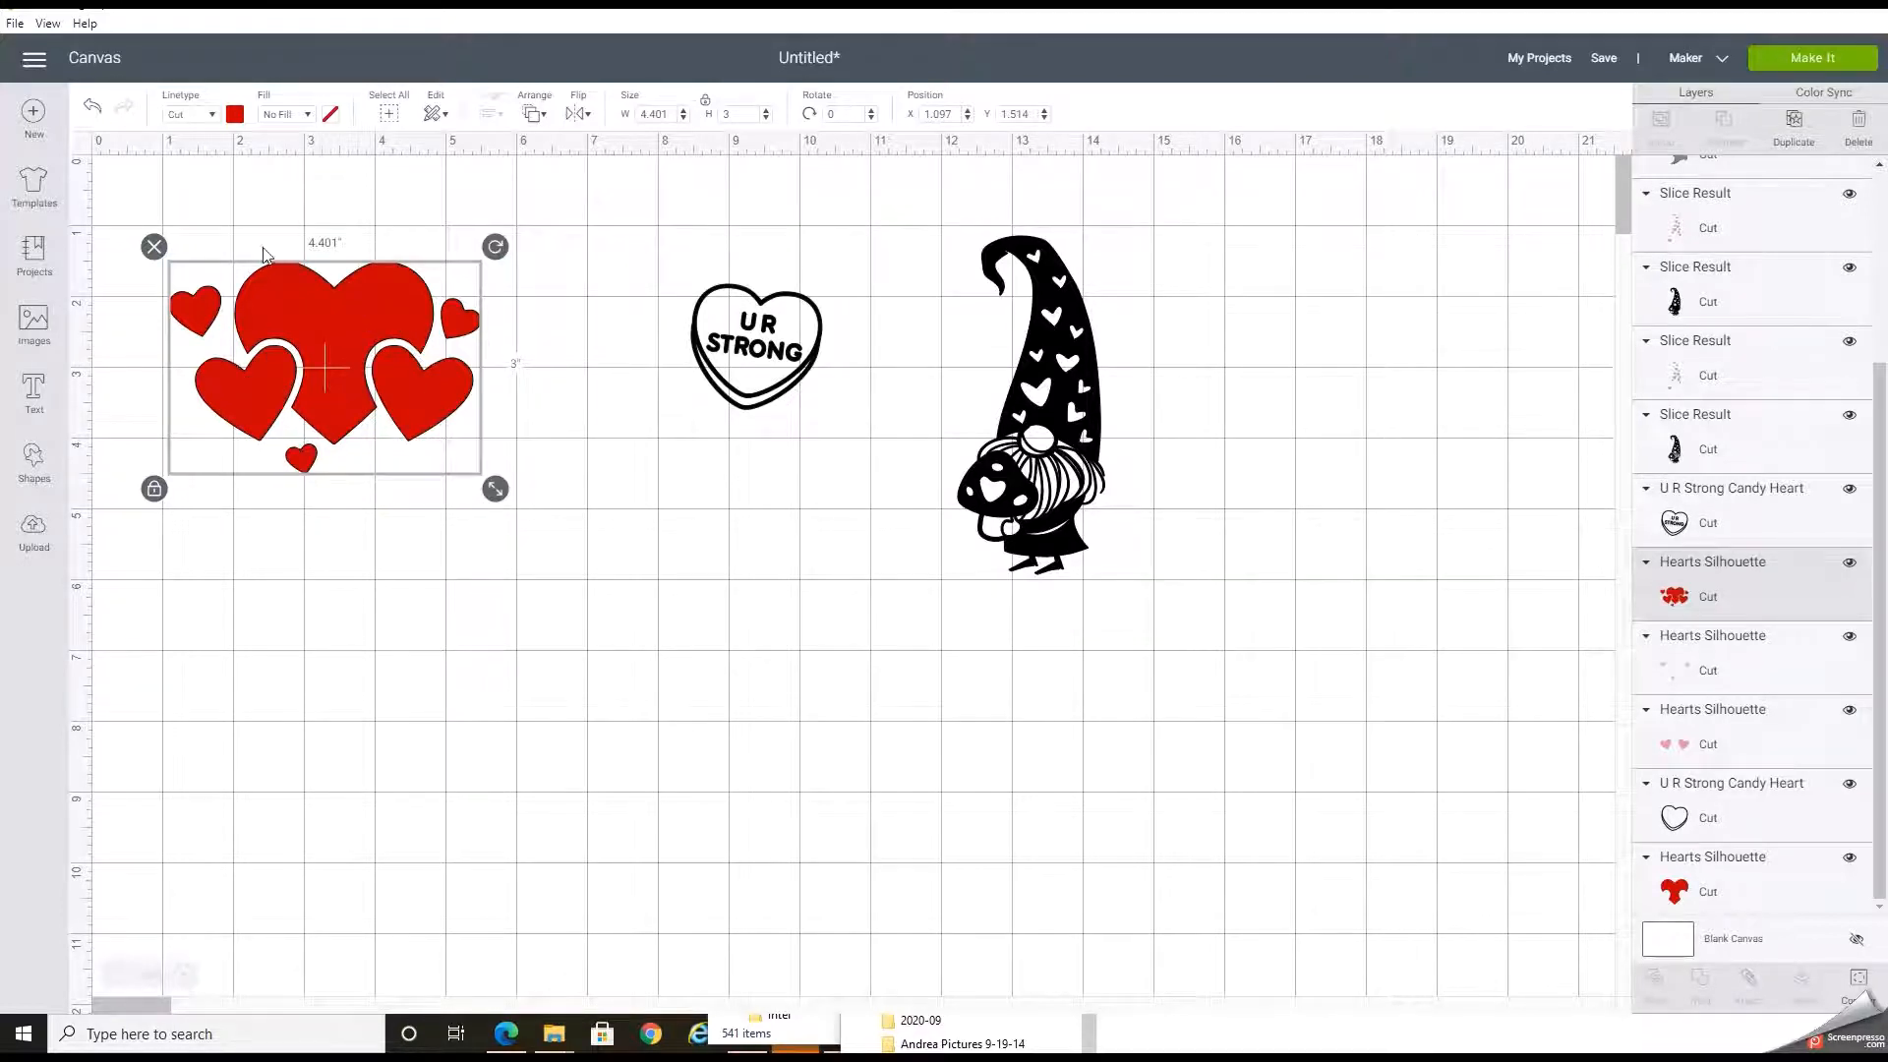
mouse_move(163, 322)
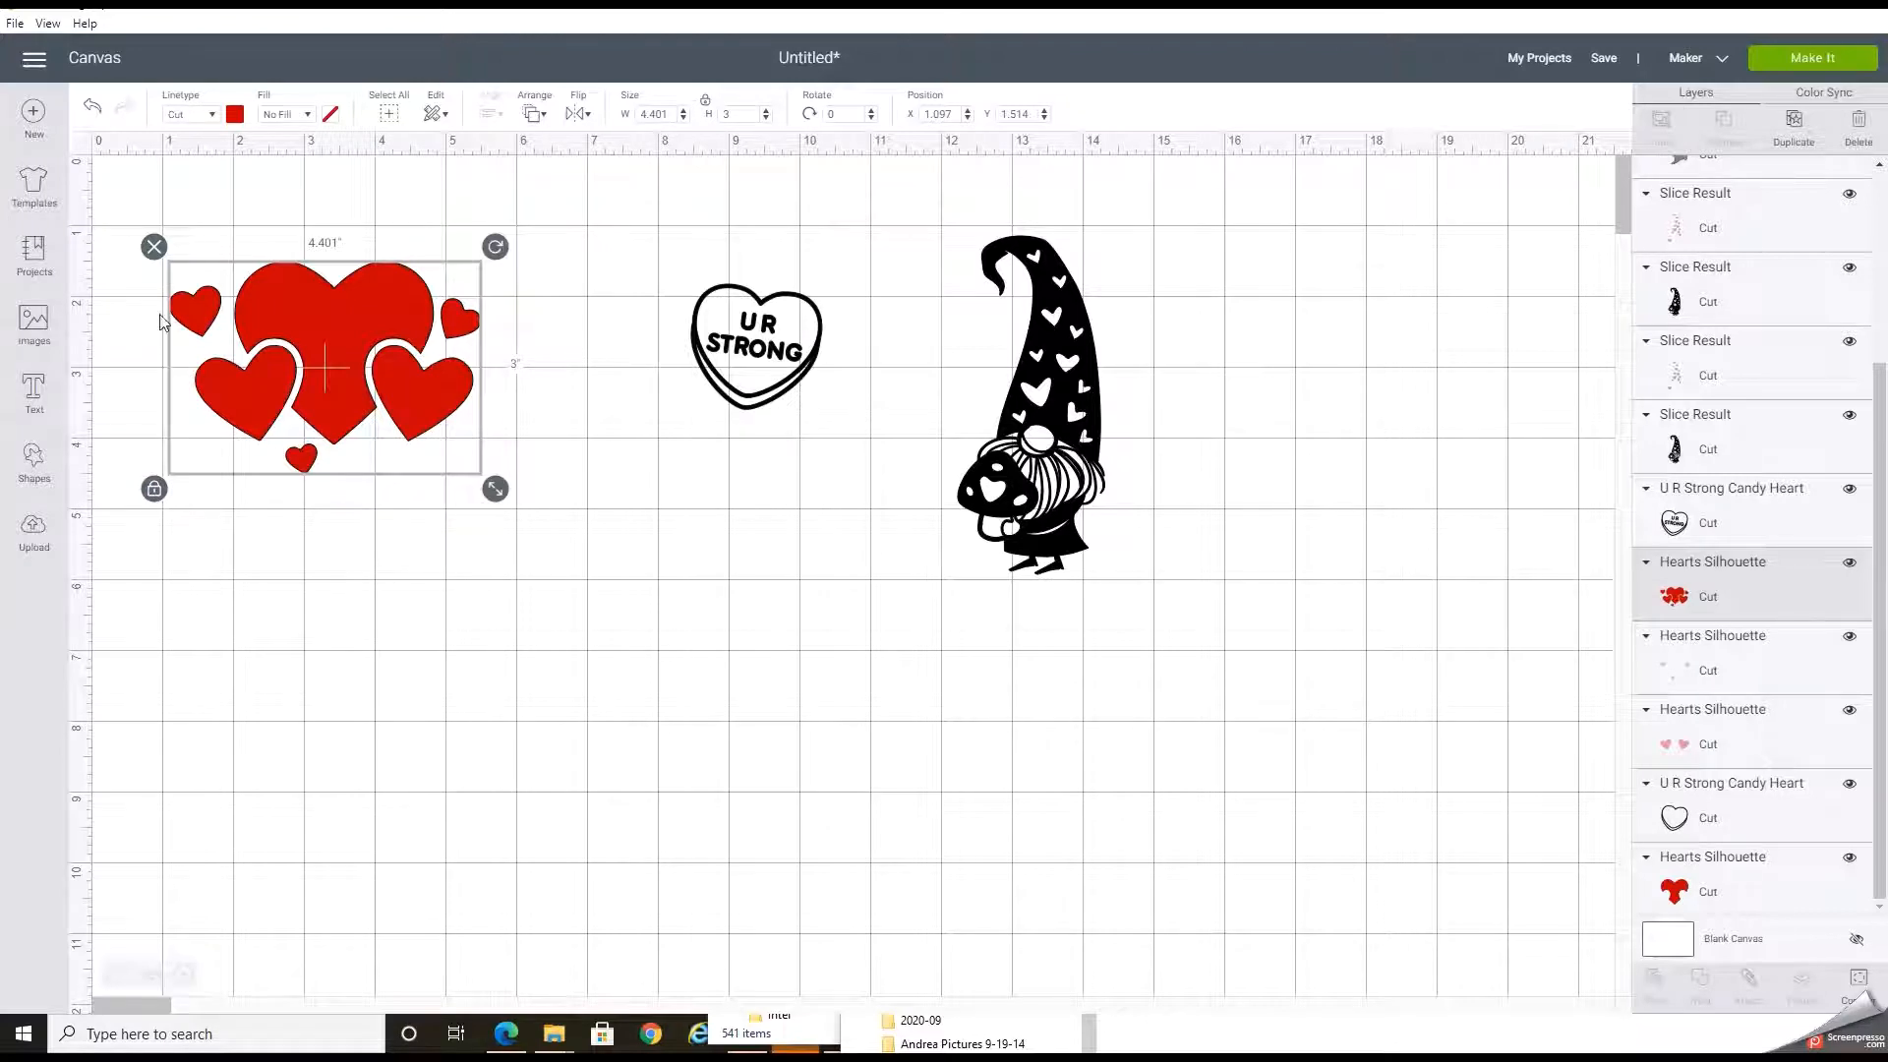
mouse_move(273, 285)
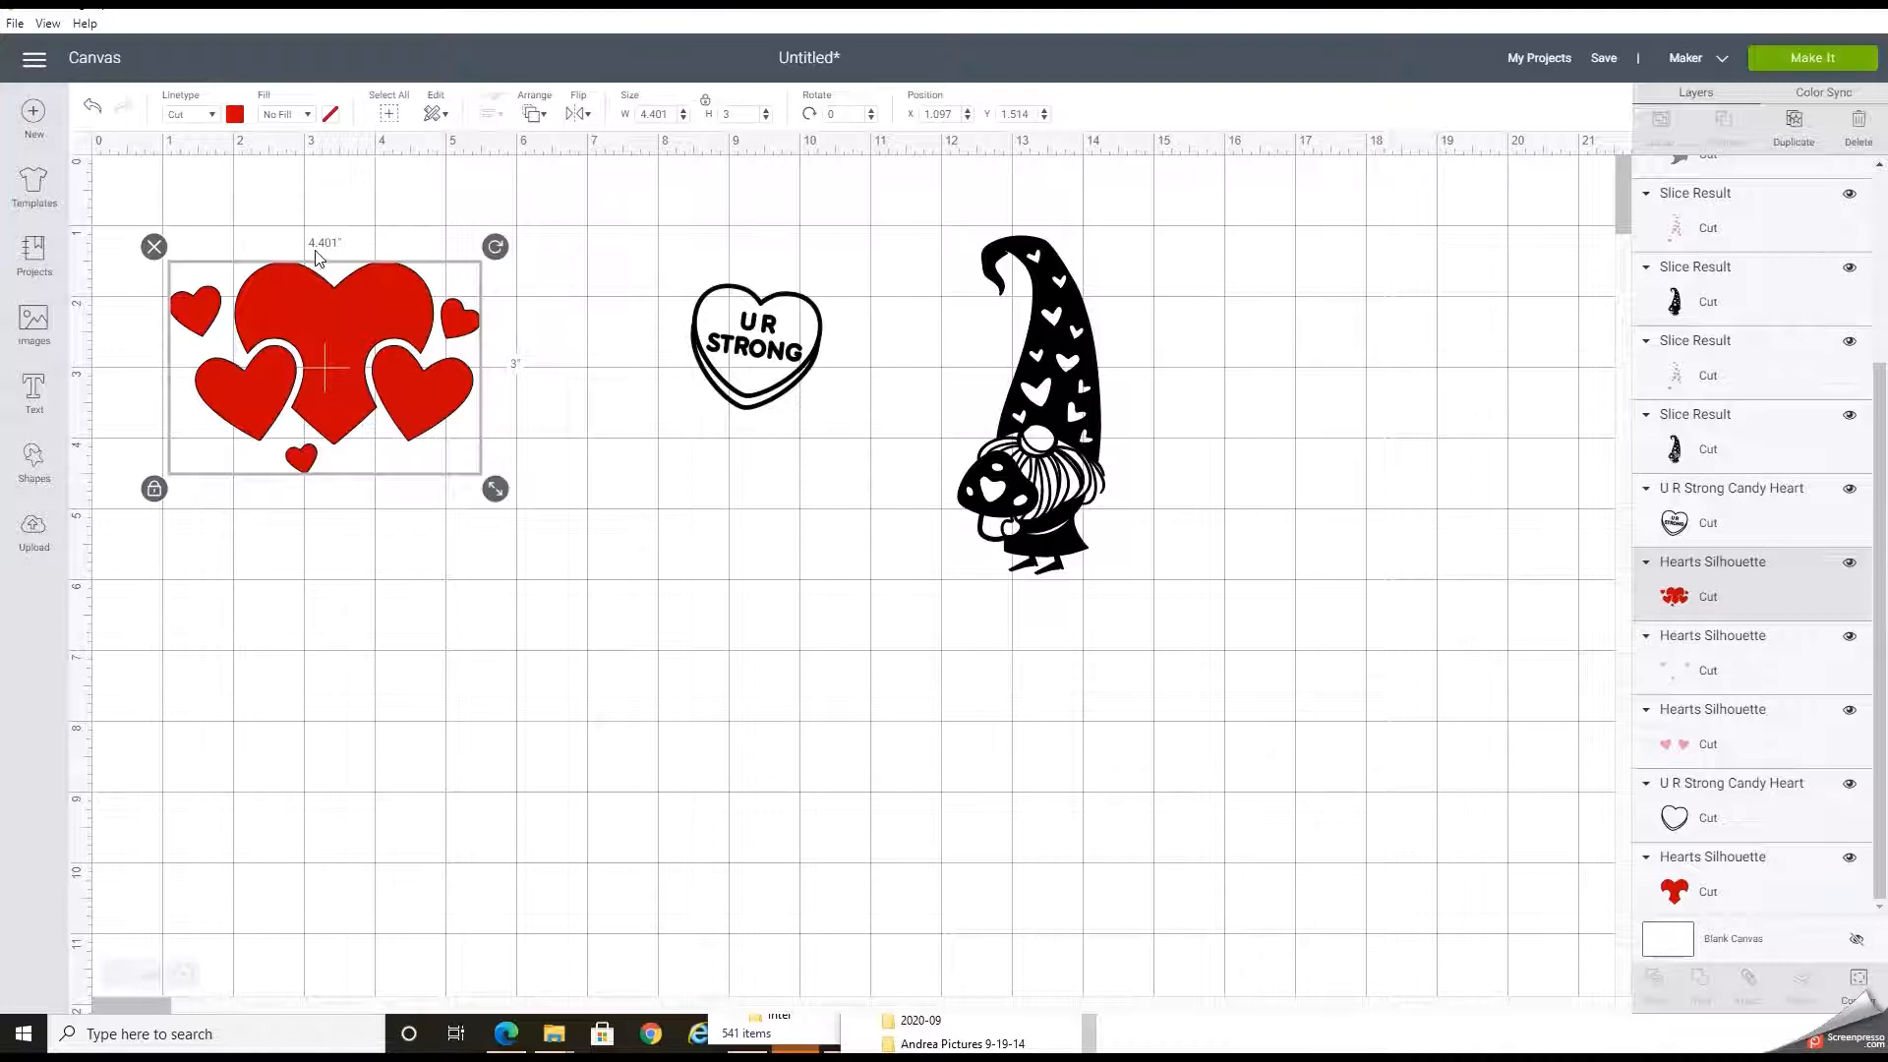
mouse_move(187, 261)
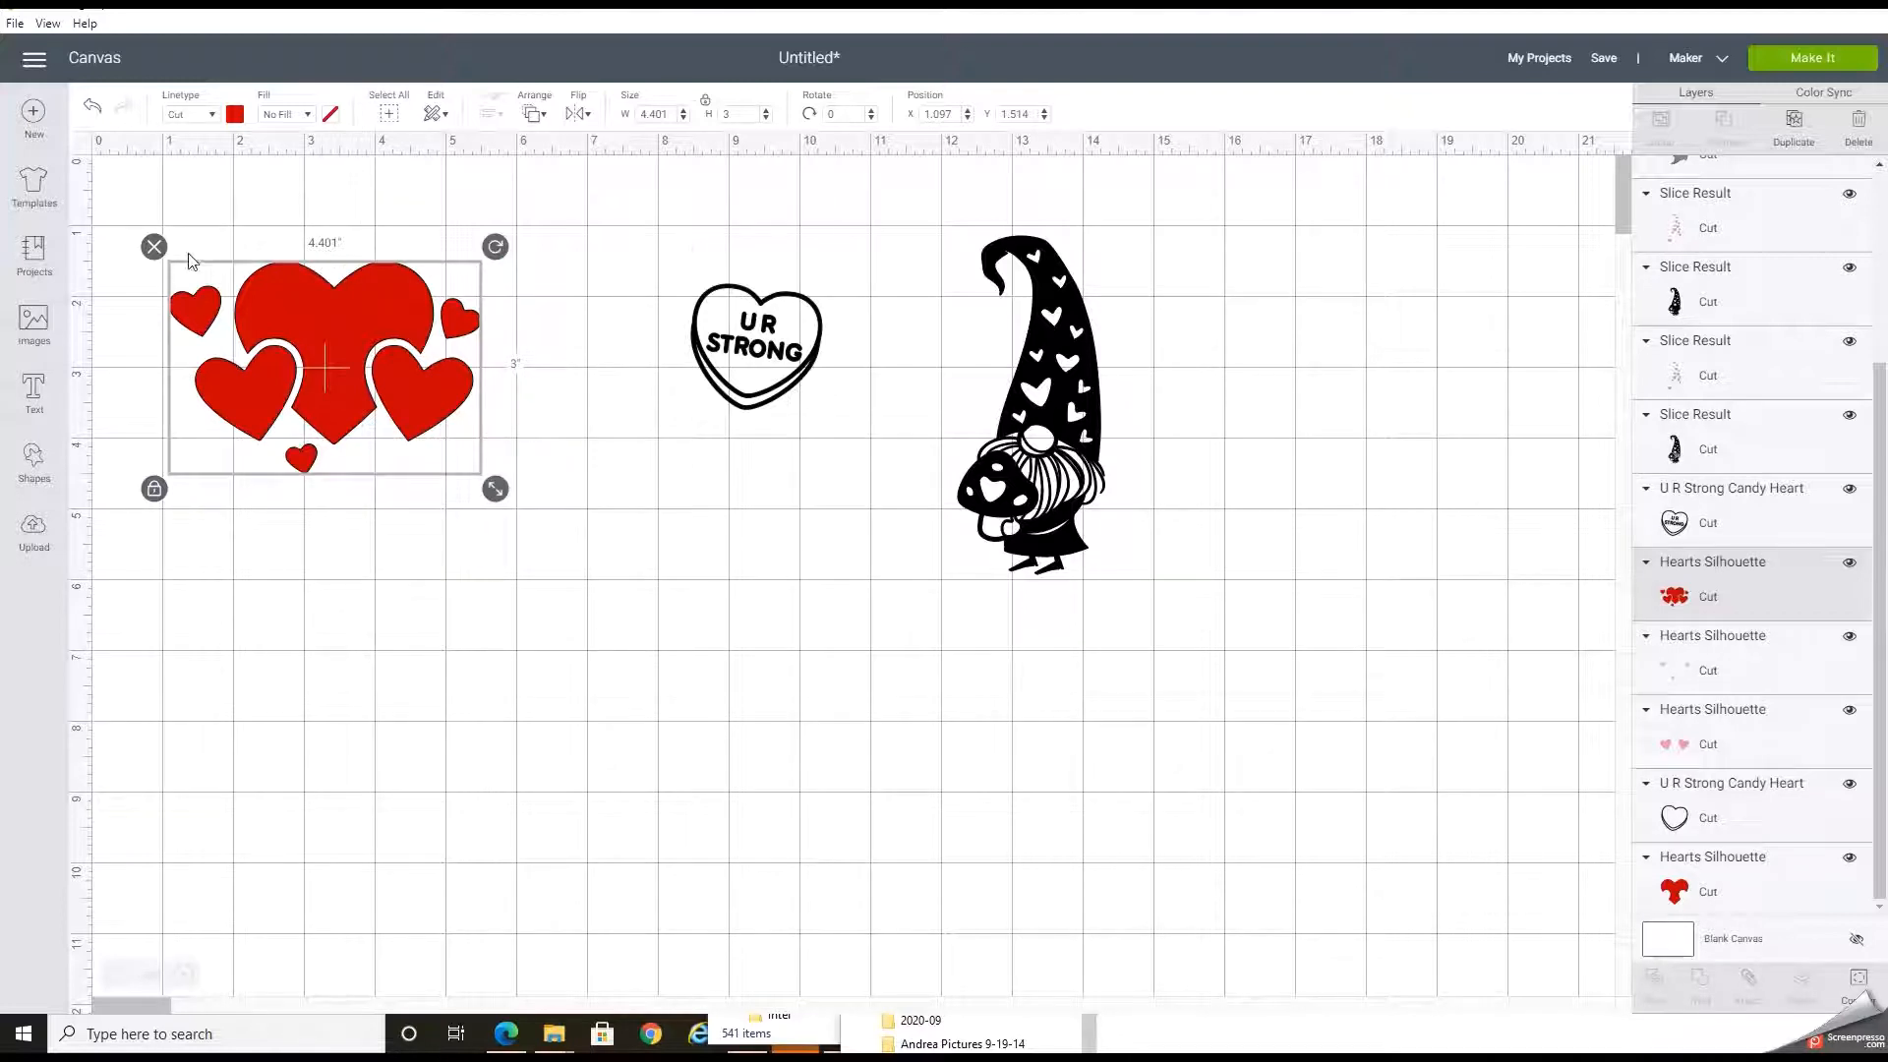
mouse_move(523, 495)
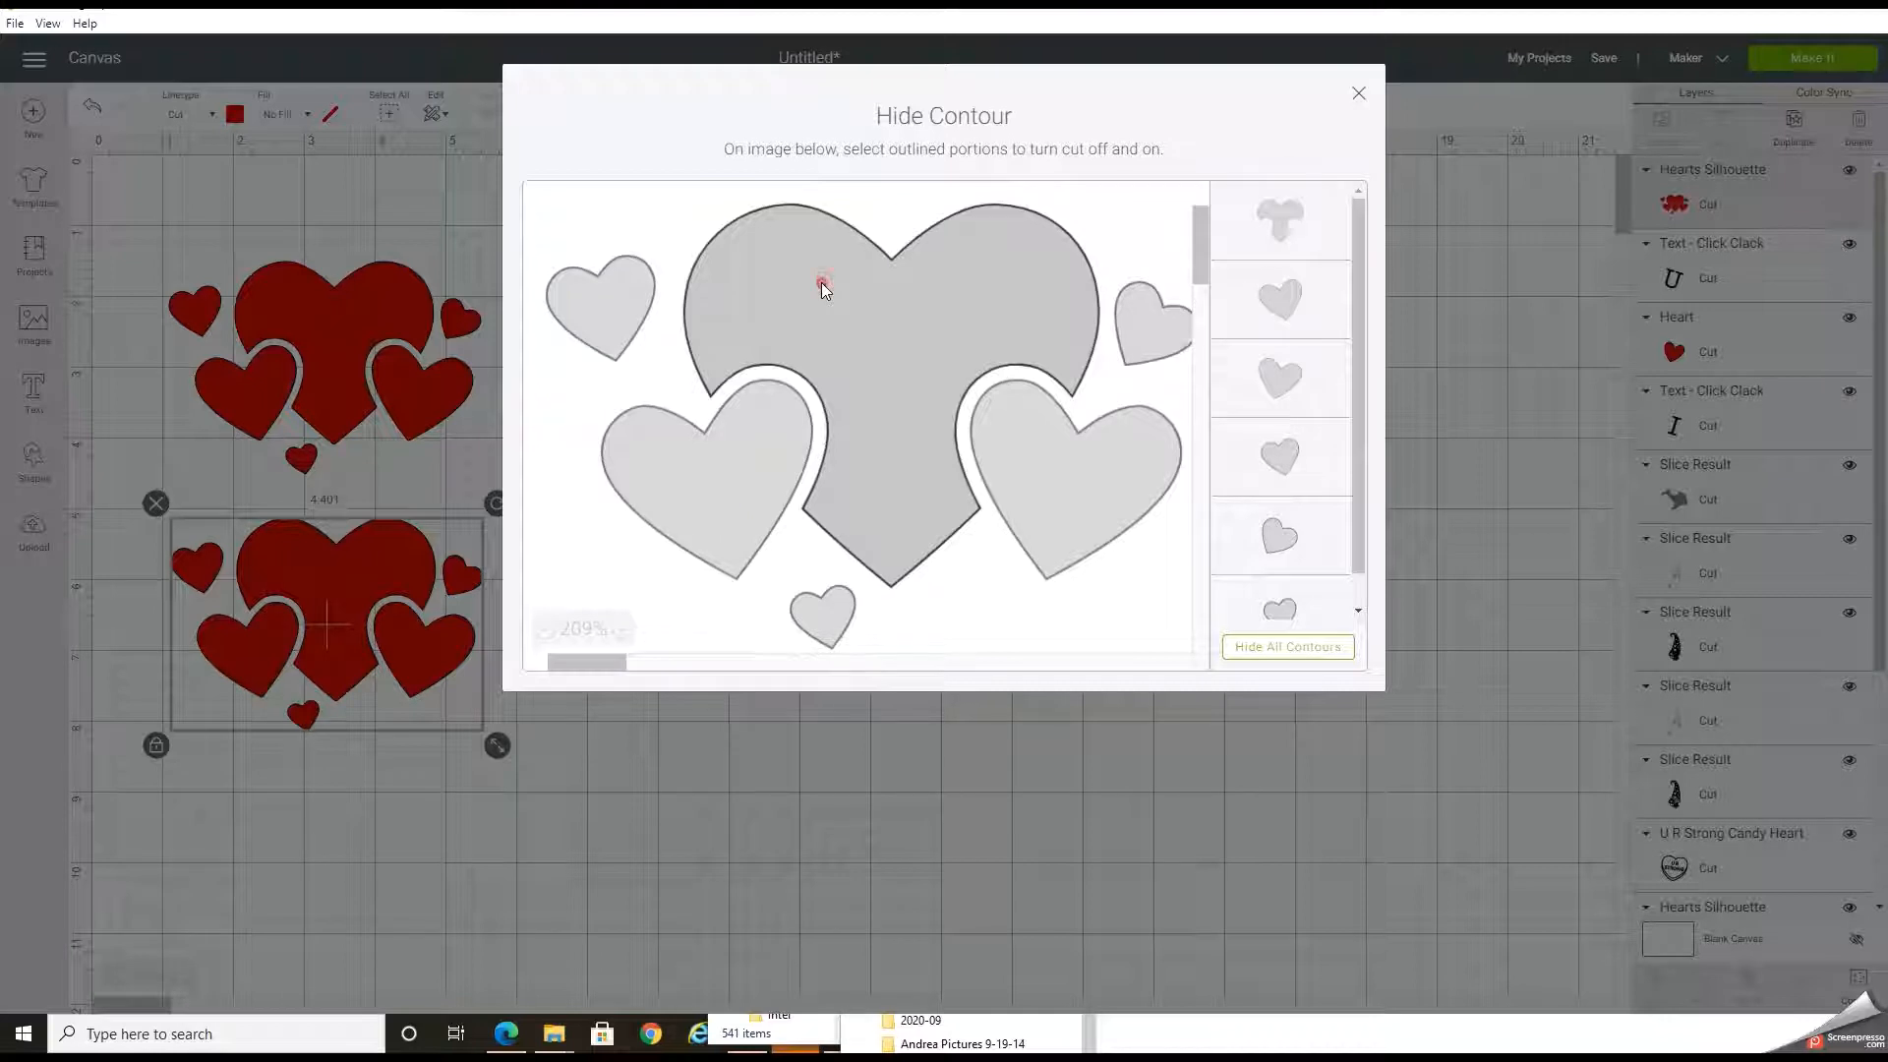
- Turn off the cut lines of the big centre heart and each small heart, keeping the two medium hearts
left_click(822, 288)
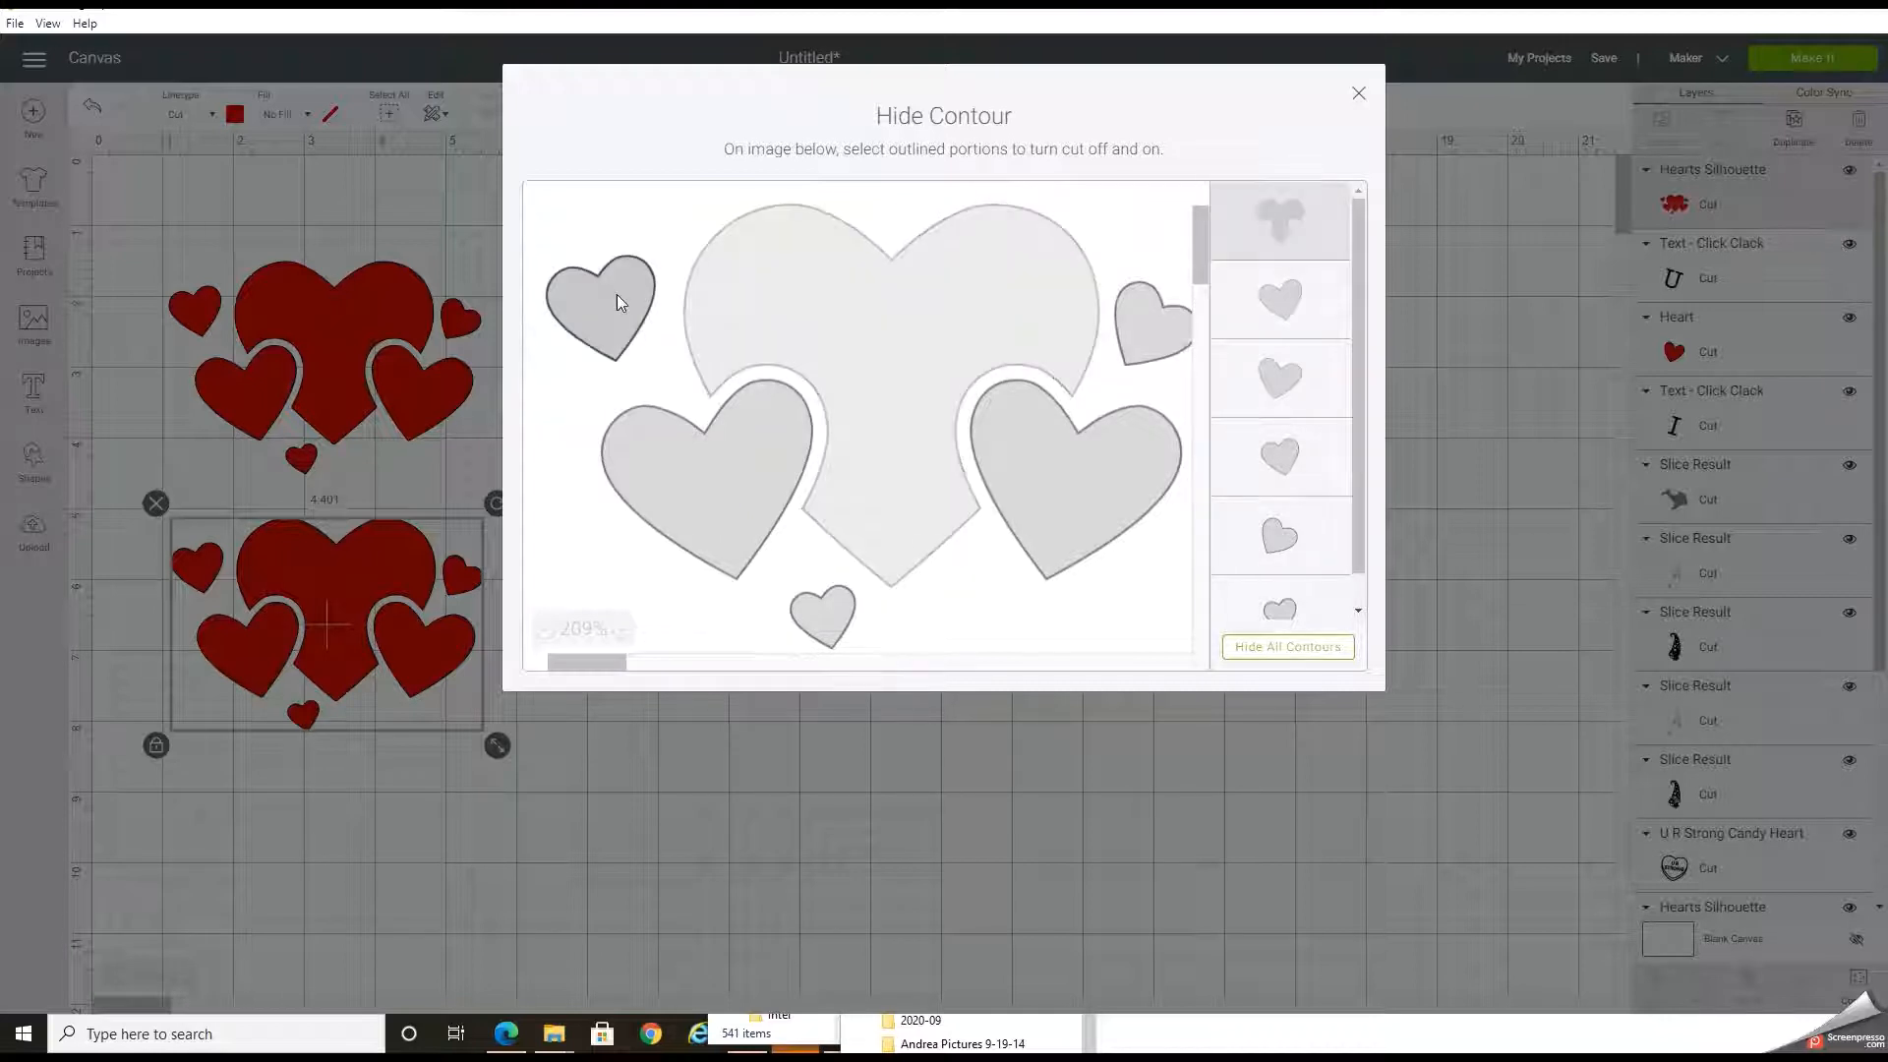
left_click(1150, 321)
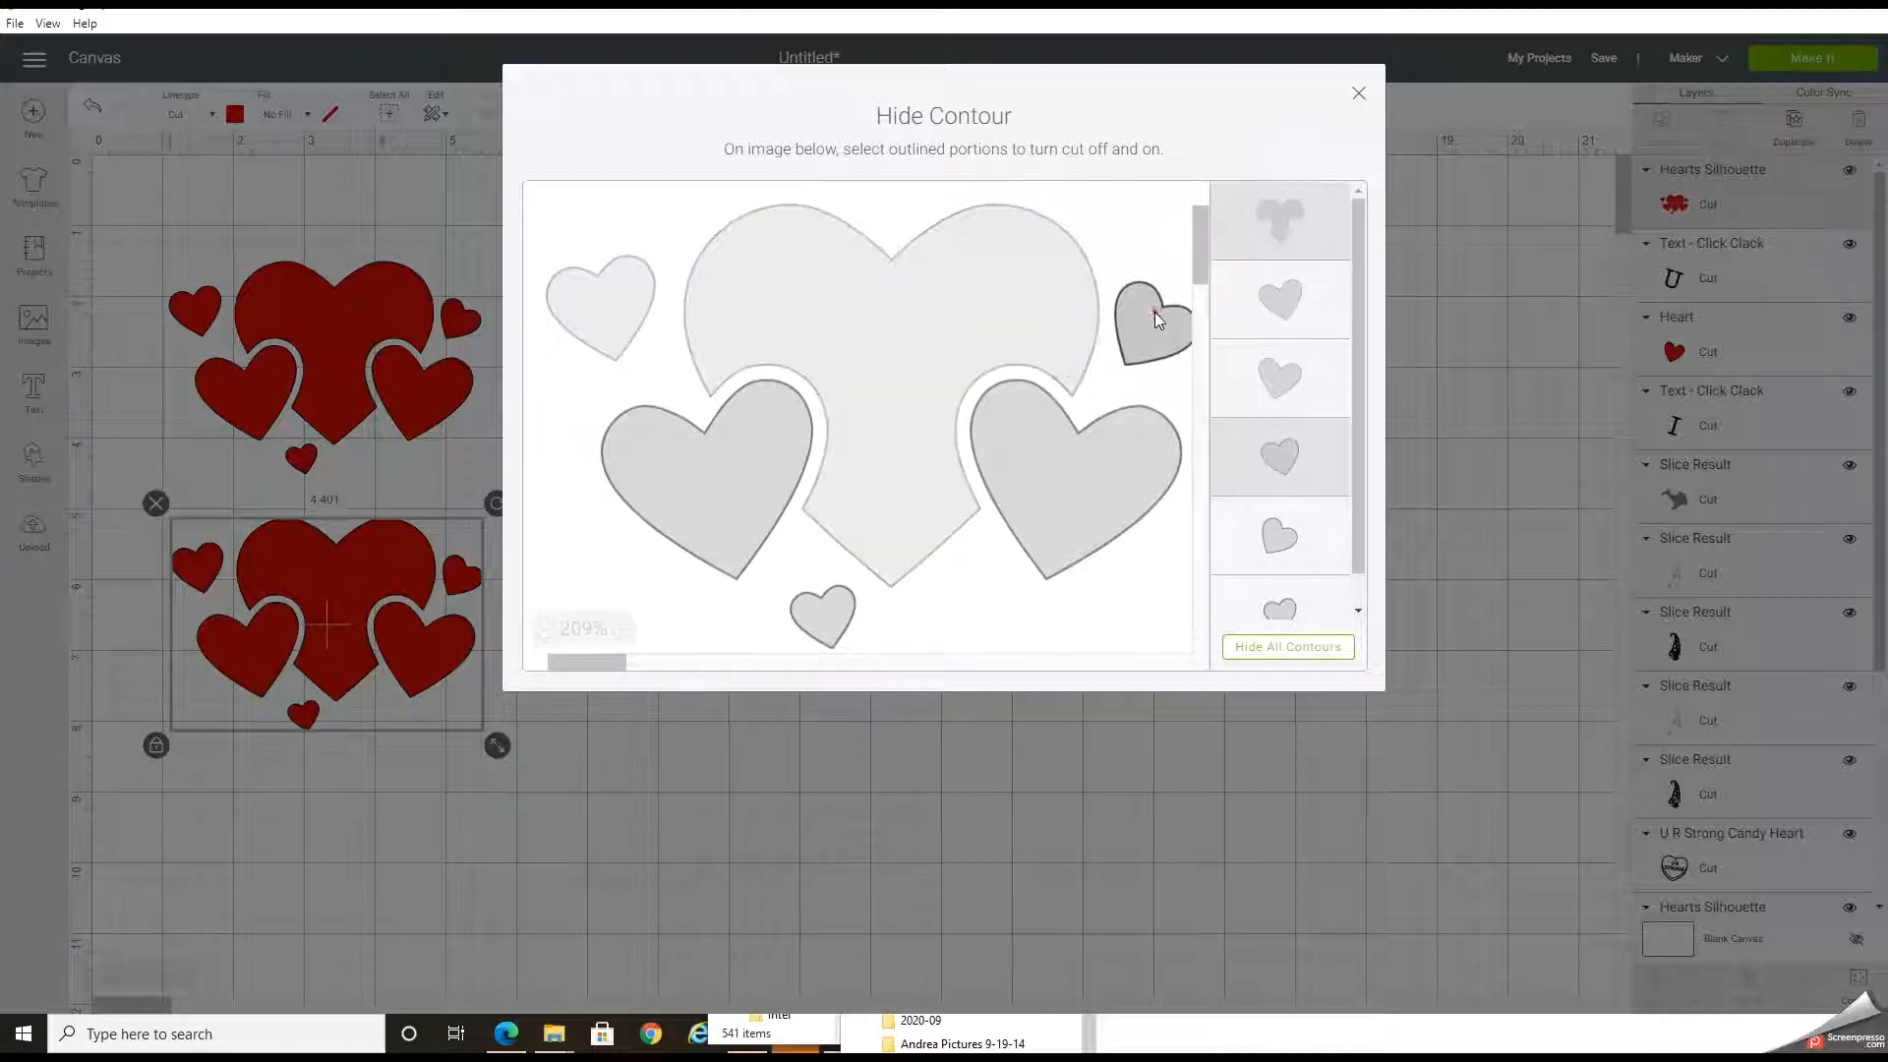
left_click(1151, 325)
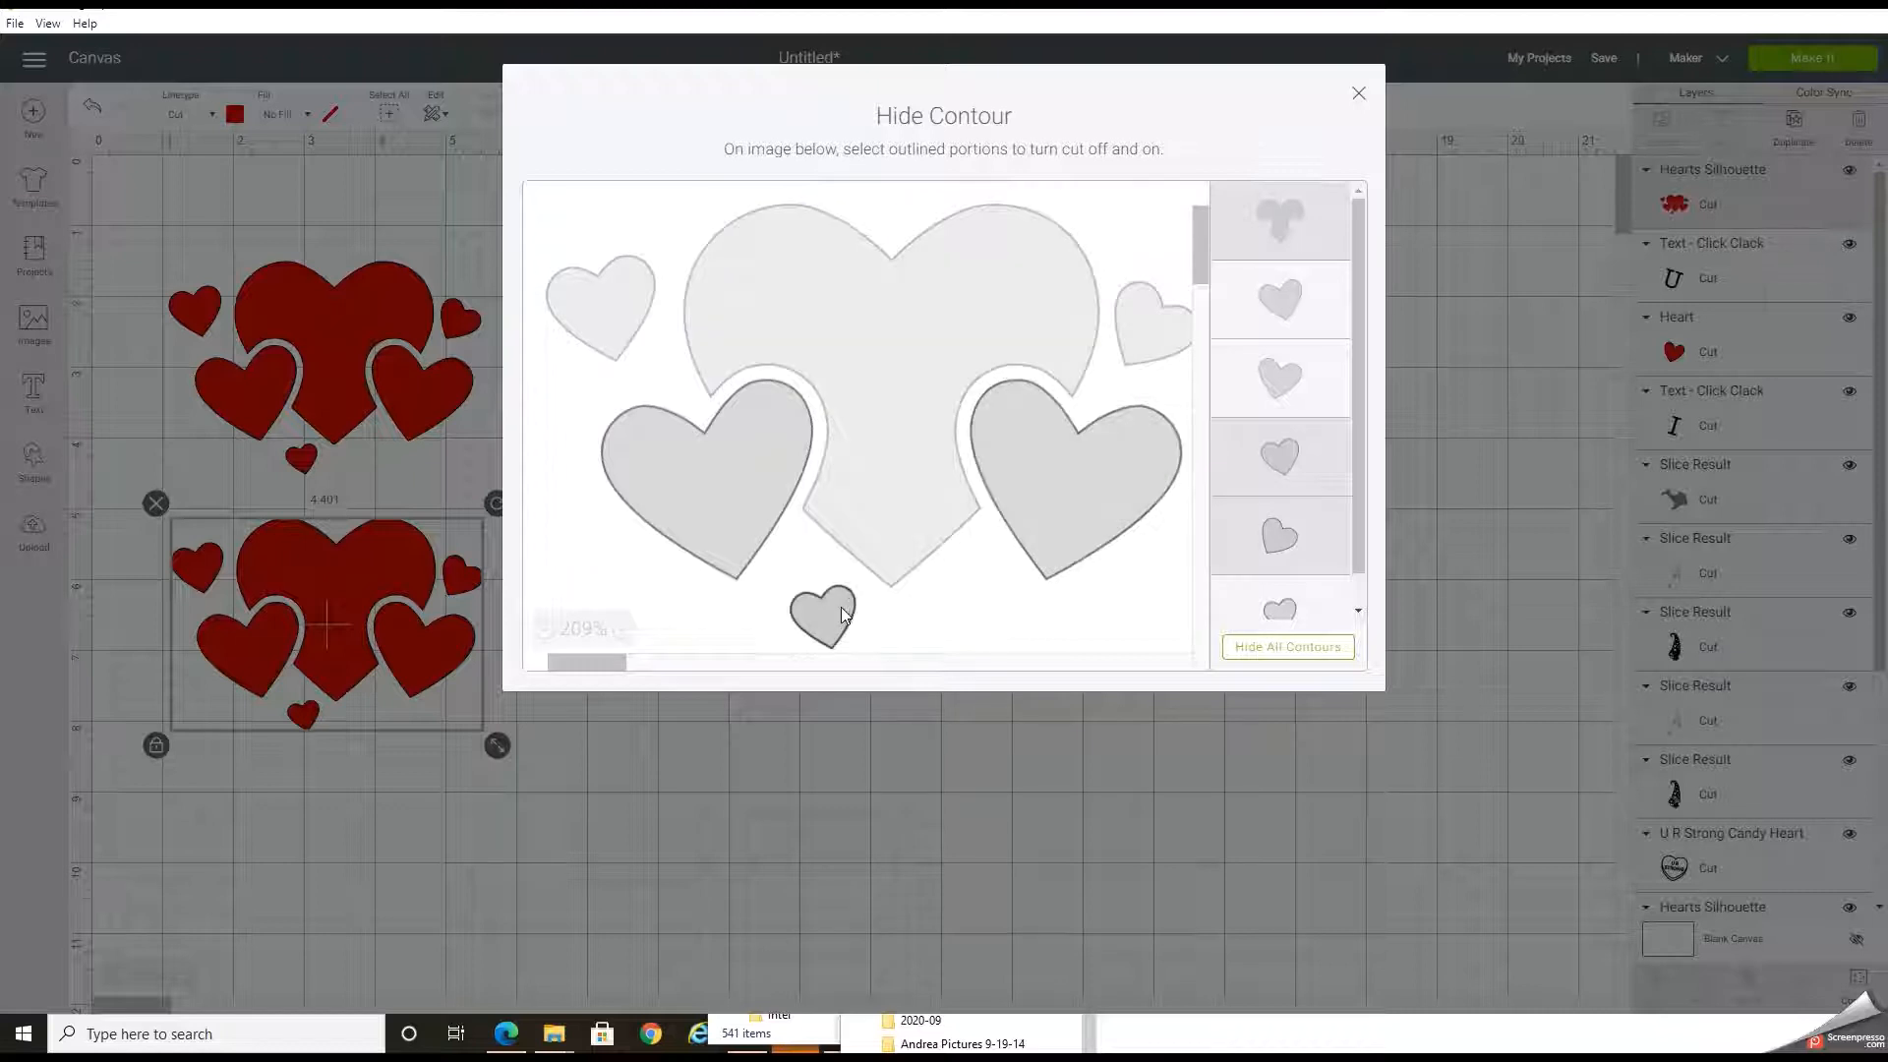
left_click(822, 614)
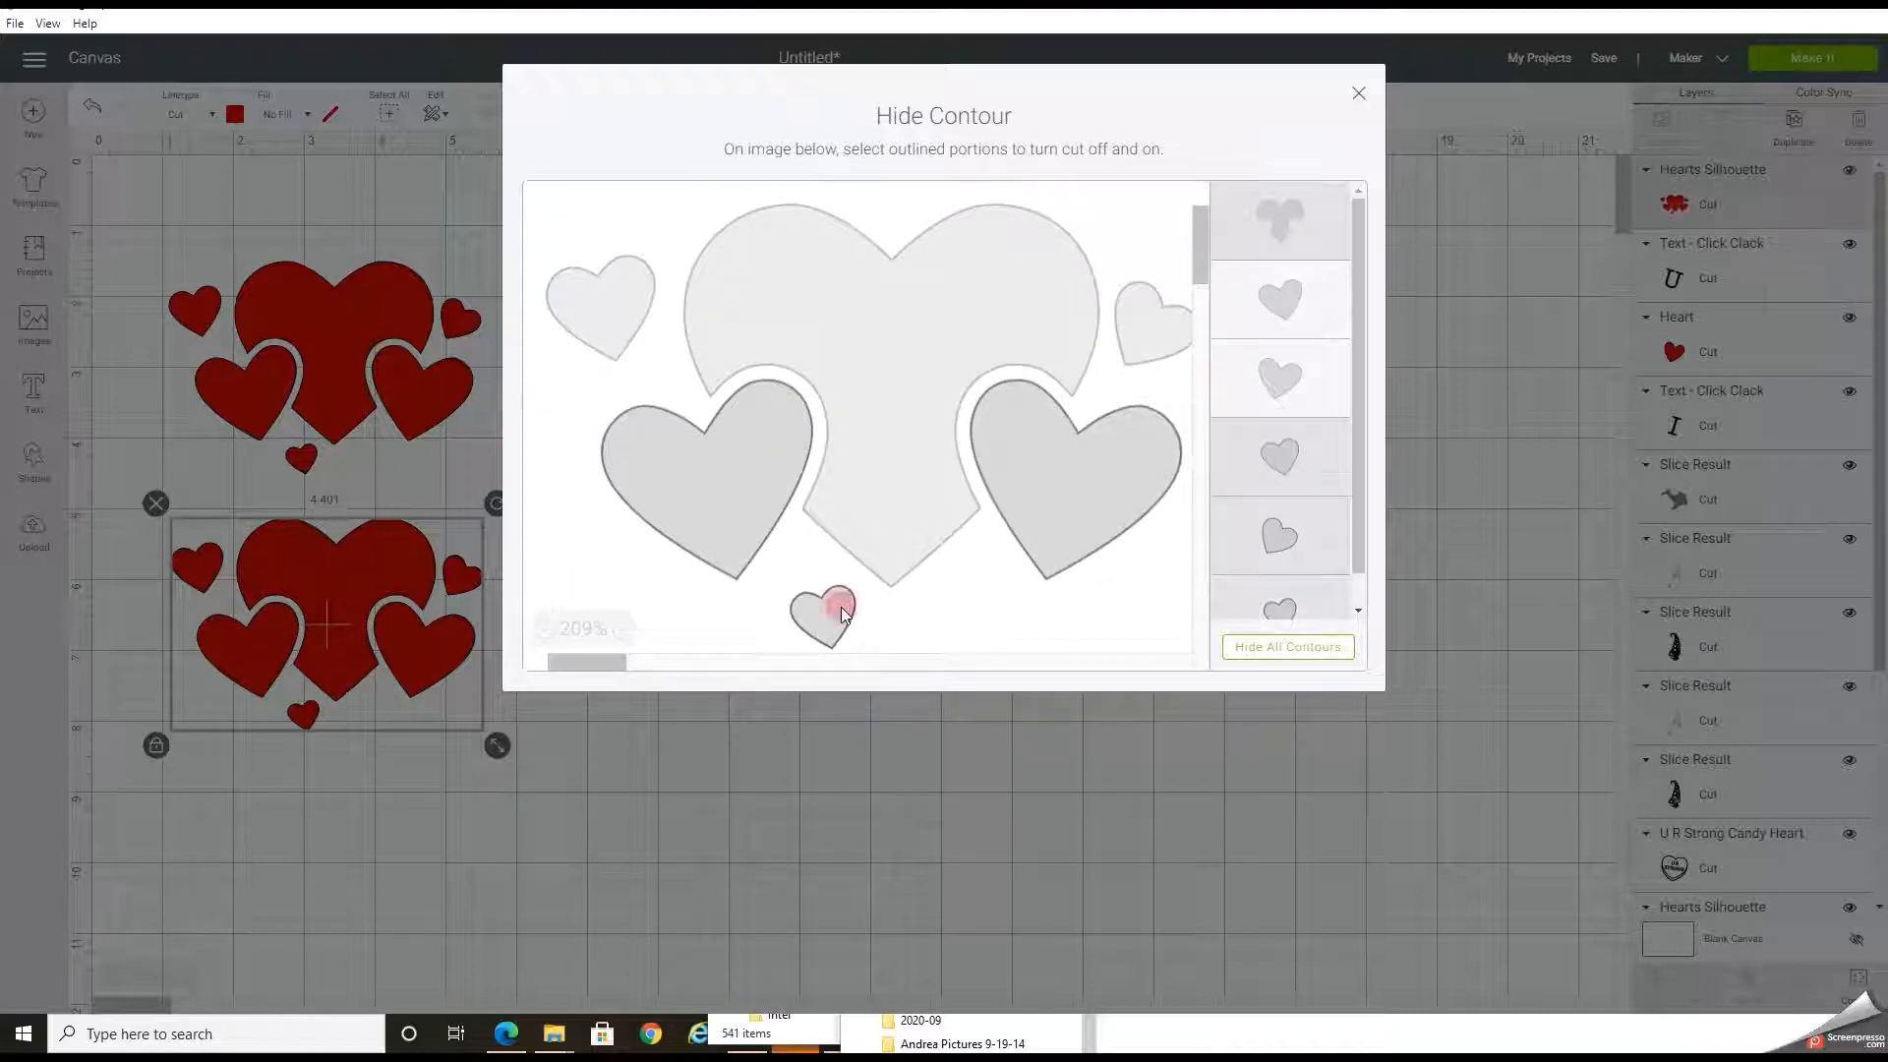
left_click(822, 613)
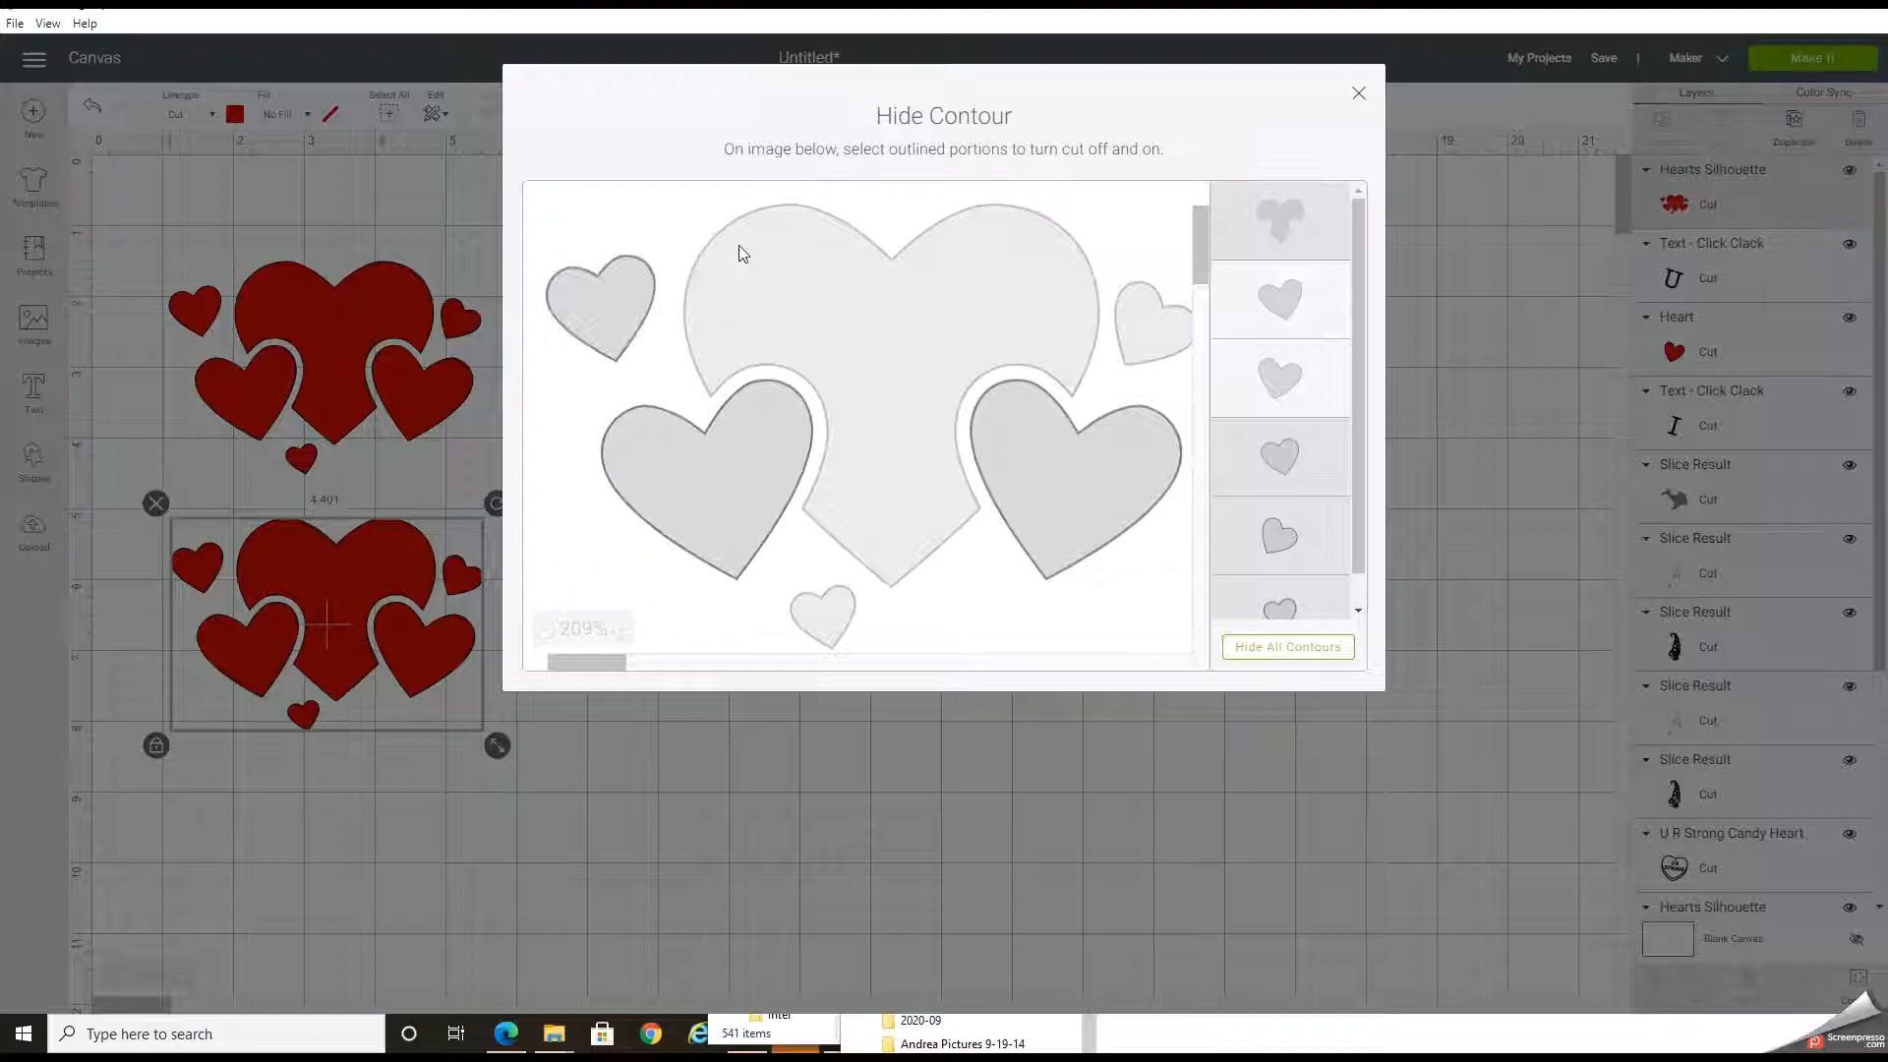
left_click(1058, 480)
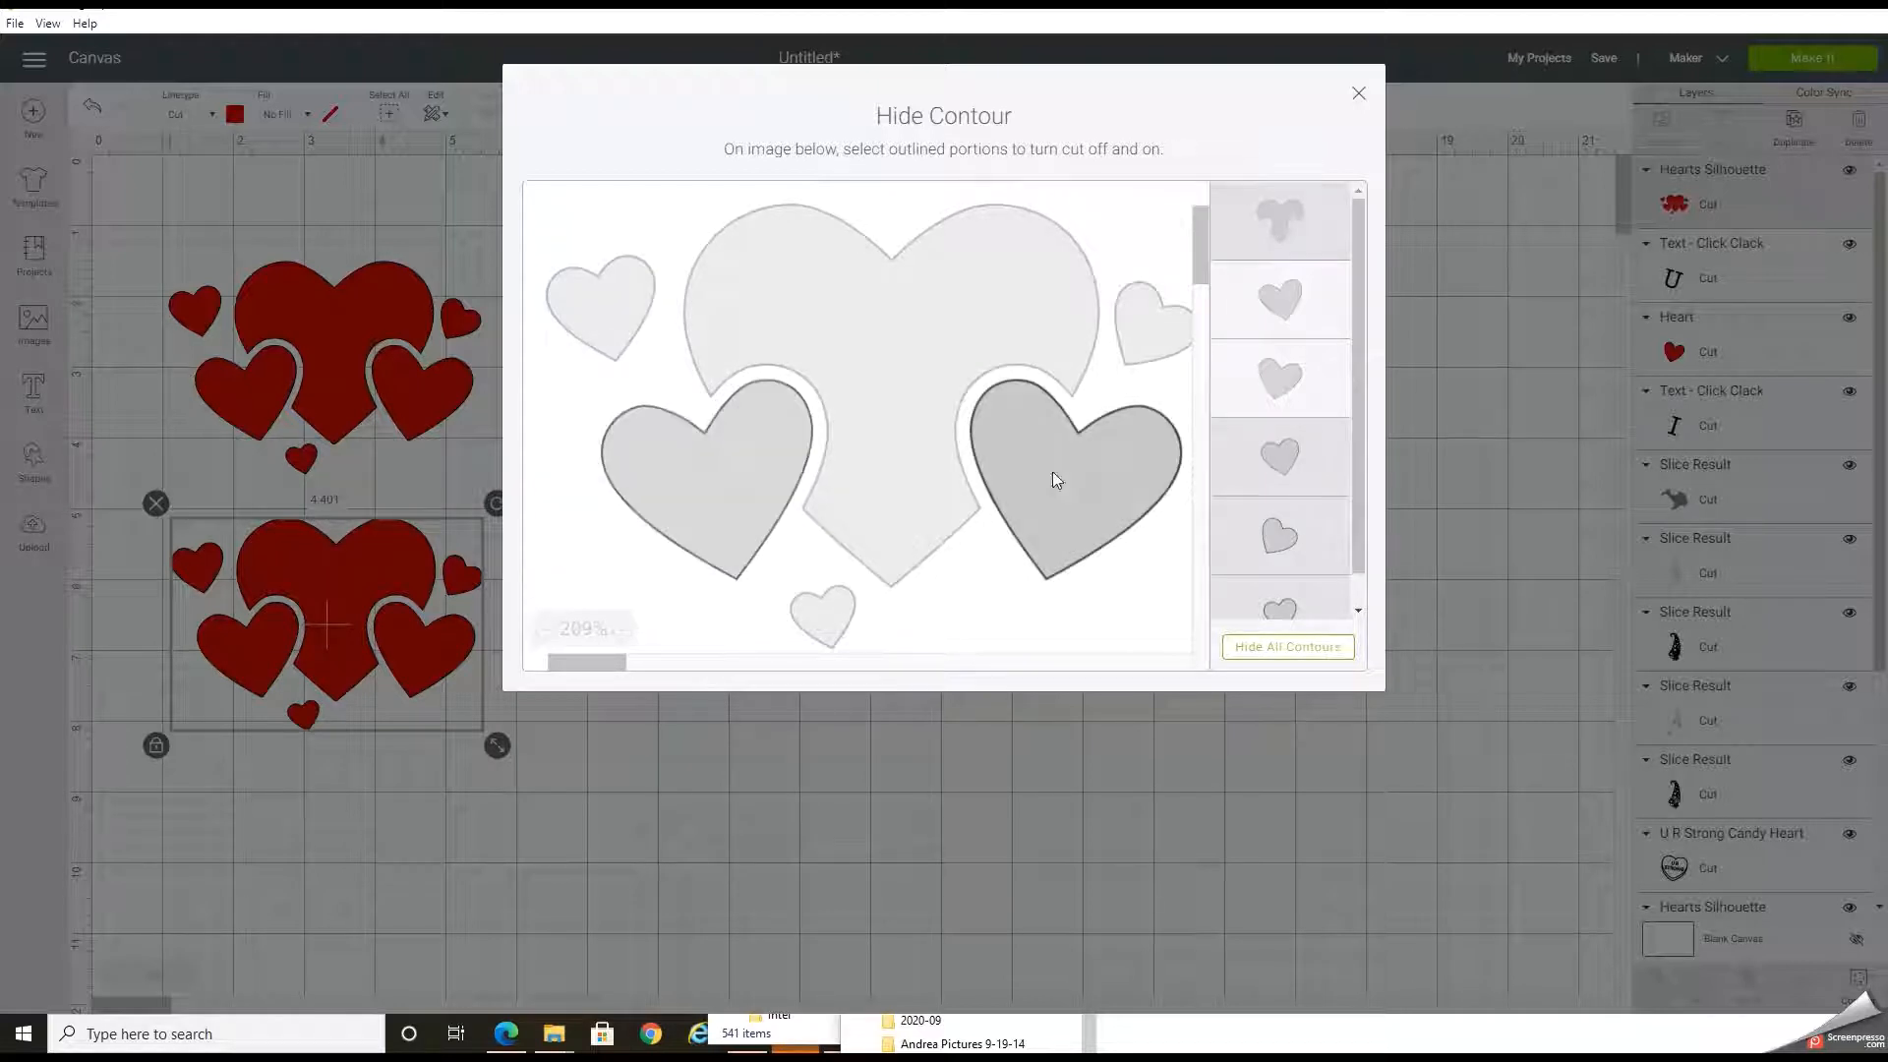
left_click(1054, 478)
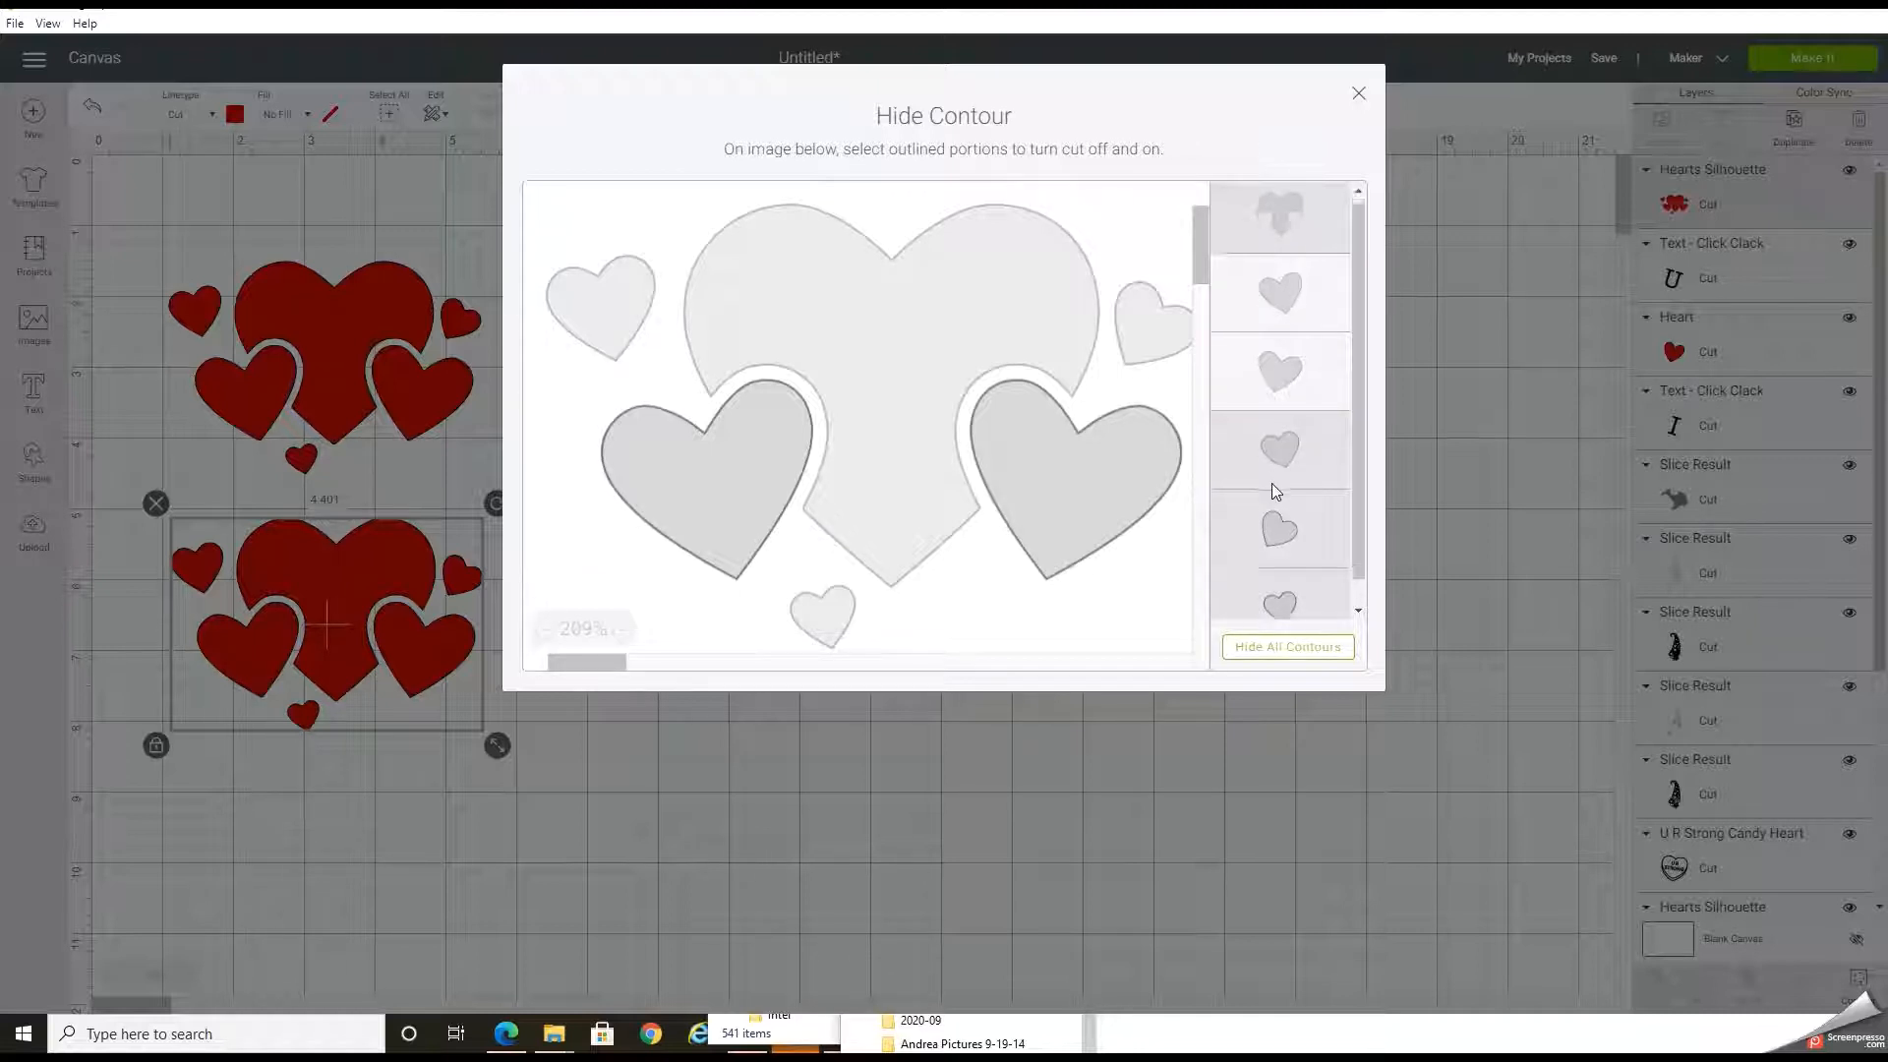
scroll("down", 3)
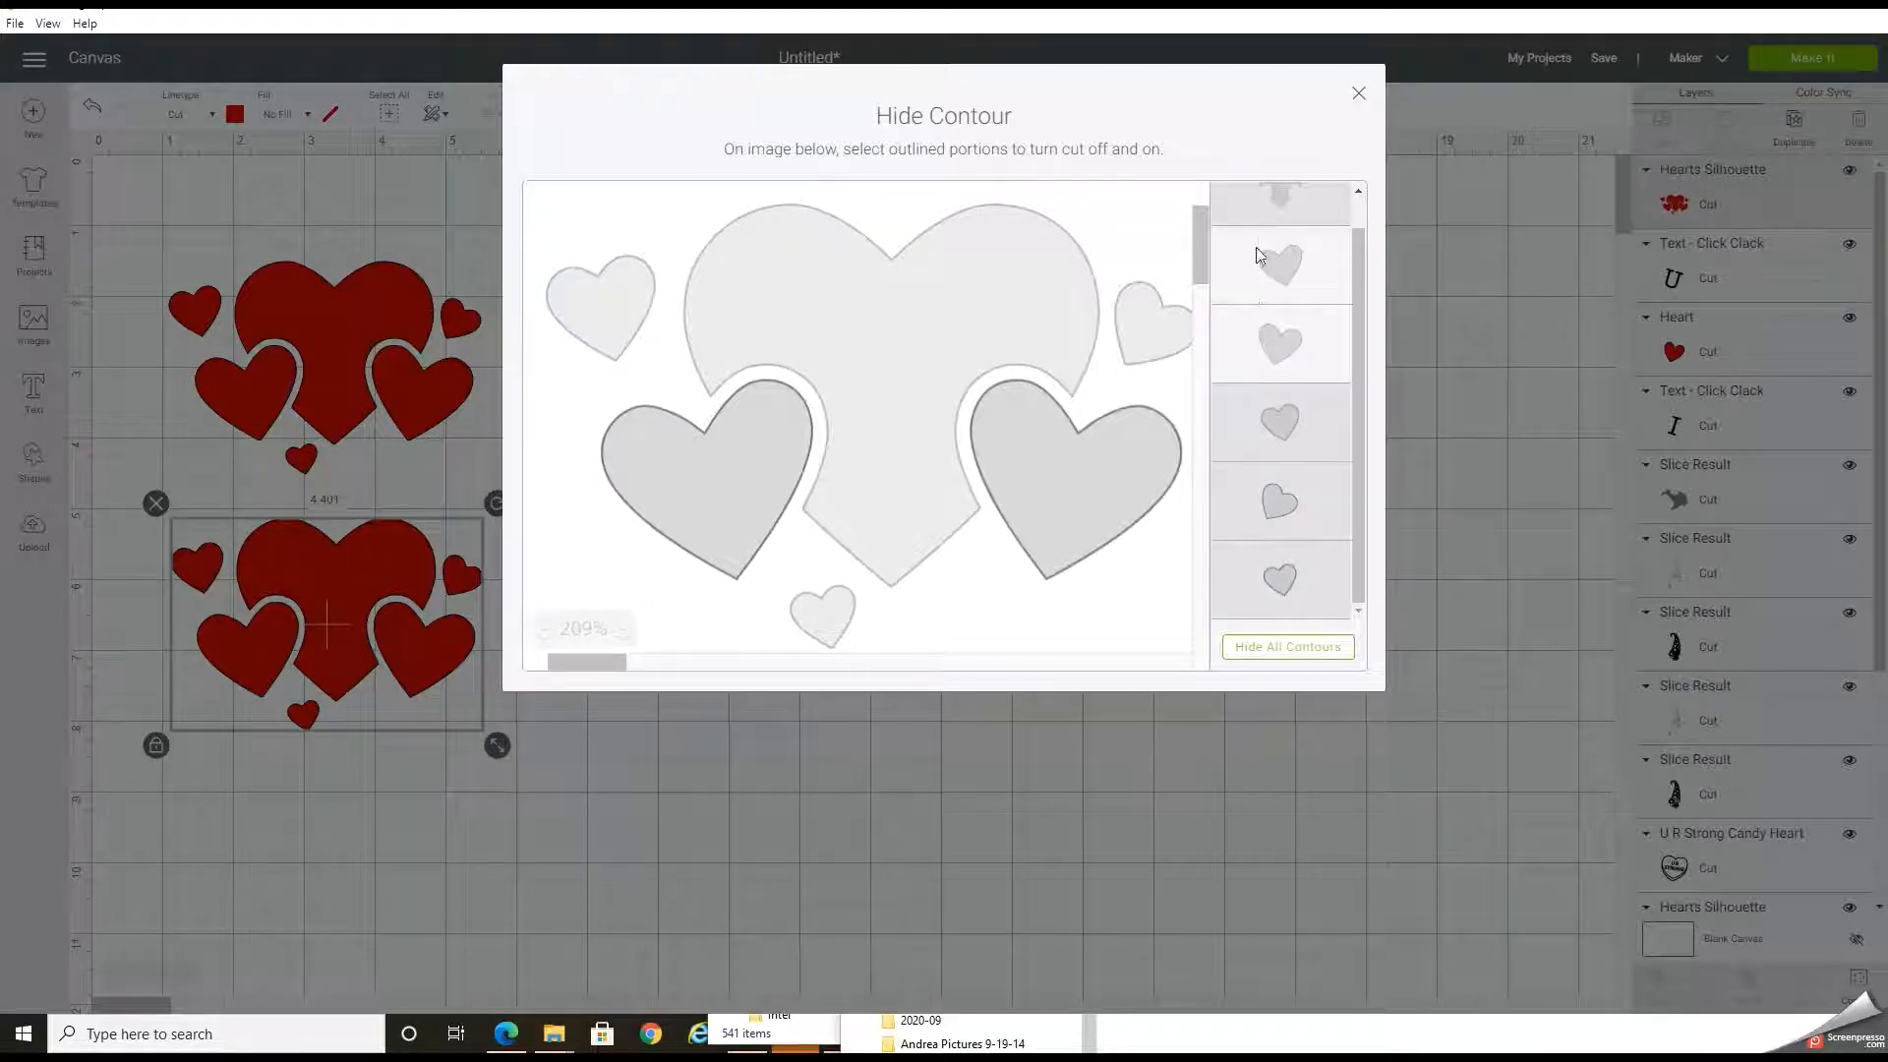
mouse_move(1235, 269)
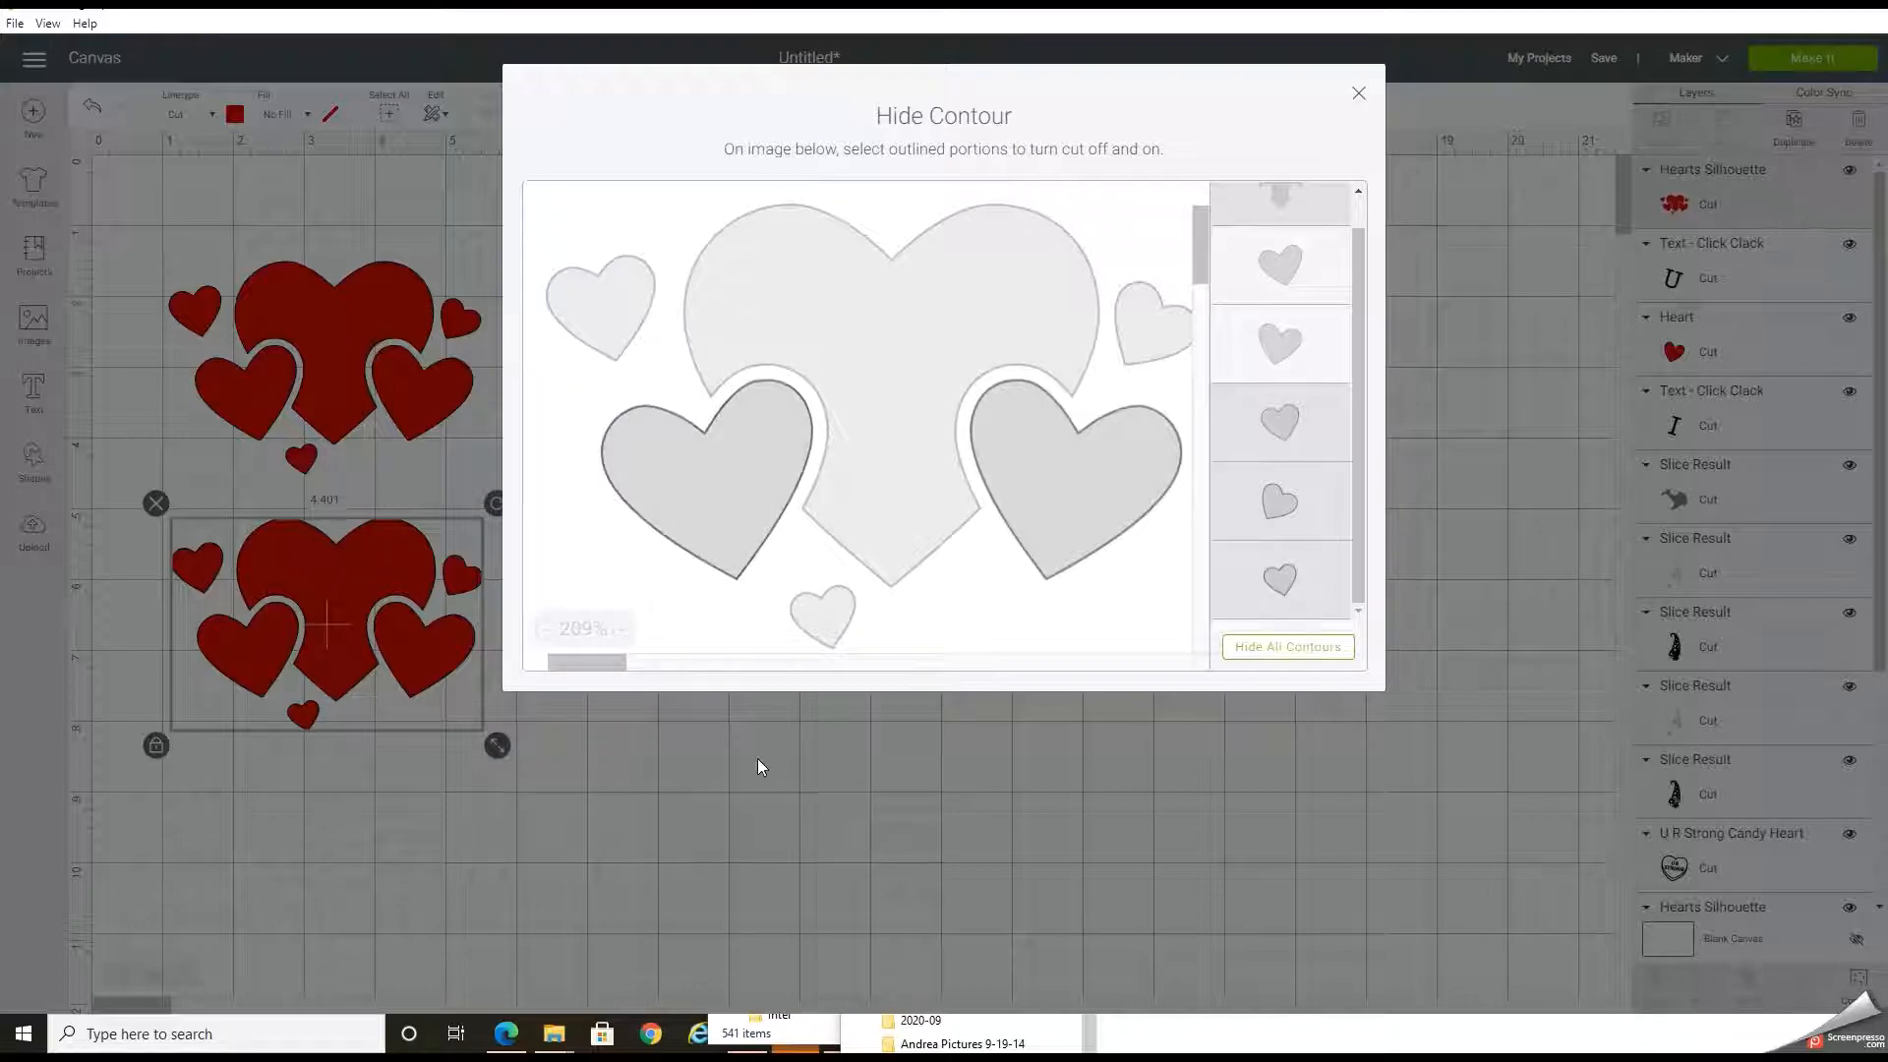
- Return to the canvas and recolour the two medium hearts pink
left_click(1357, 93)
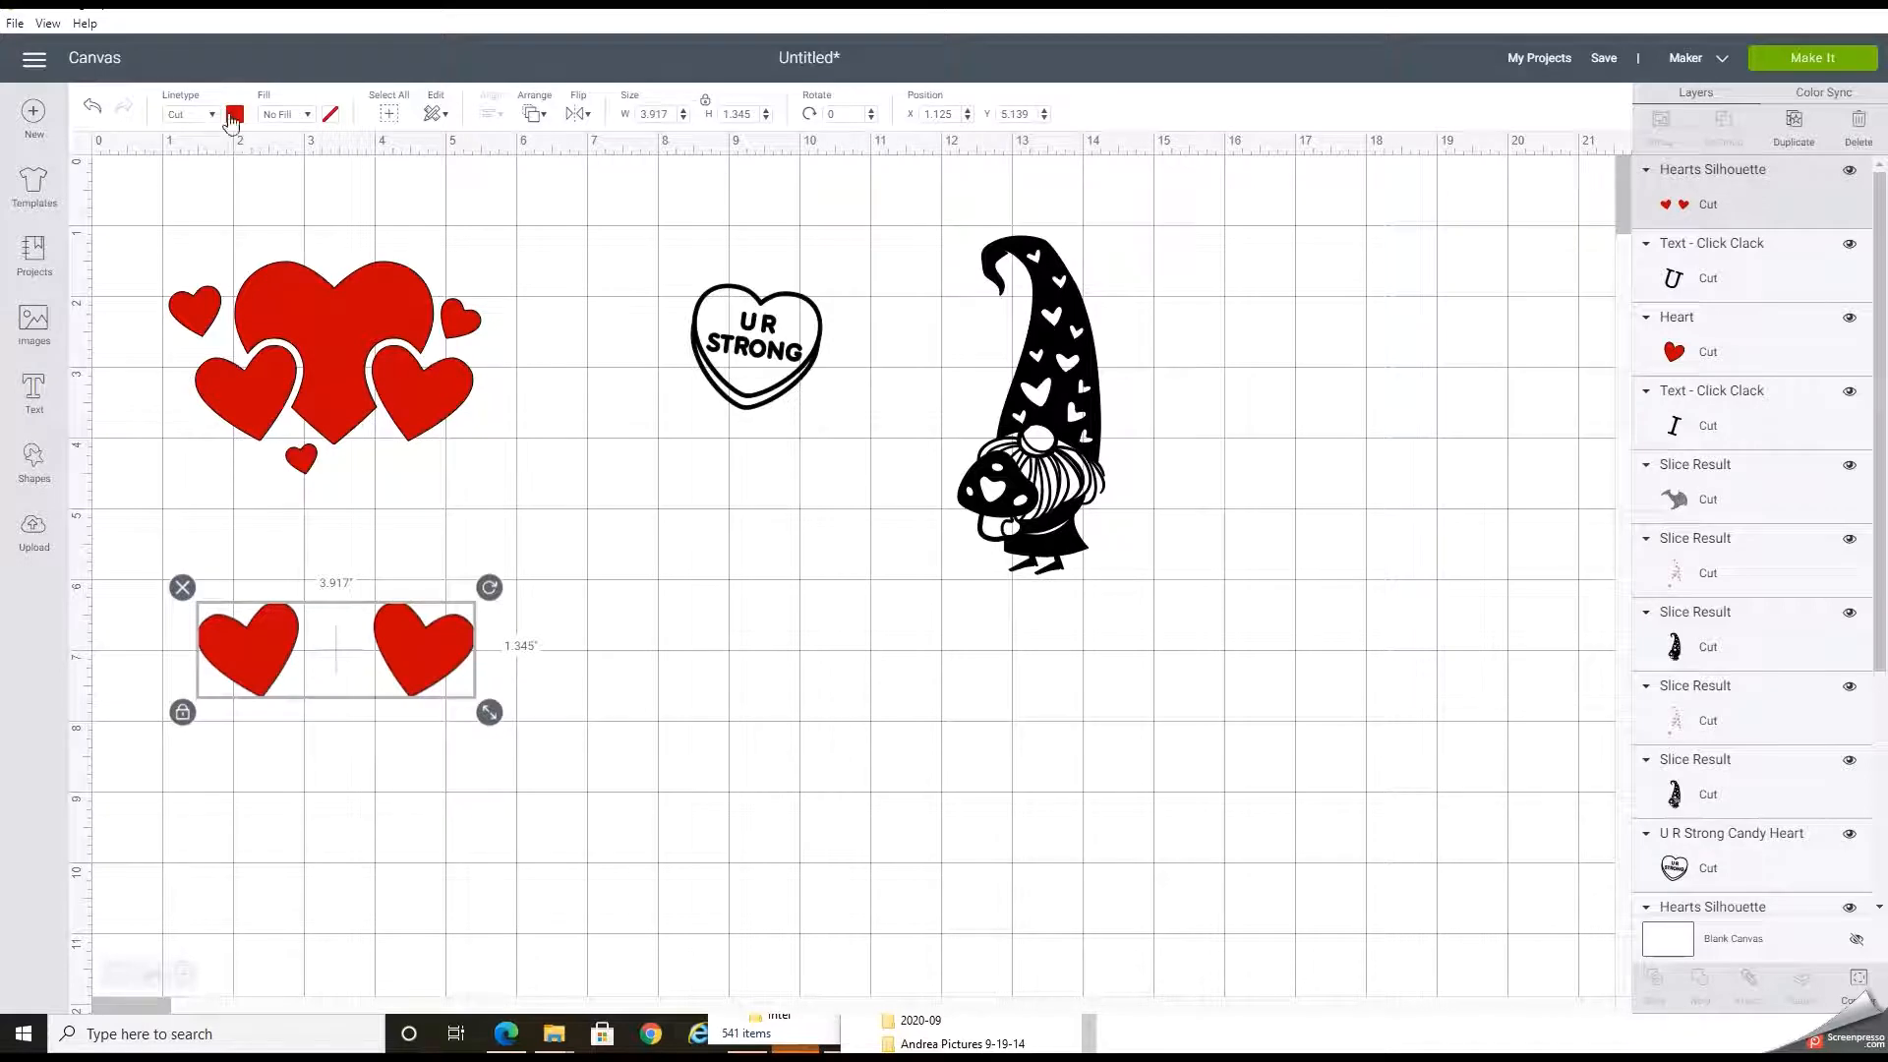
left_click(234, 114)
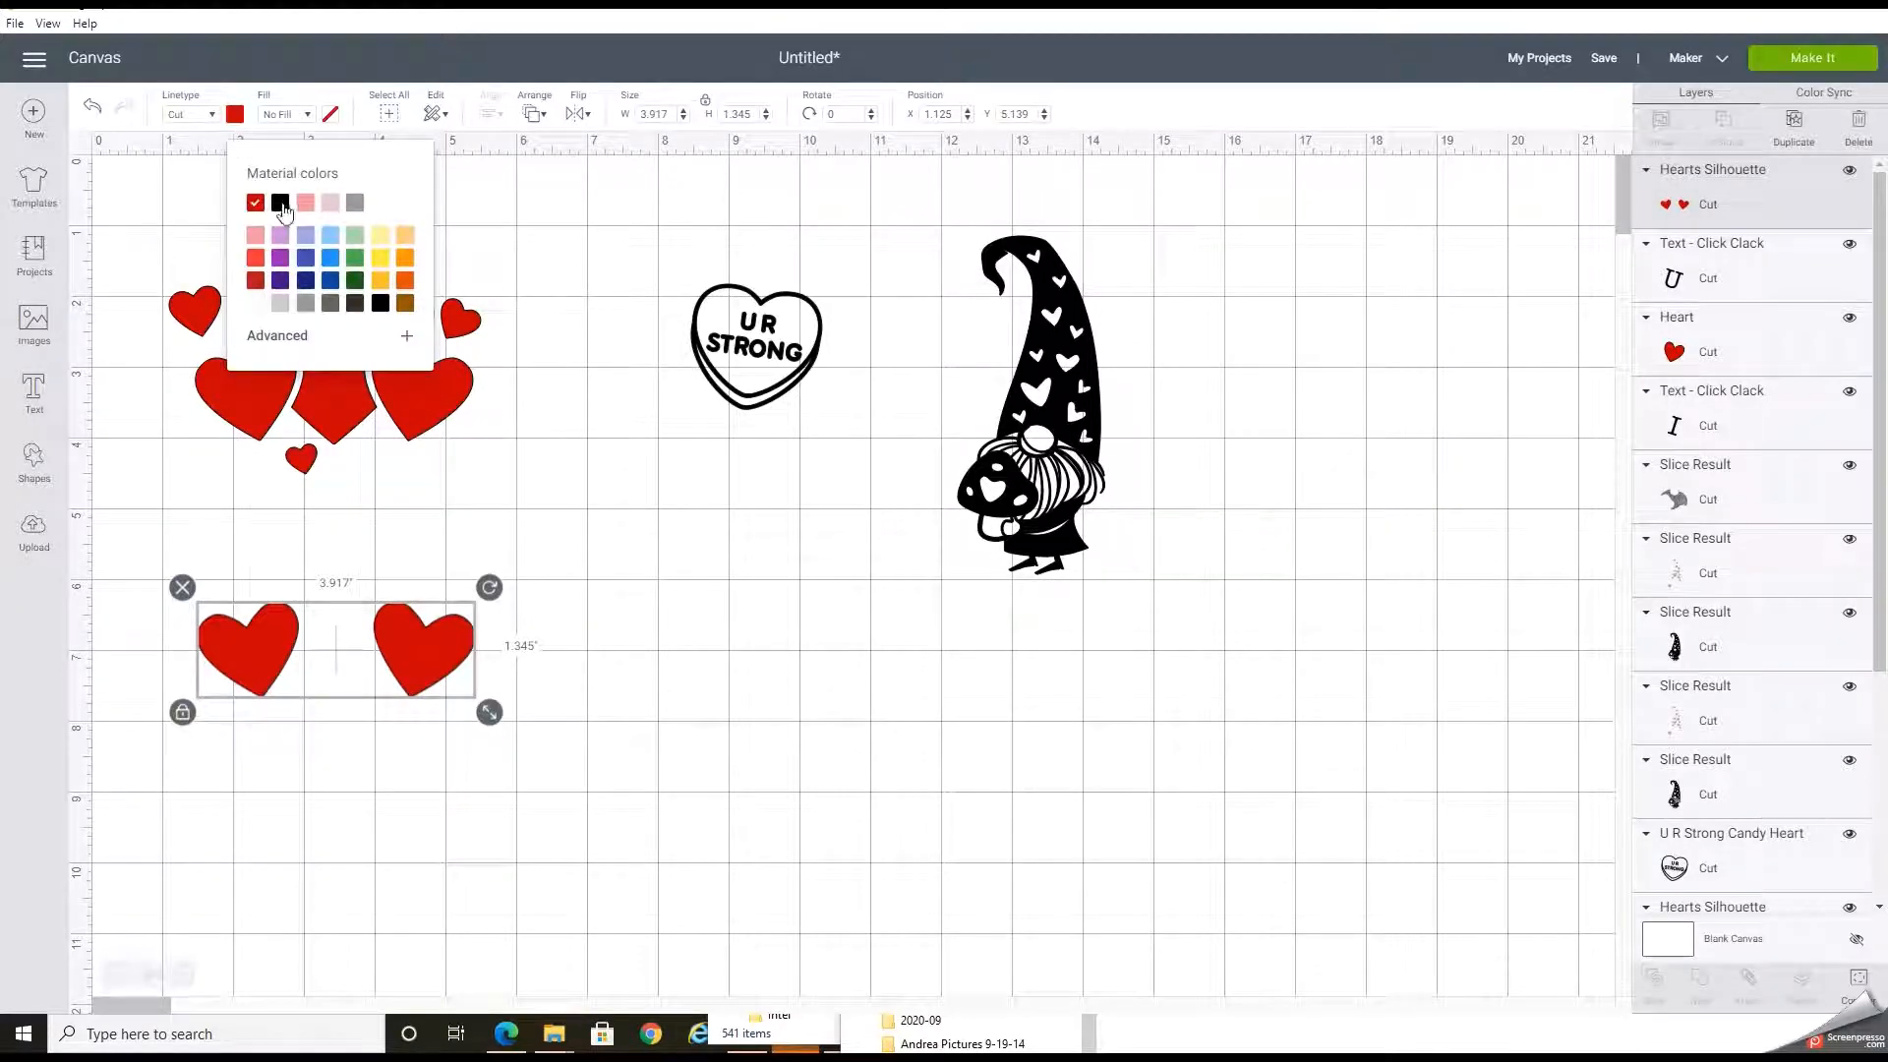
left_click(331, 202)
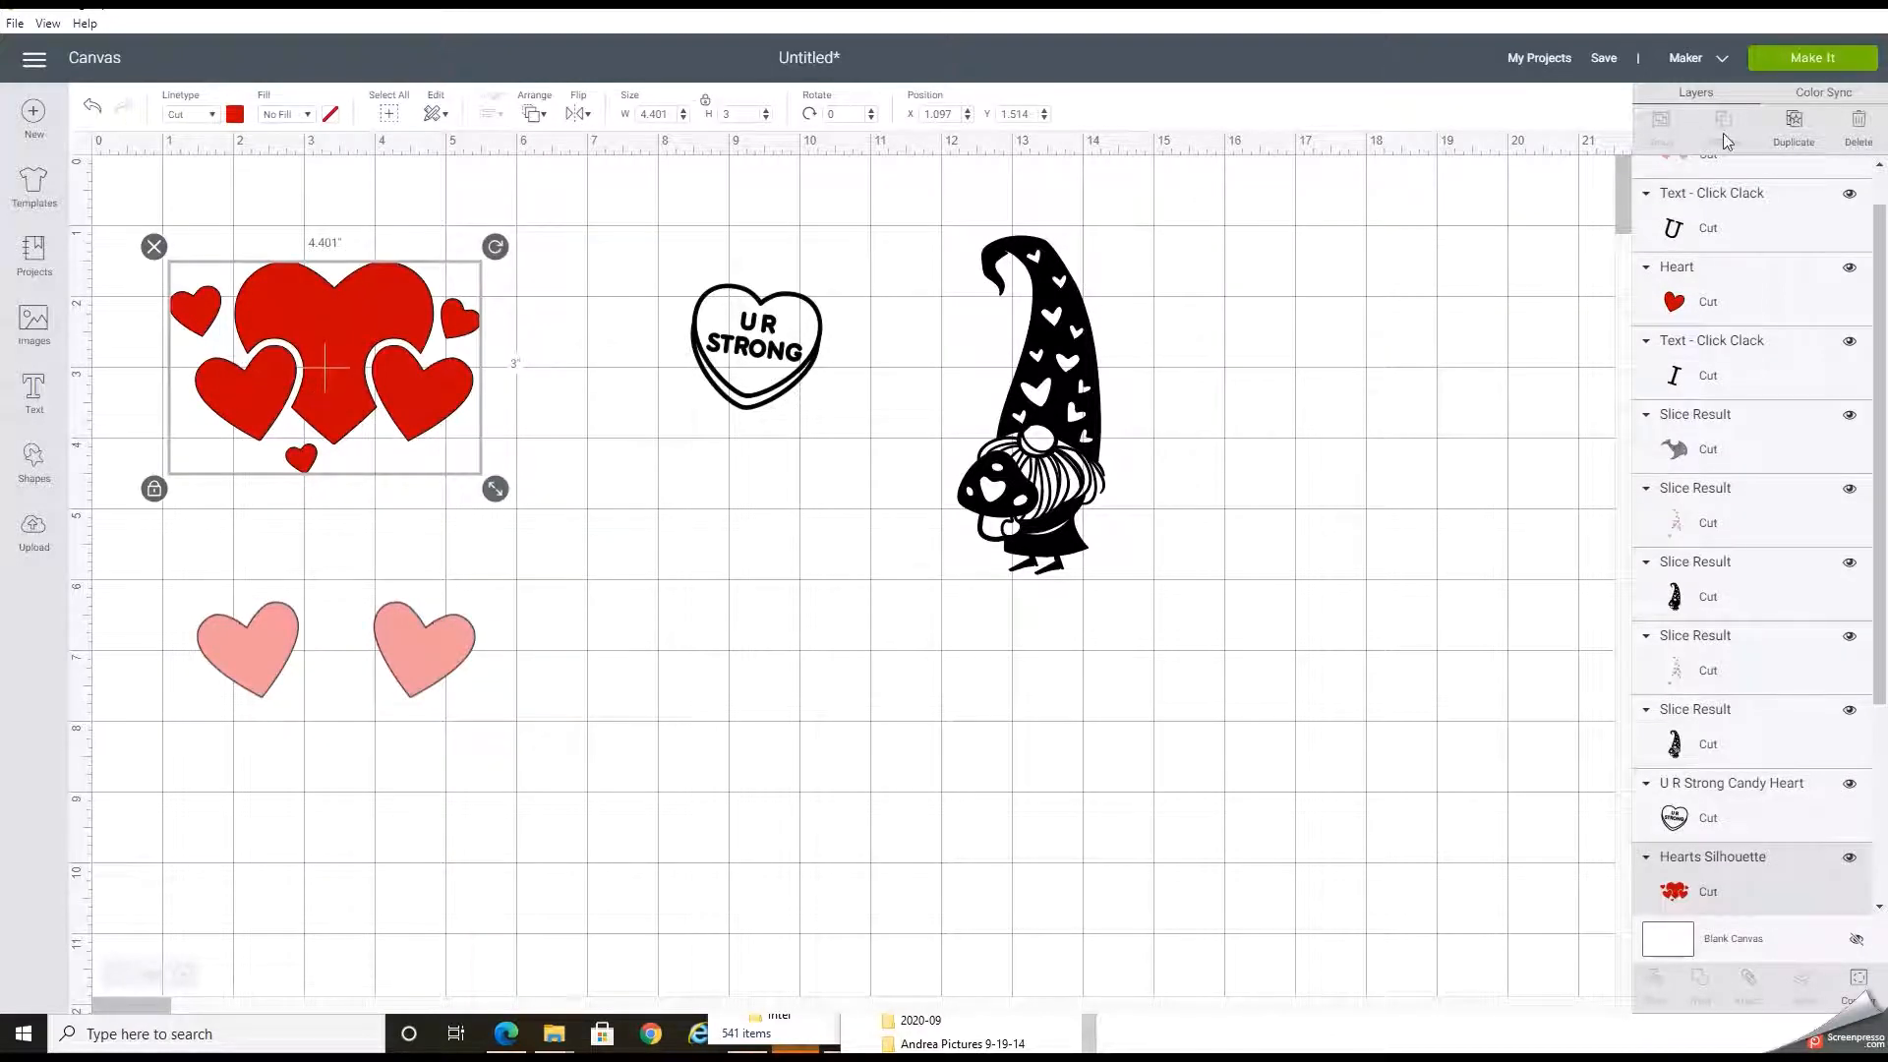
- Move the new hearts copy down to the lower middle of the canvas
left_click_drag(325, 368, 342, 391)
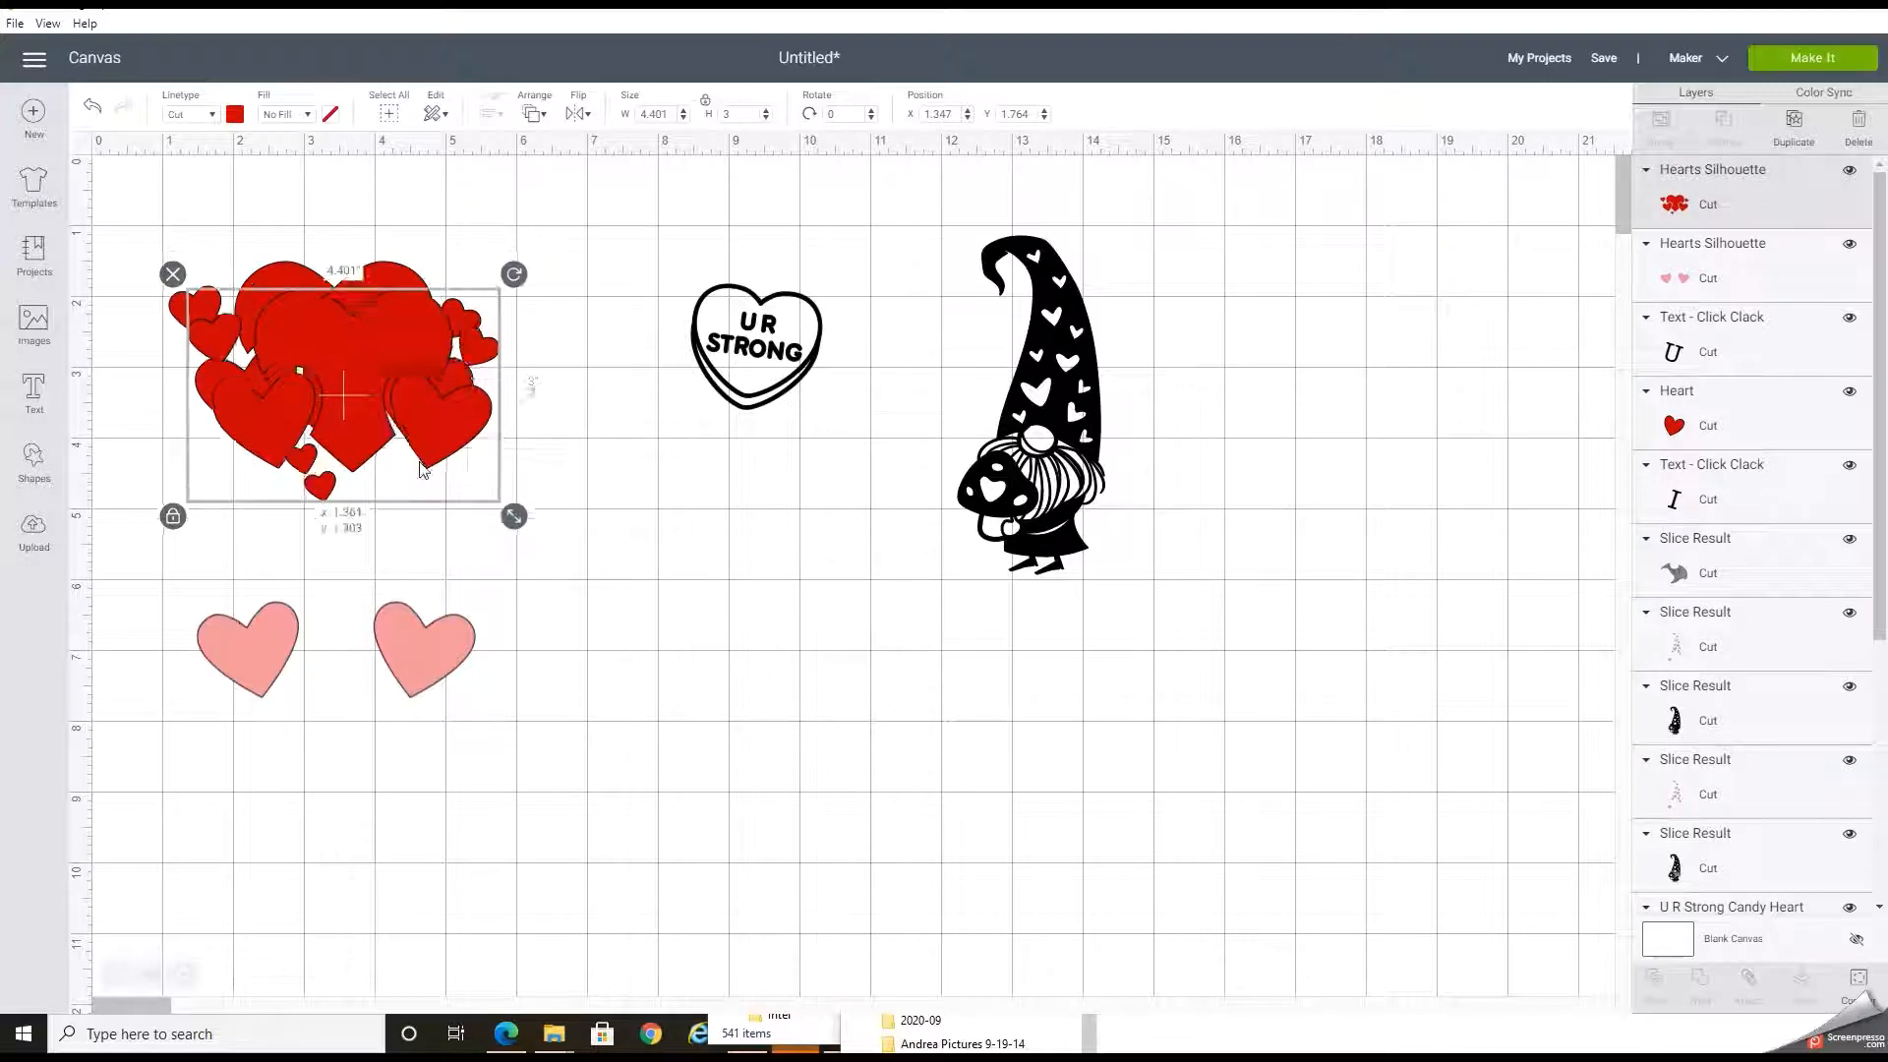
left_click_drag(343, 391, 771, 651)
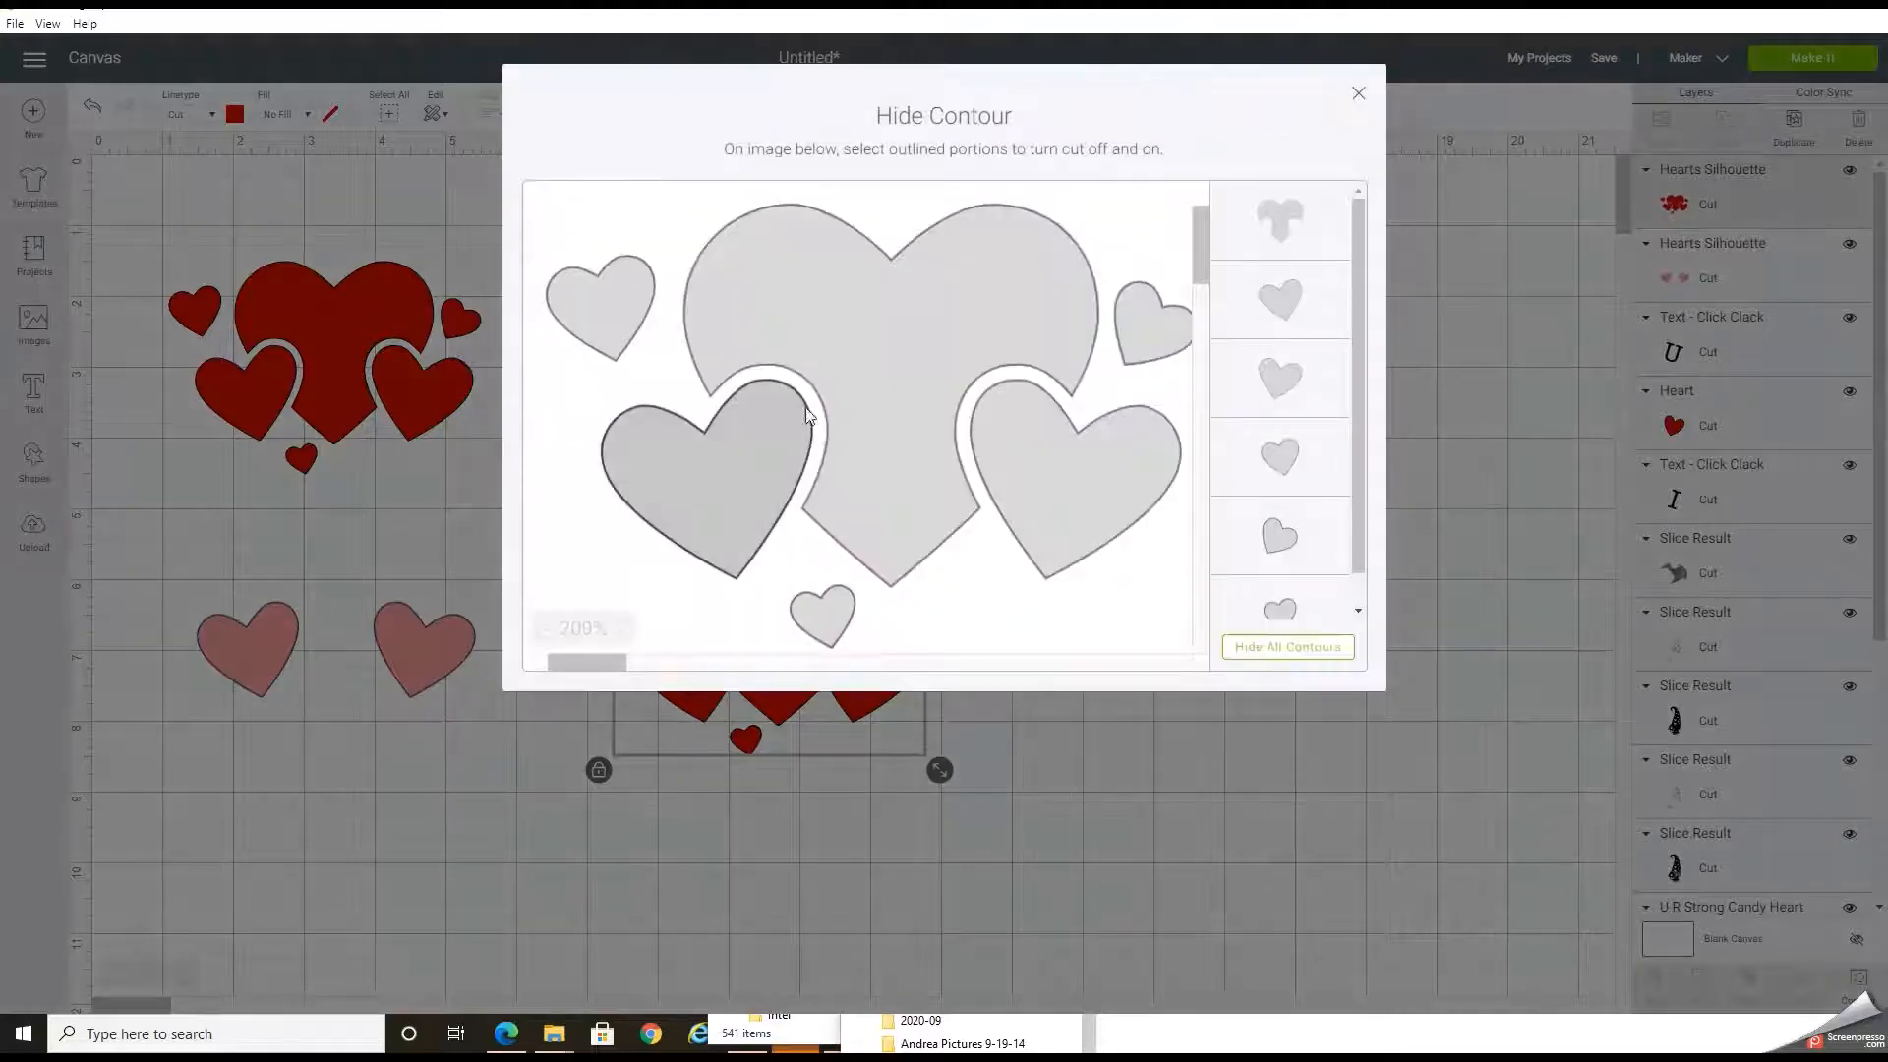
- Turn off the medium heart so only the three small red hearts remain, then return to the canvas
left_click(721, 482)
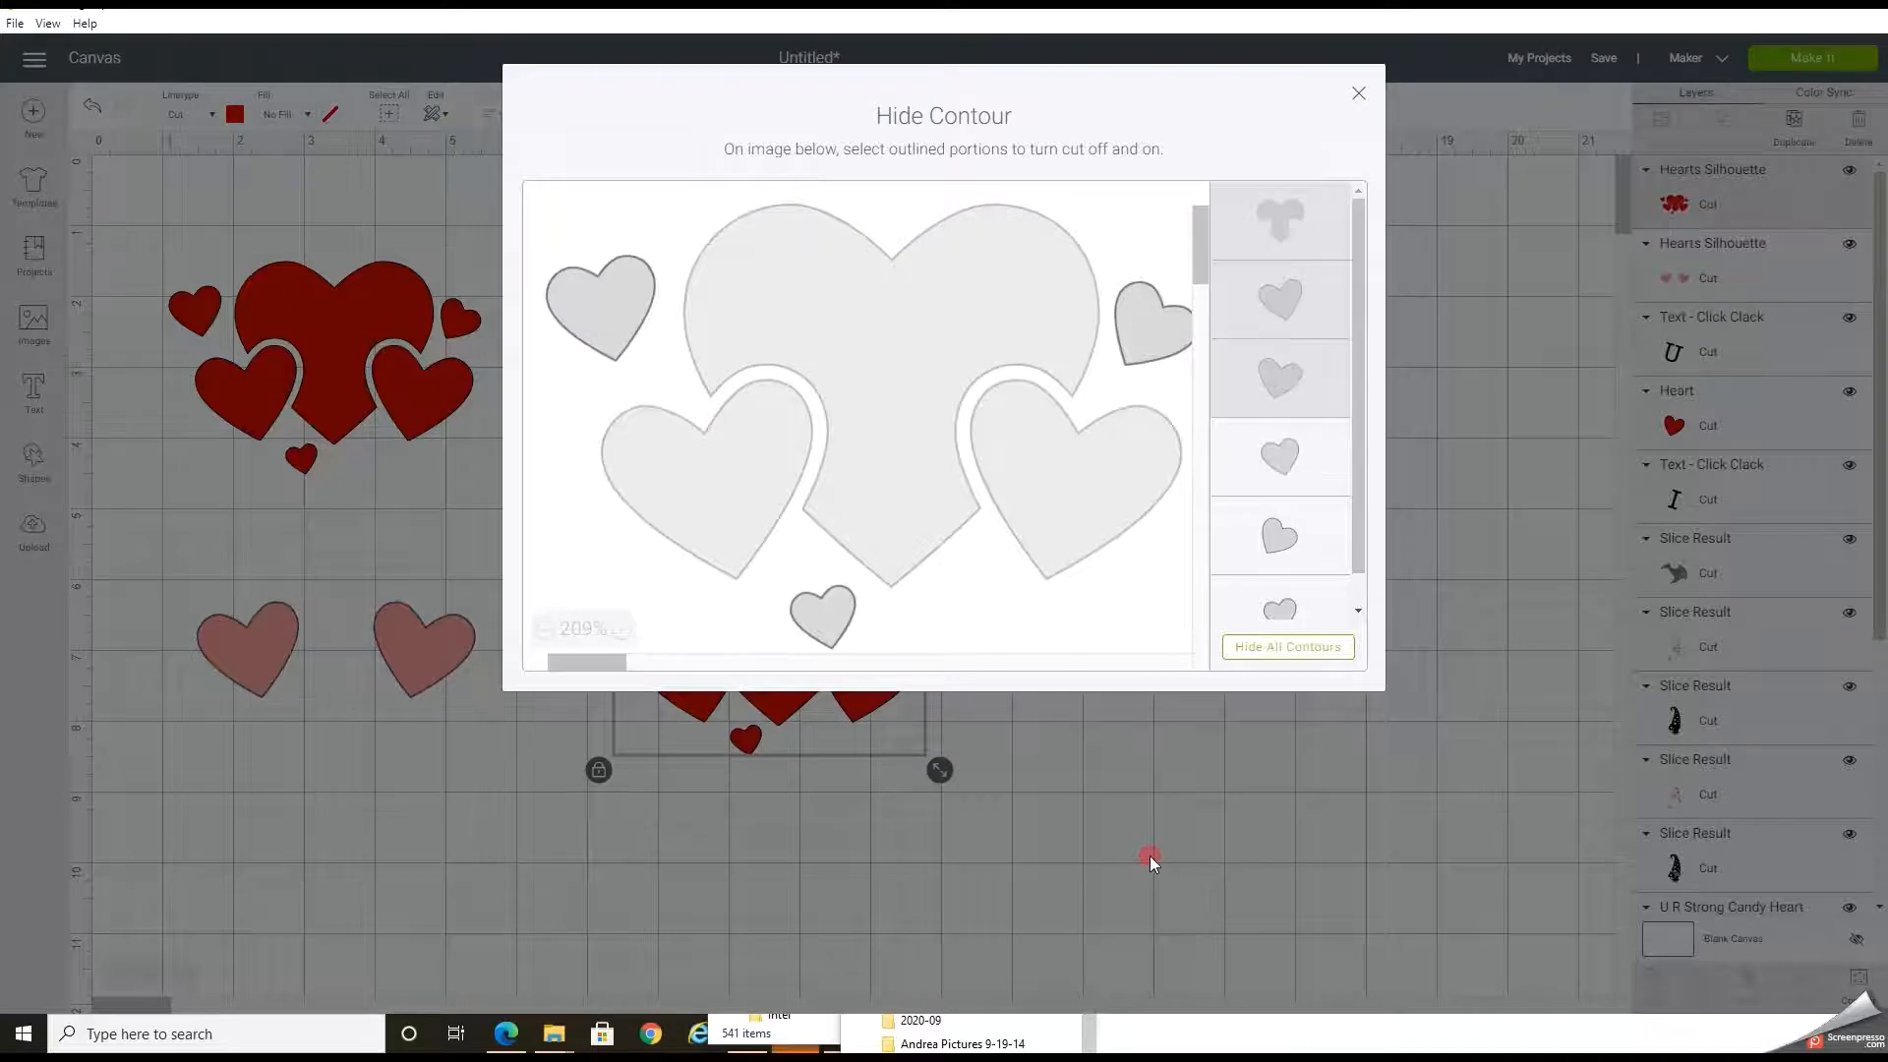
left_click(1359, 92)
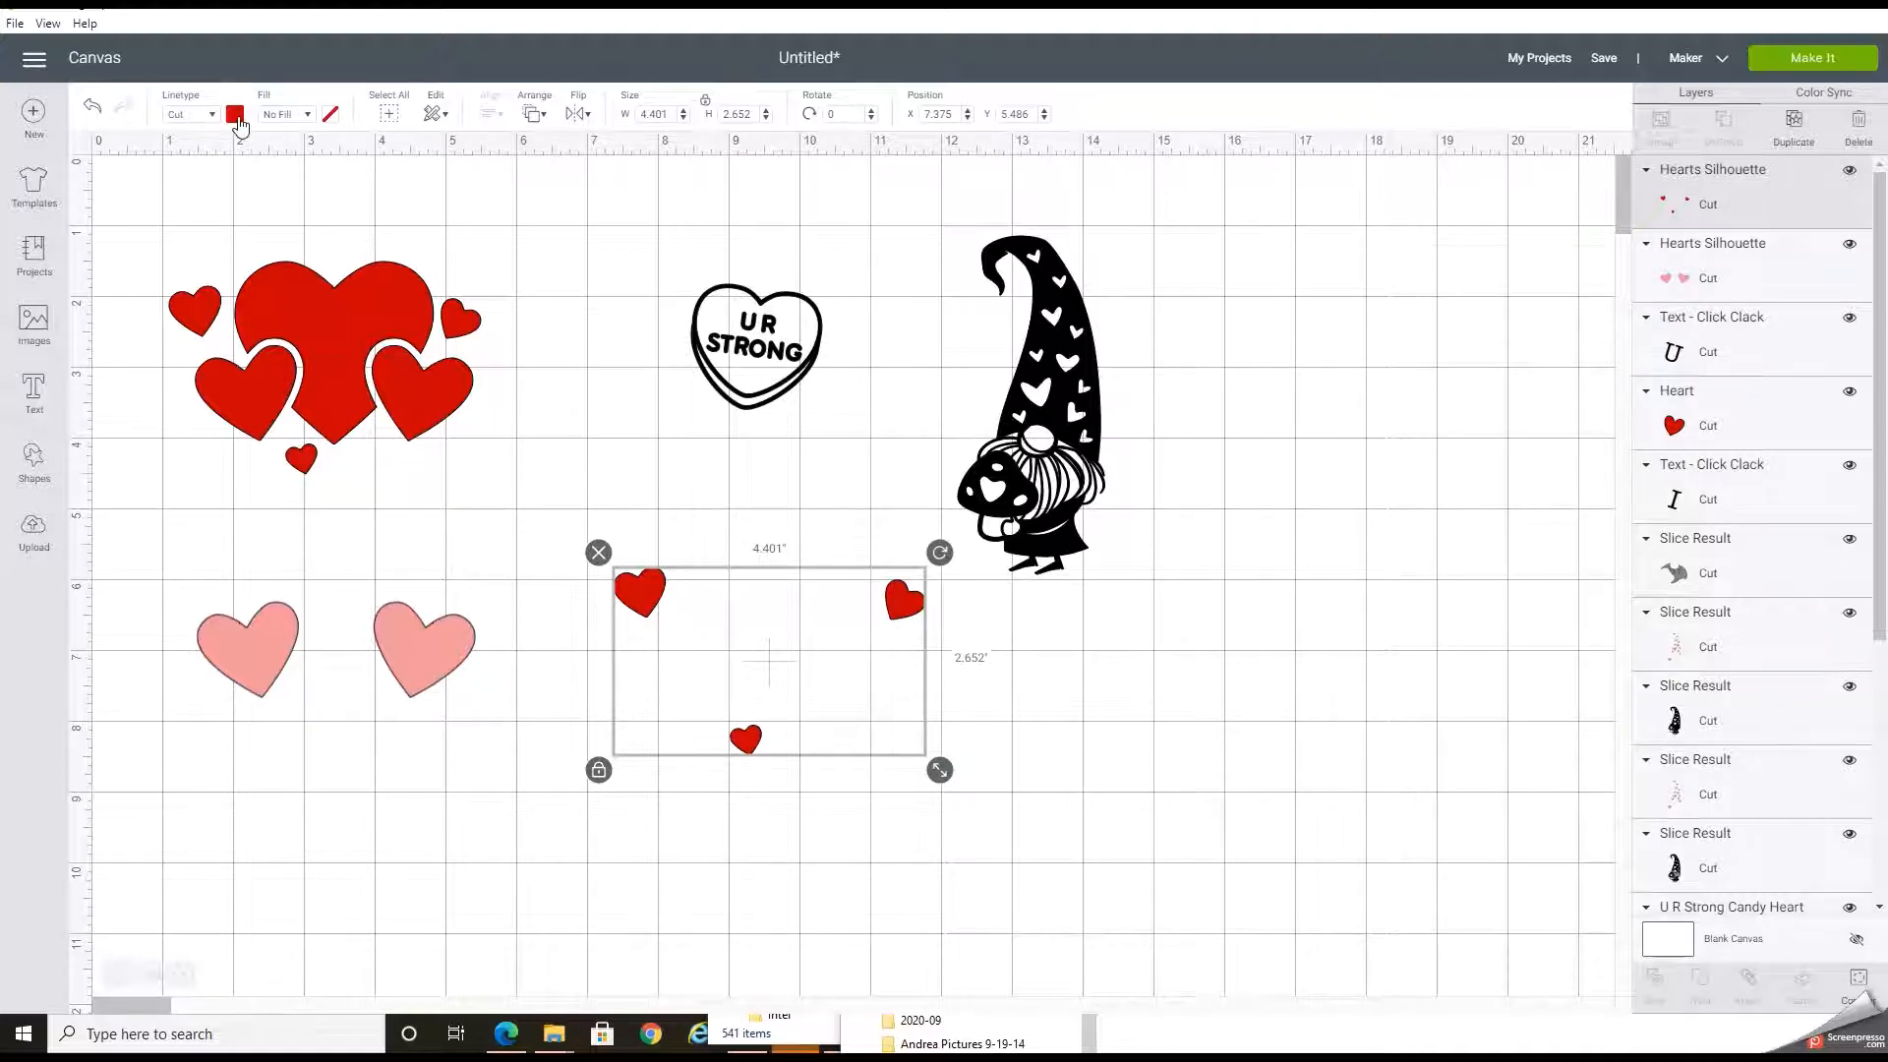
- Recolour the three small hearts light pink
left_click(234, 114)
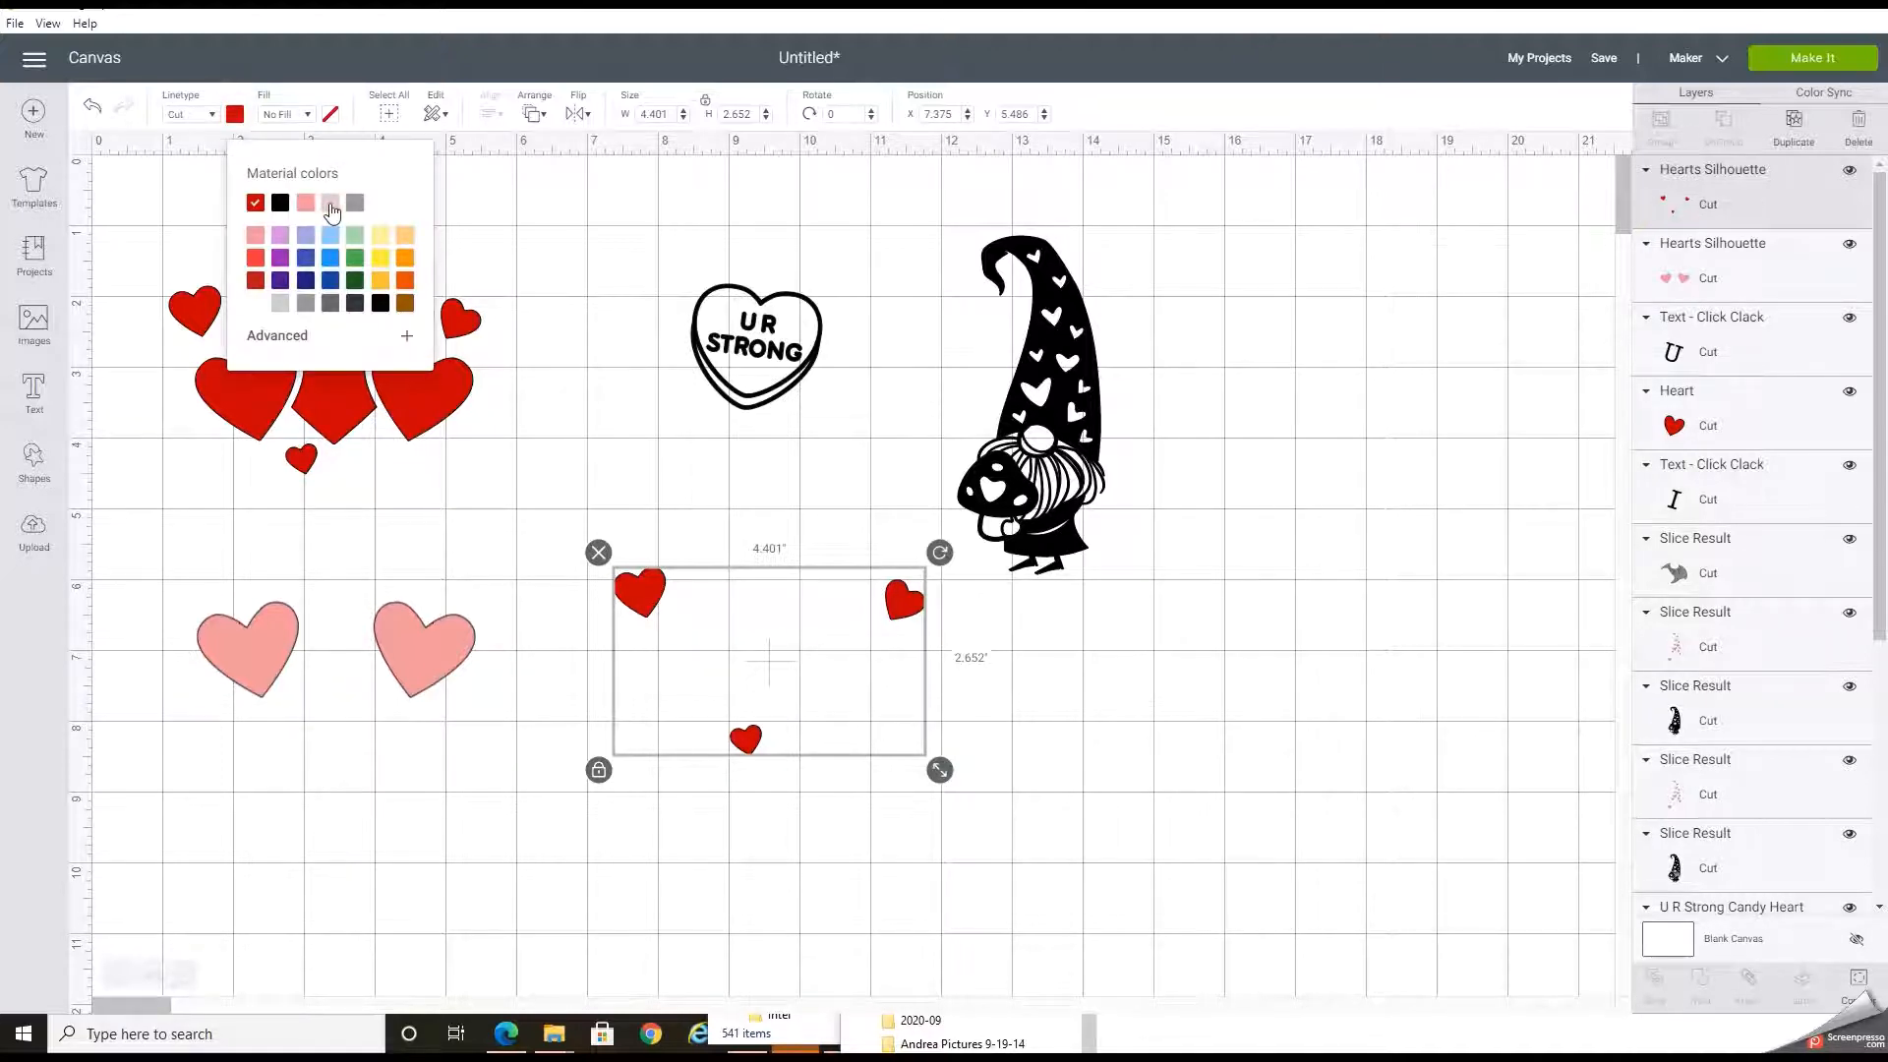
left_click(328, 203)
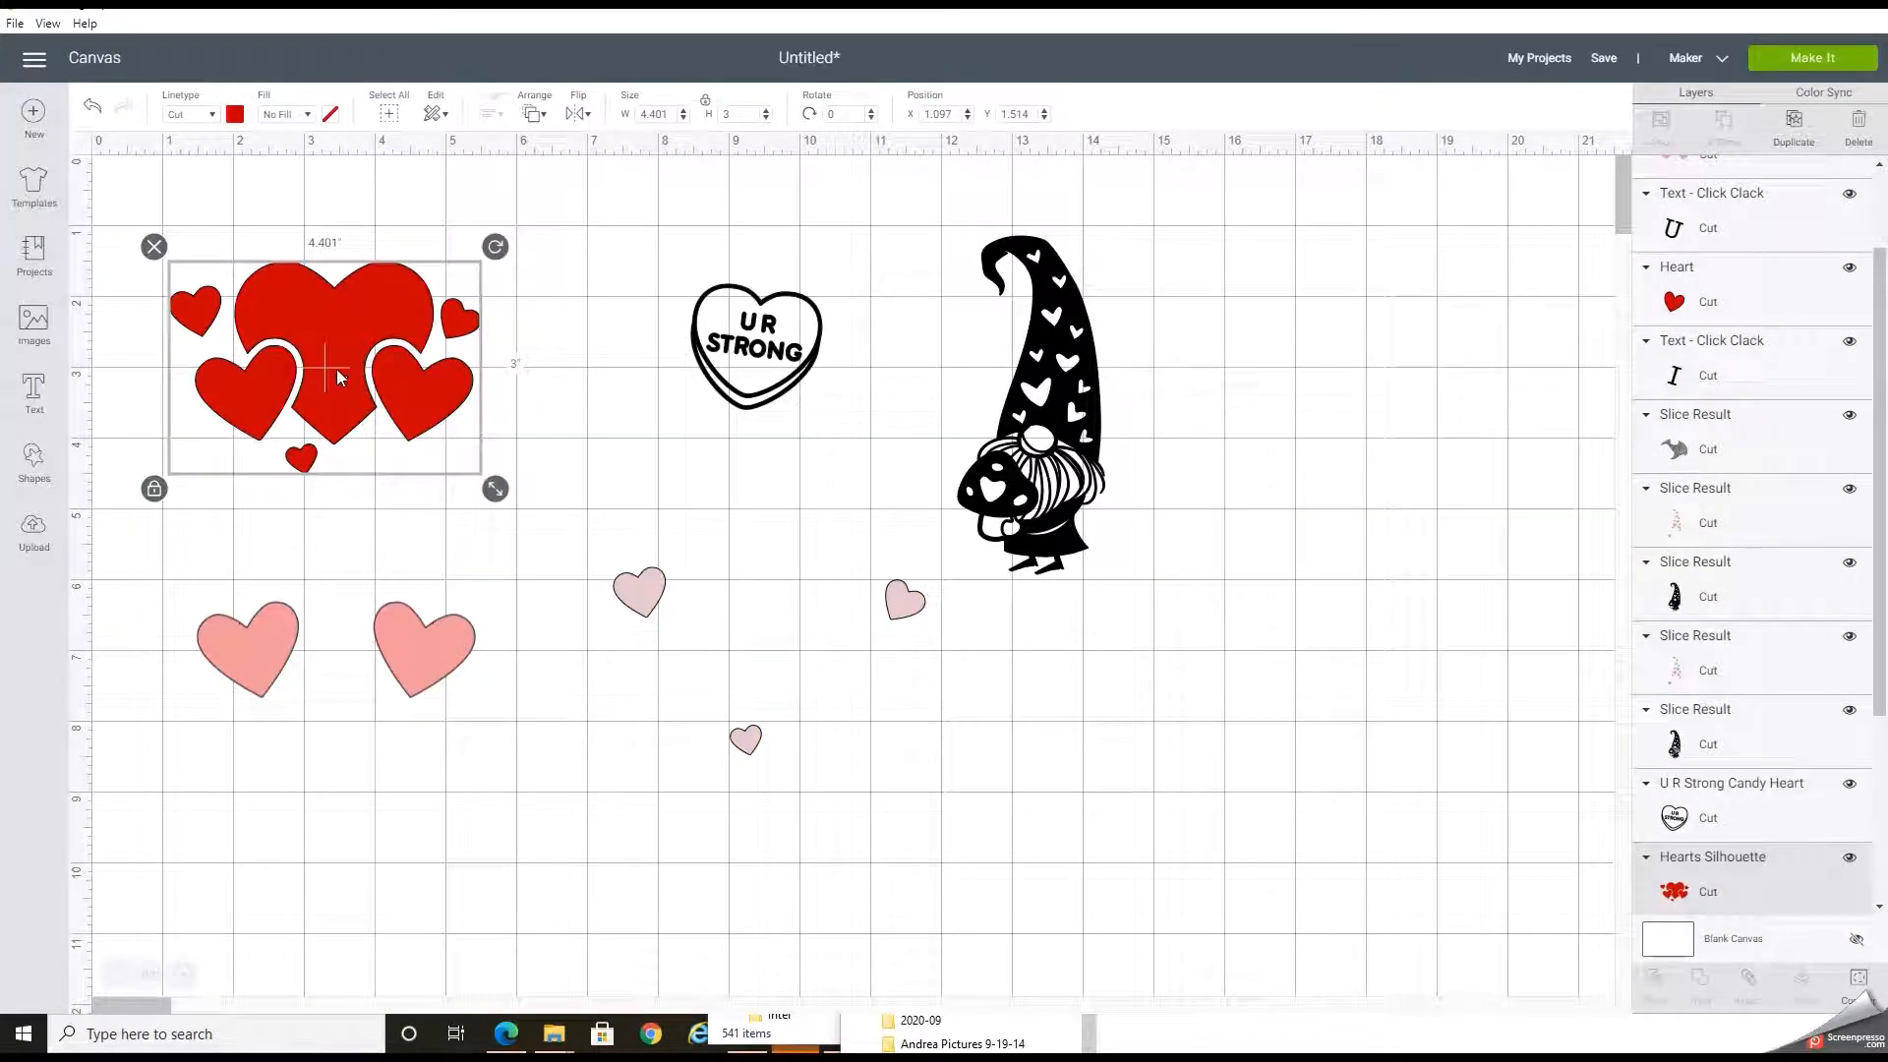
- Reduce the original red hearts group to just its large centre heart and return to the canvas
left_click(1853, 979)
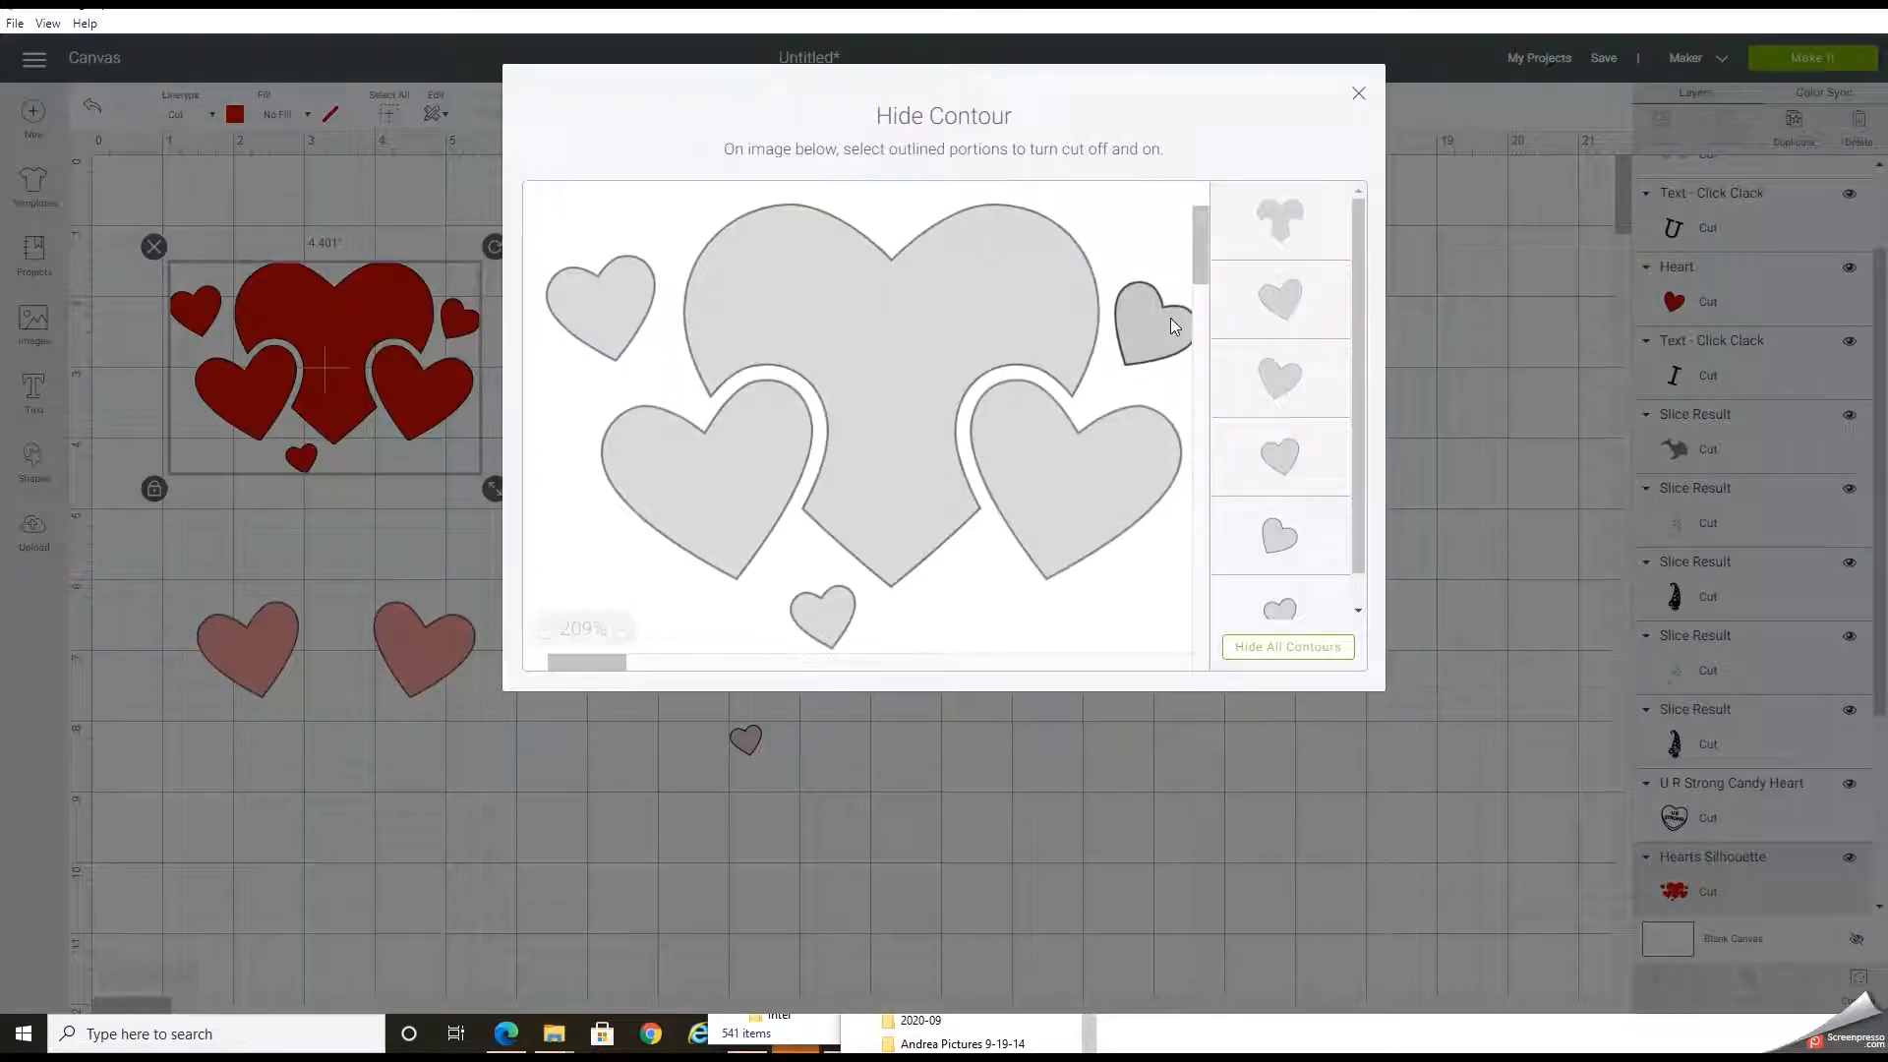
left_click(822, 614)
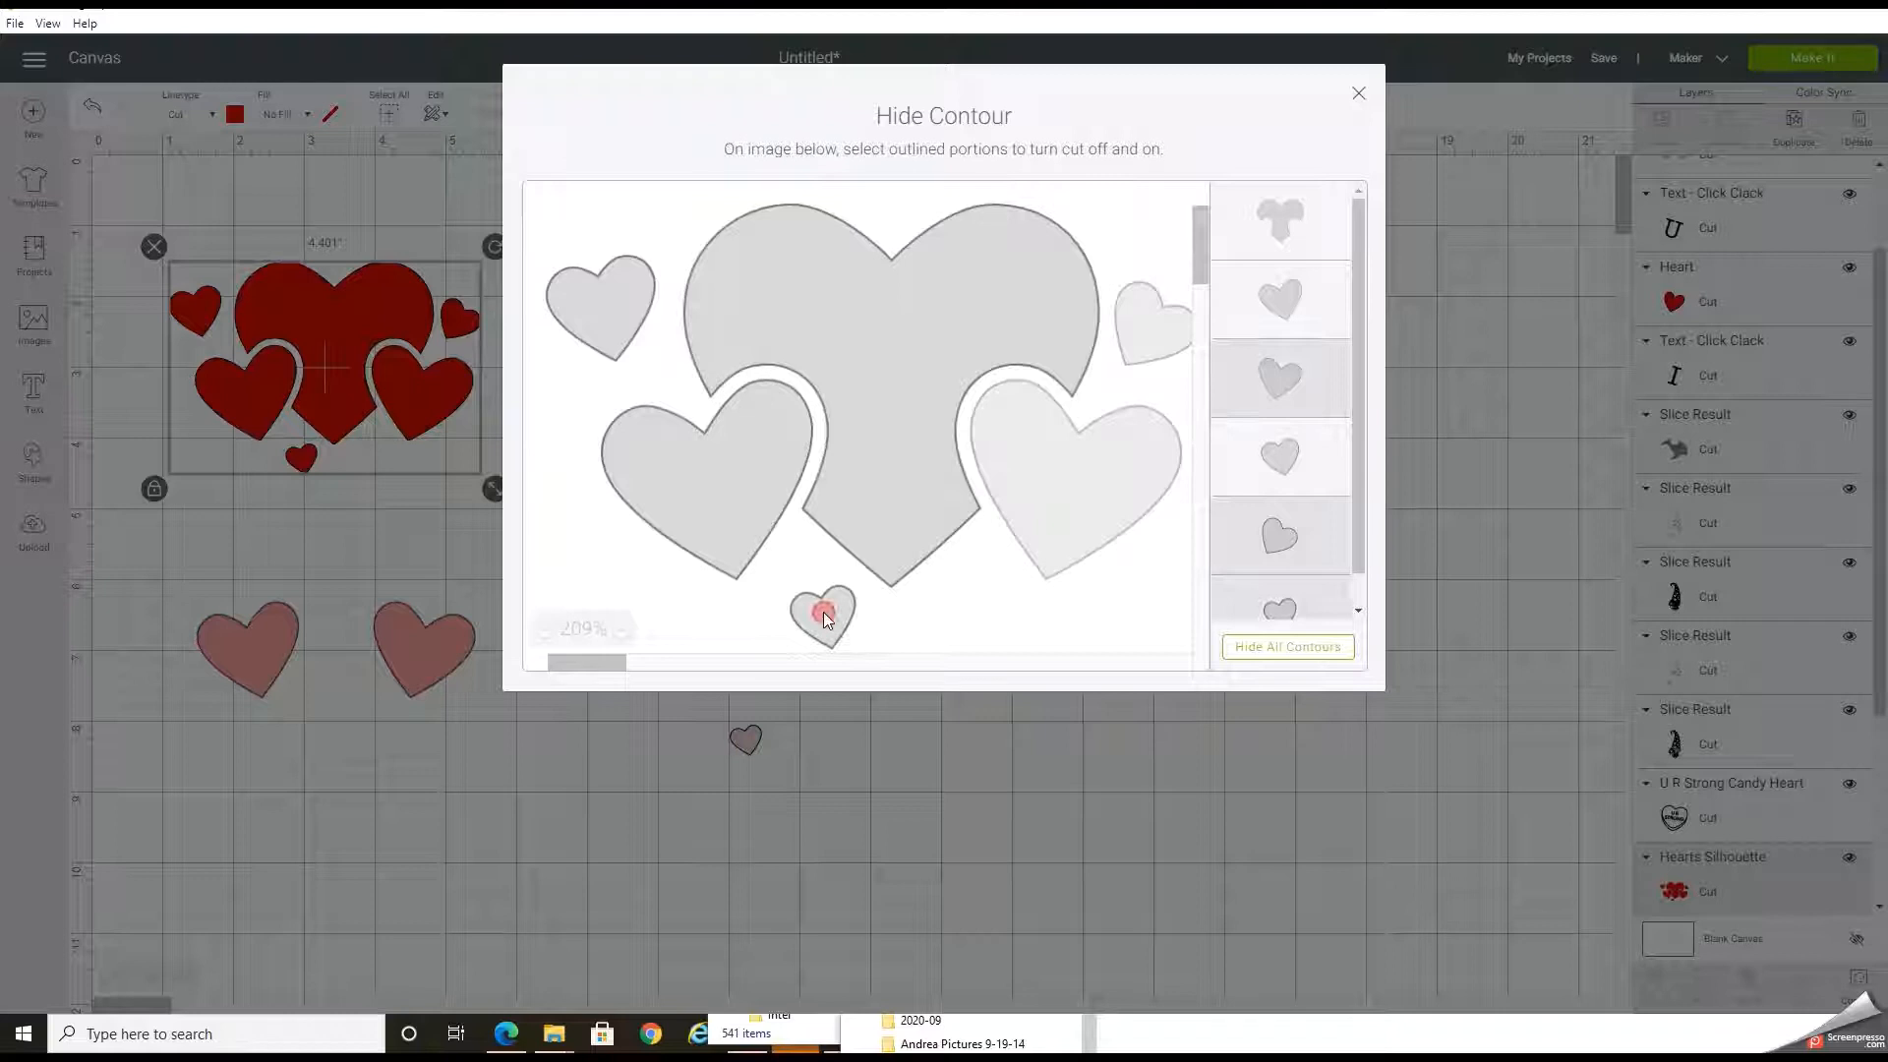
left_click(822, 613)
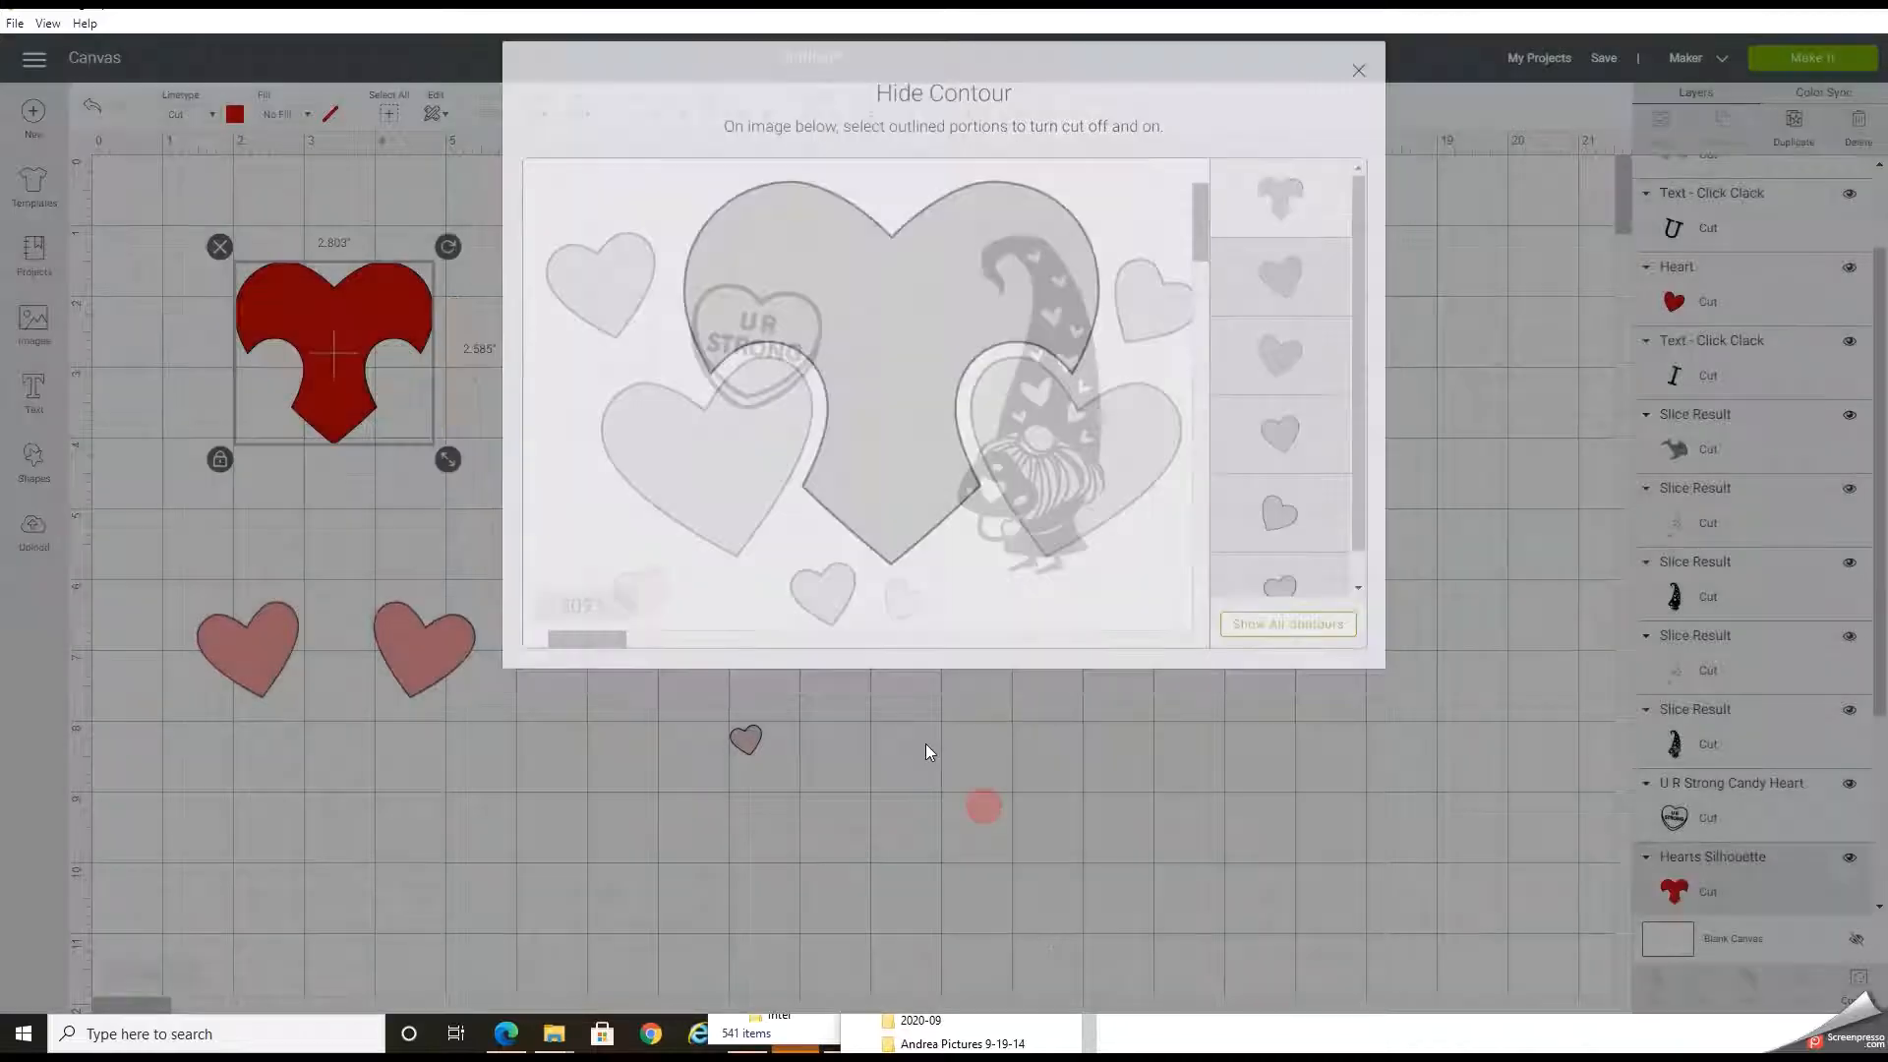
left_click(1359, 71)
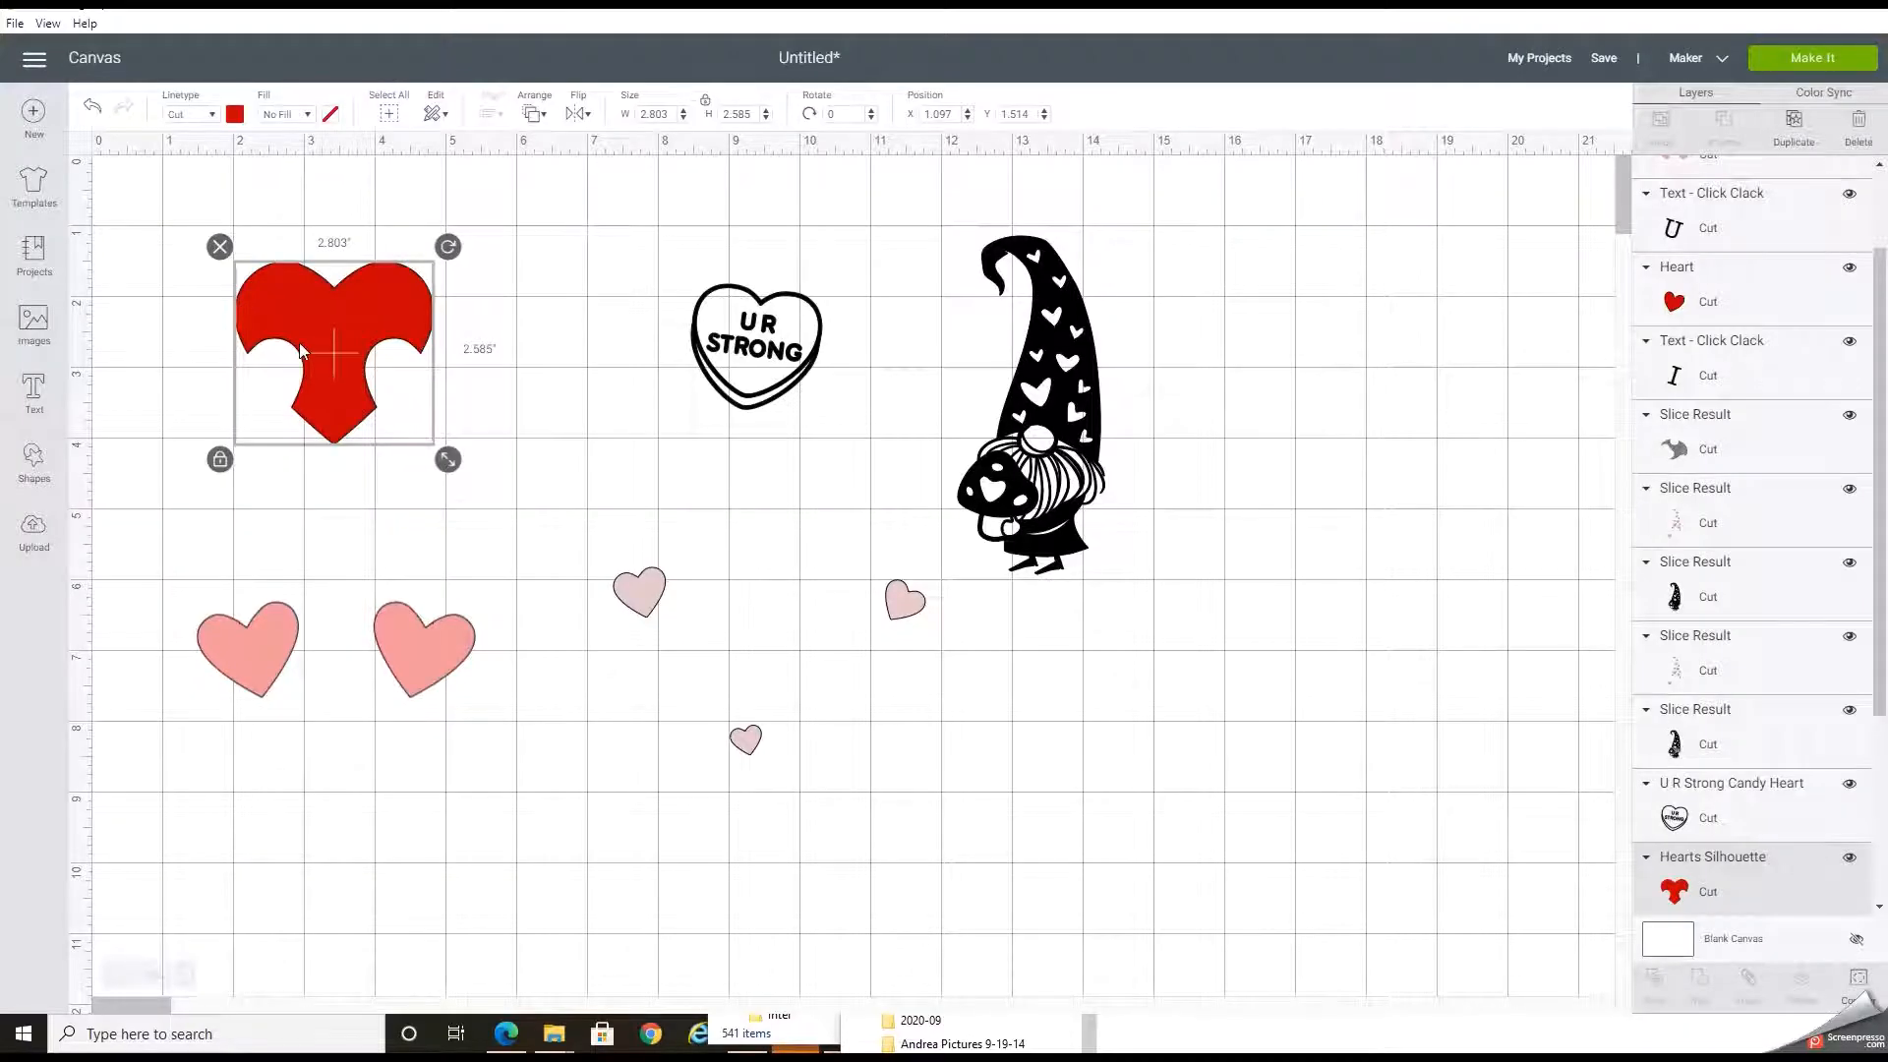
mouse_move(265, 380)
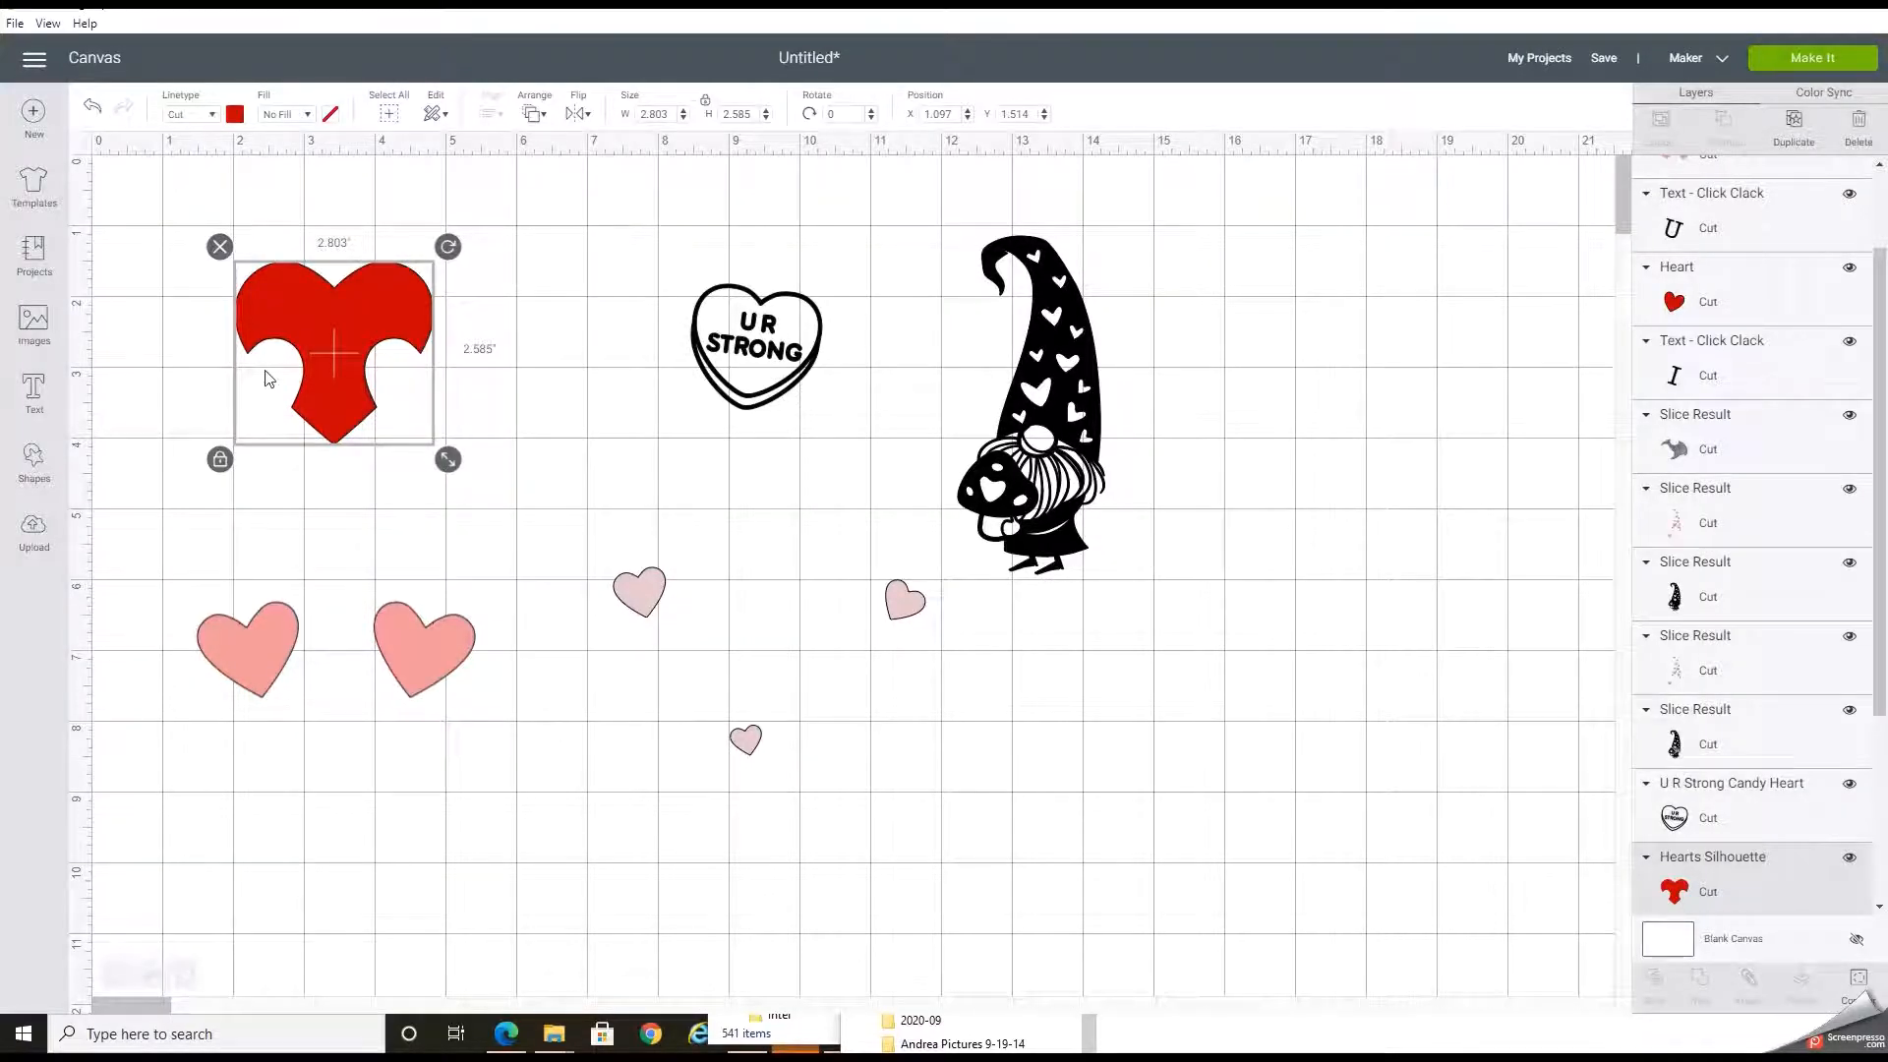
mouse_move(403, 666)
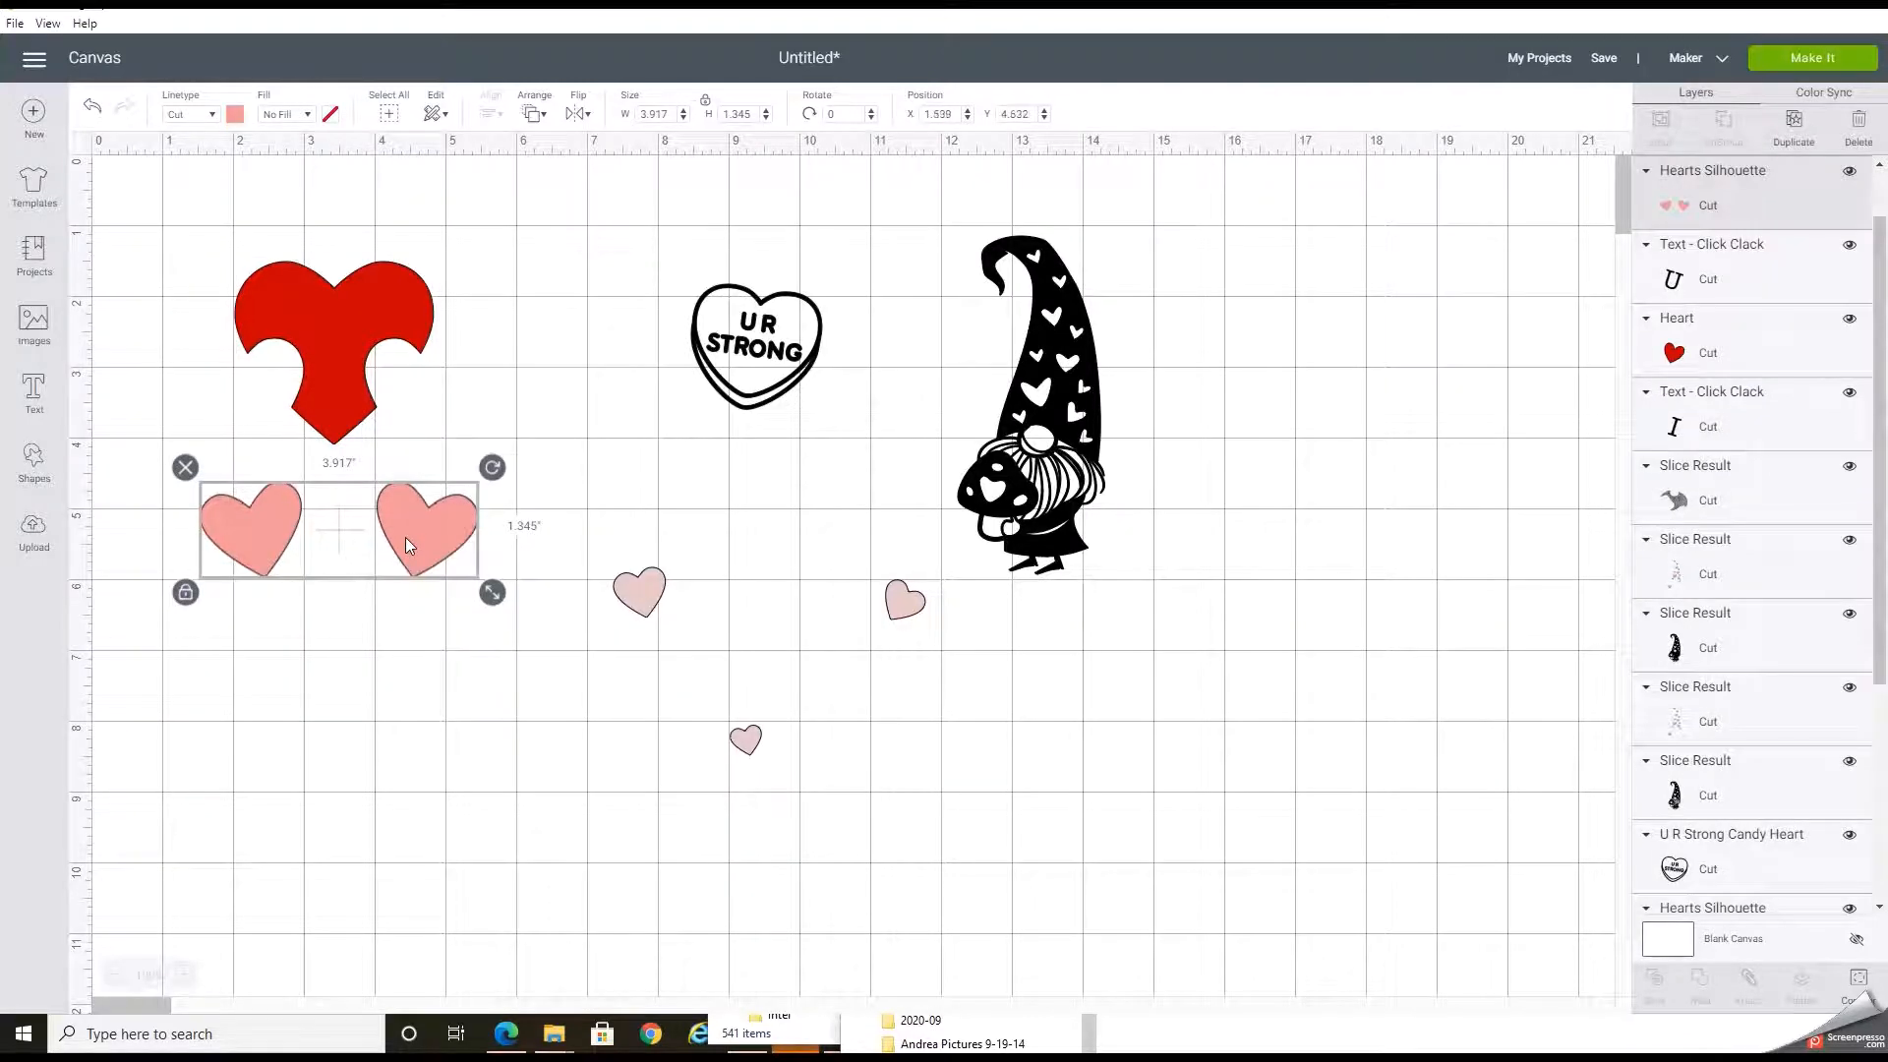
mouse_move(645, 601)
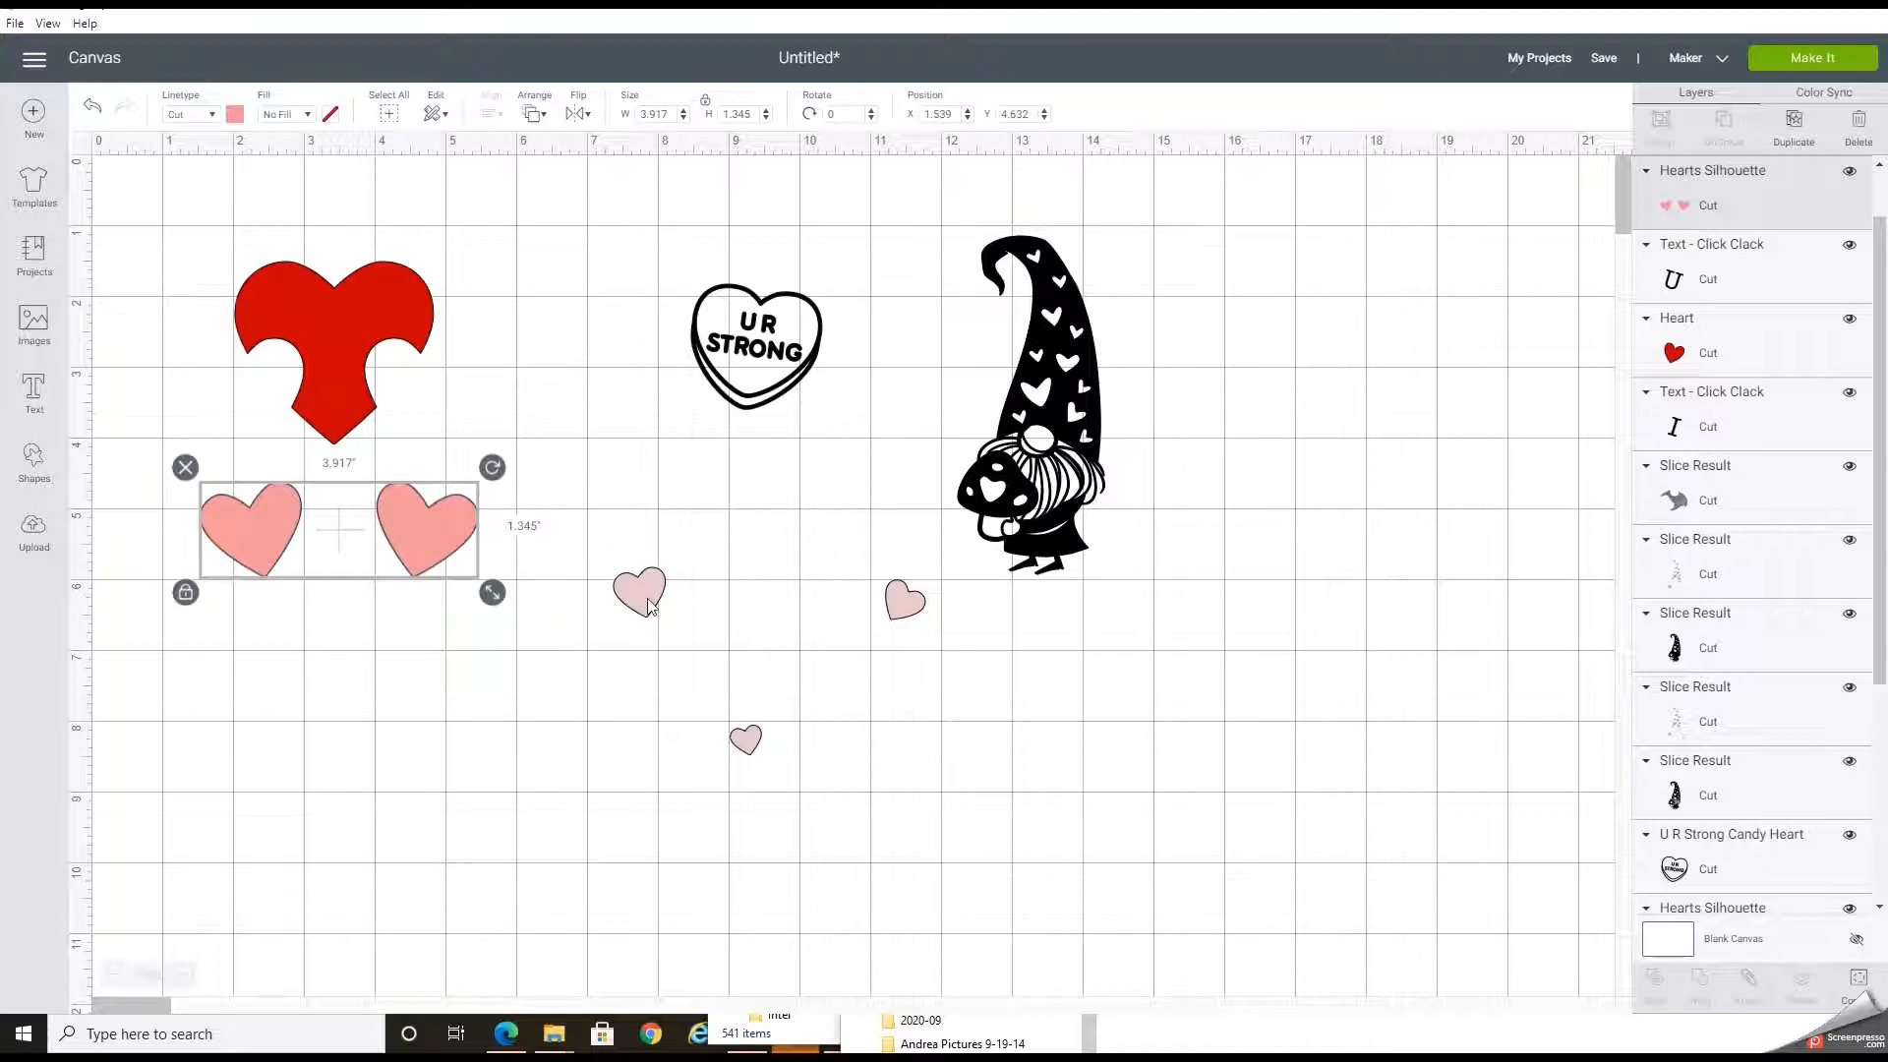
- Layer the pink heart pair and small hearts into the red heart's gaps near the top left
left_click_drag(341, 529, 340, 433)
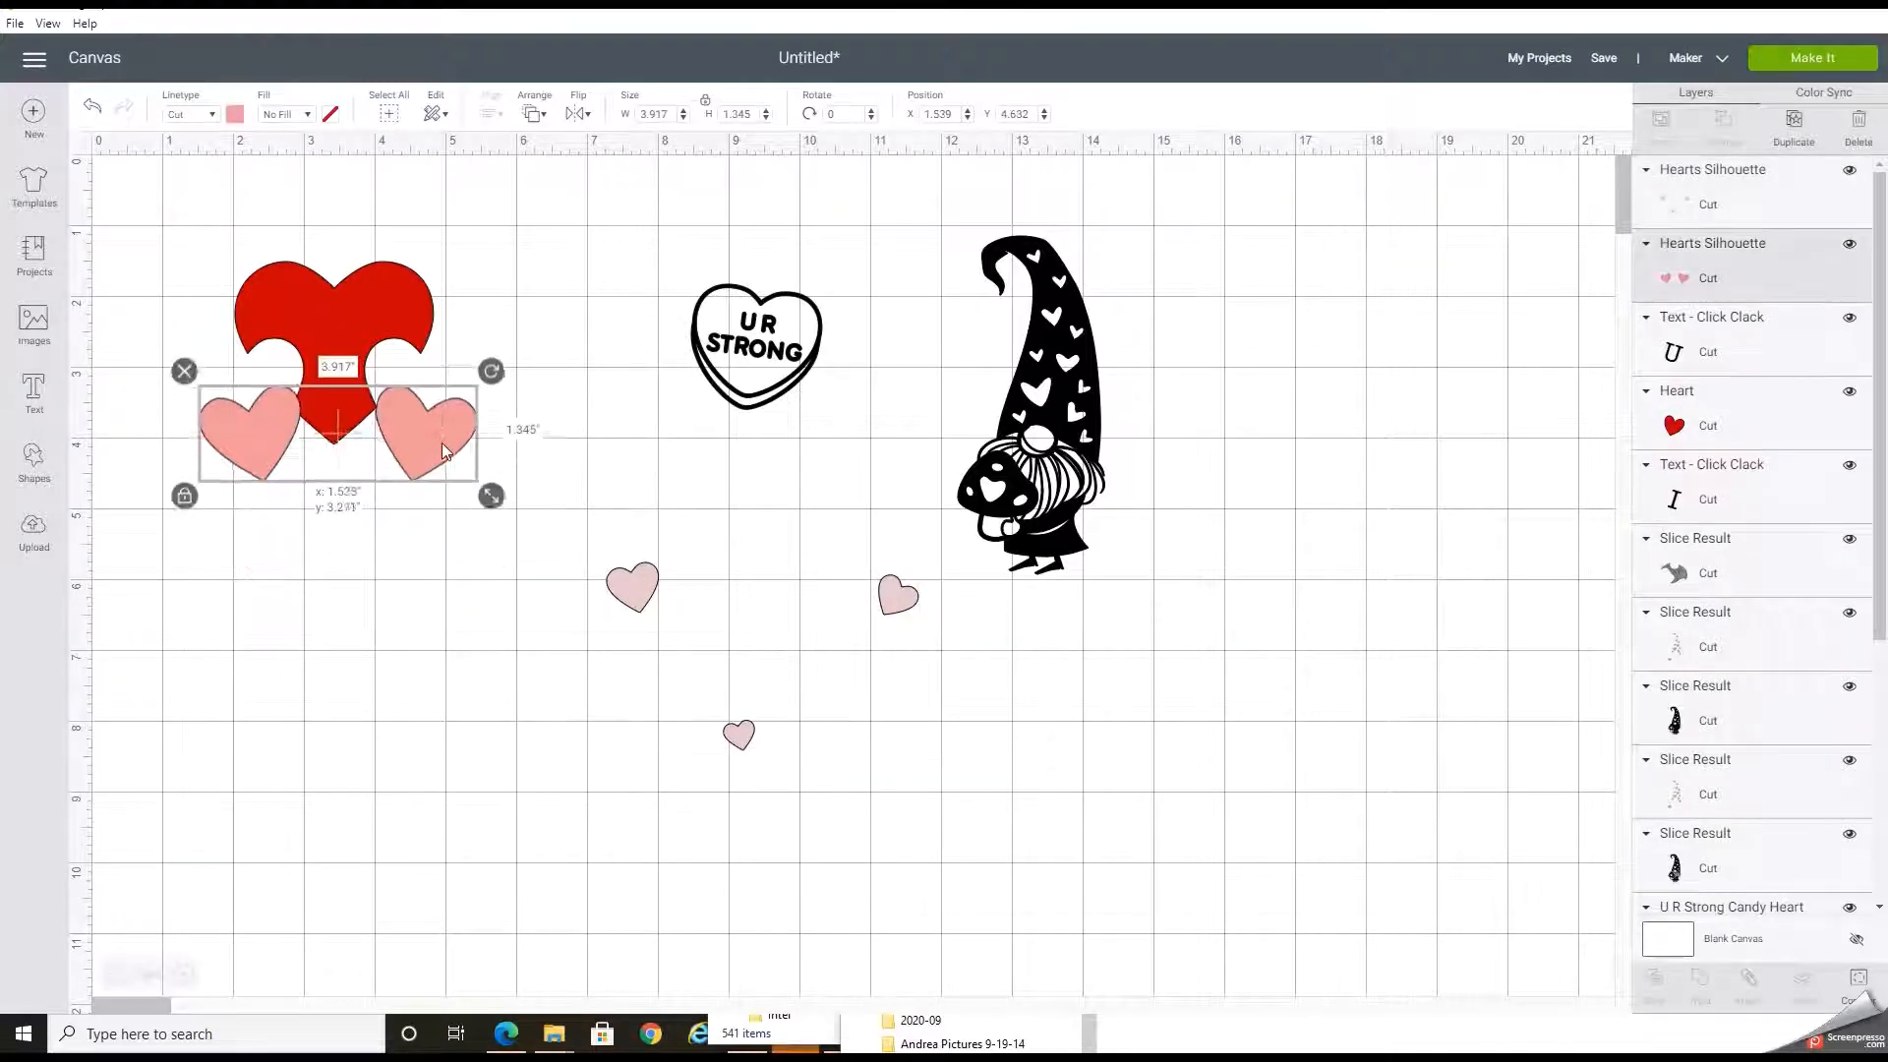
left_click_drag(447, 452, 437, 411)
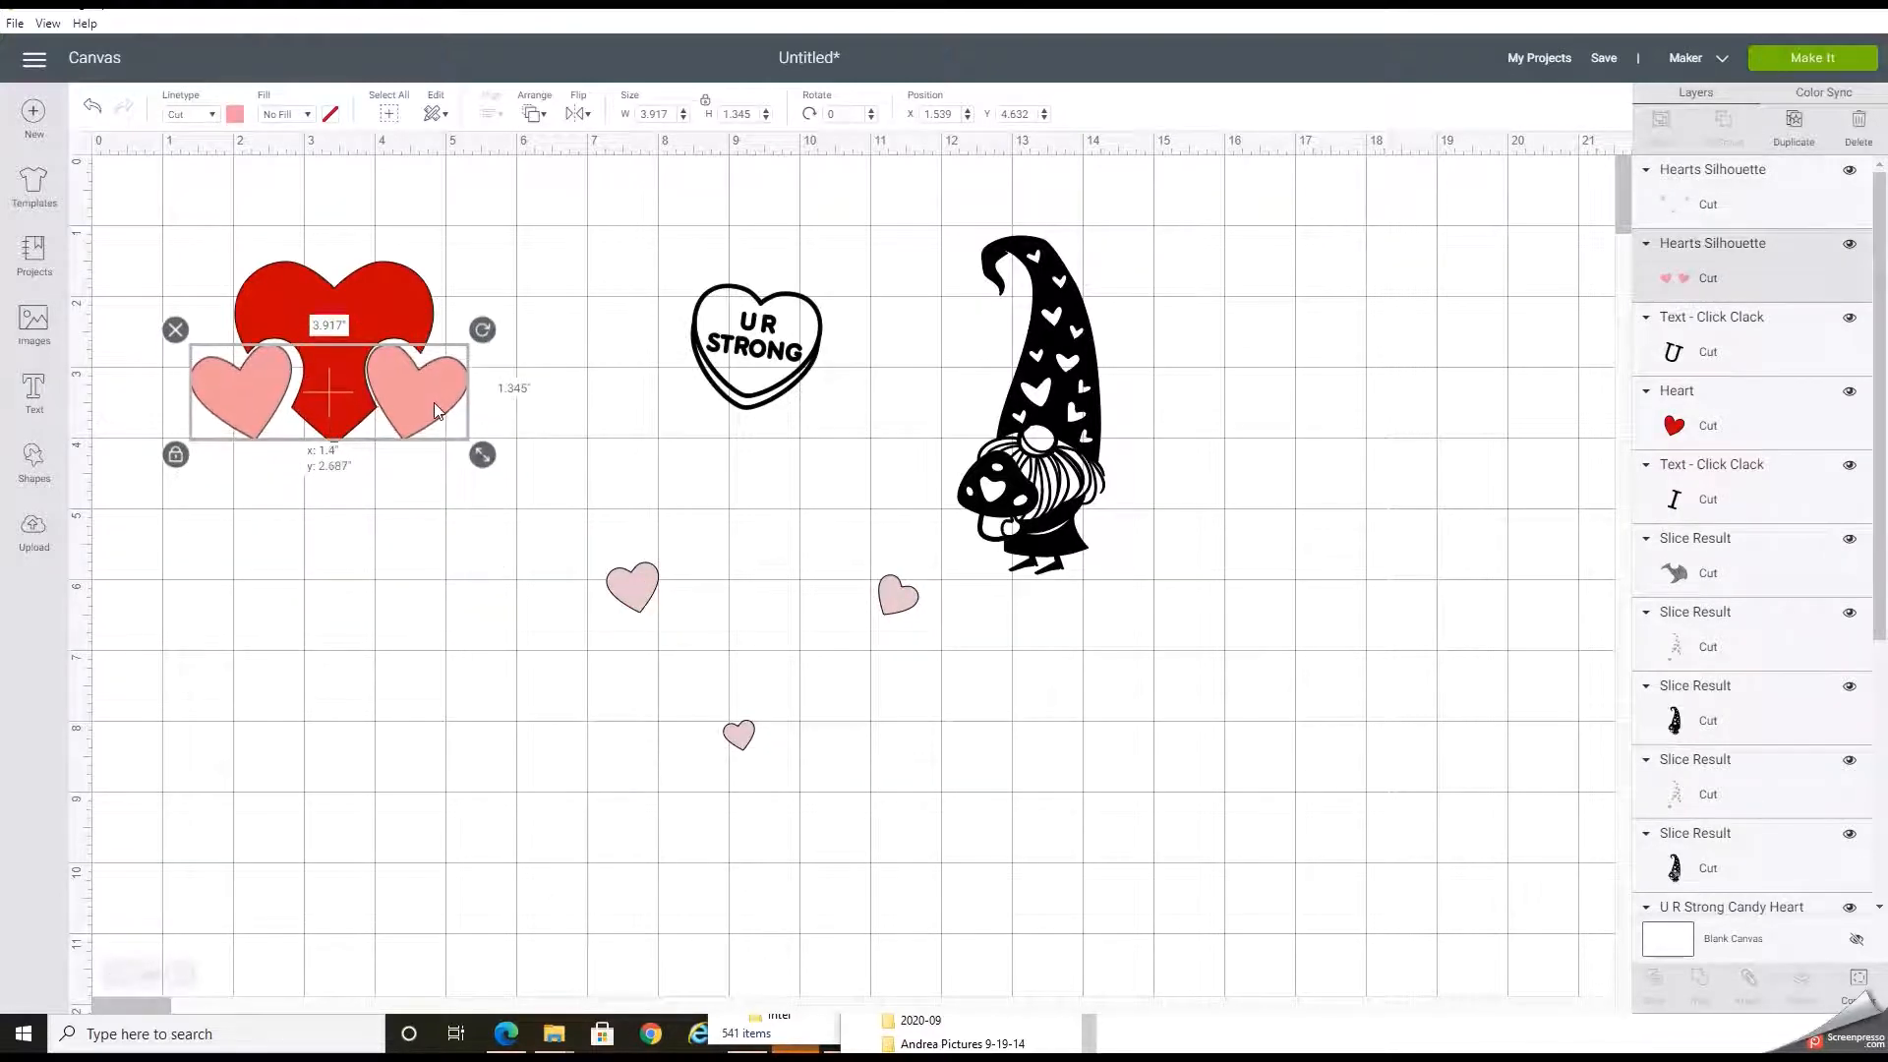
left_click_drag(328, 397, 328, 386)
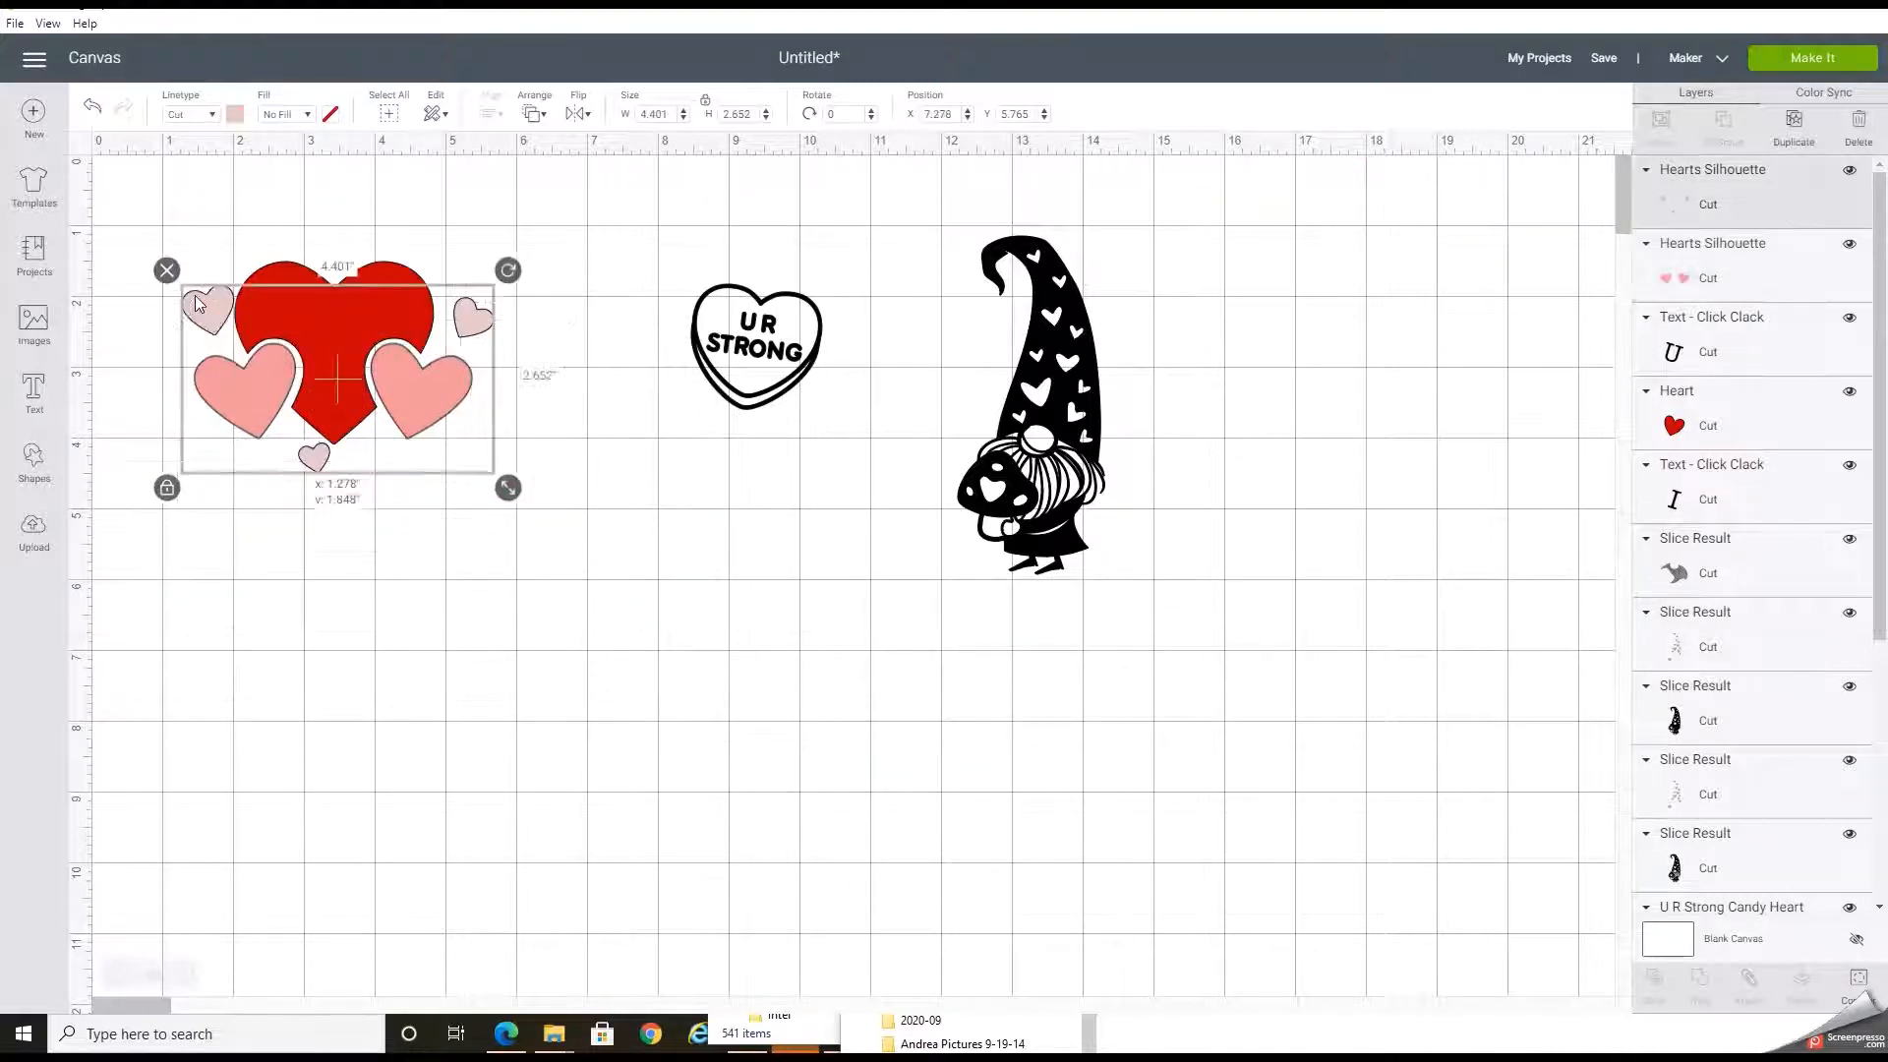
left_click_drag(336, 379, 330, 384)
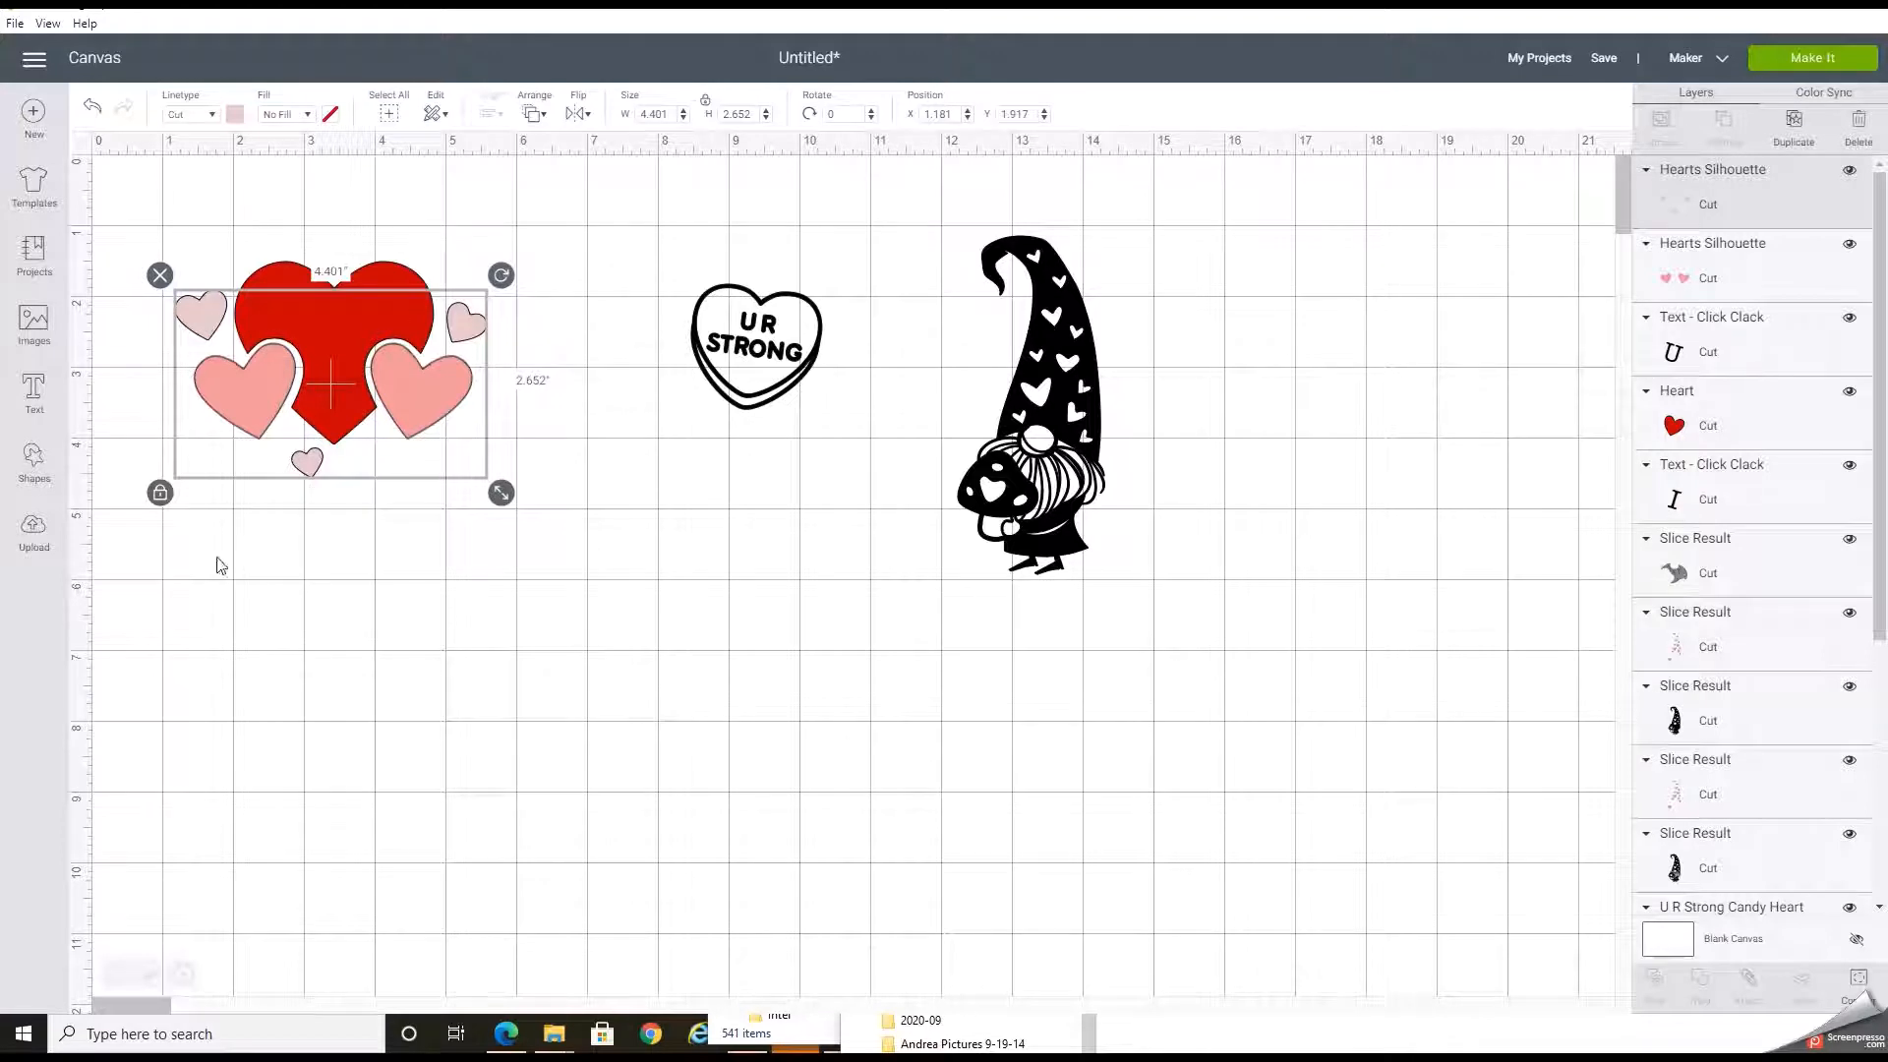
left_click(220, 566)
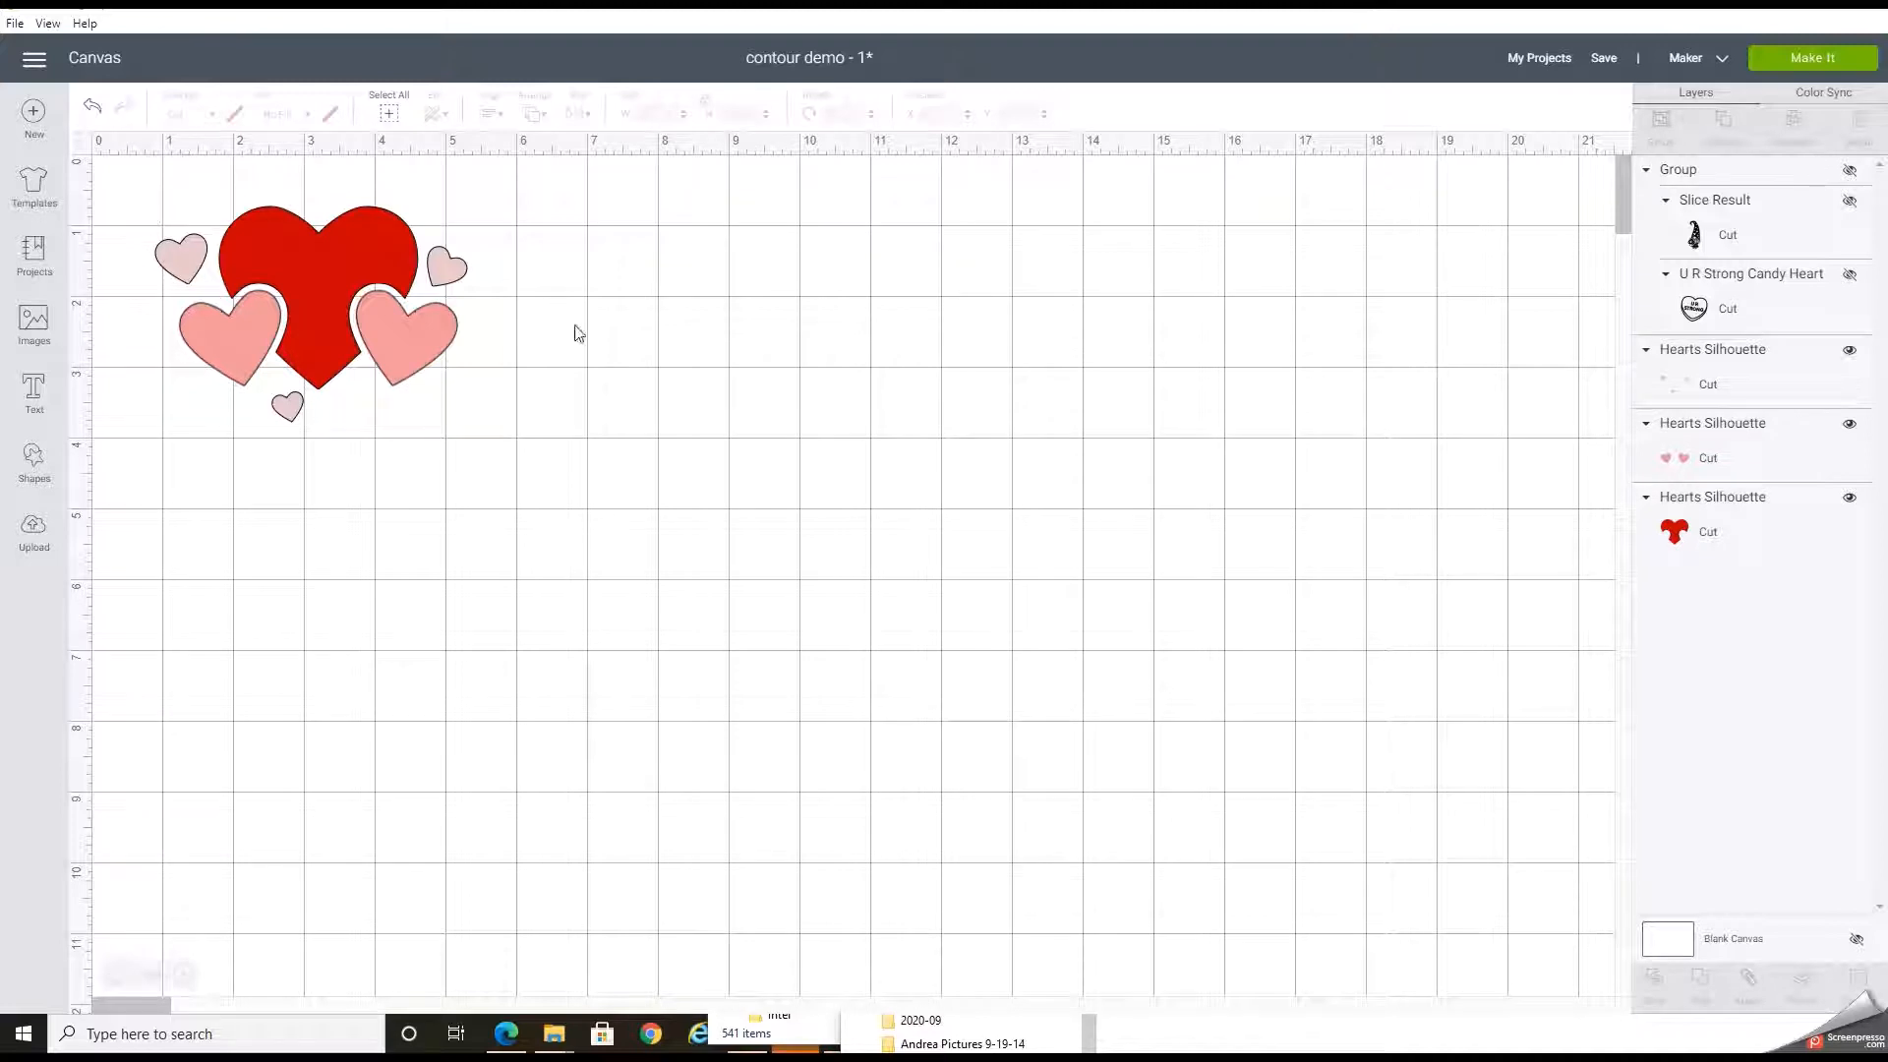
mouse_move(296, 283)
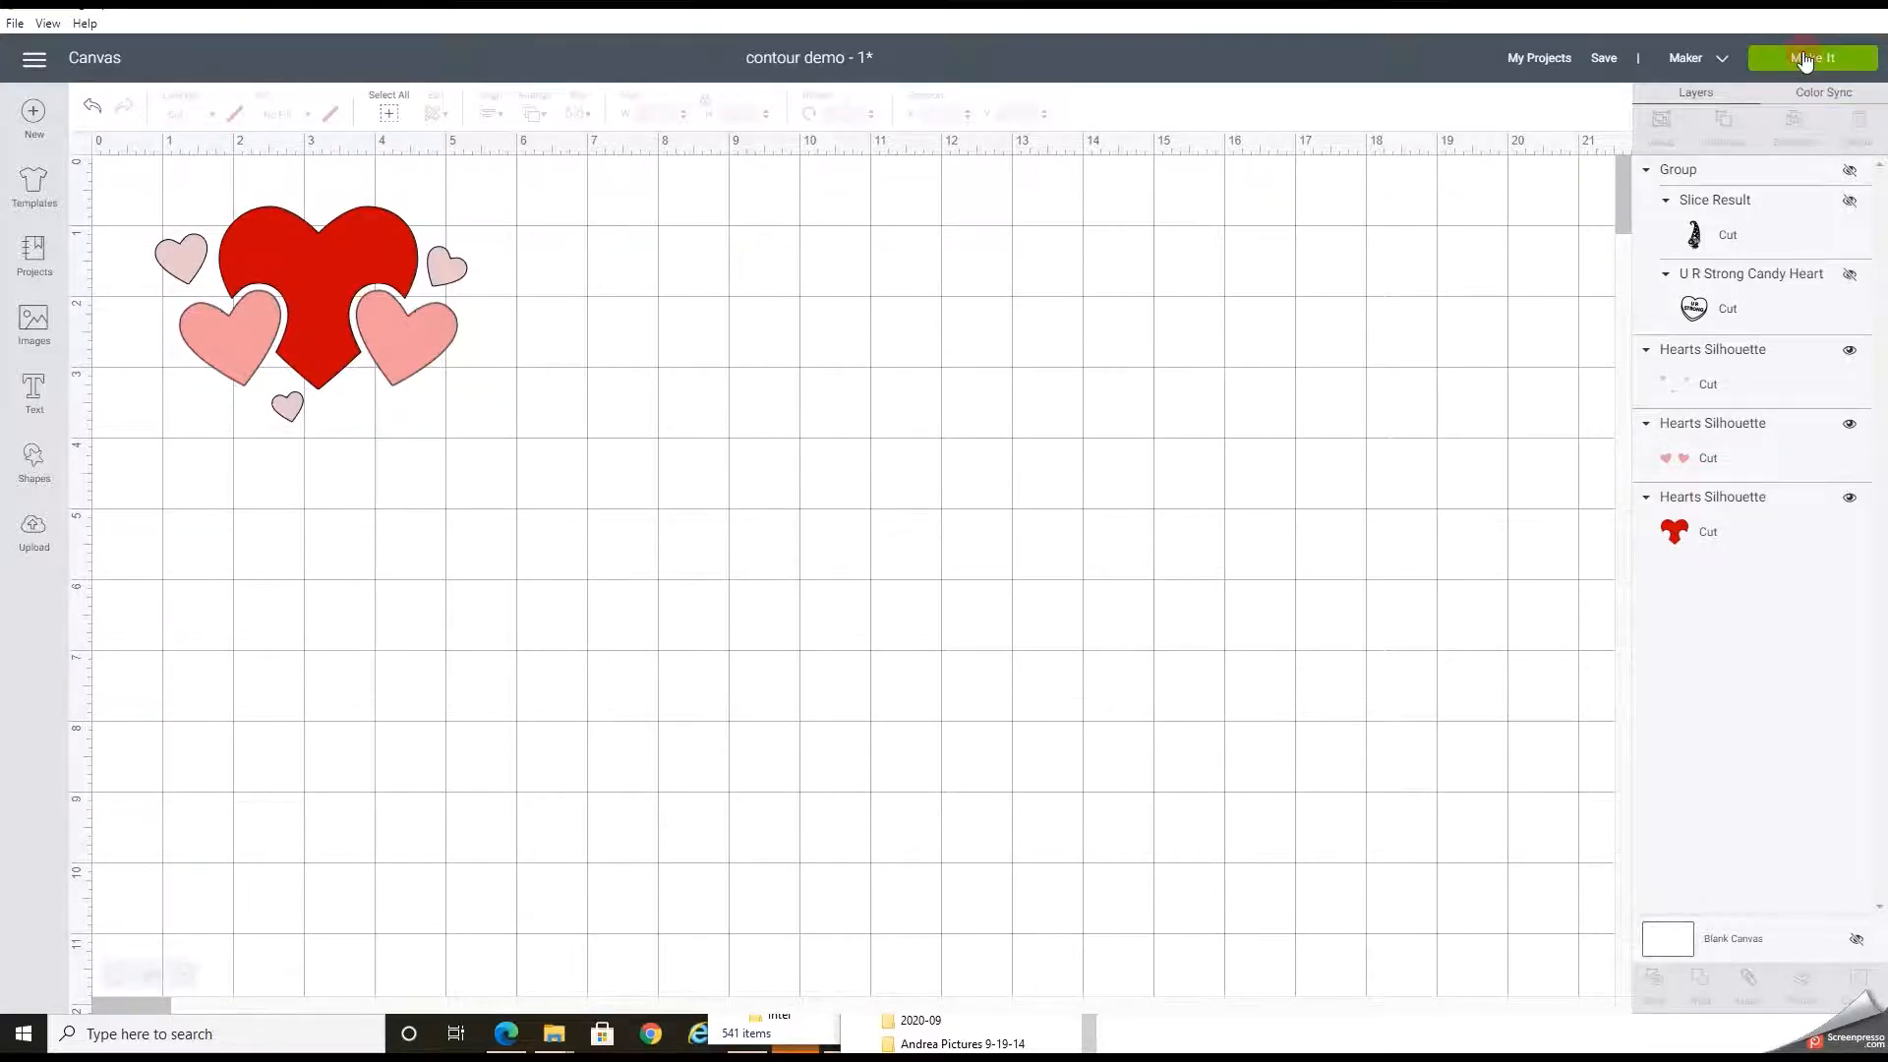
- Send the layered hearts design to the cutting mat preview with Make It
left_click(1811, 57)
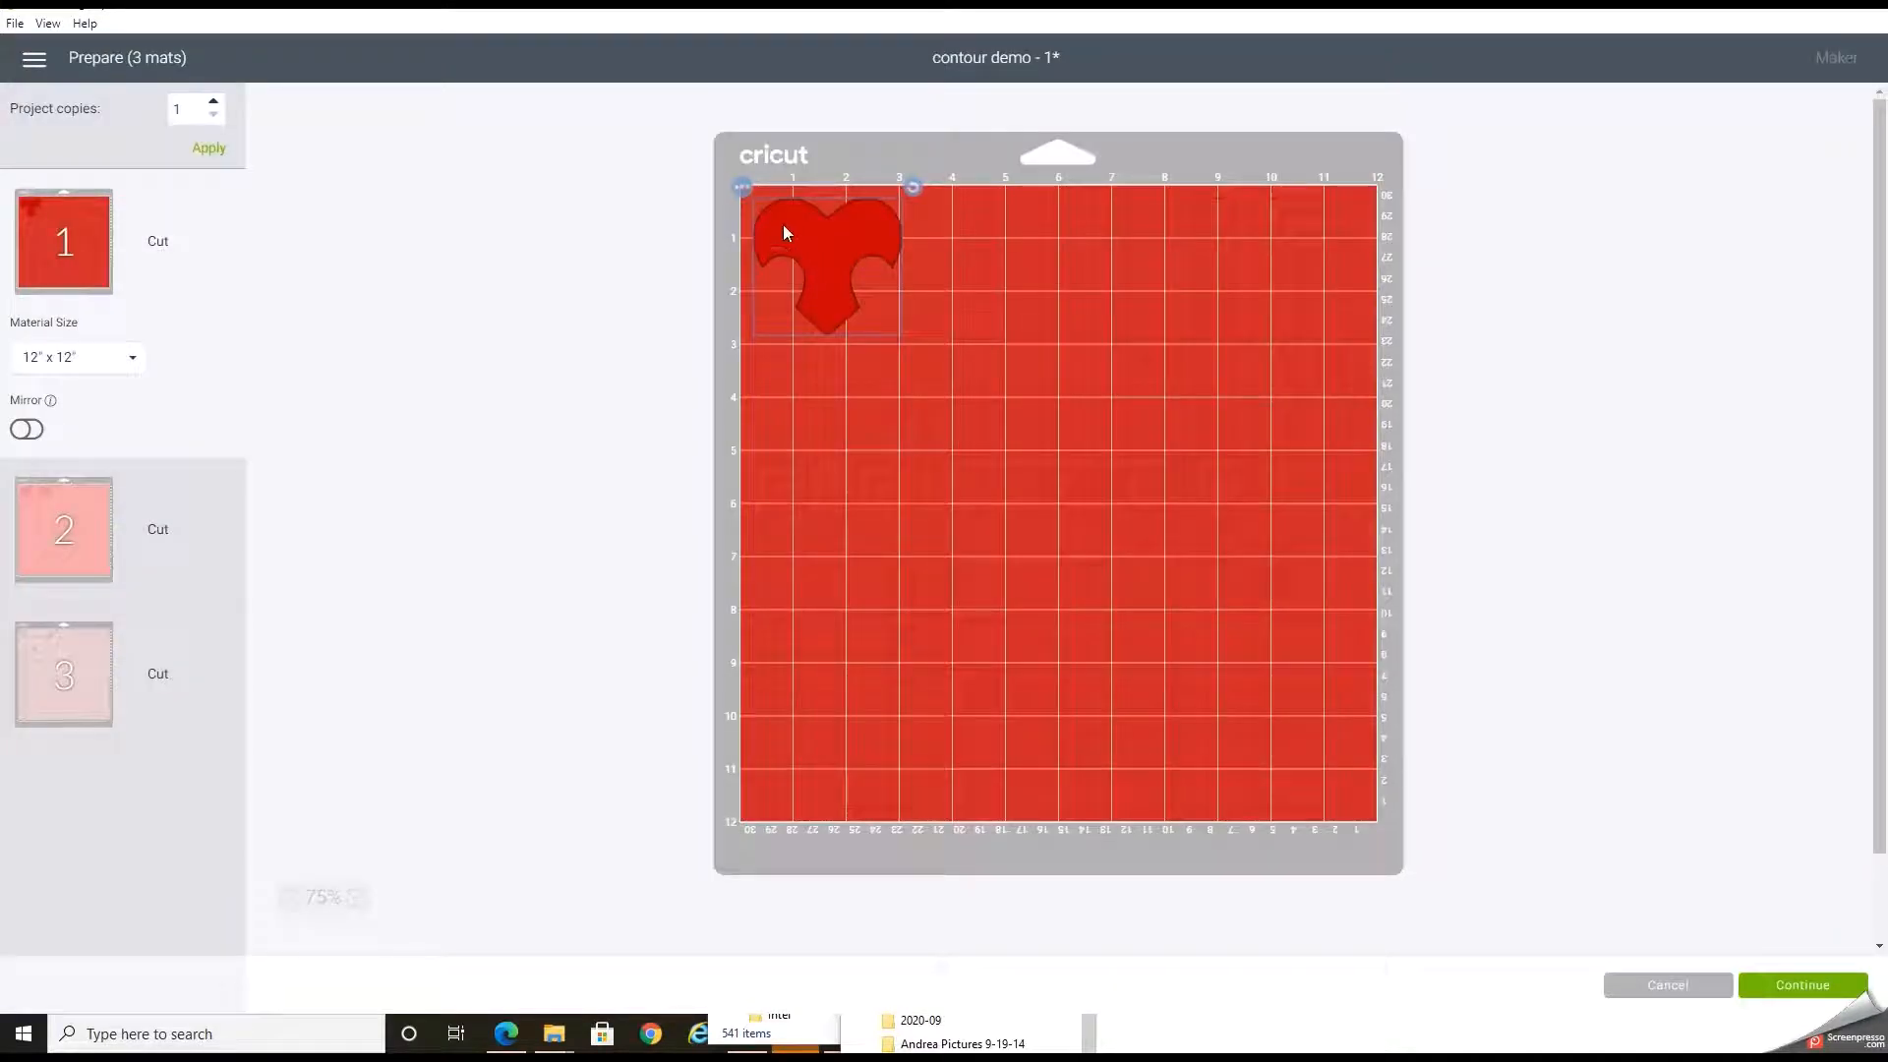
mouse_move(800, 297)
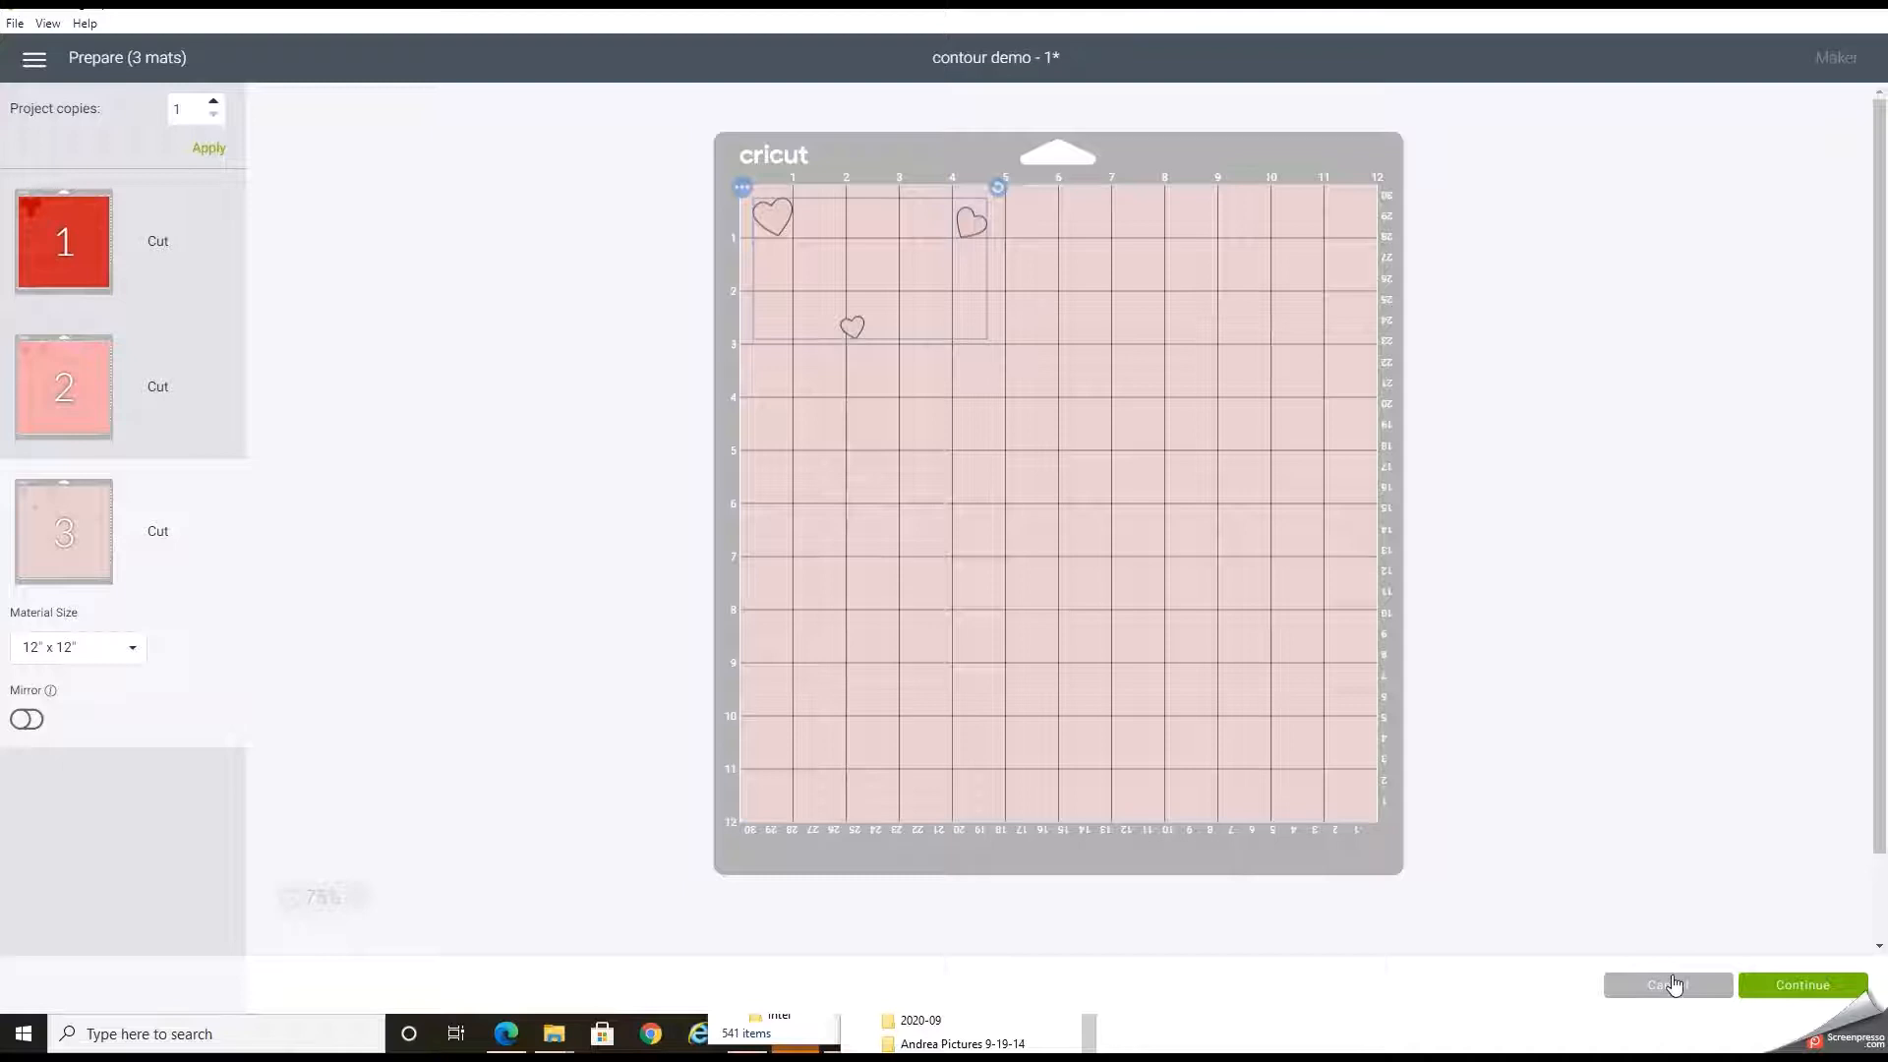
- Cancel the mat preview and return to the canvas
left_click(1665, 983)
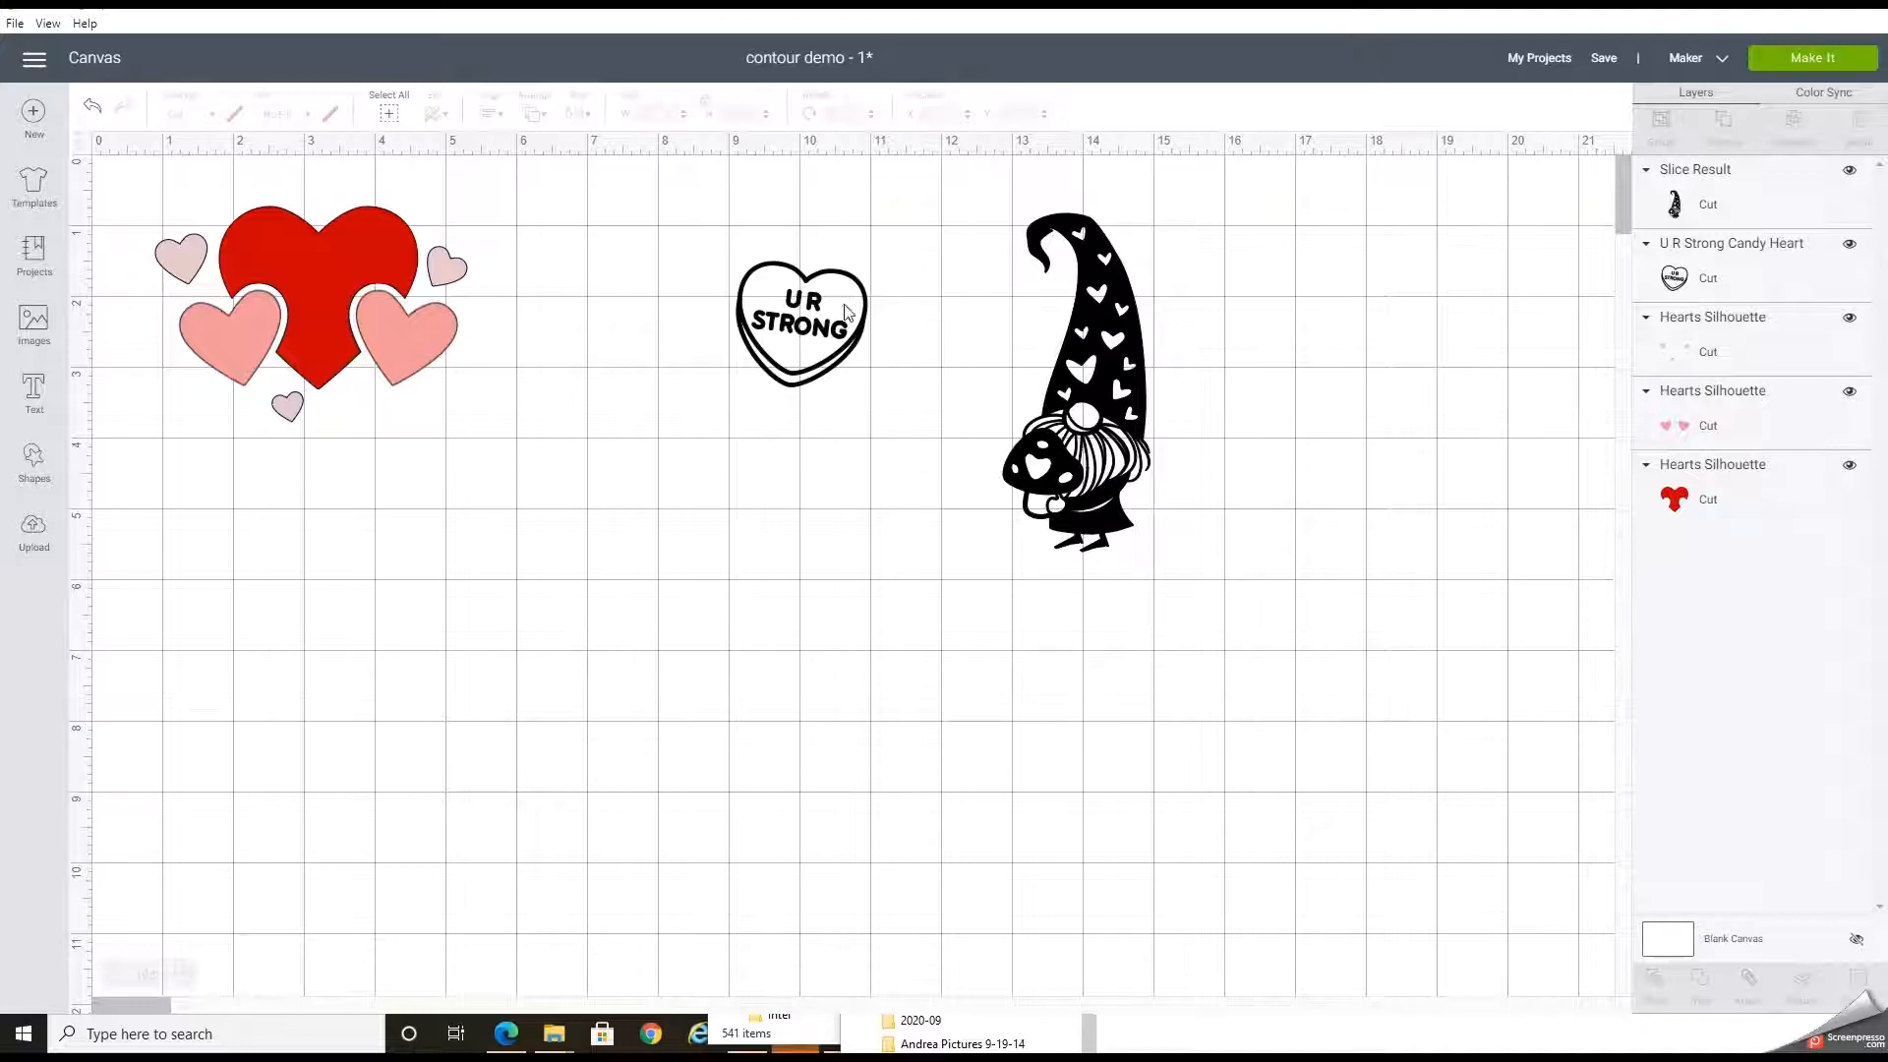
- Select the U R STRONG candy heart, nudge it down-left, and bring up its contours
left_click(800, 323)
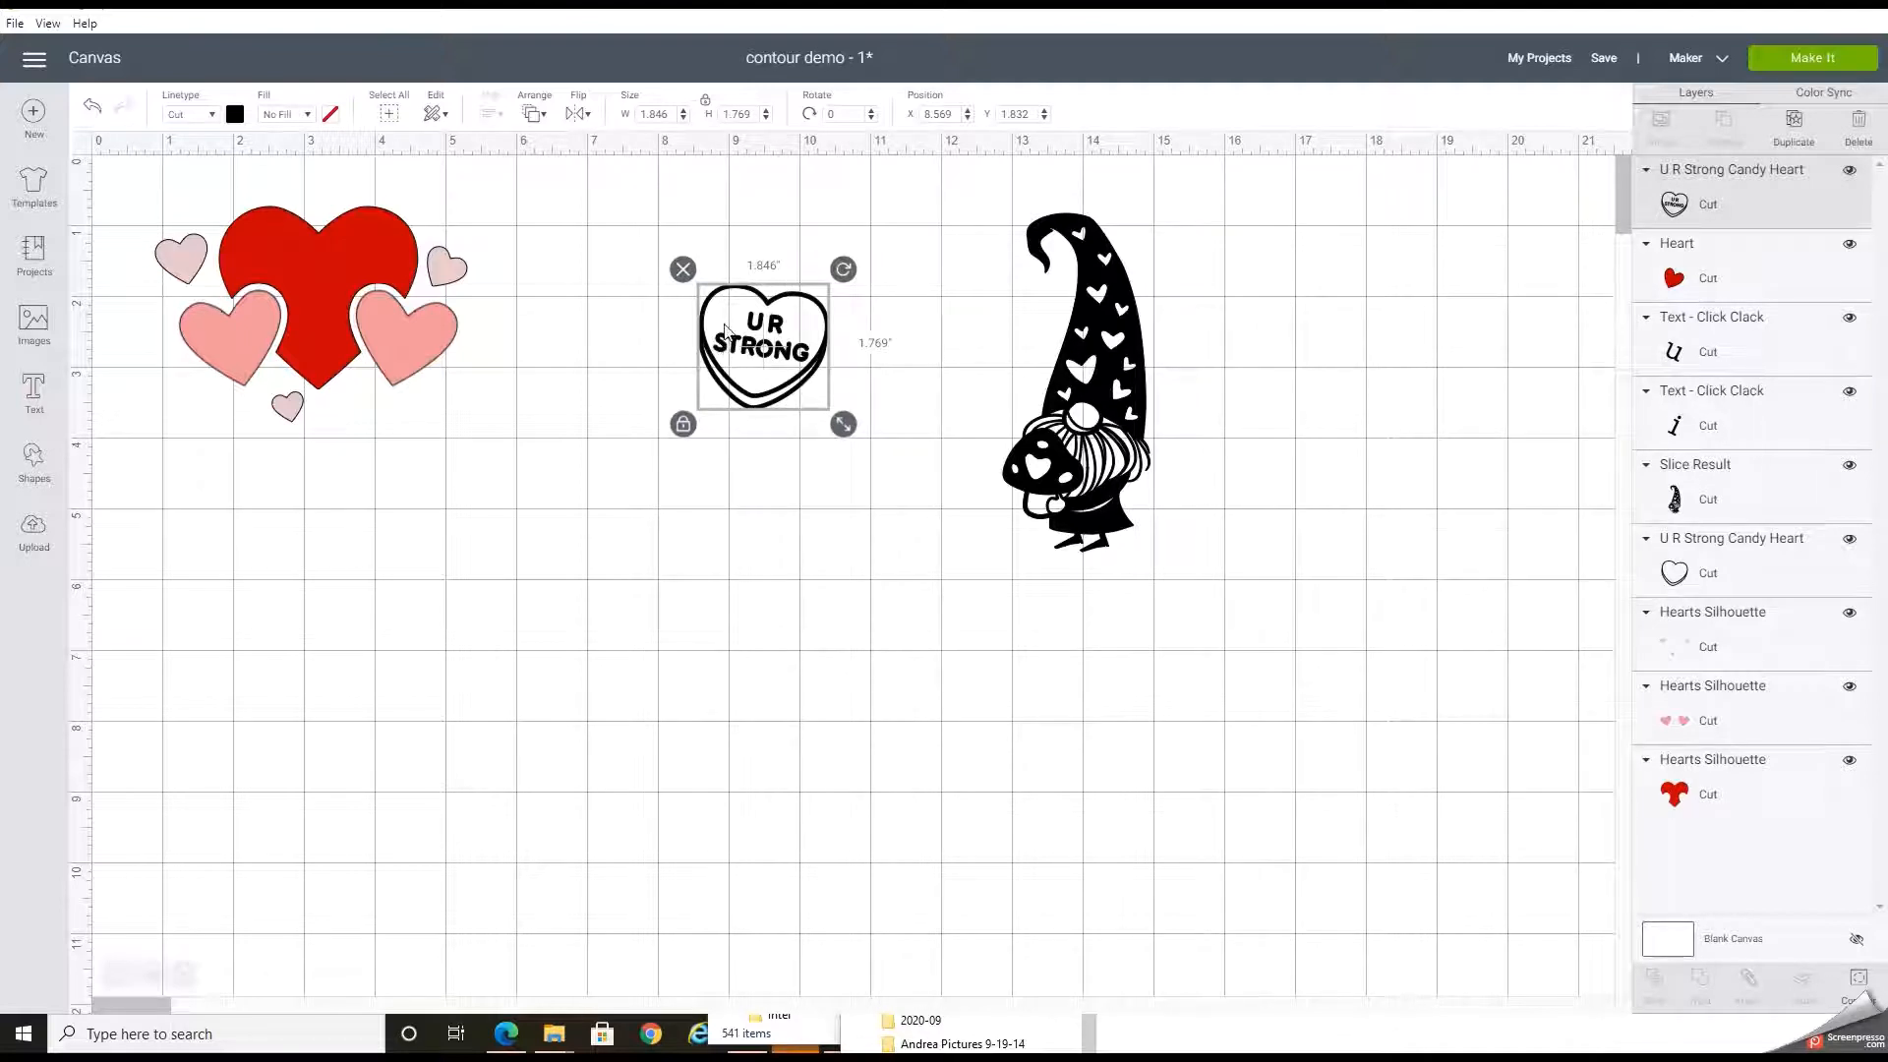
mouse_move(696, 325)
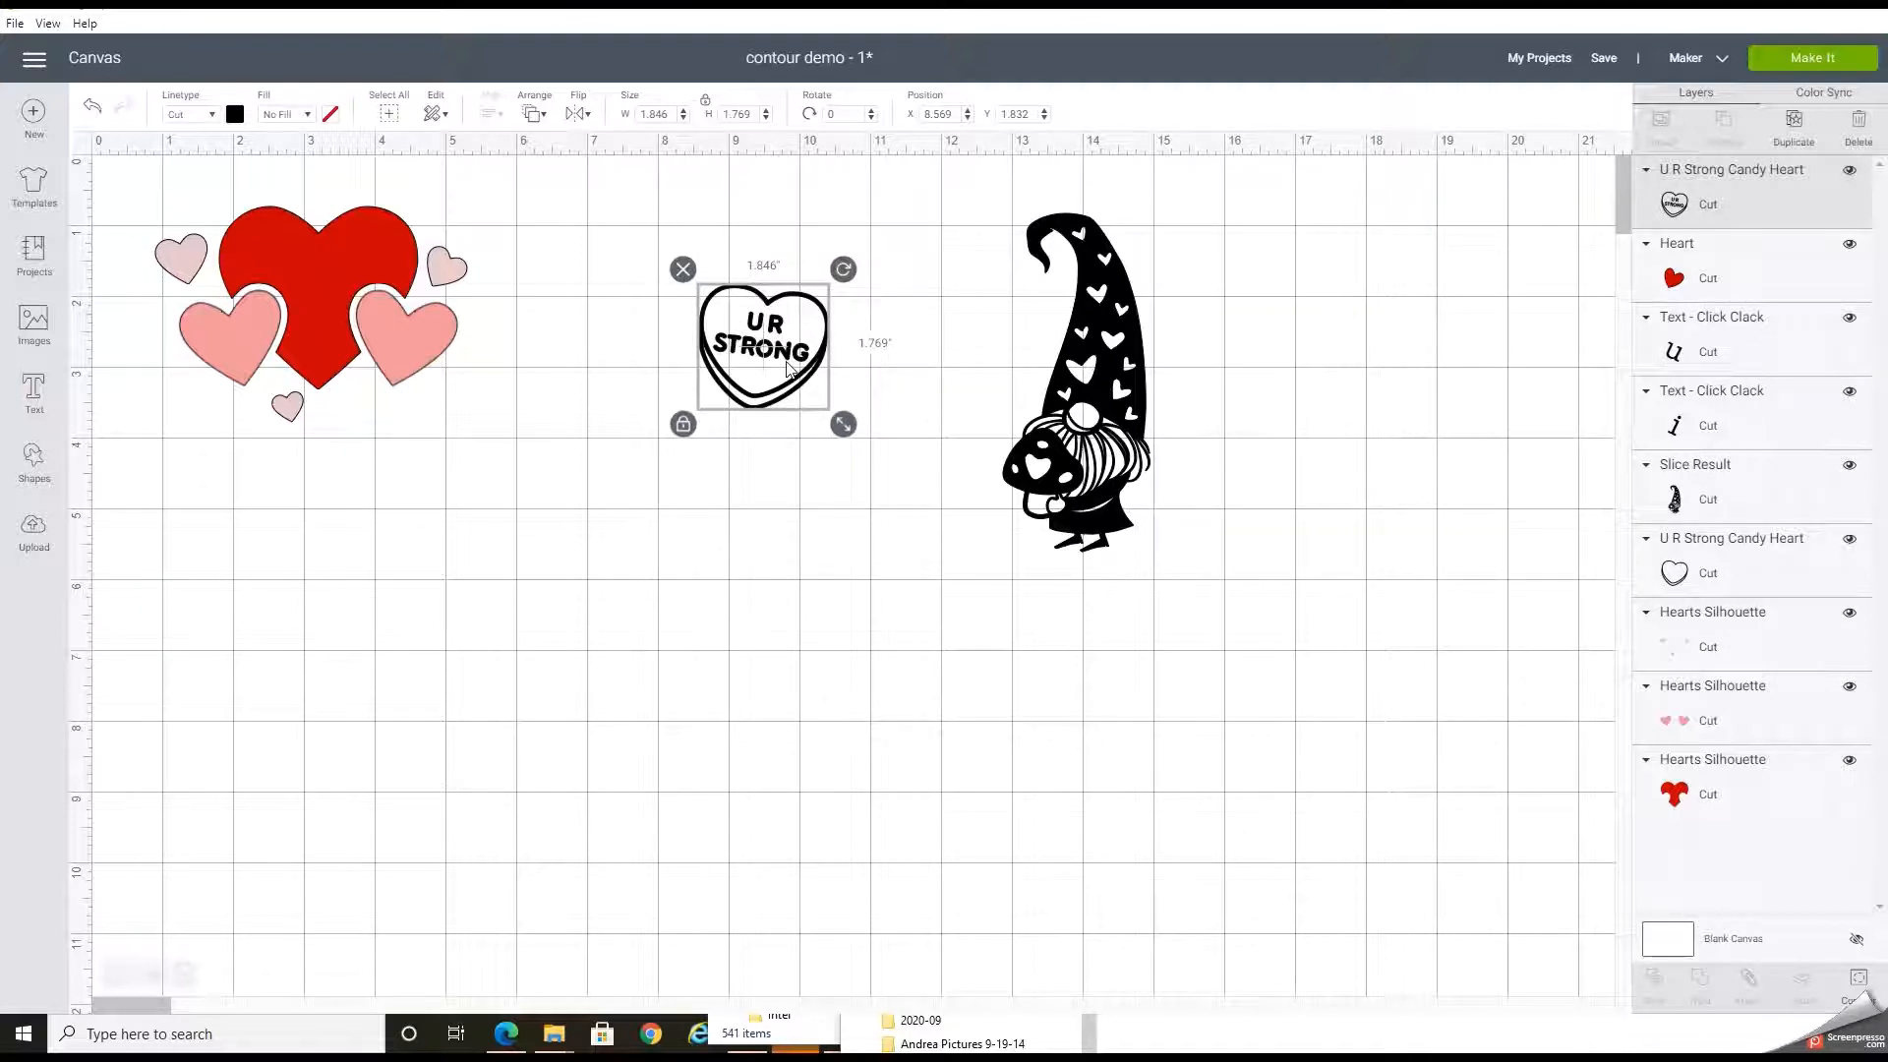
mouse_move(616, 318)
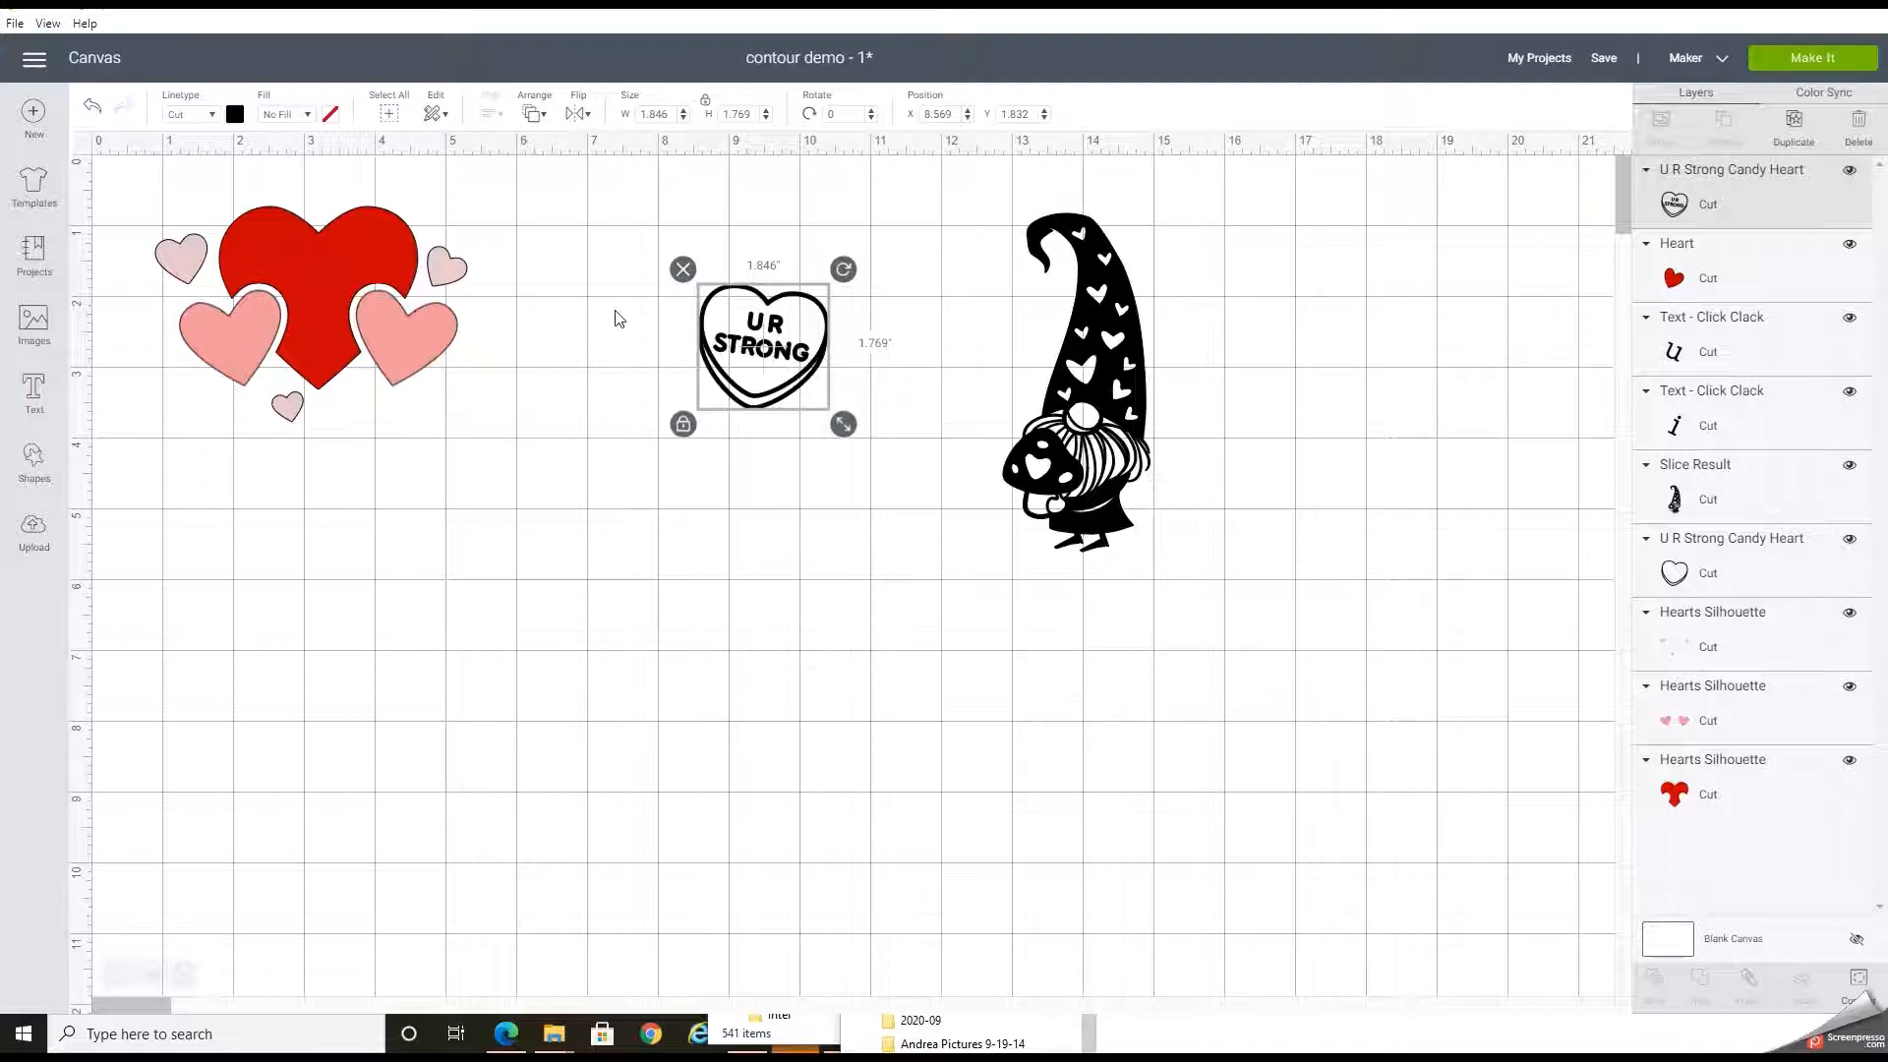
mouse_move(785, 533)
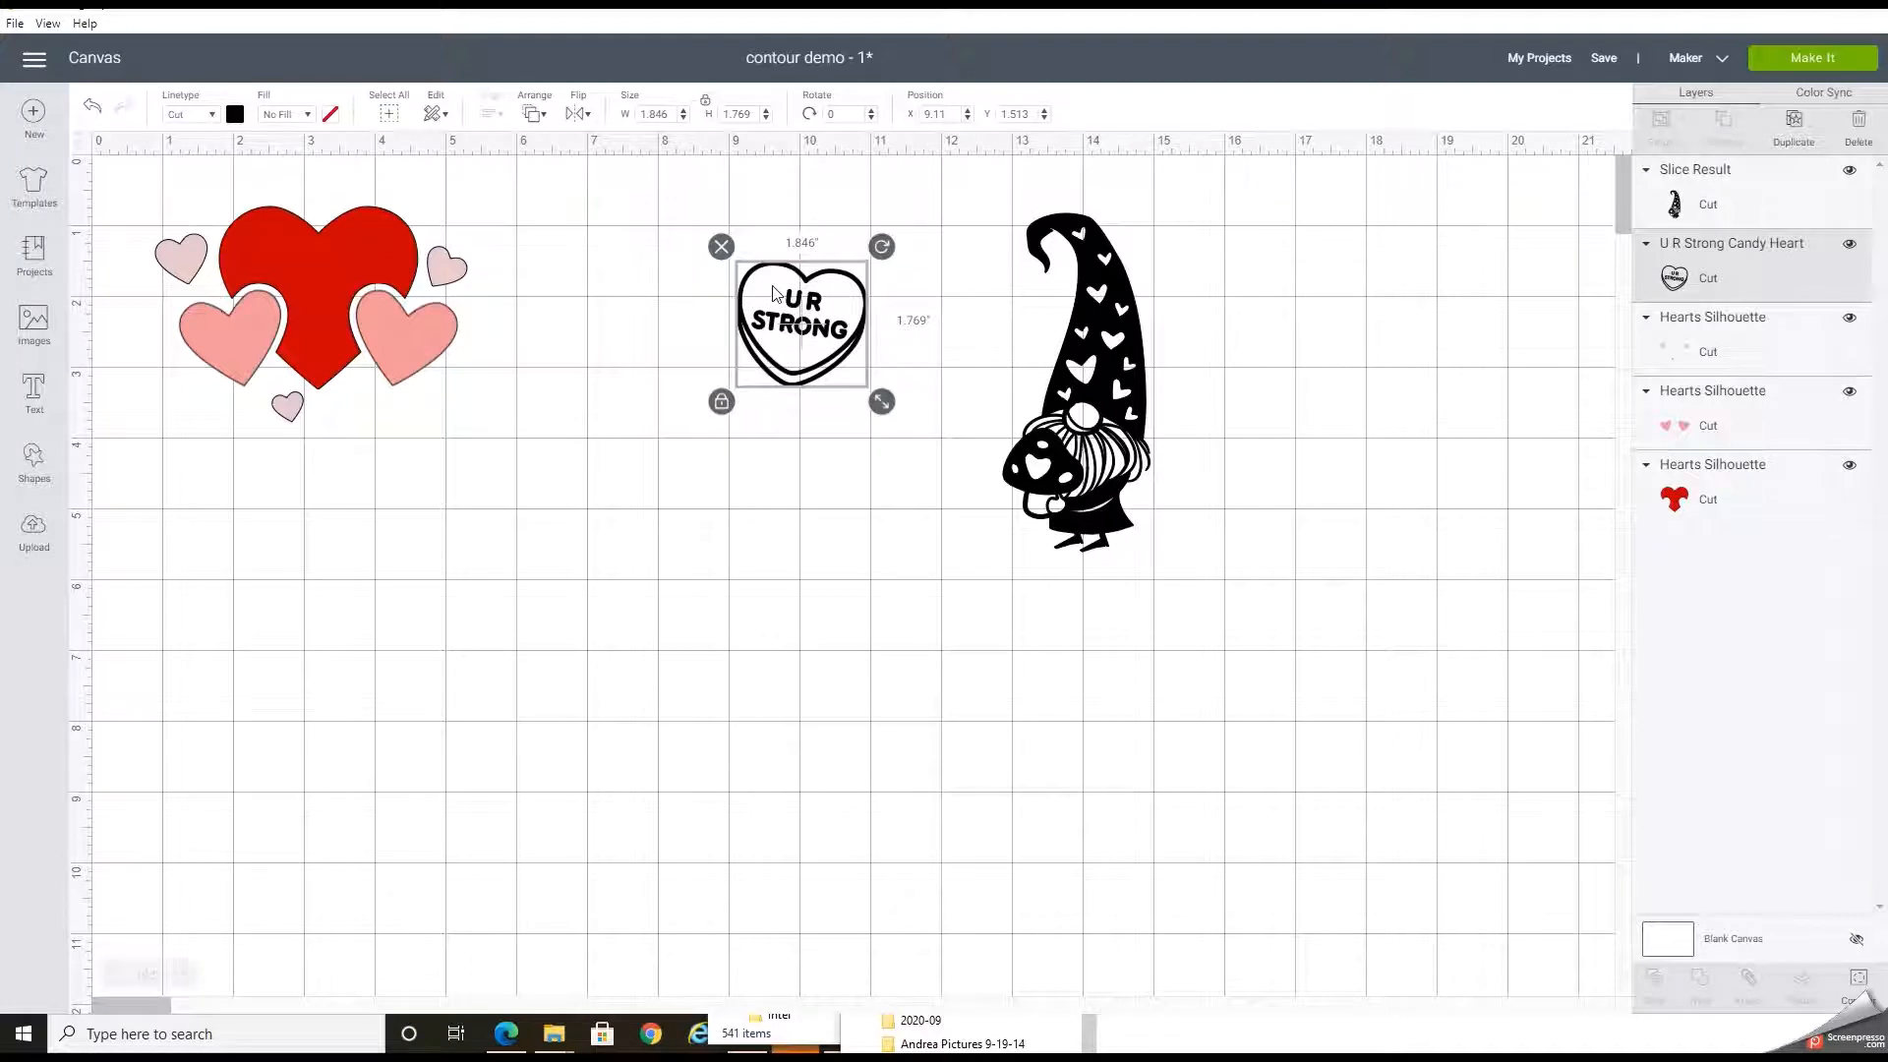
left_click_drag(801, 321, 755, 358)
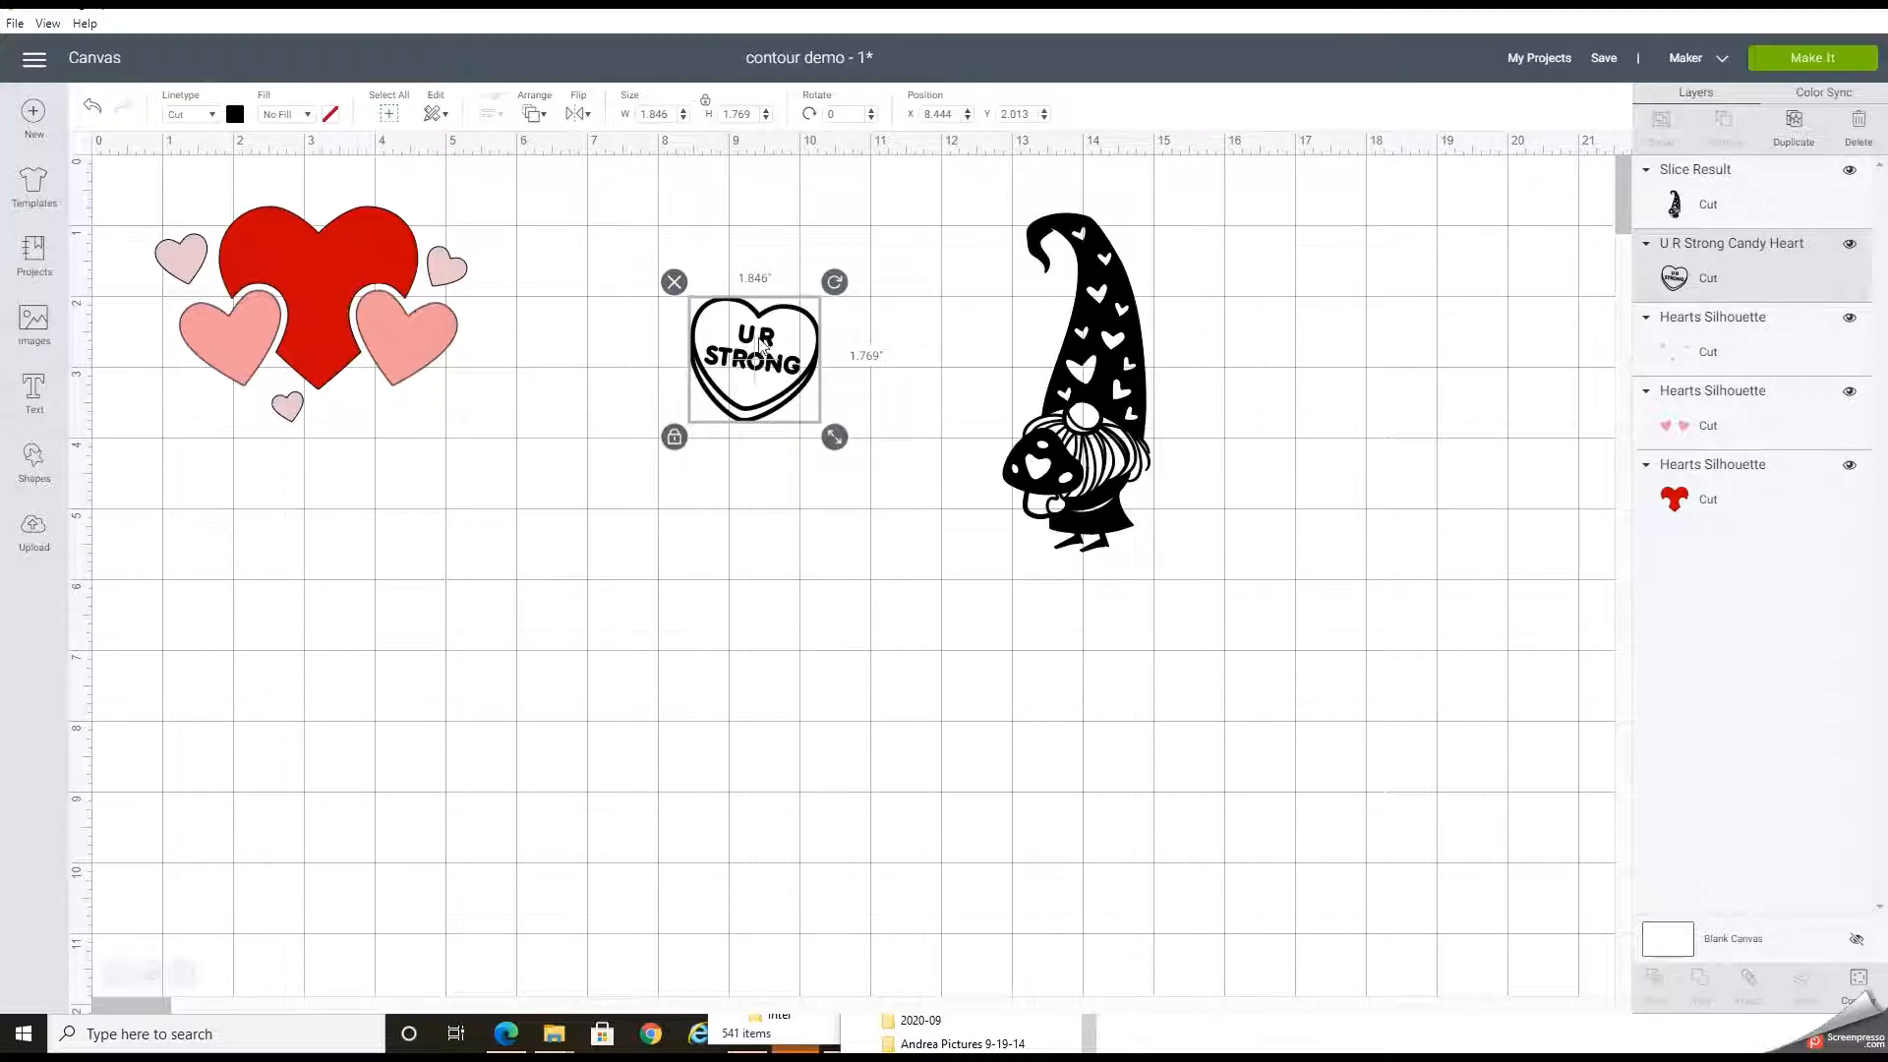
mouse_move(734, 303)
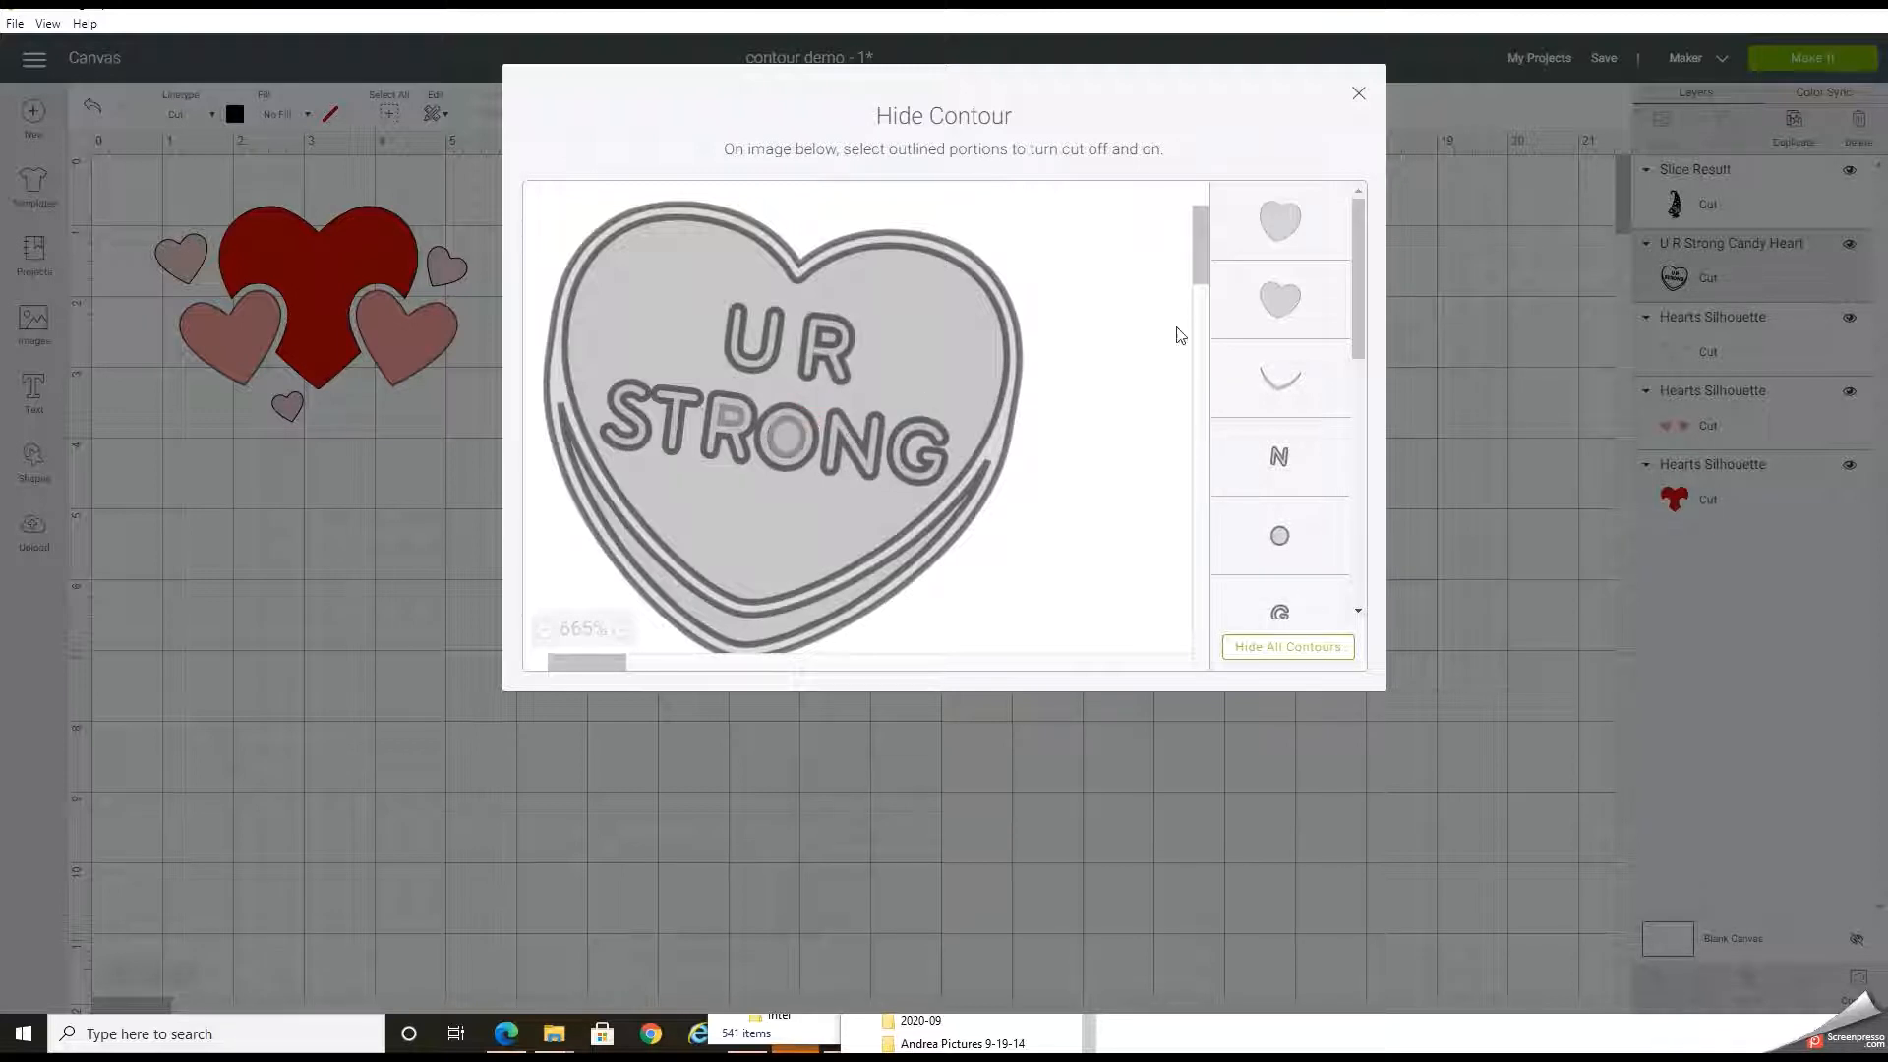
left_click(785, 443)
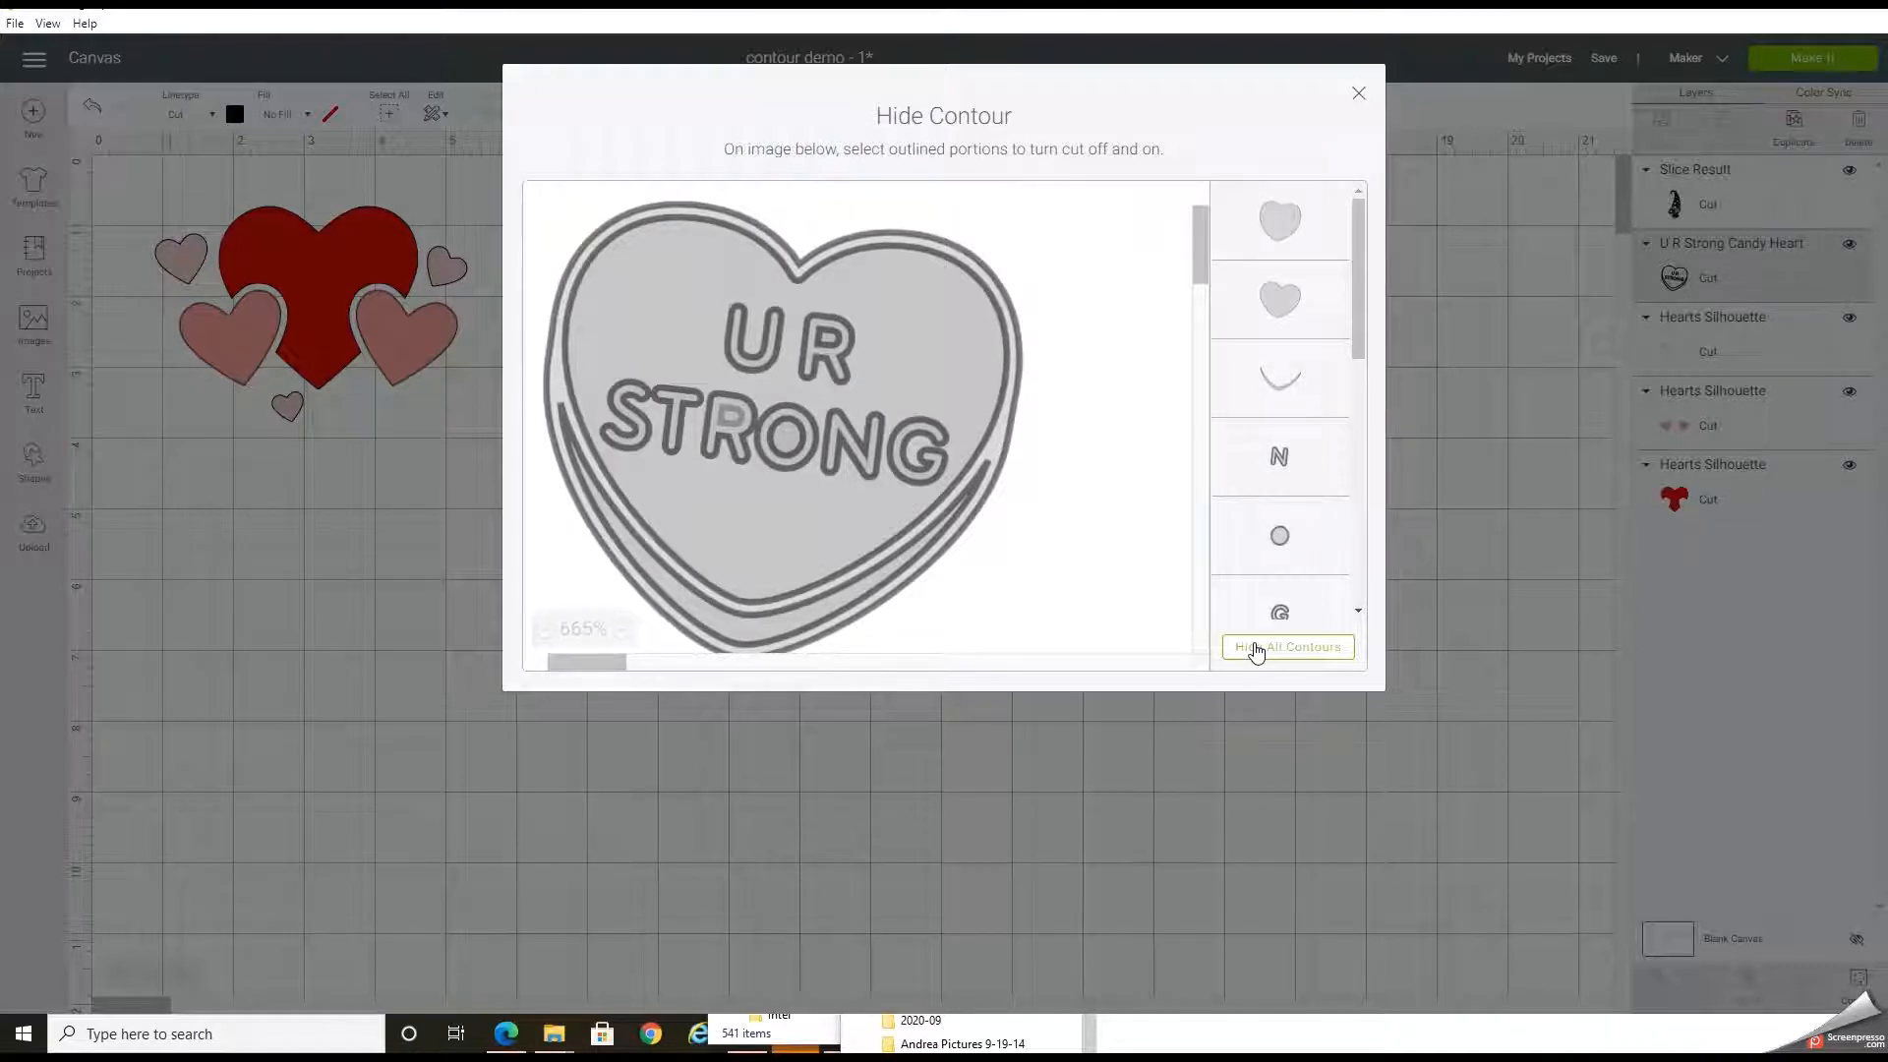
- Hide all candy heart contours, restore the inner outline and shine line, leaving the lettering uncut
left_click(1286, 647)
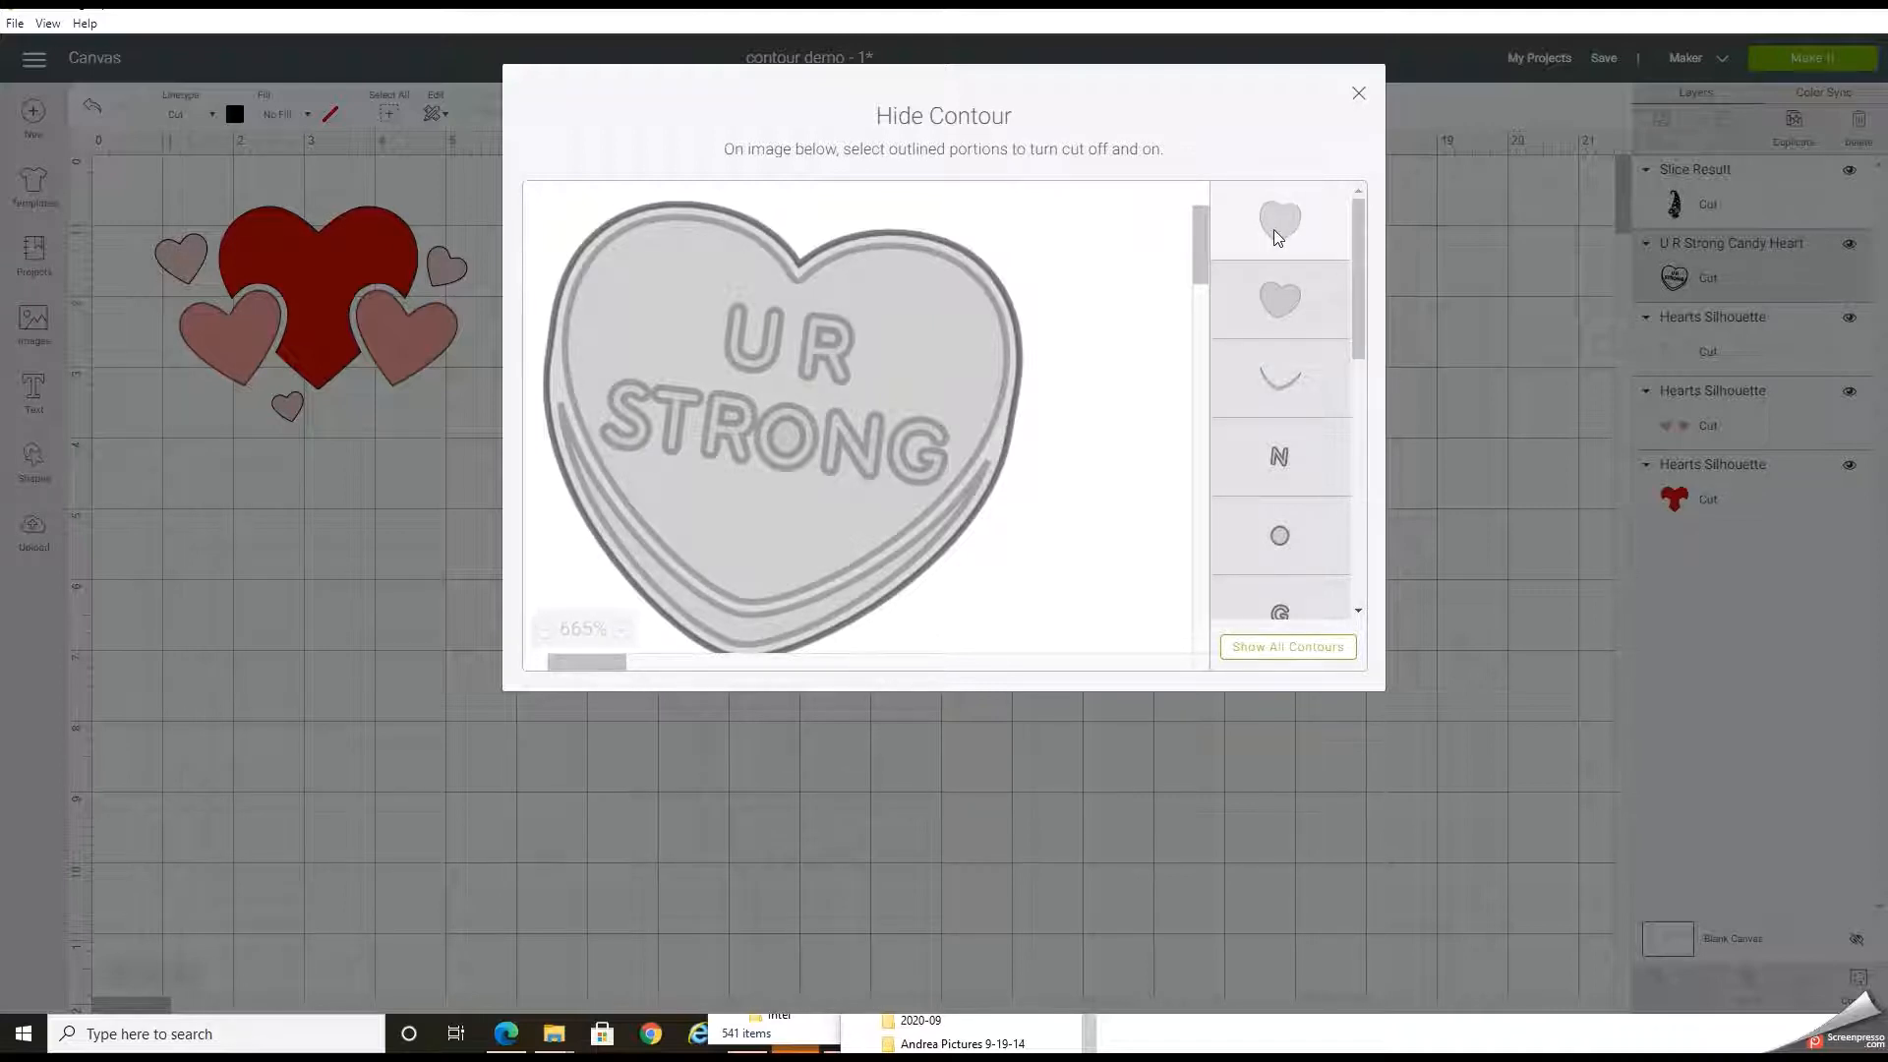
mouse_move(1321, 214)
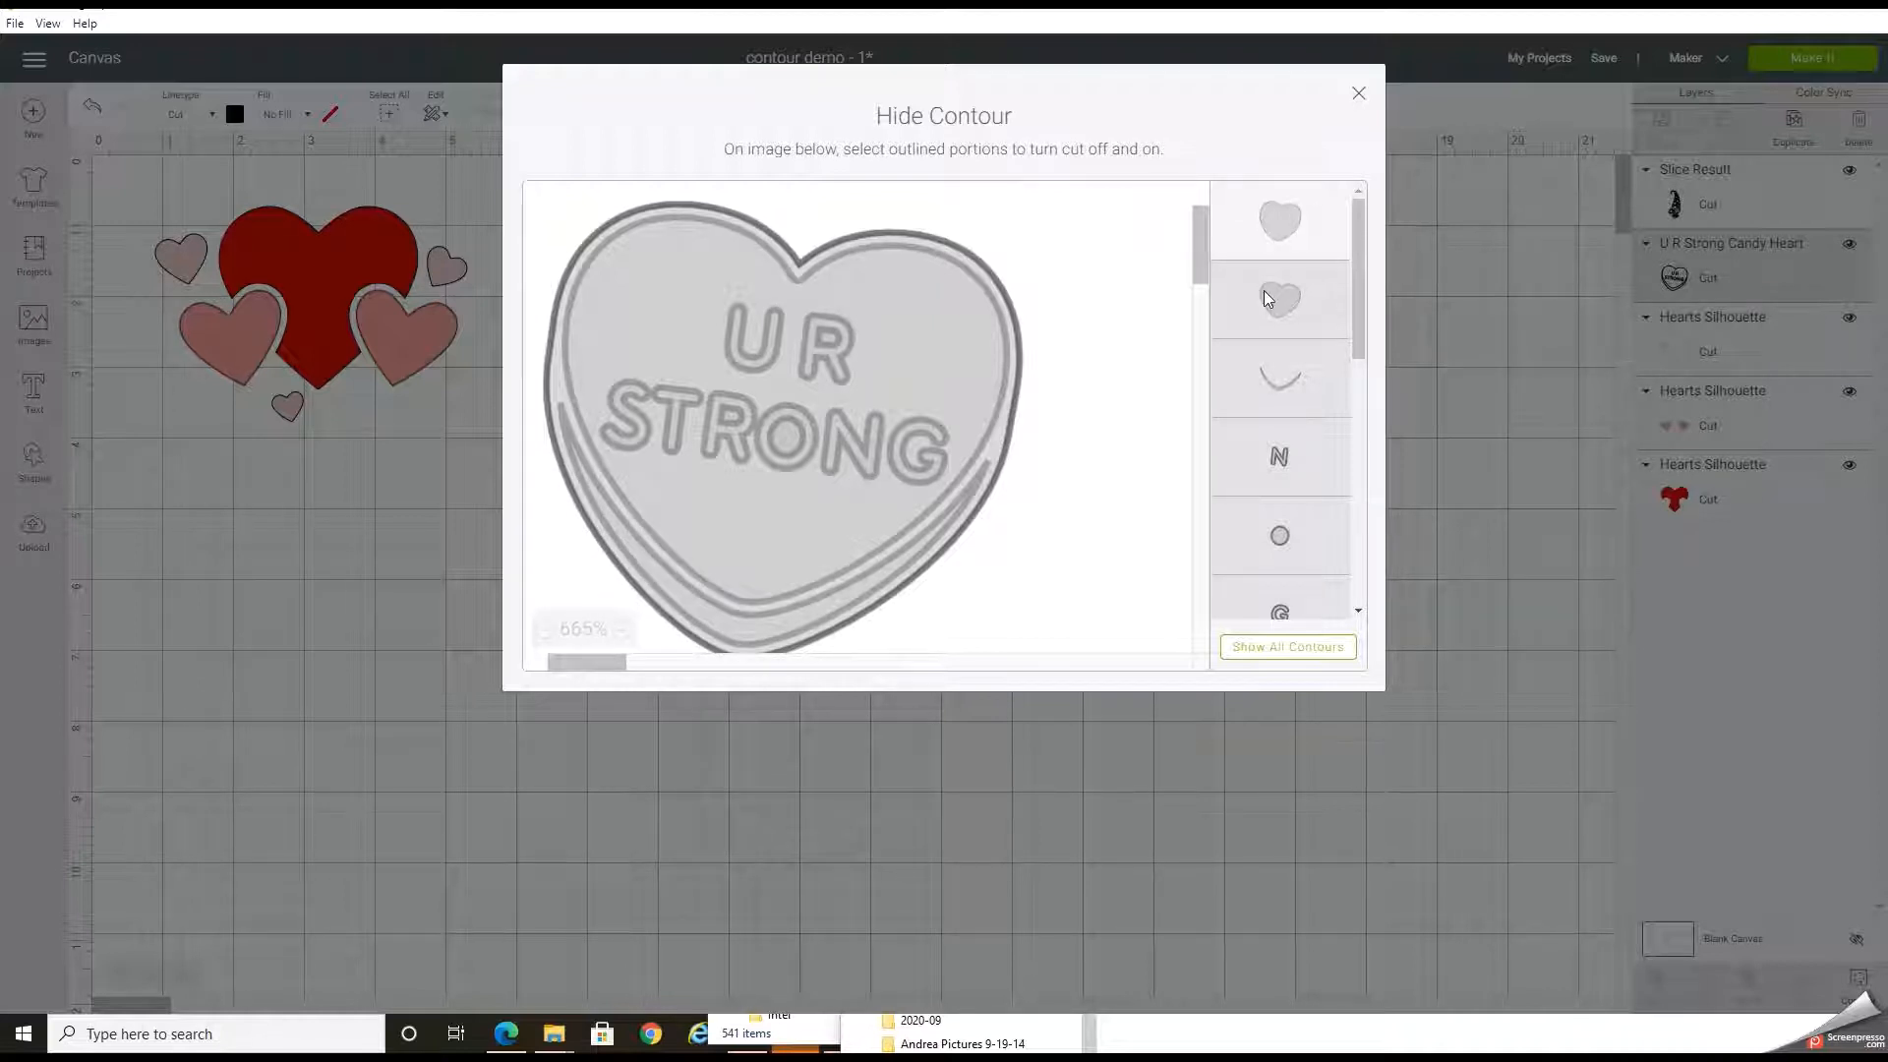
left_click(1278, 299)
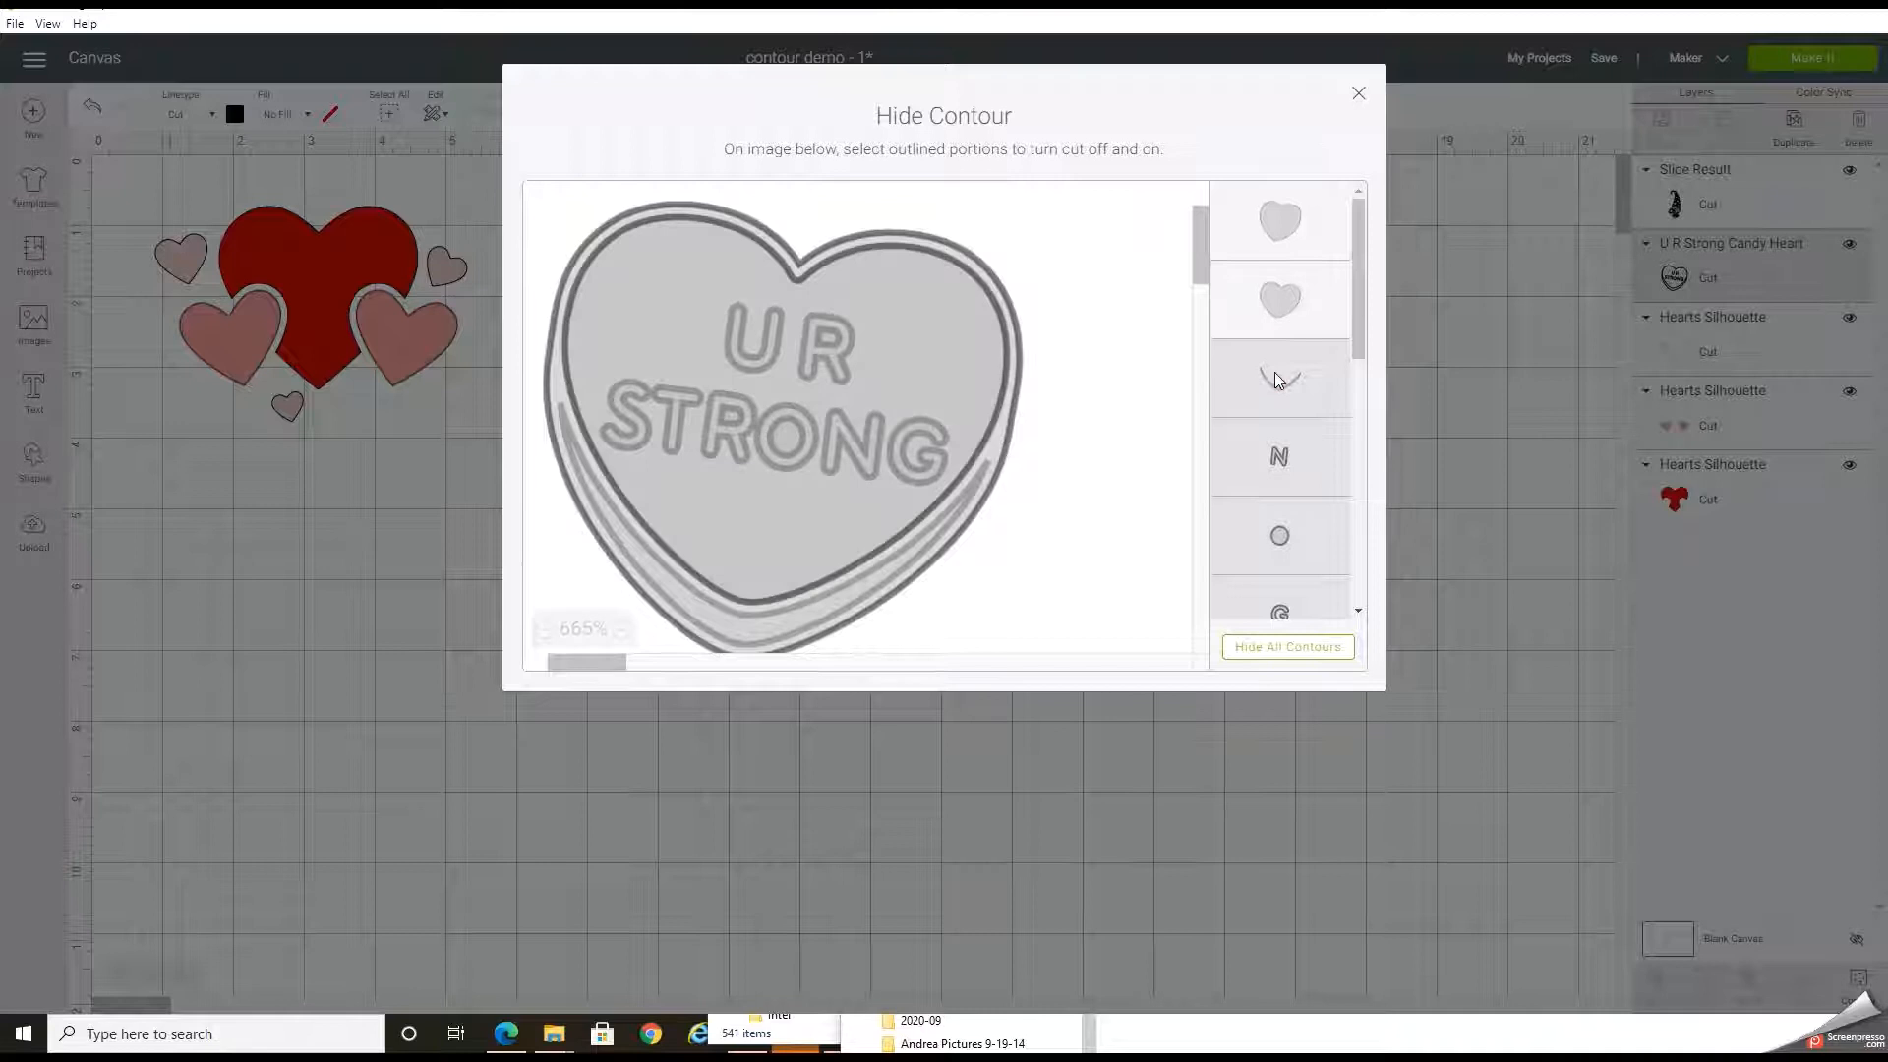
left_click(1279, 379)
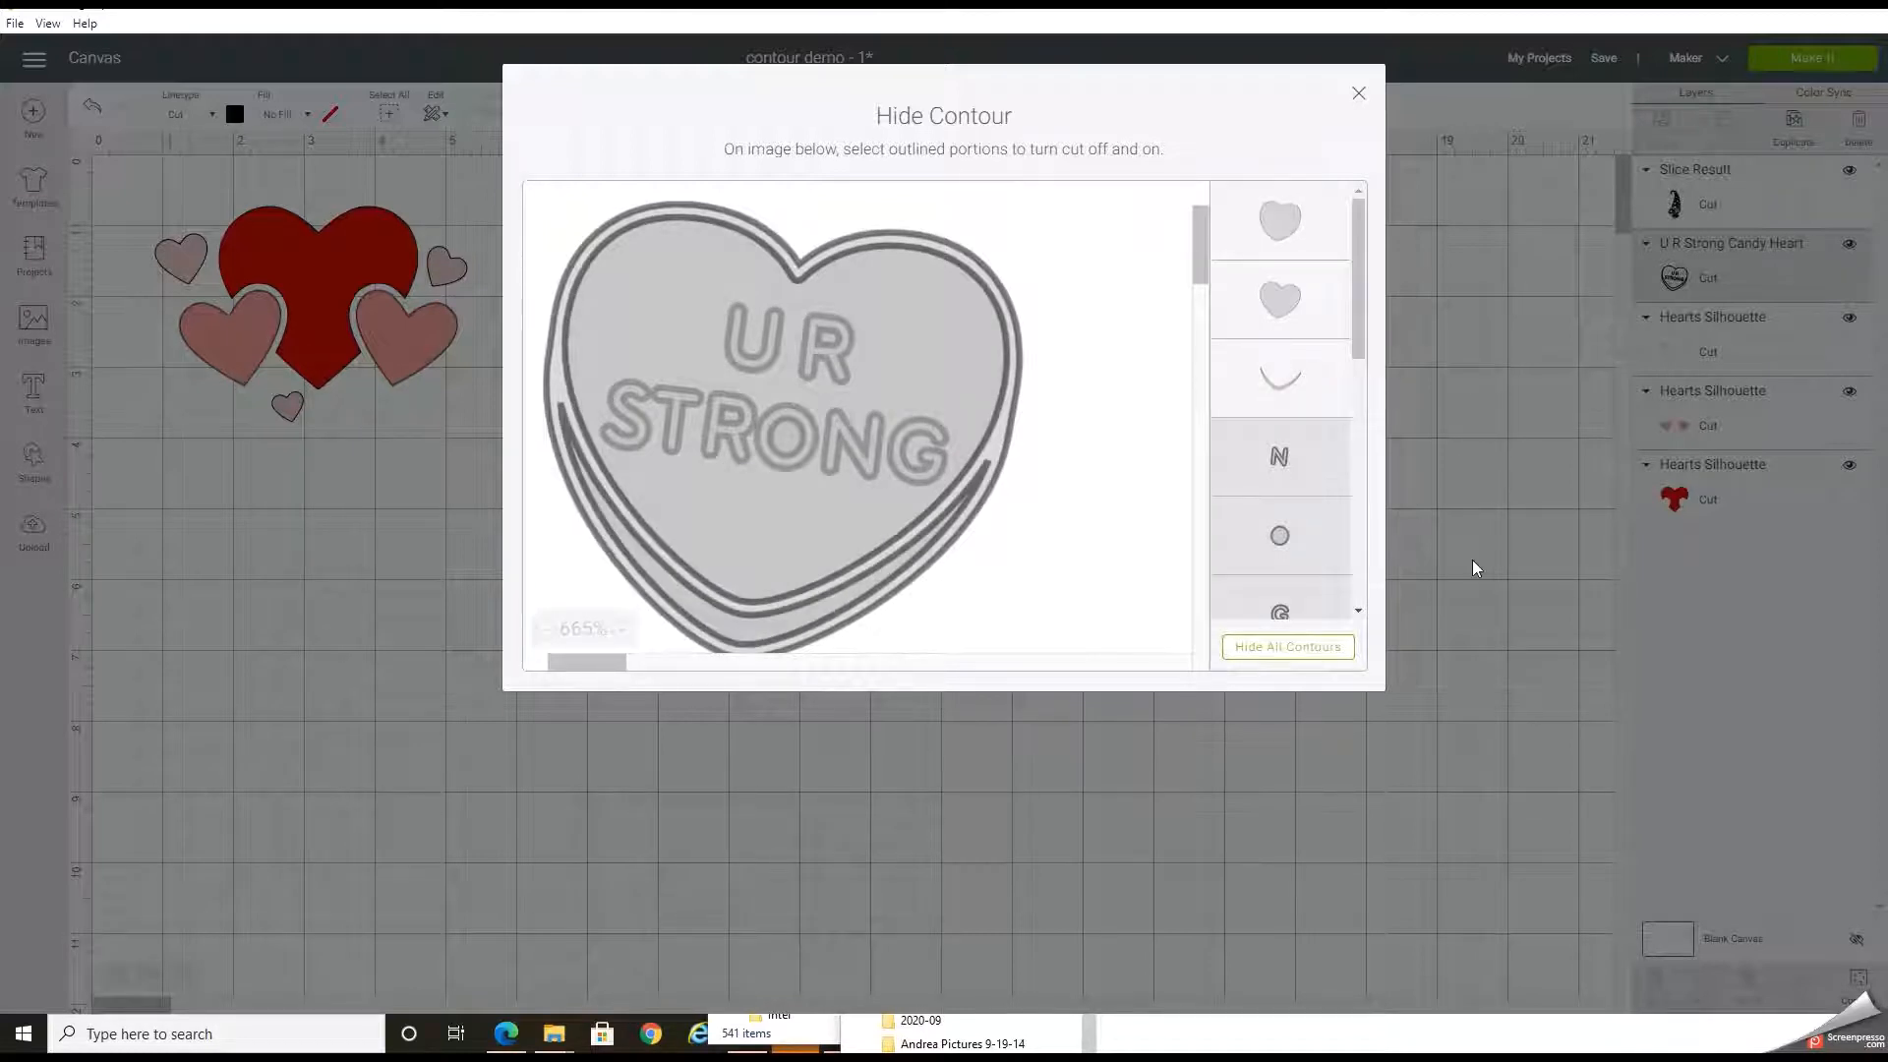
left_click(1359, 92)
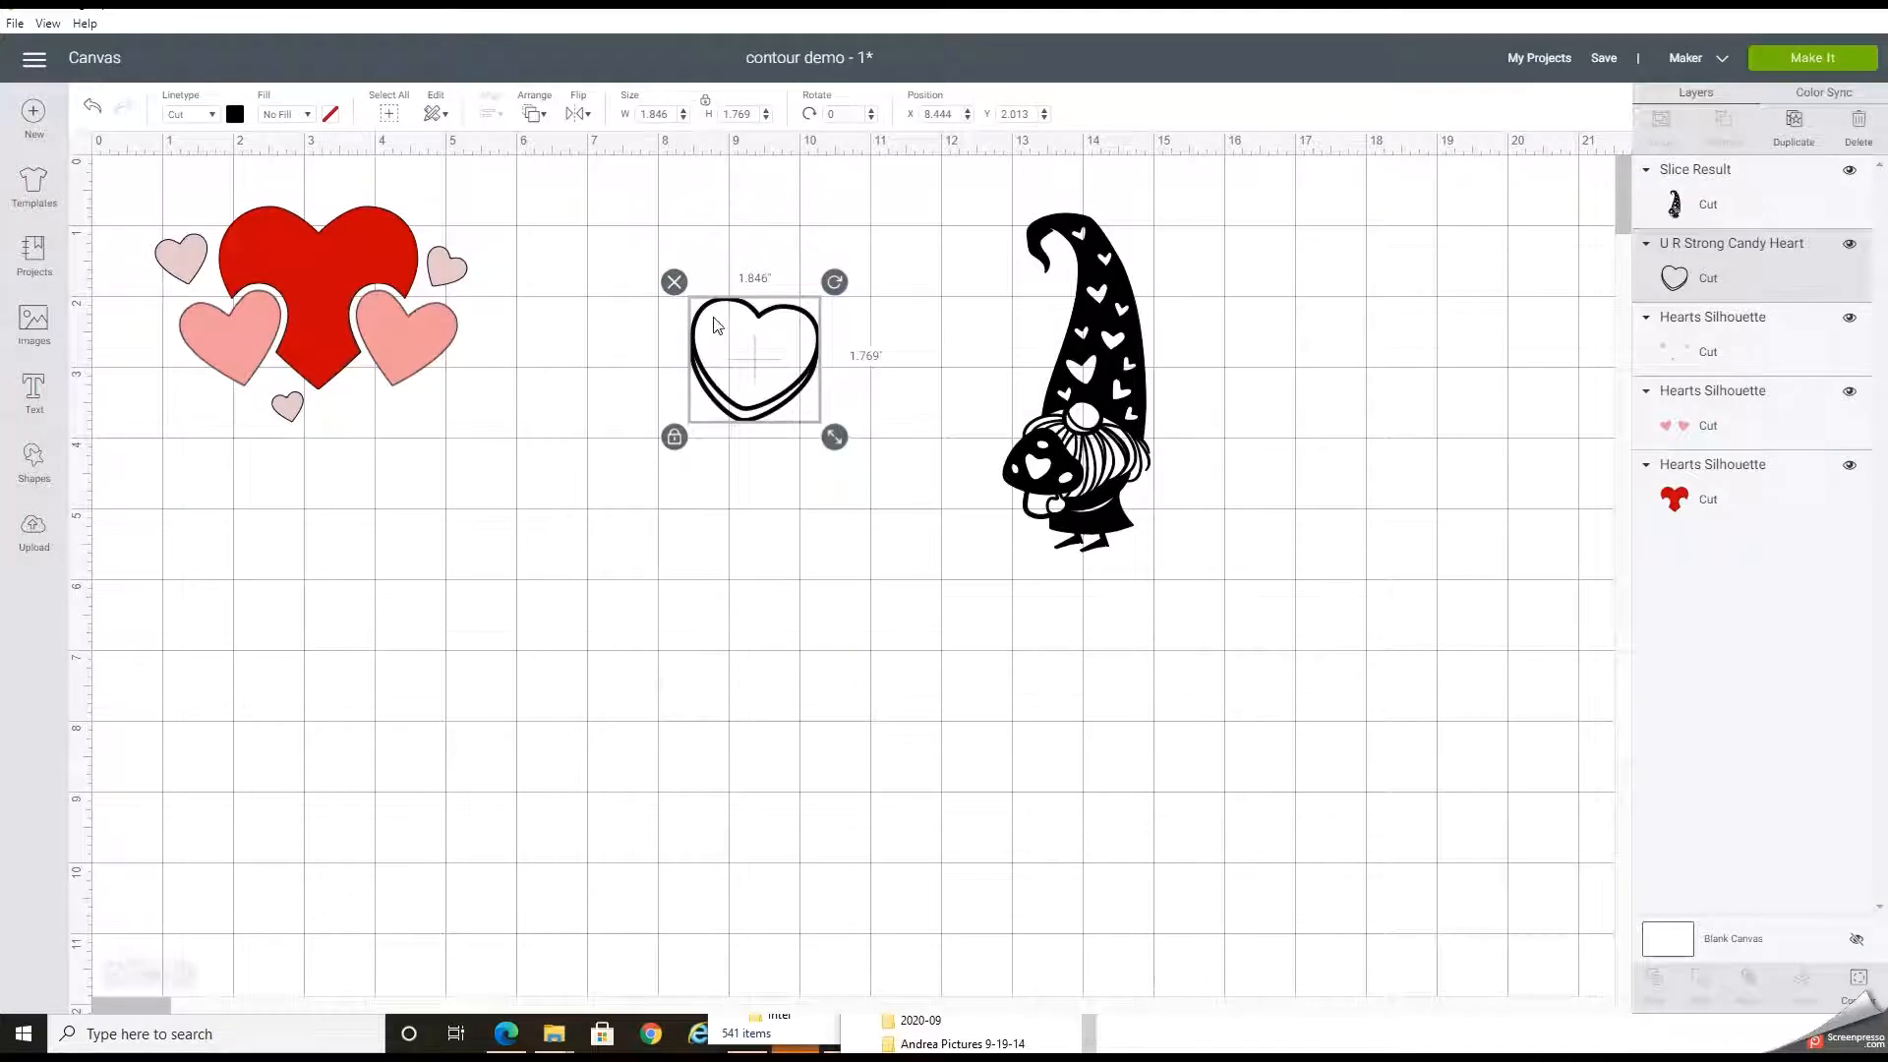
mouse_move(734, 386)
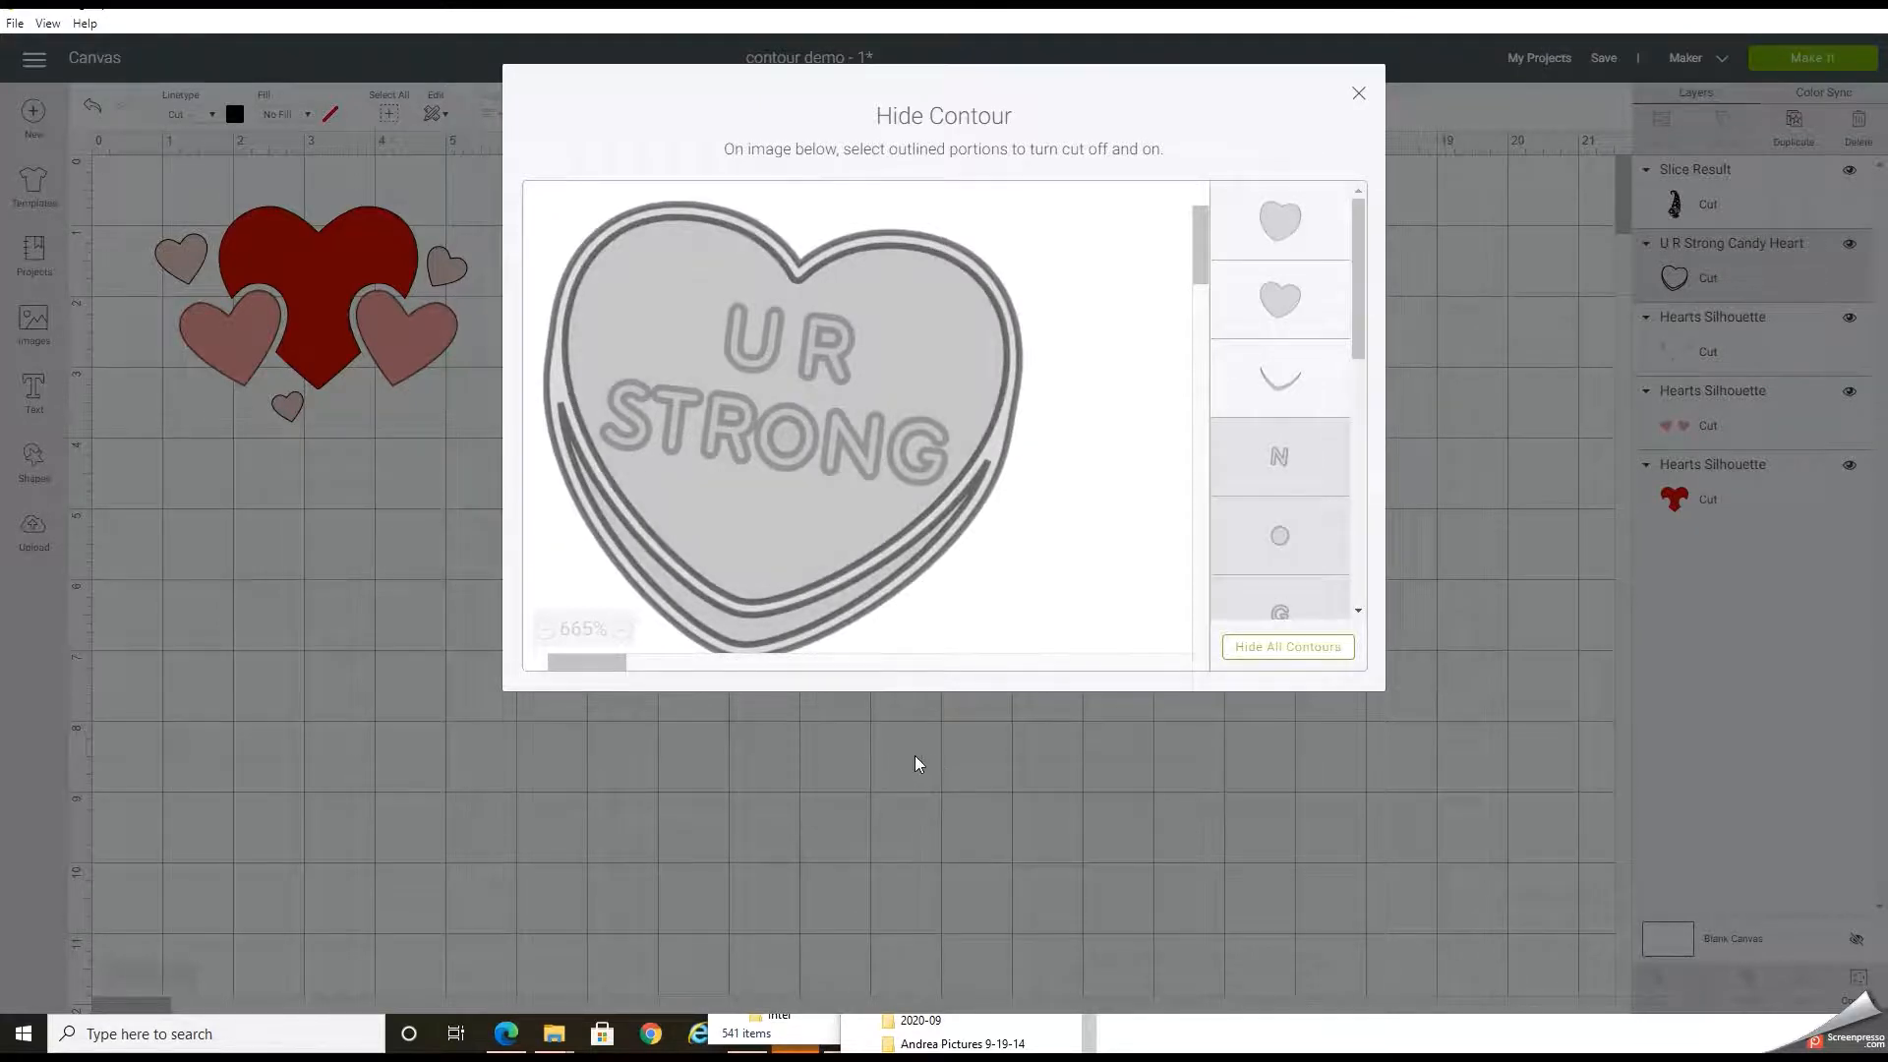
left_click(1359, 92)
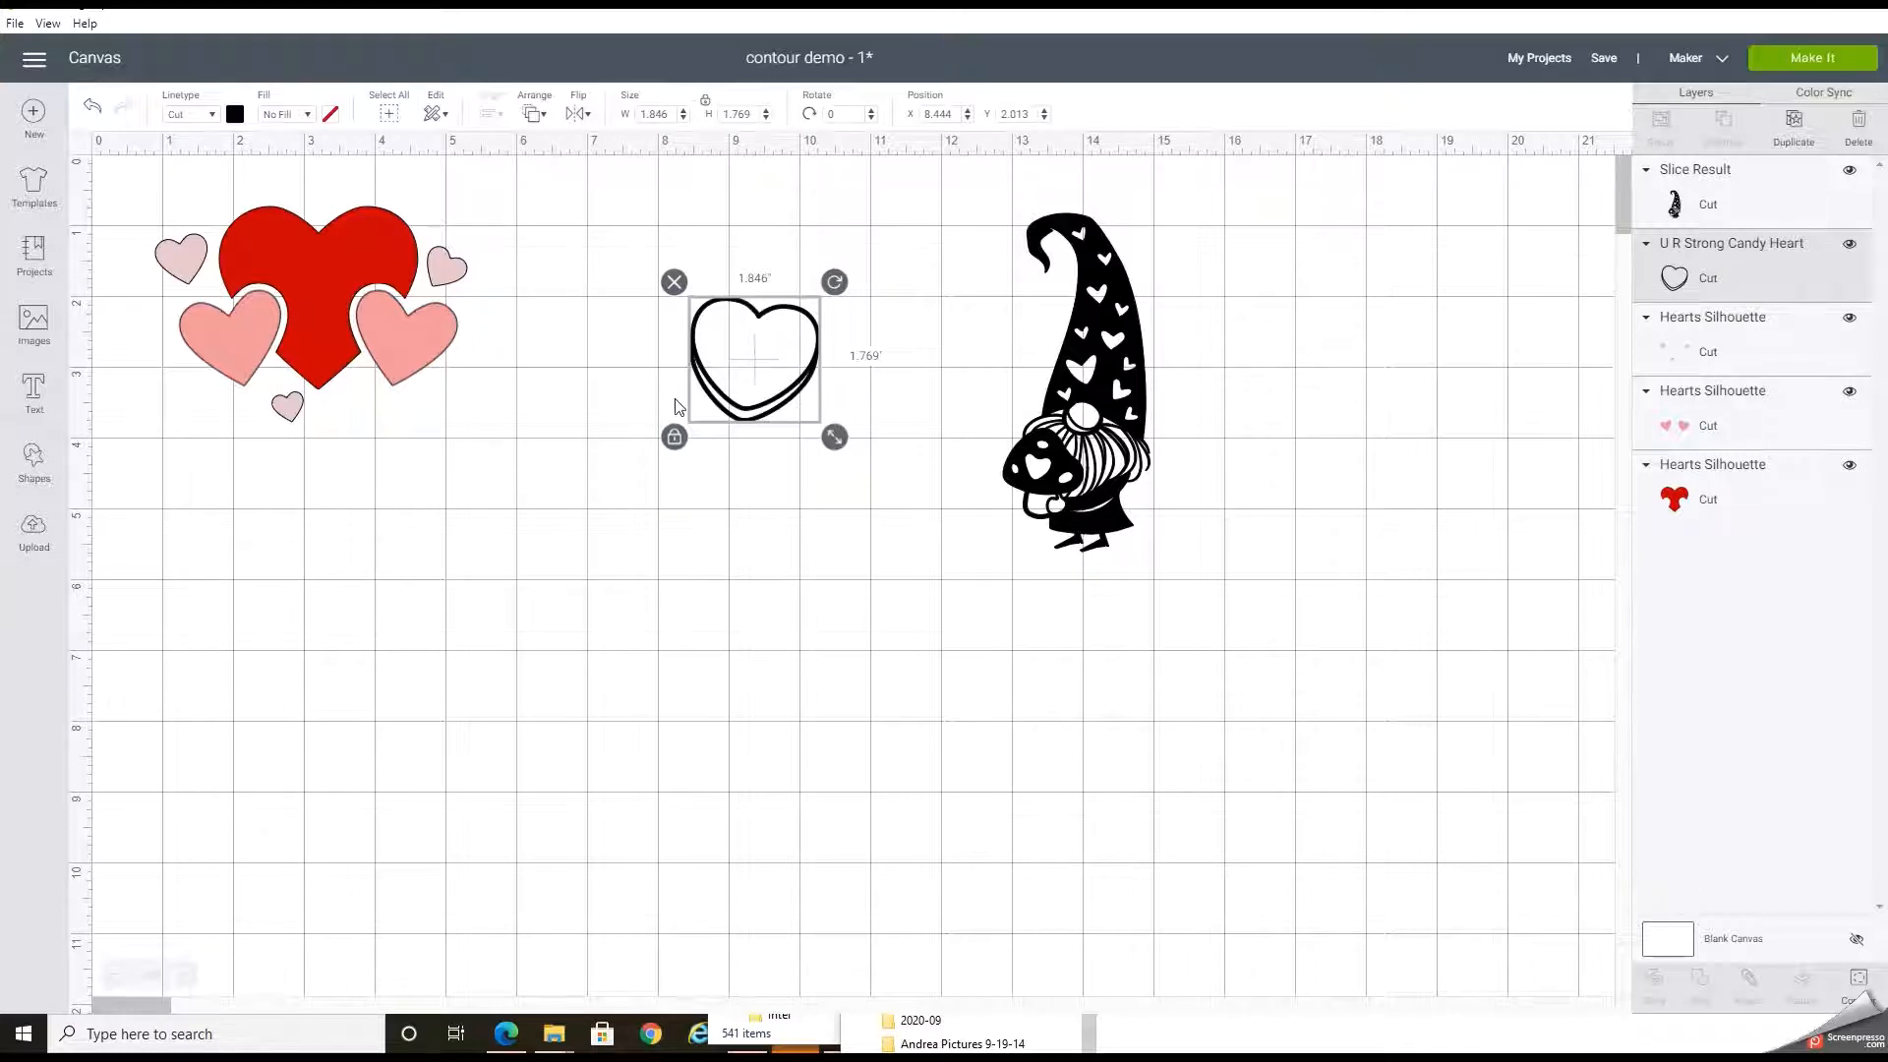
- Add the letter 'u' as a new text object beside the 'i'
left_click(34, 392)
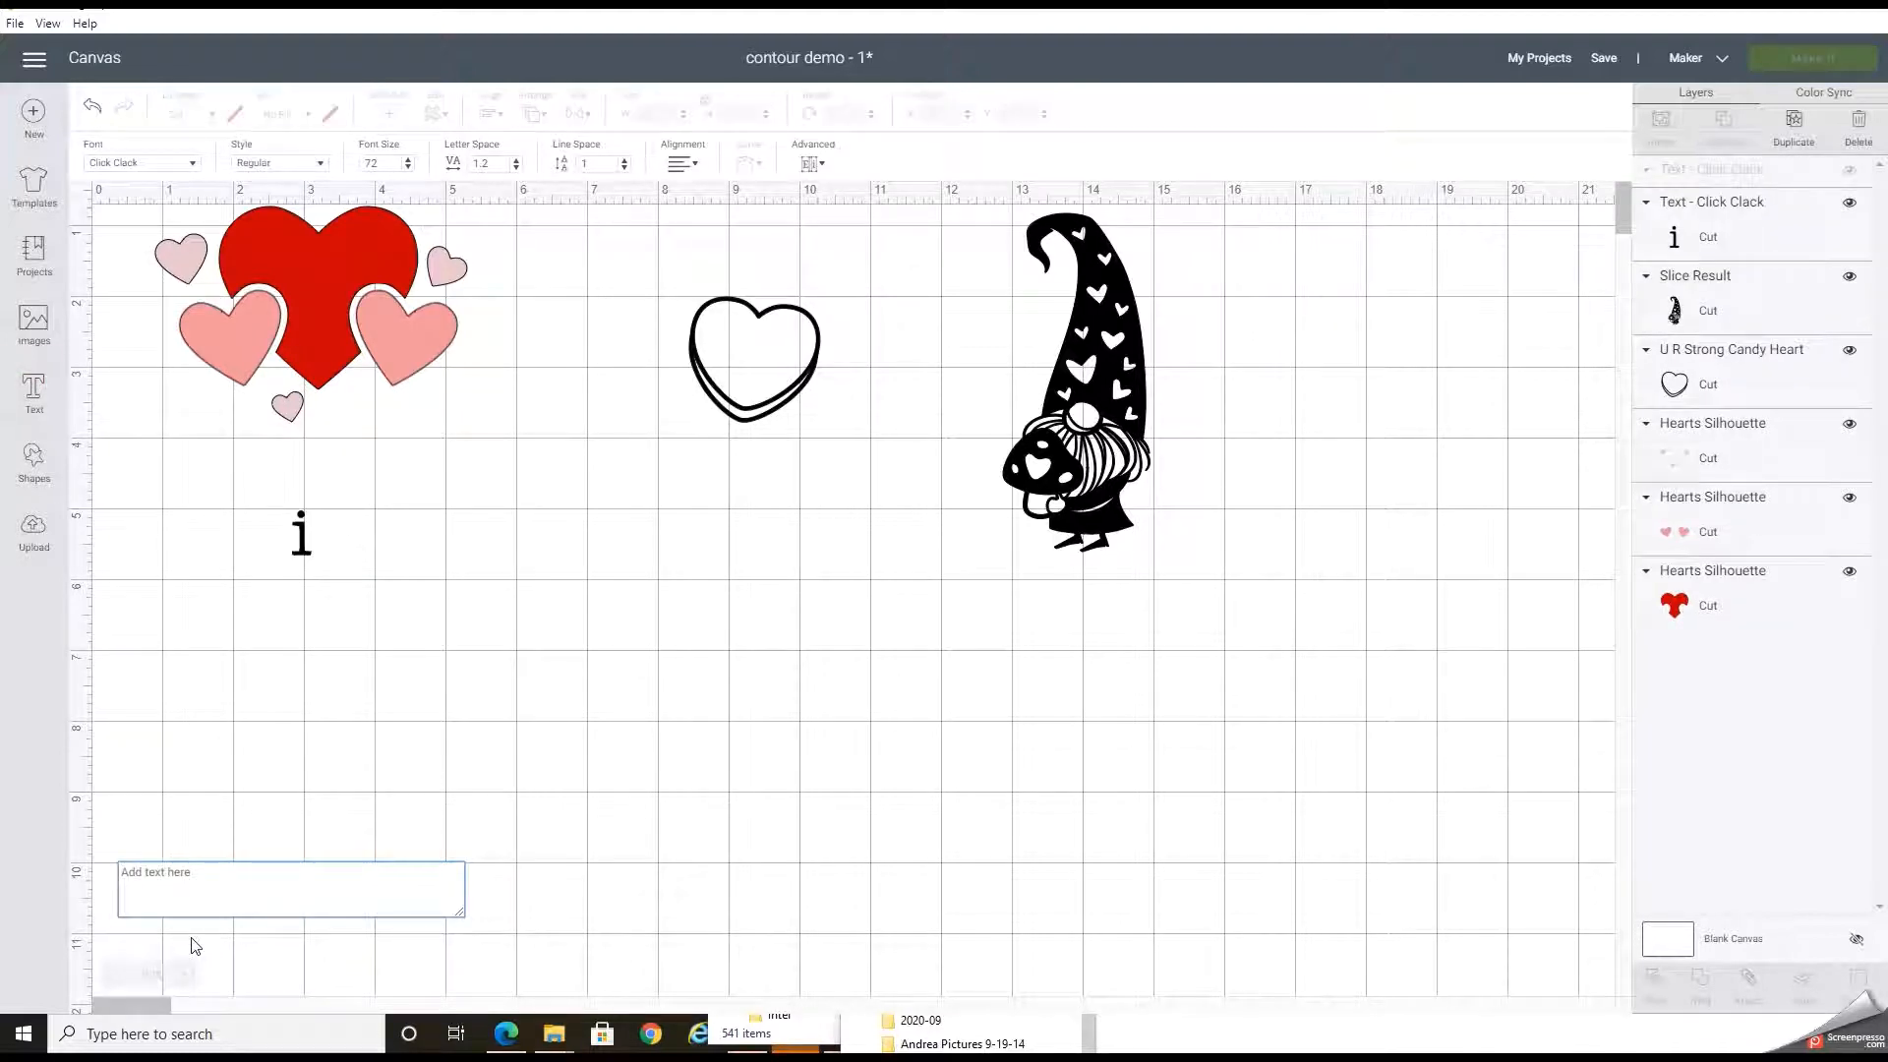
type("u")
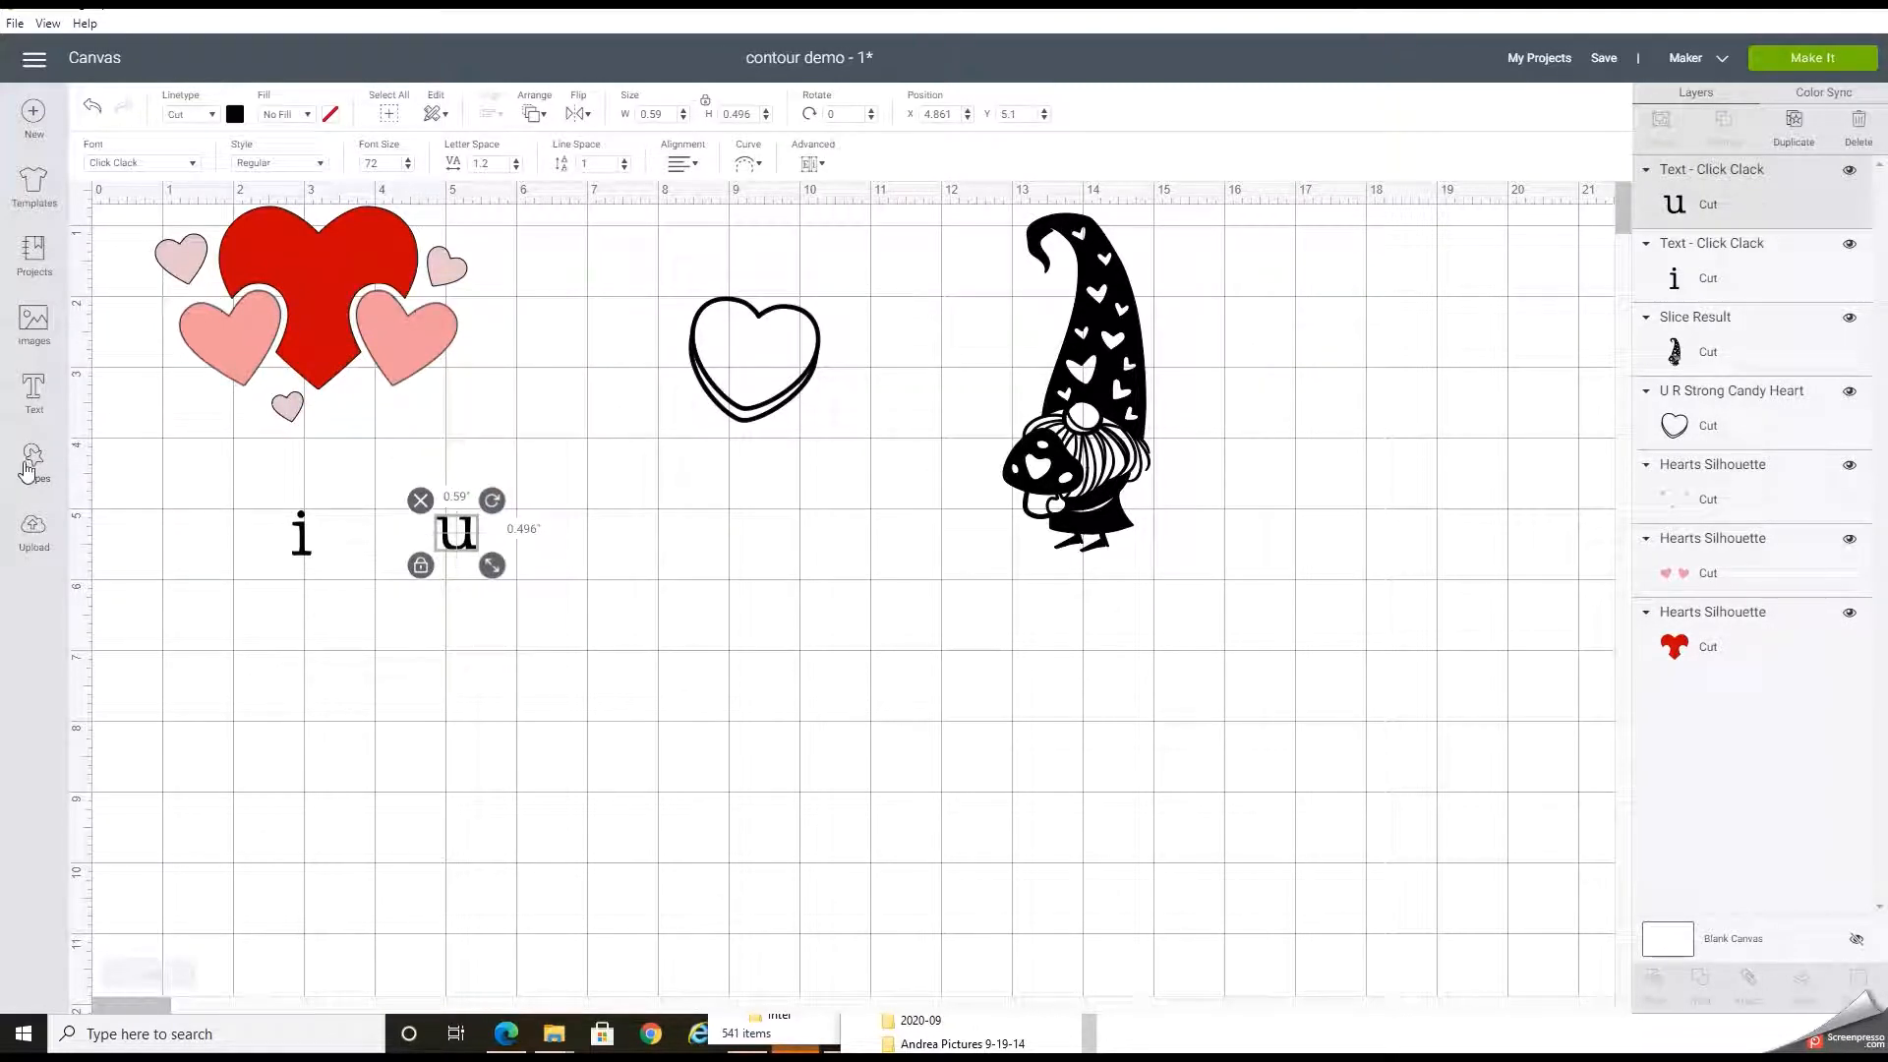
- Add a Heart from Shapes and place it between the 'i' and the 'u'
left_click(34, 460)
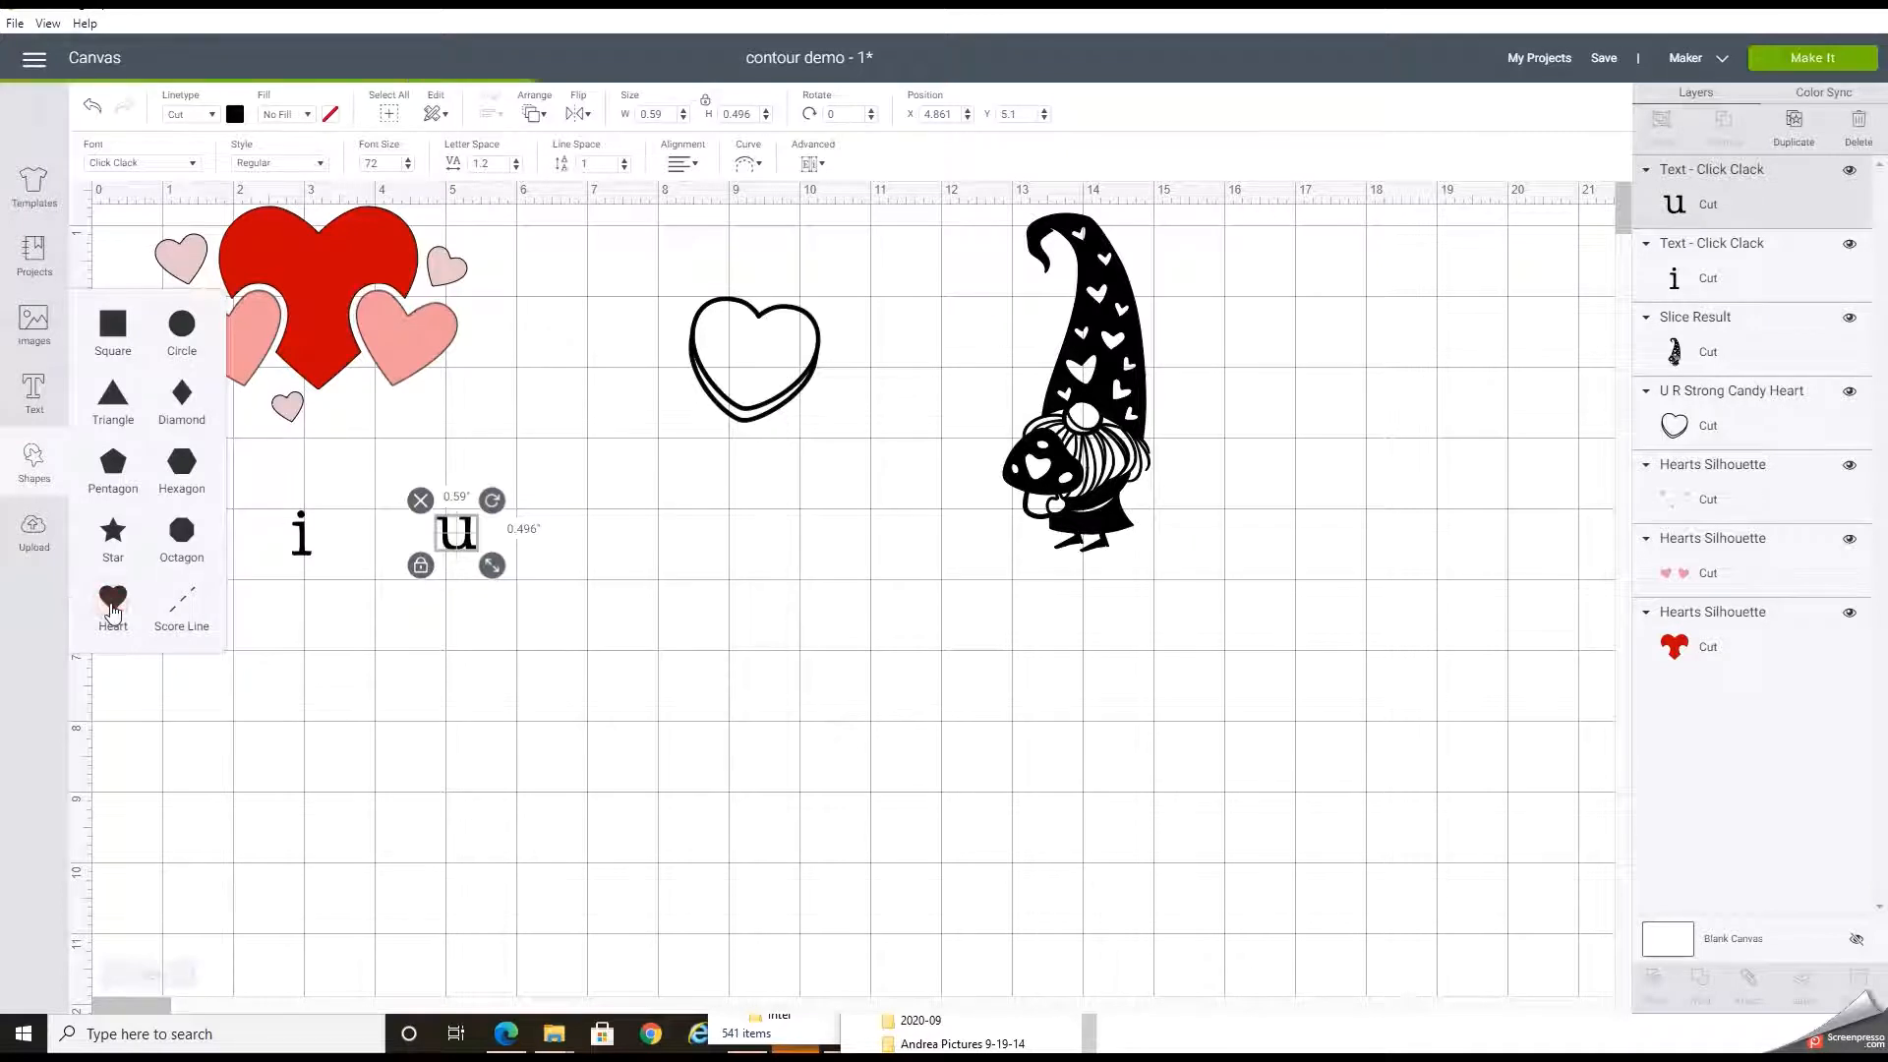
left_click(112, 598)
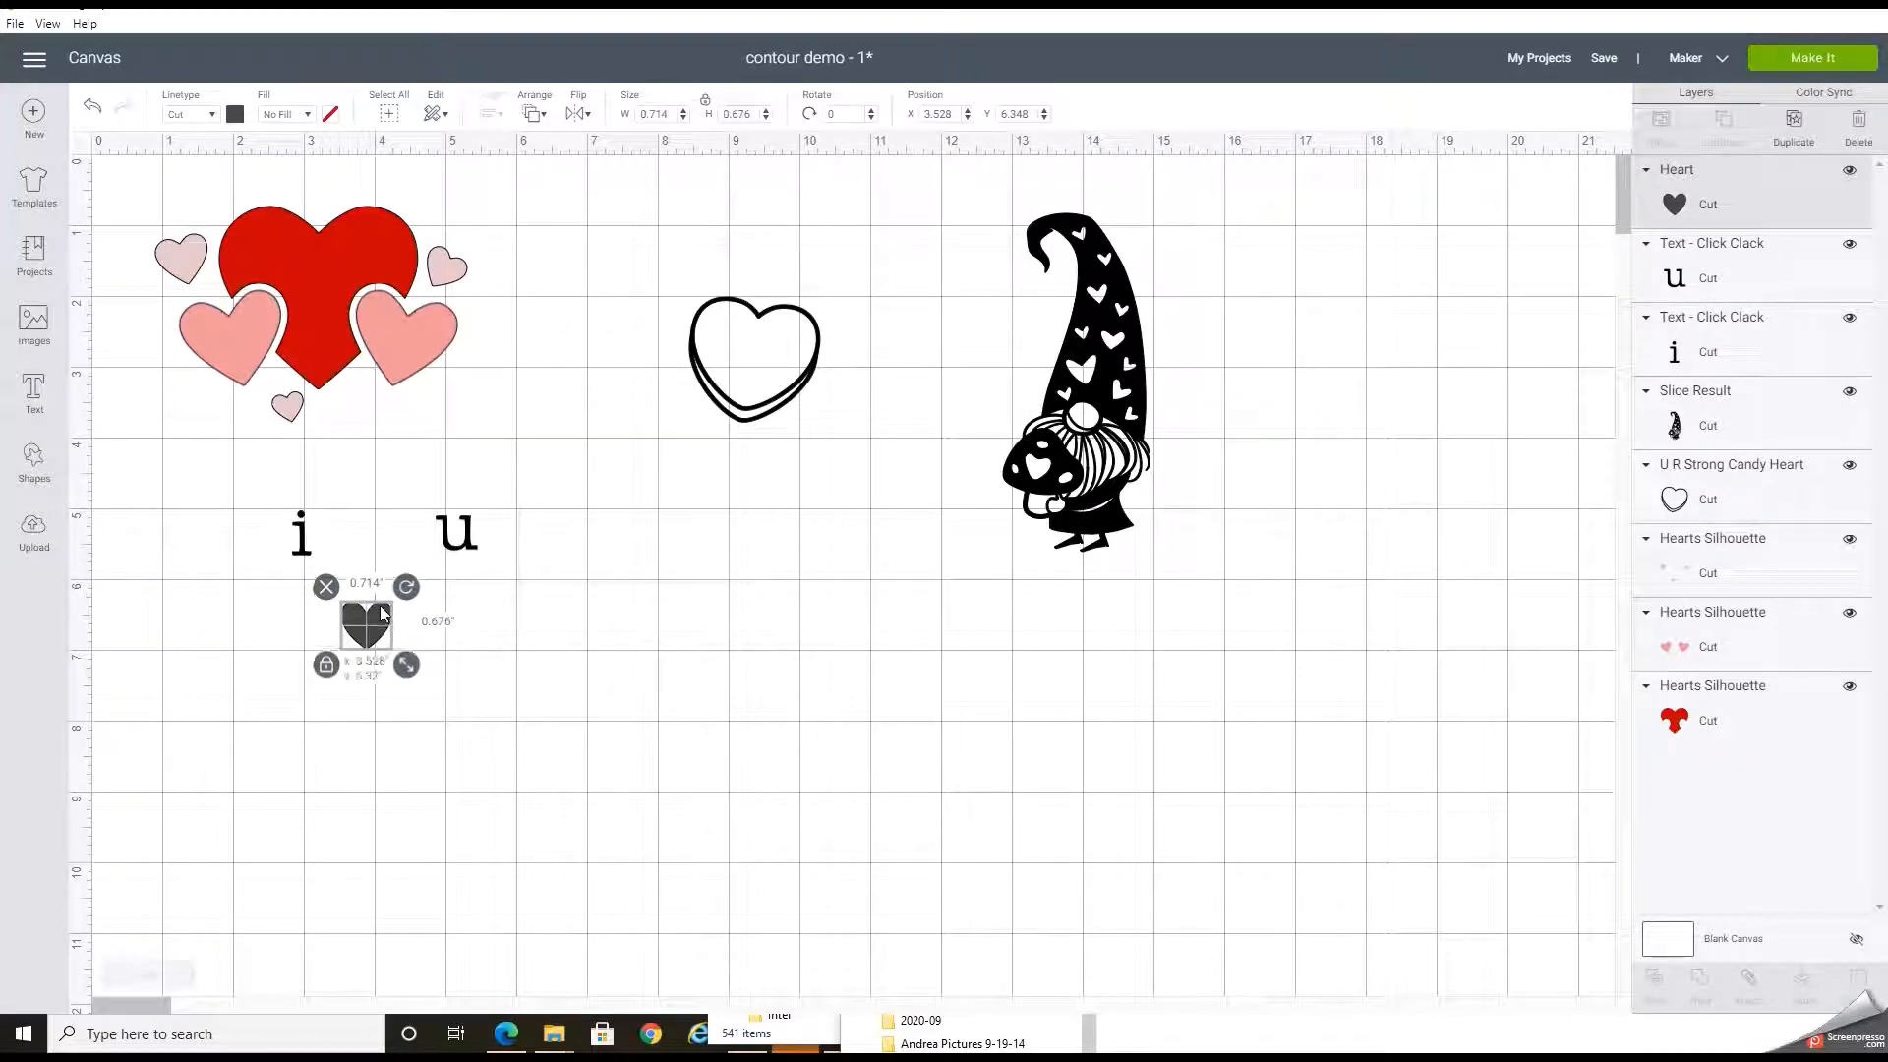
left_click_drag(365, 618, 350, 538)
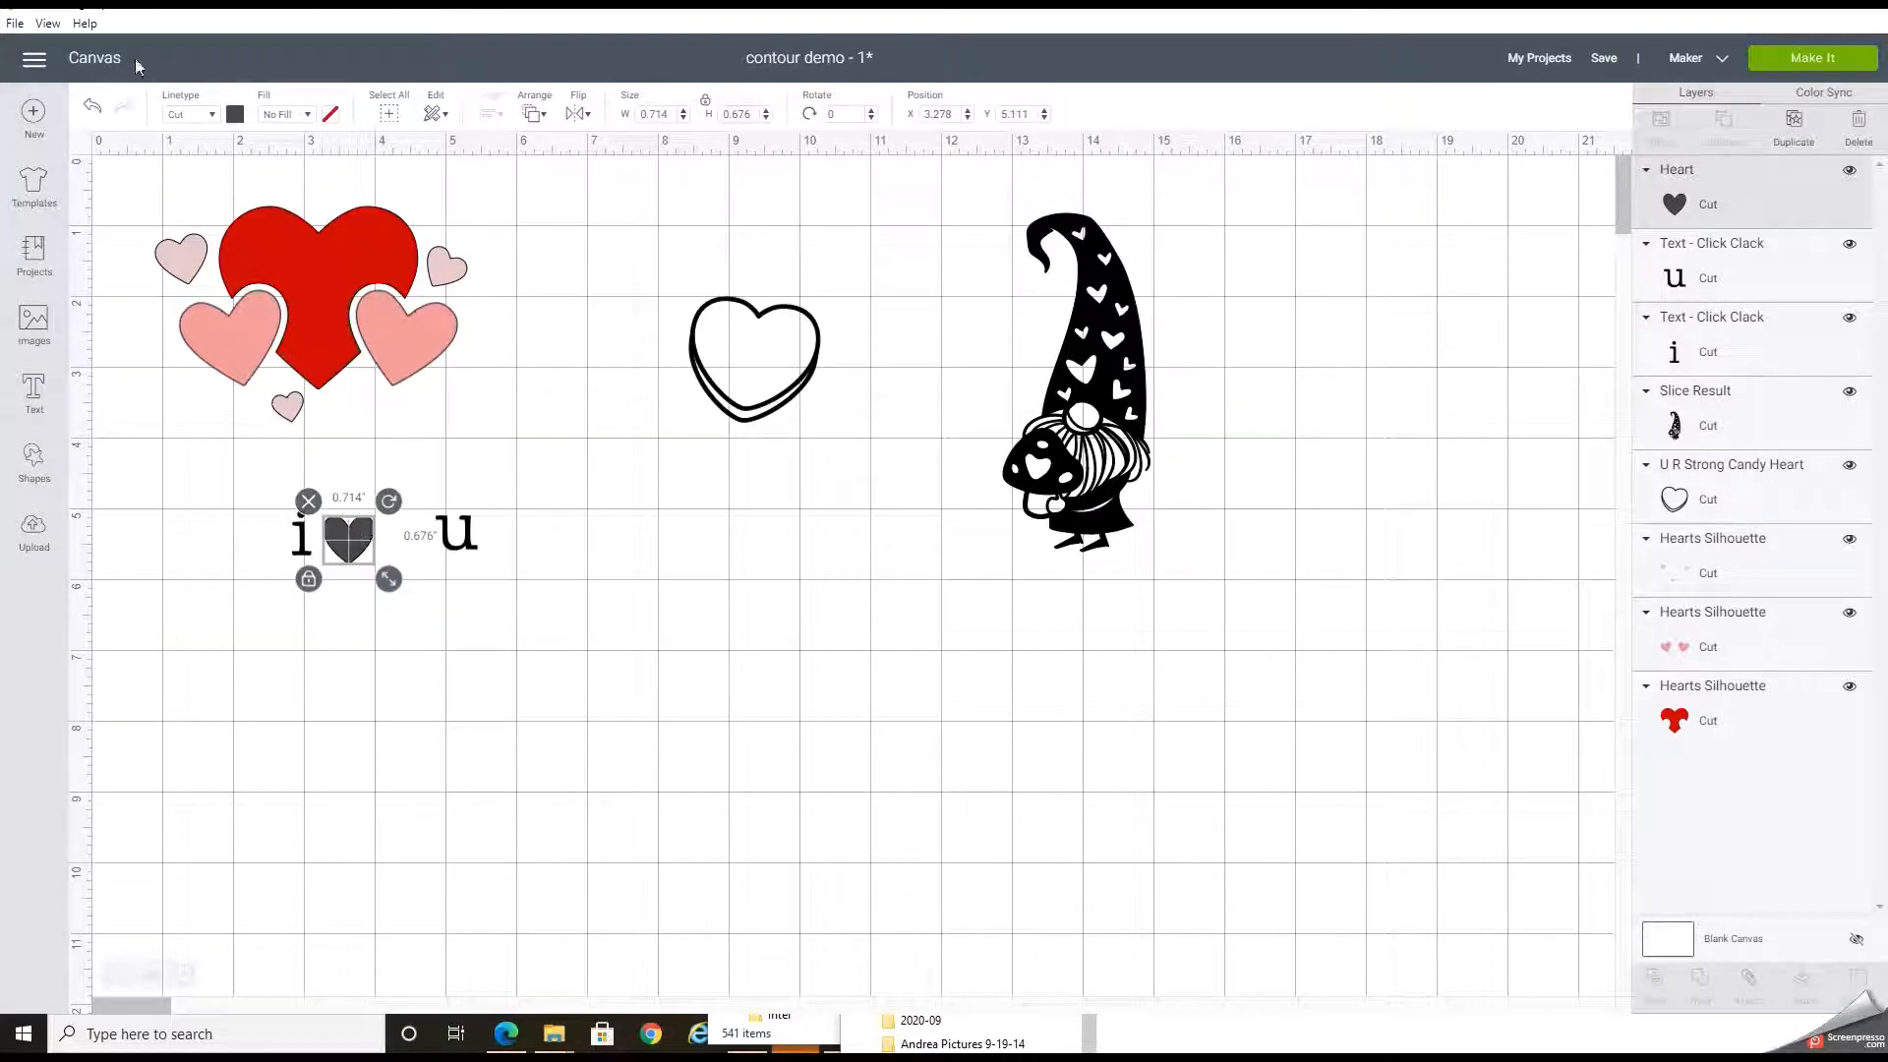
- Colour the small heart red and size it to match the letters
left_click(234, 114)
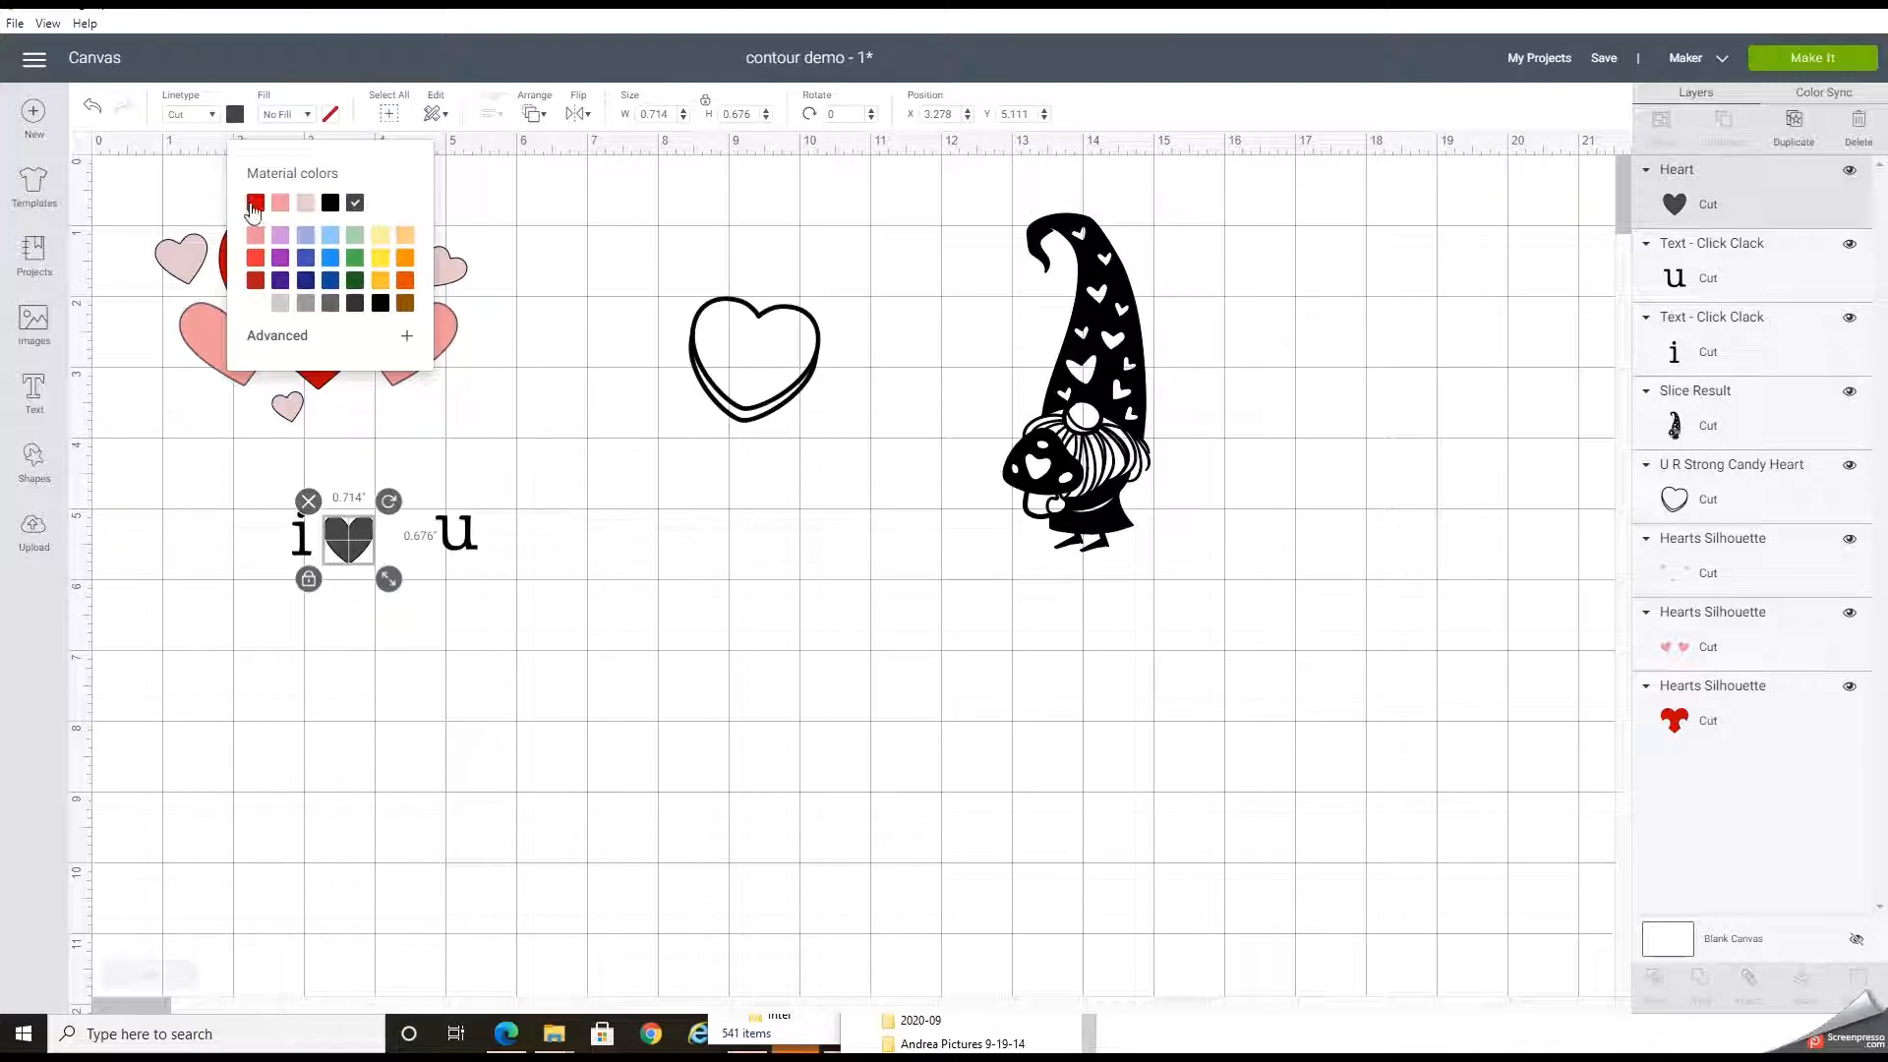
left_click(256, 202)
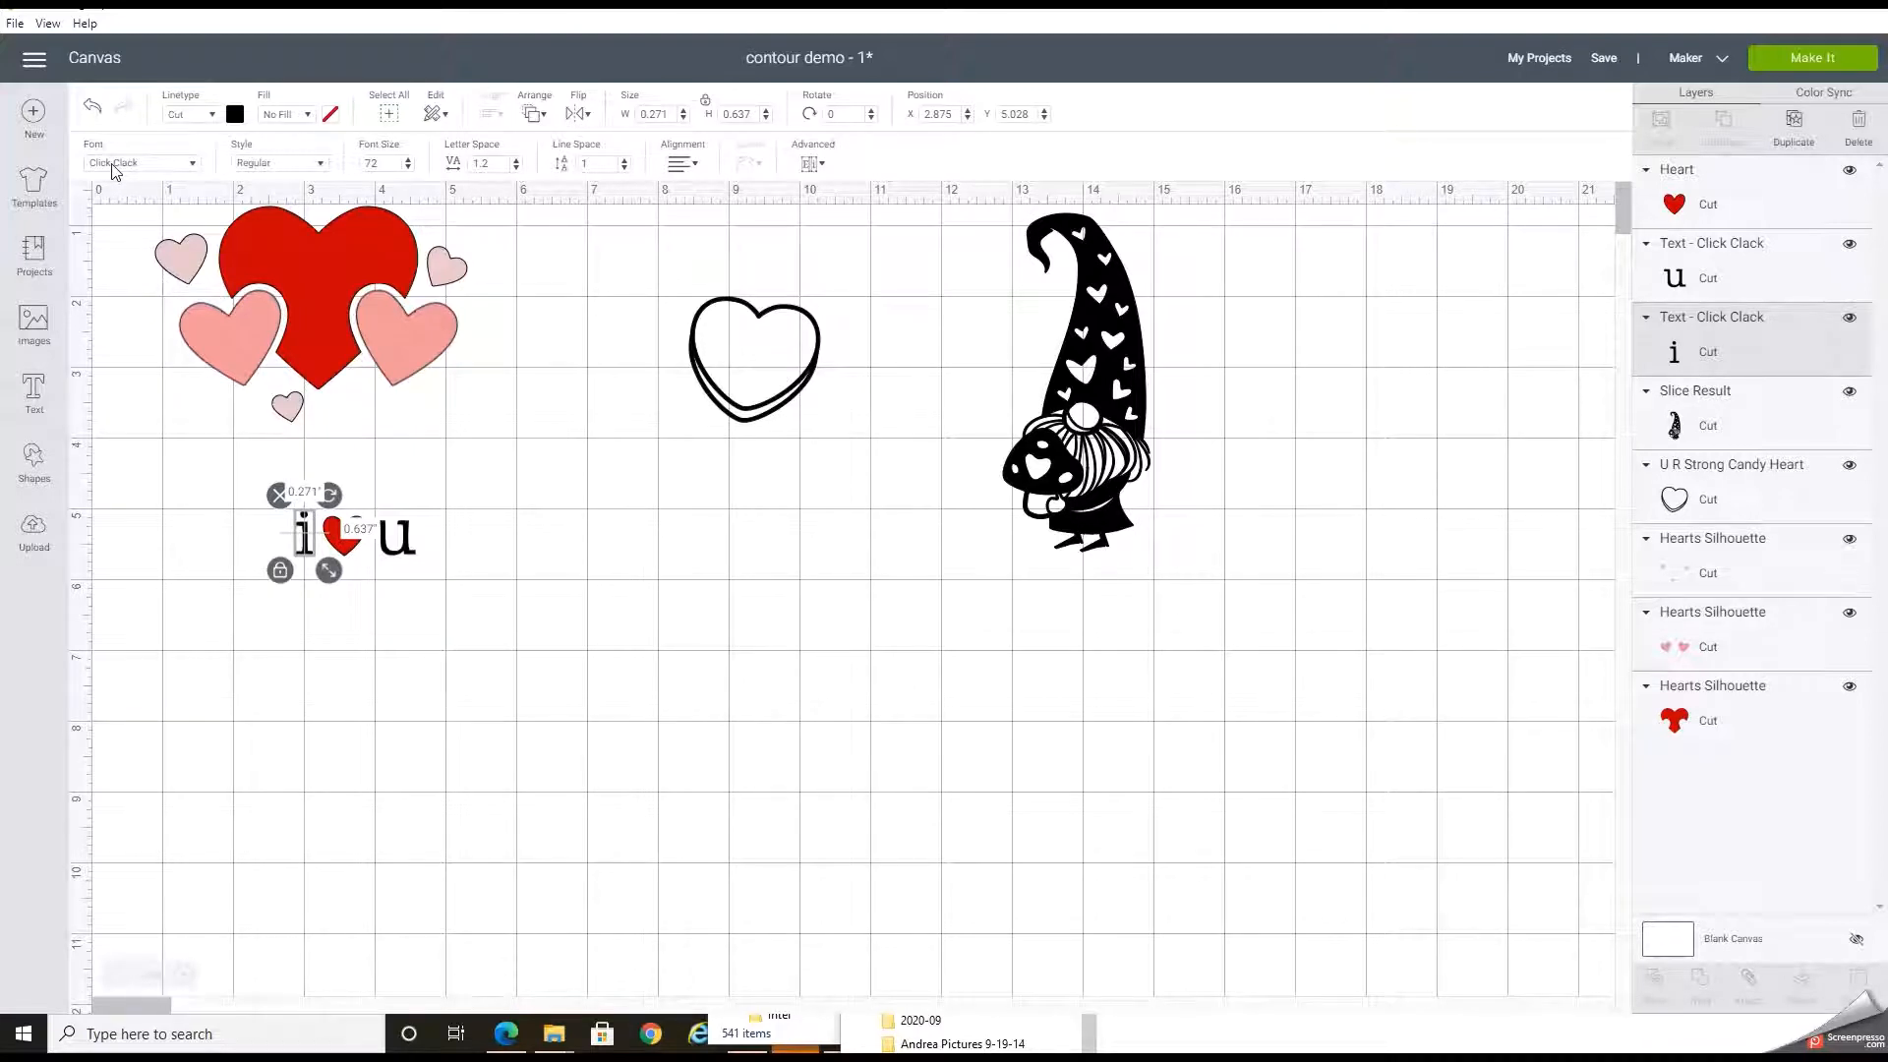
left_click(137, 163)
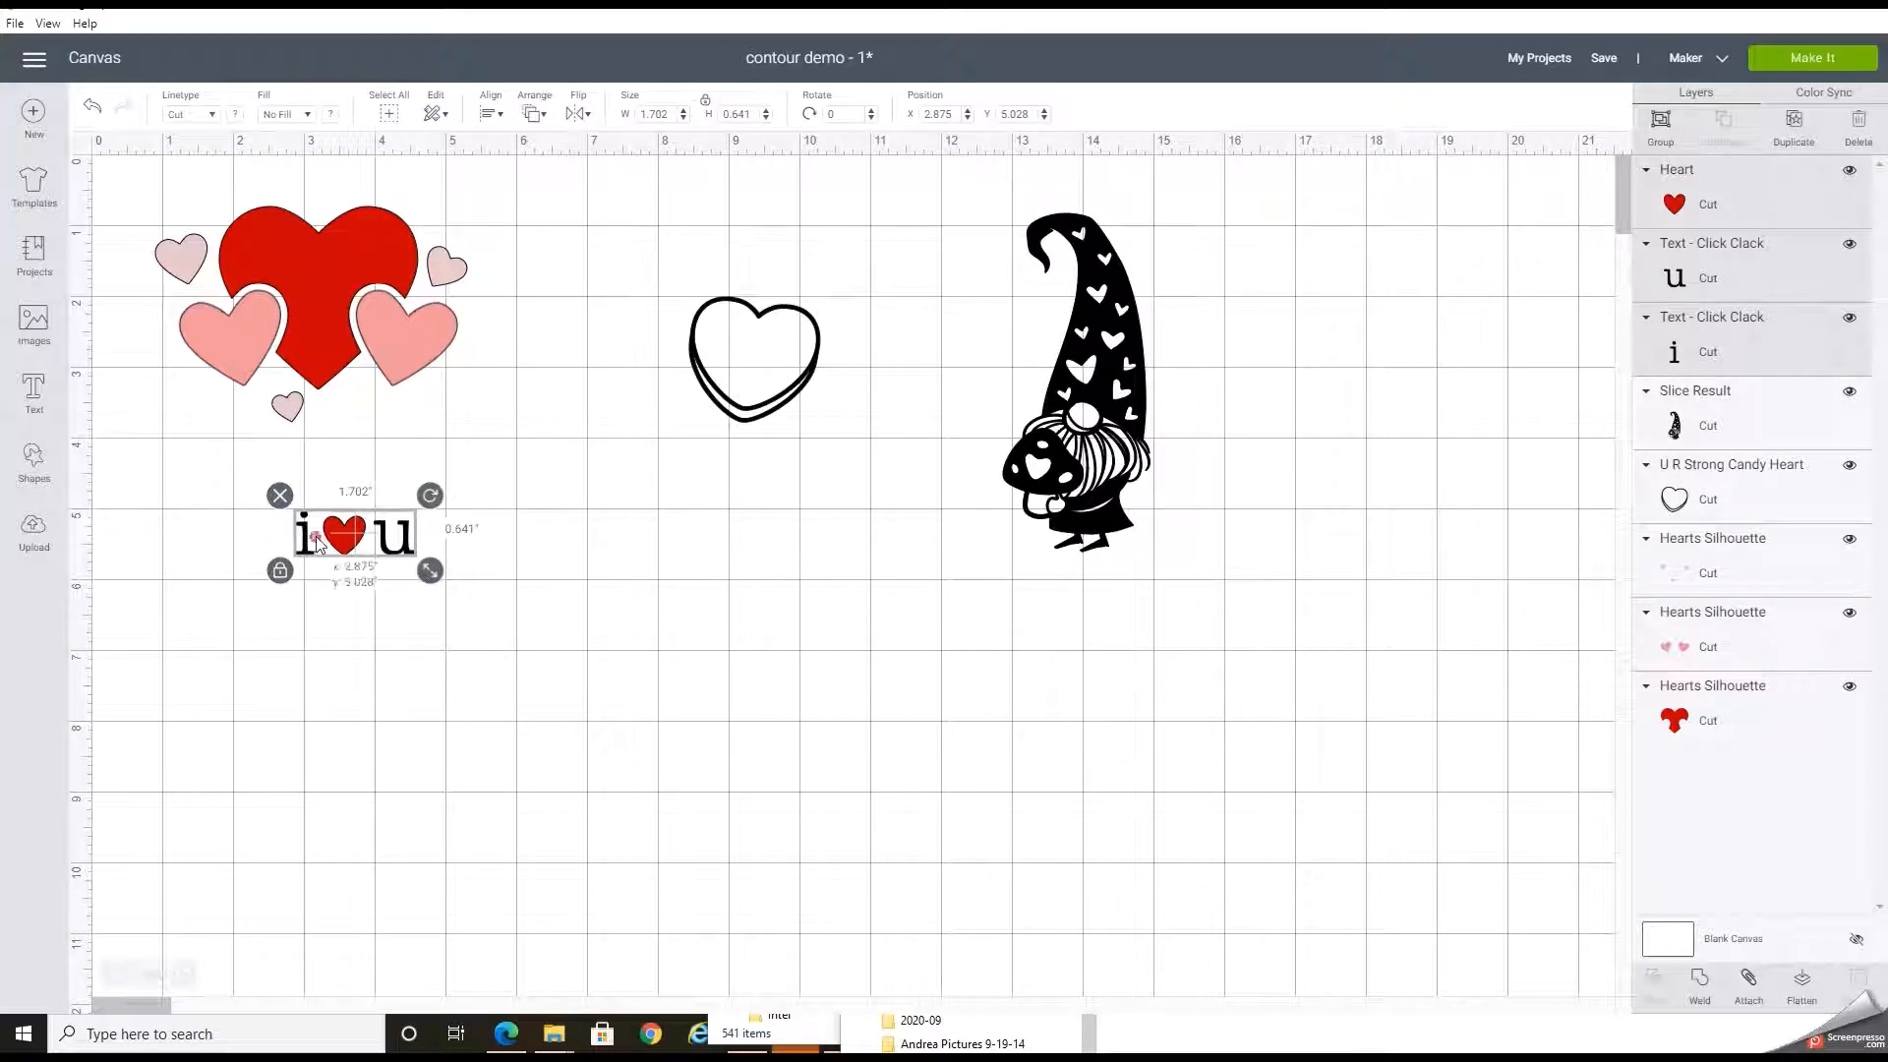
- Move the 'i ♥ u' lettering onto the candy heart, shrink it to fit and tilt it
left_click_drag(352, 533, 753, 356)
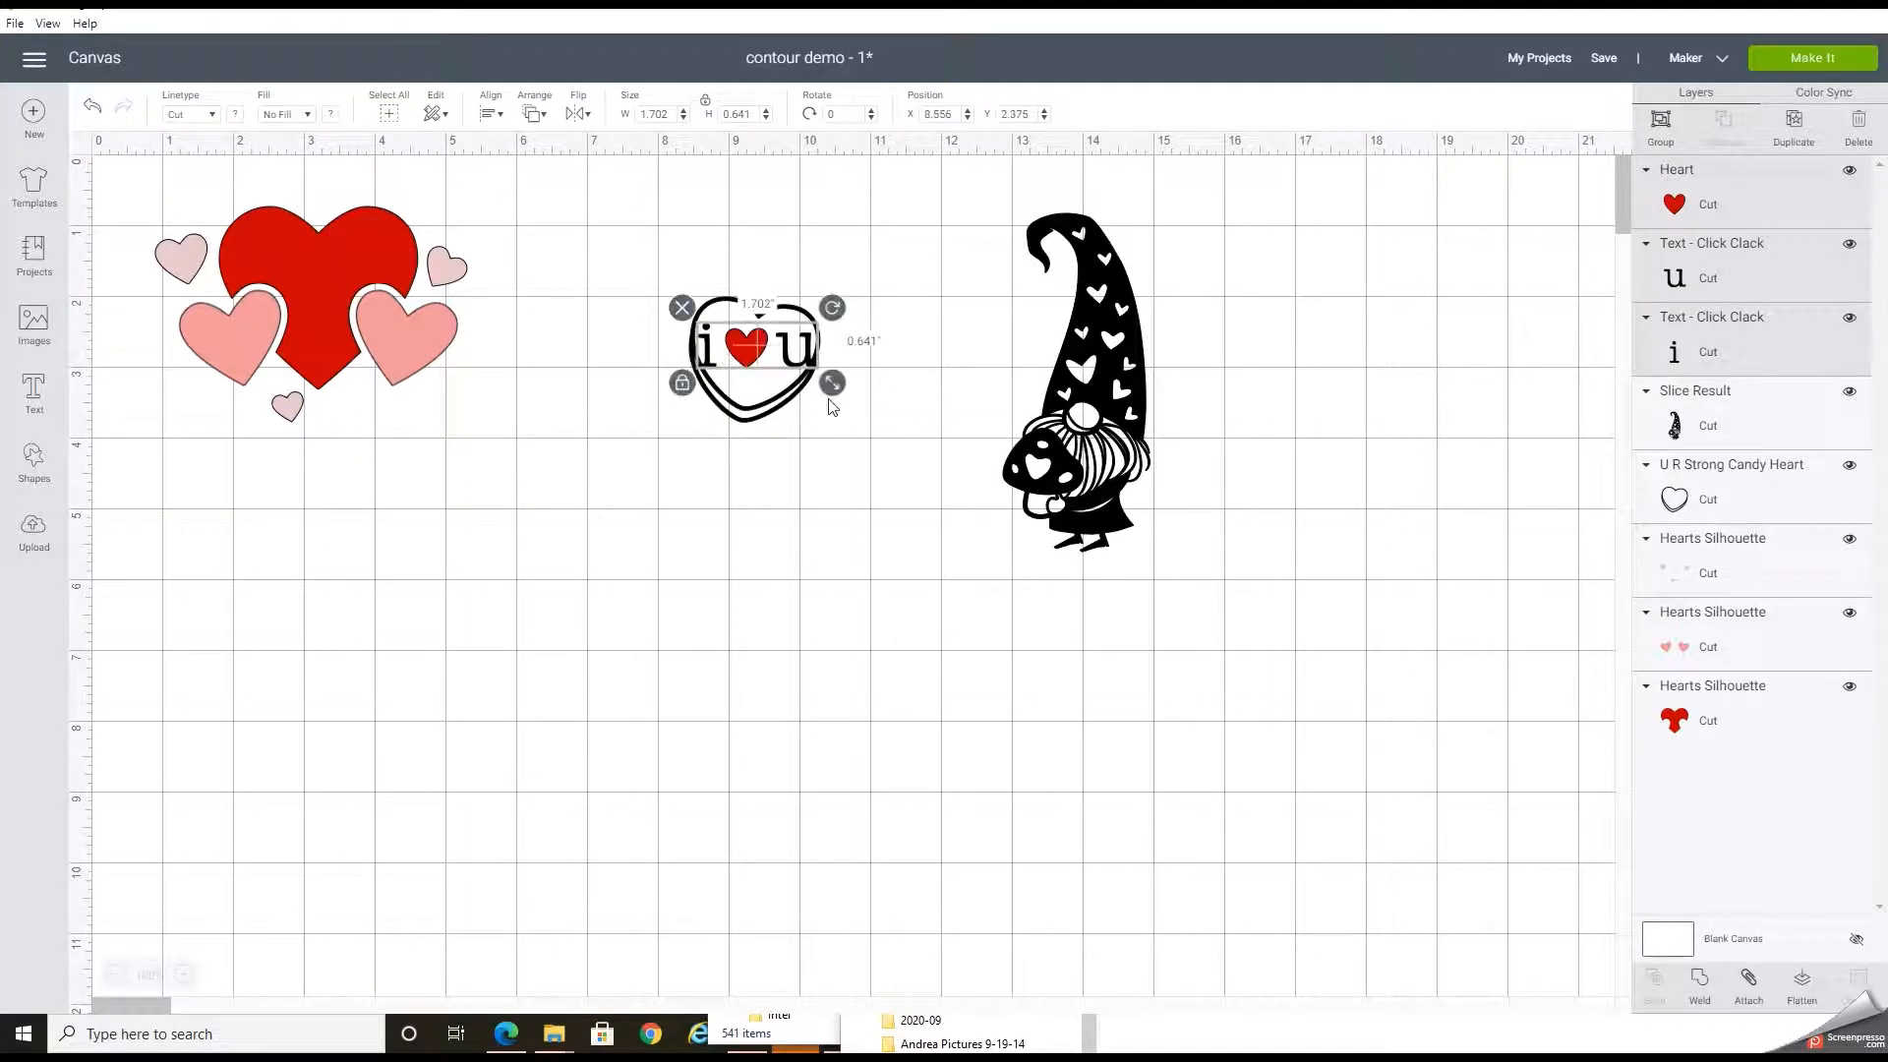
left_click_drag(832, 383, 814, 374)
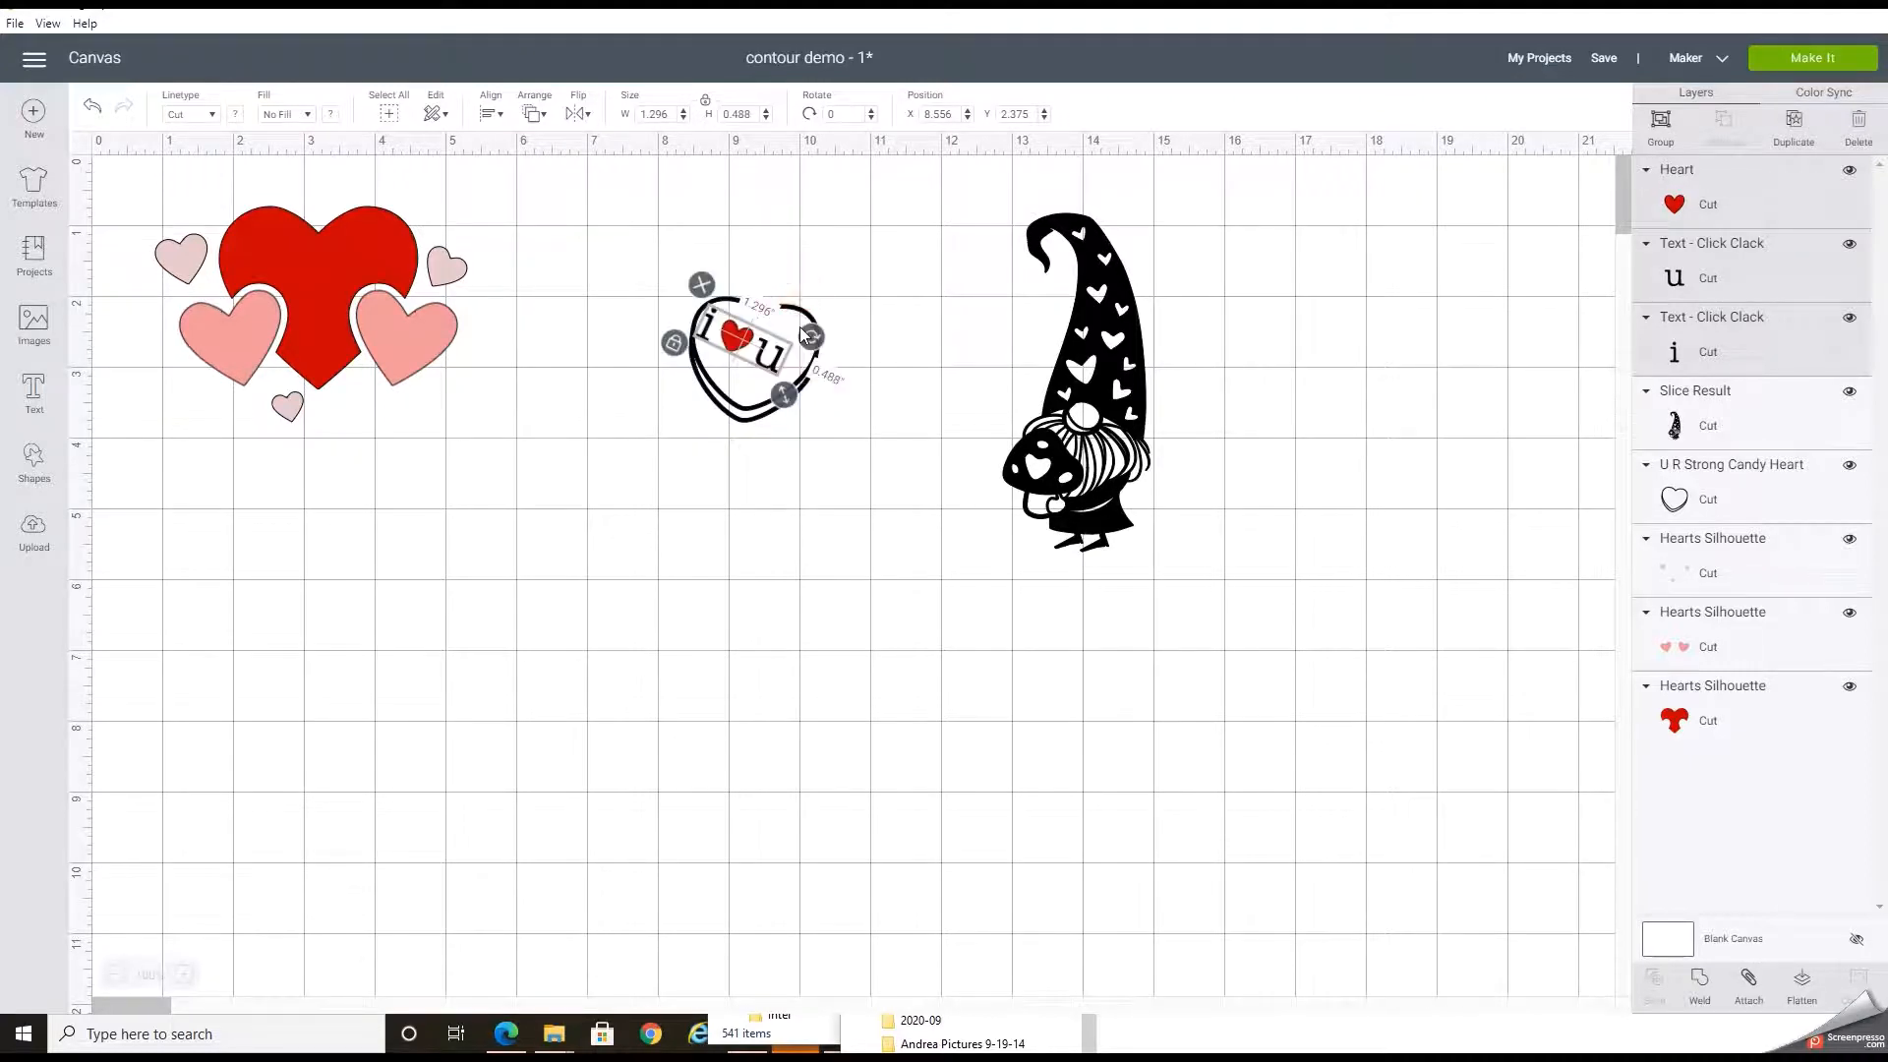
left_click_drag(810, 334, 811, 309)
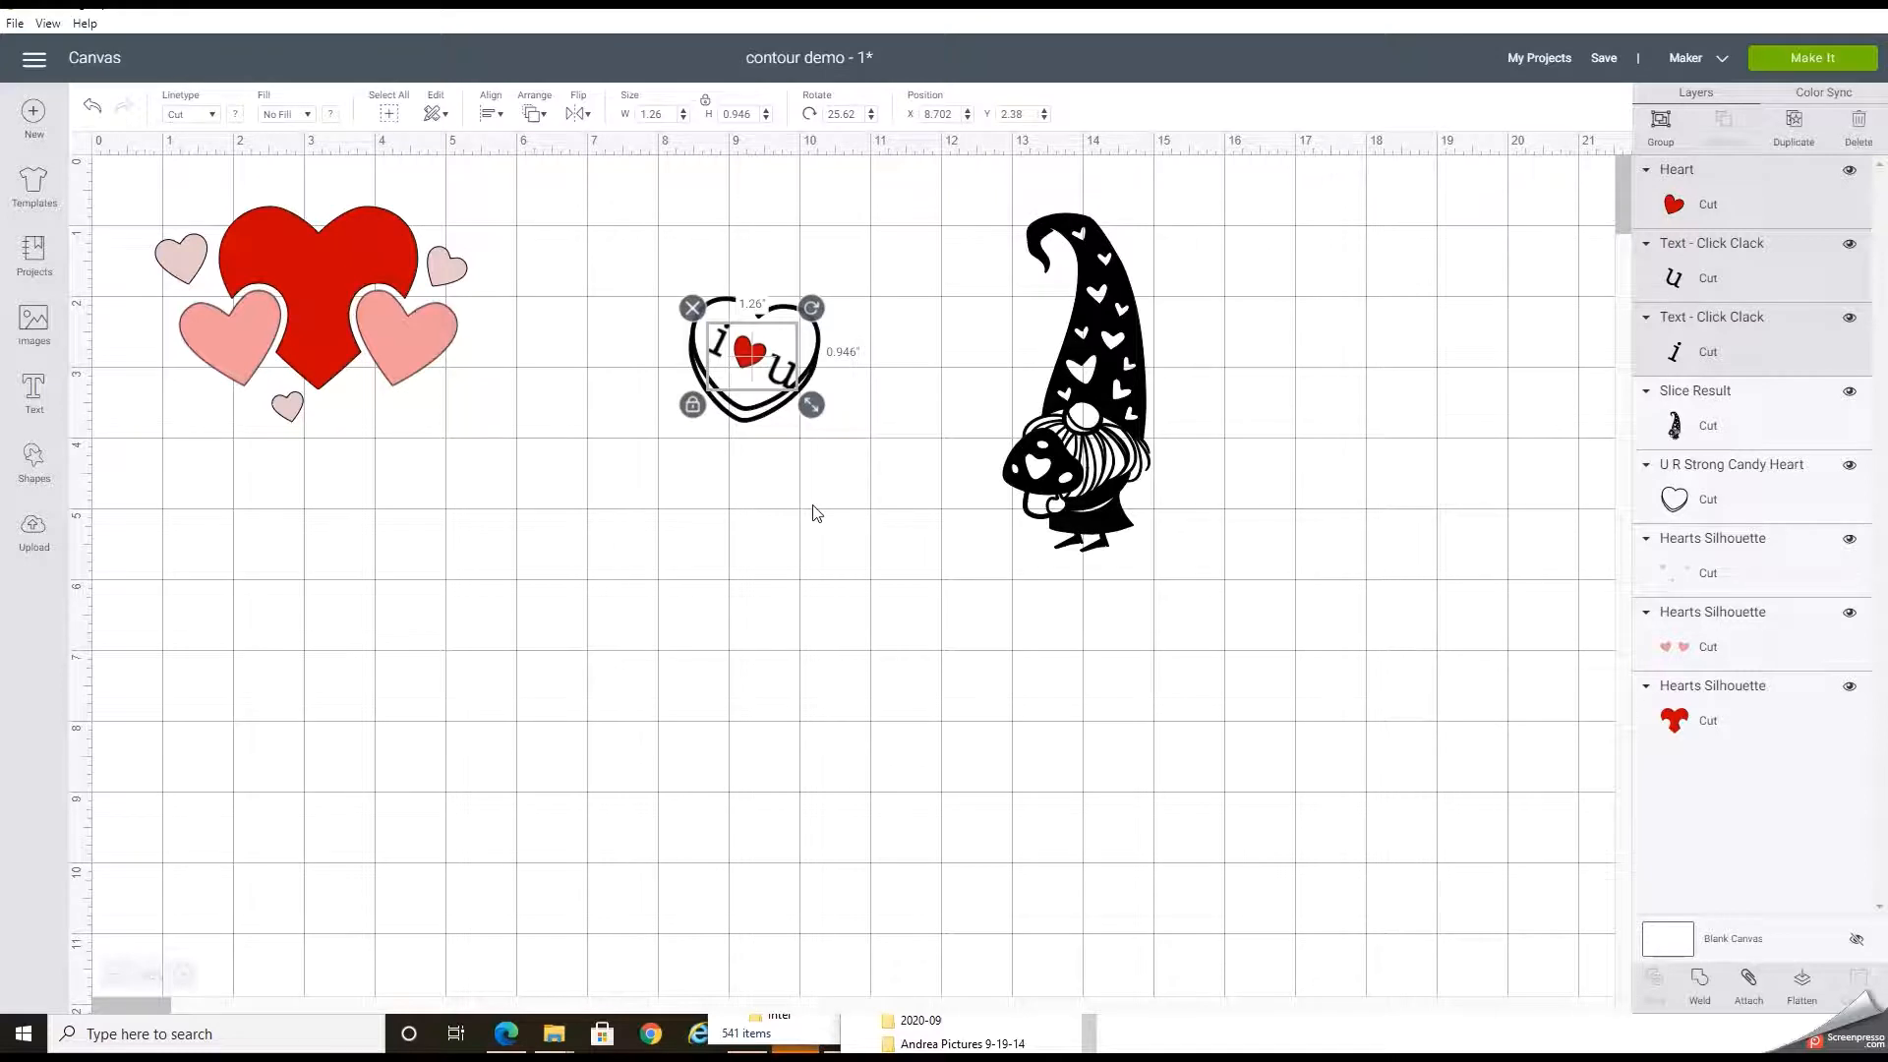
- Adjust the lettering's fit against the heart and move it back out beside the candy heart
left_click(814, 512)
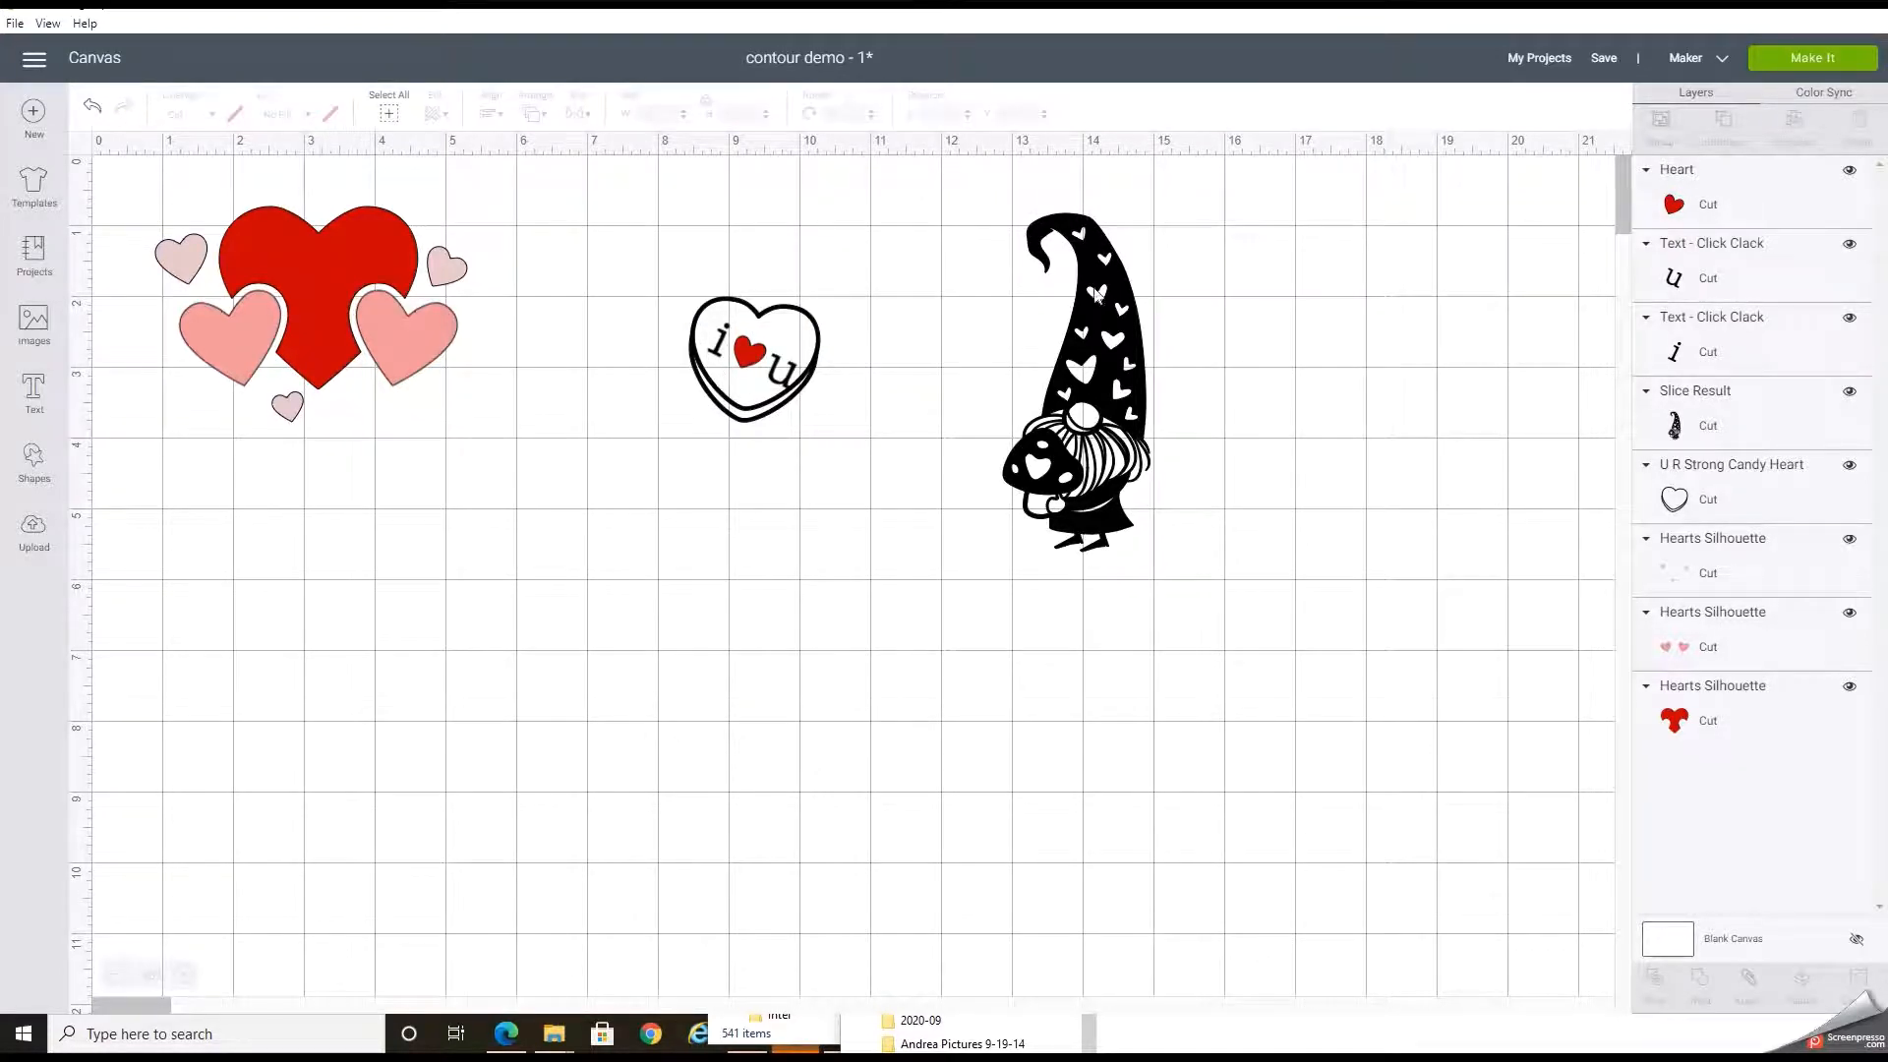
left_click(728, 356)
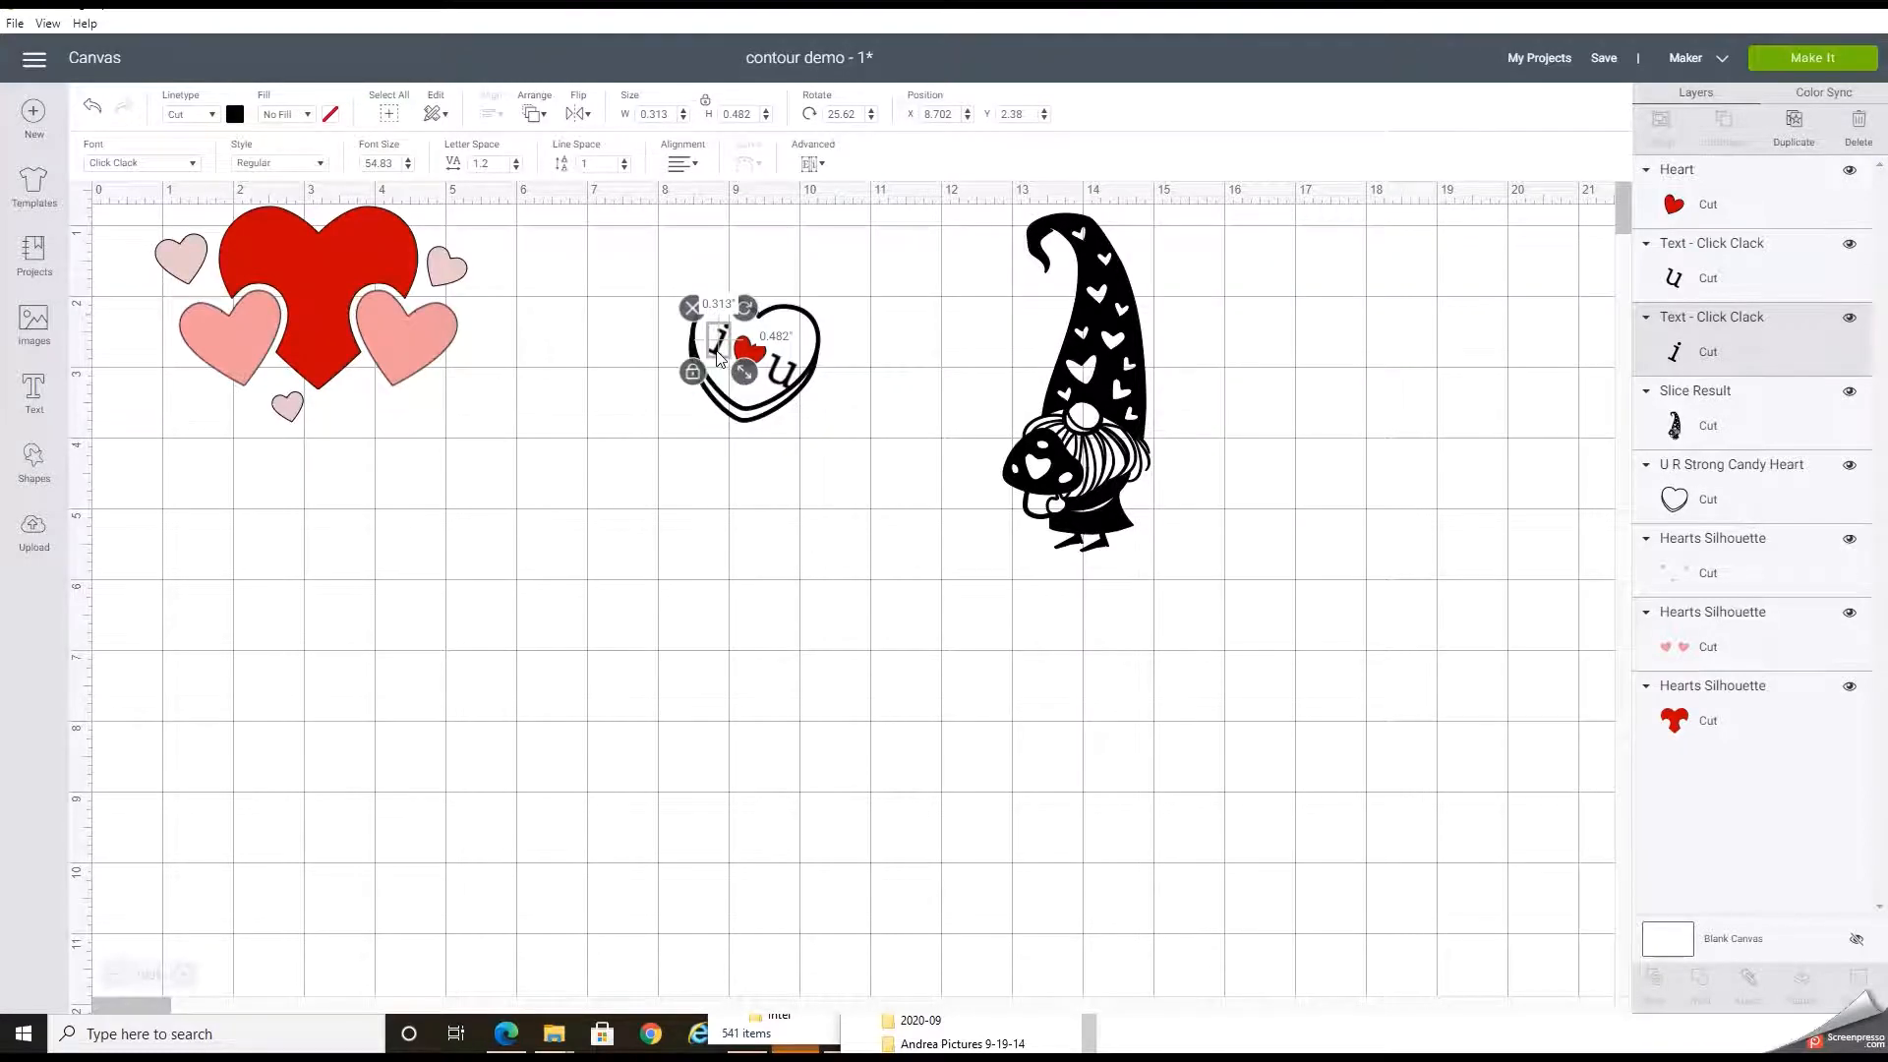
left_click(737, 452)
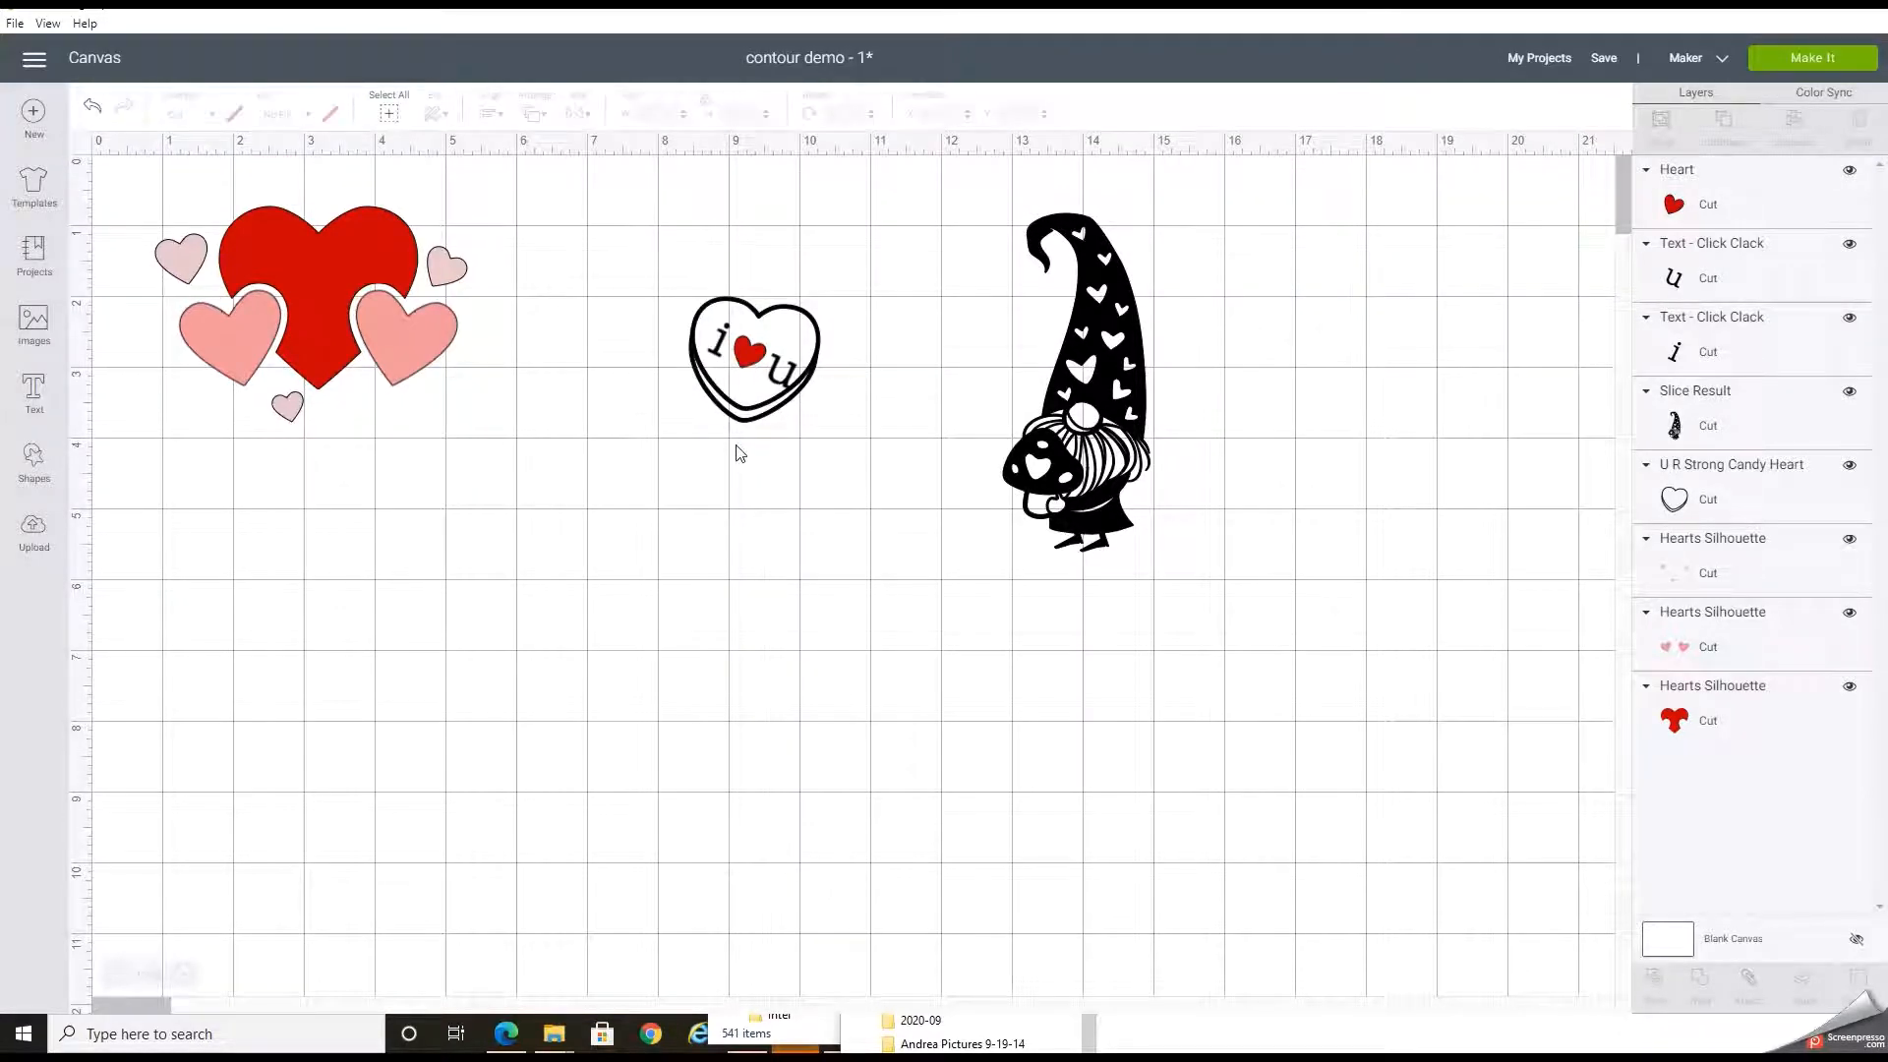
left_click(1072, 385)
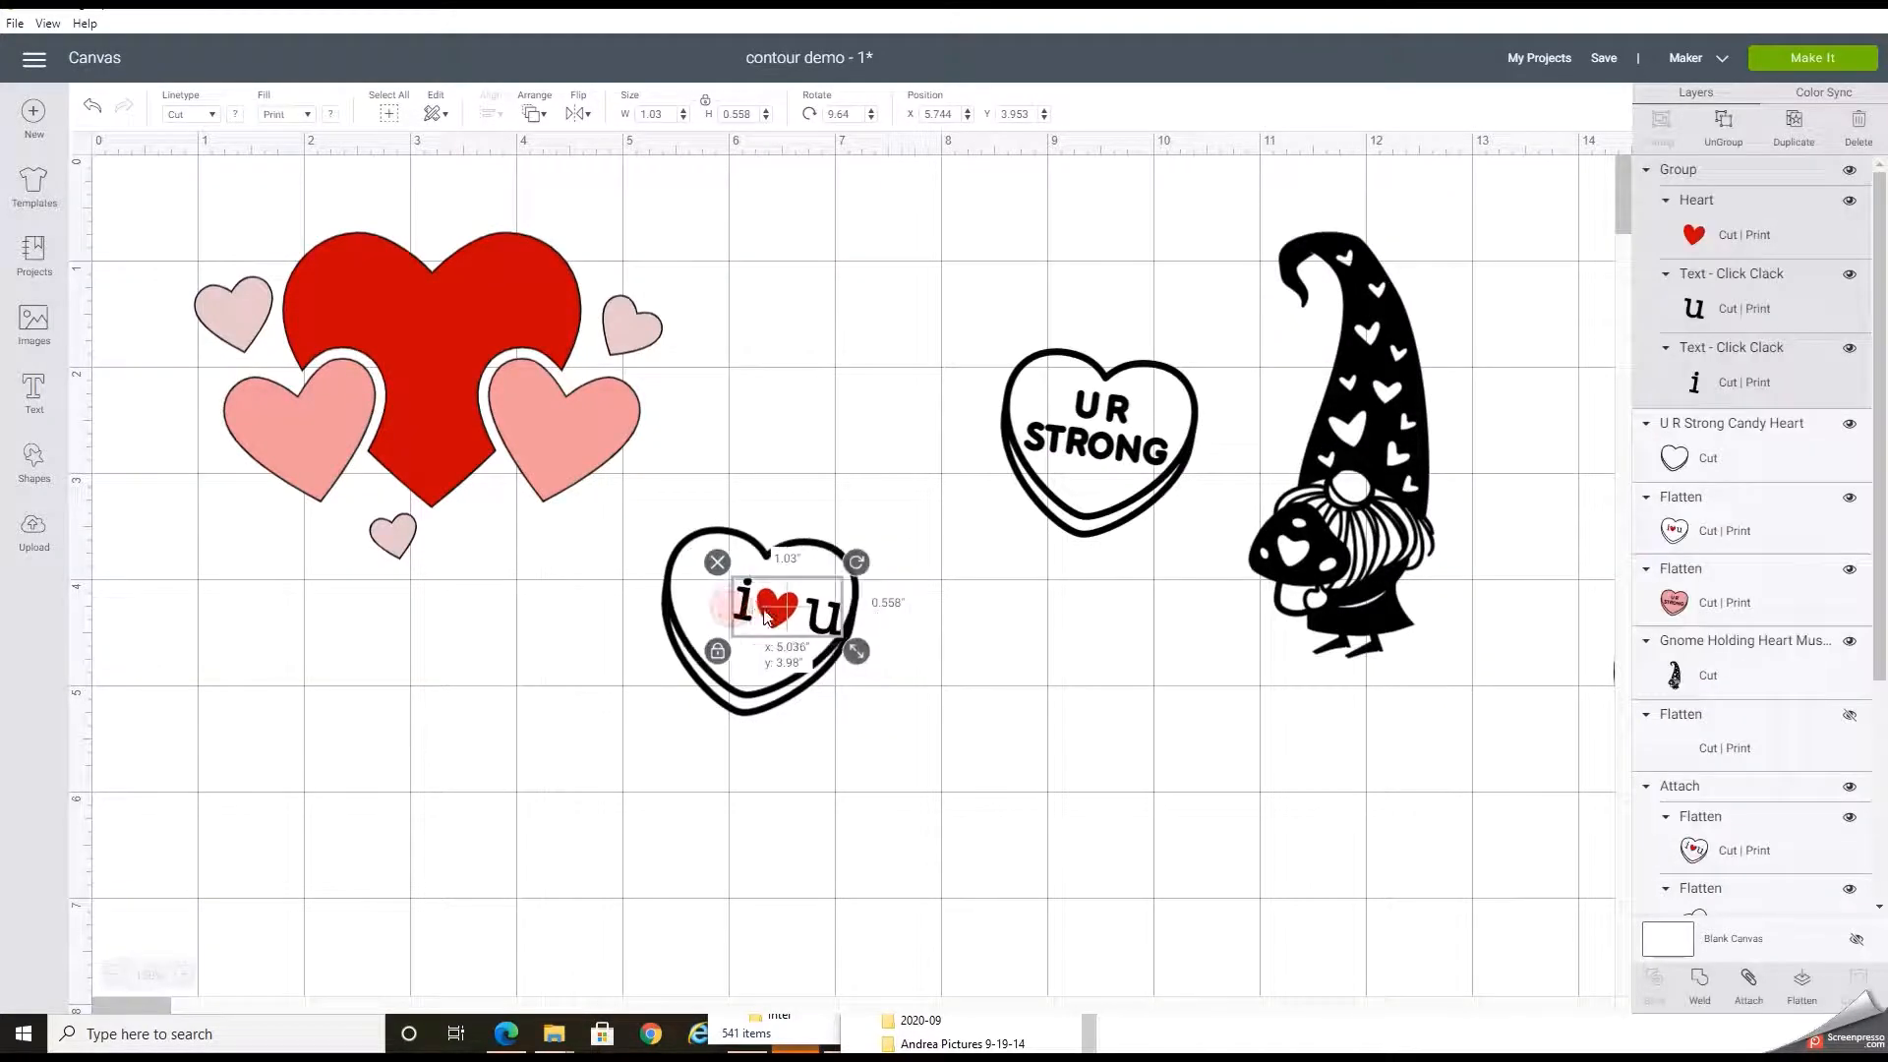
left_click_drag(783, 620, 795, 626)
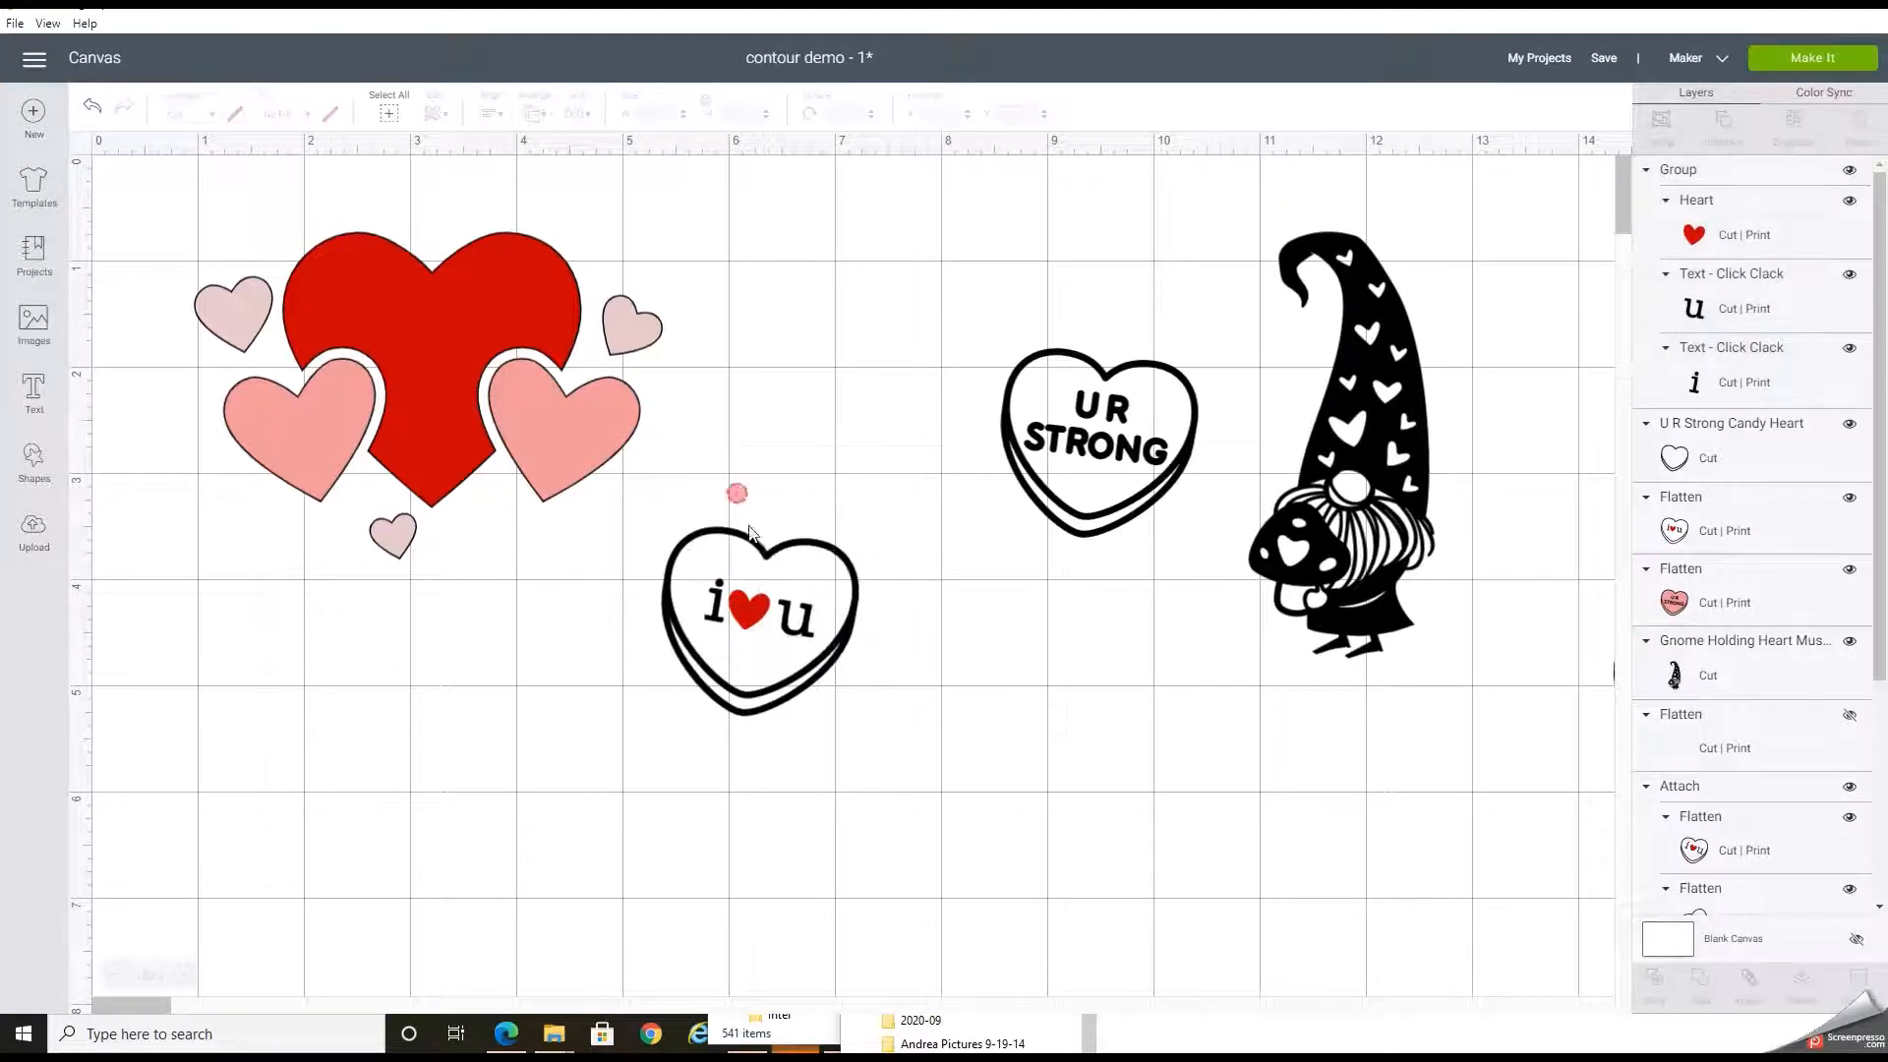
left_click(759, 620)
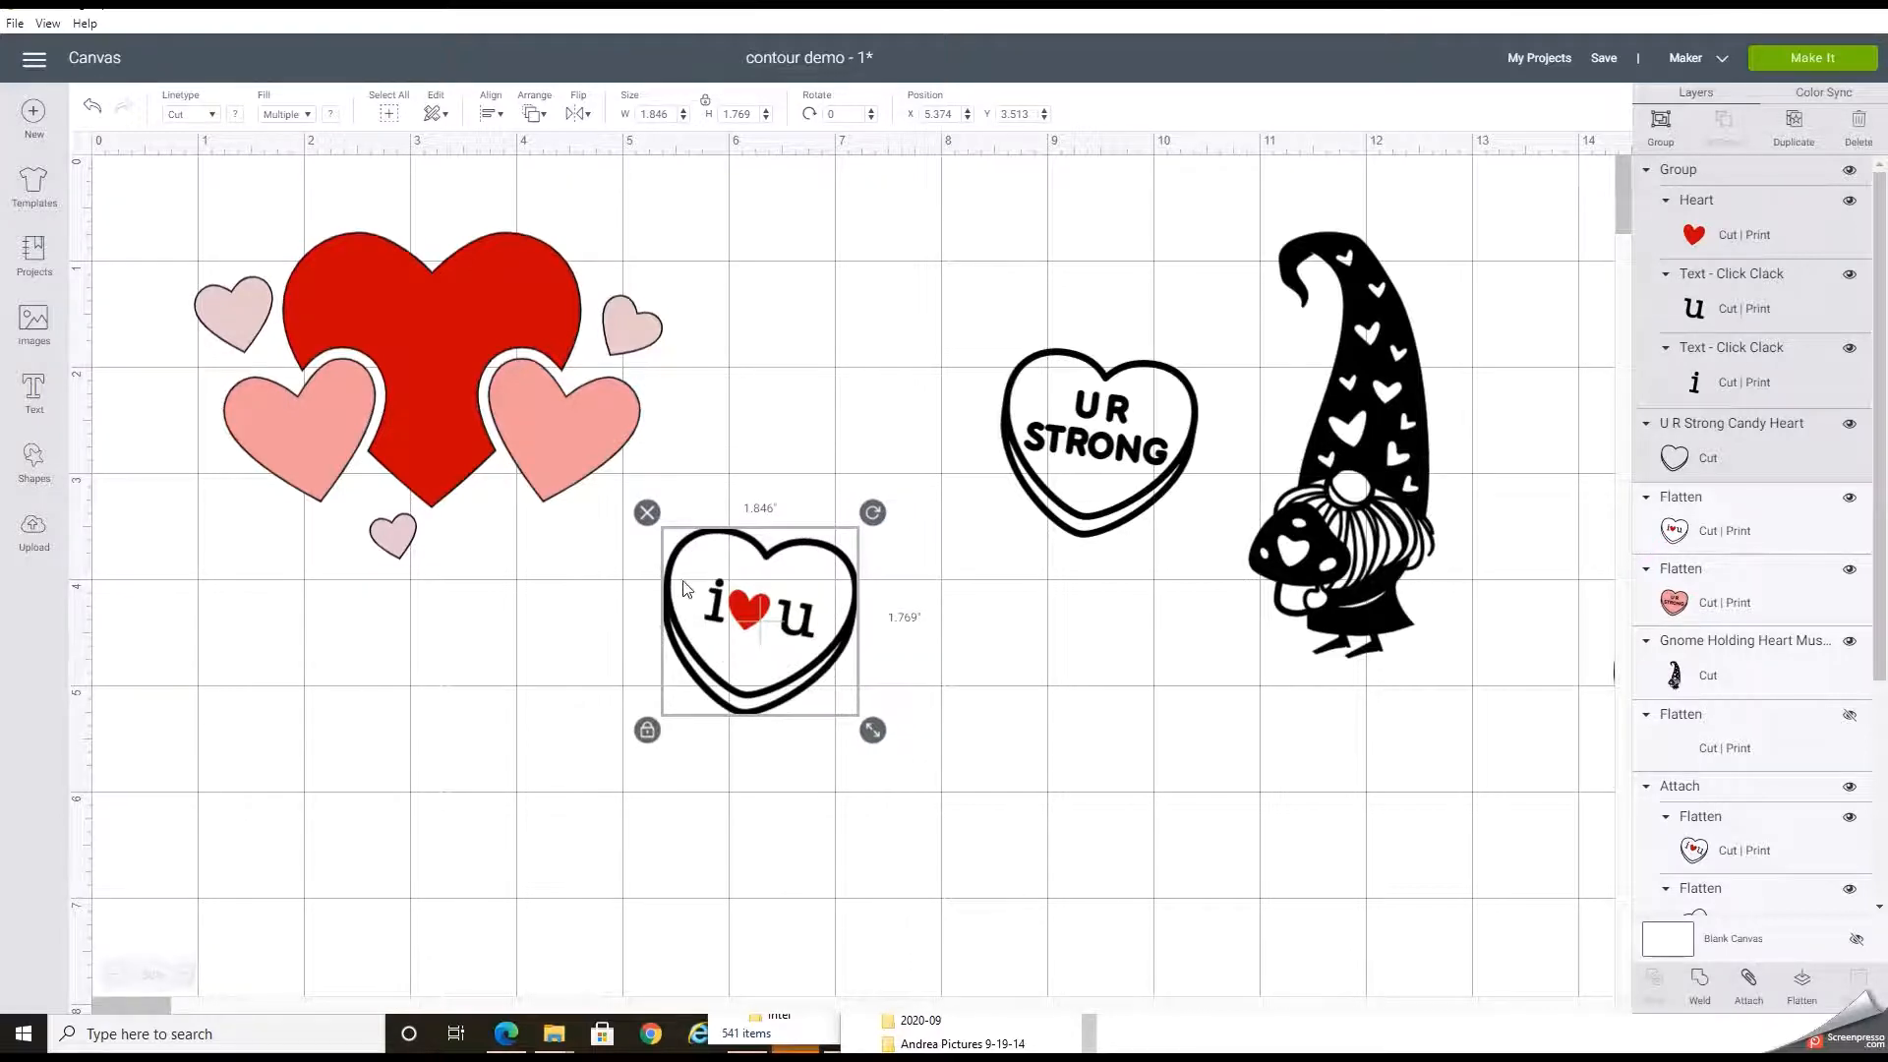
mouse_move(716, 618)
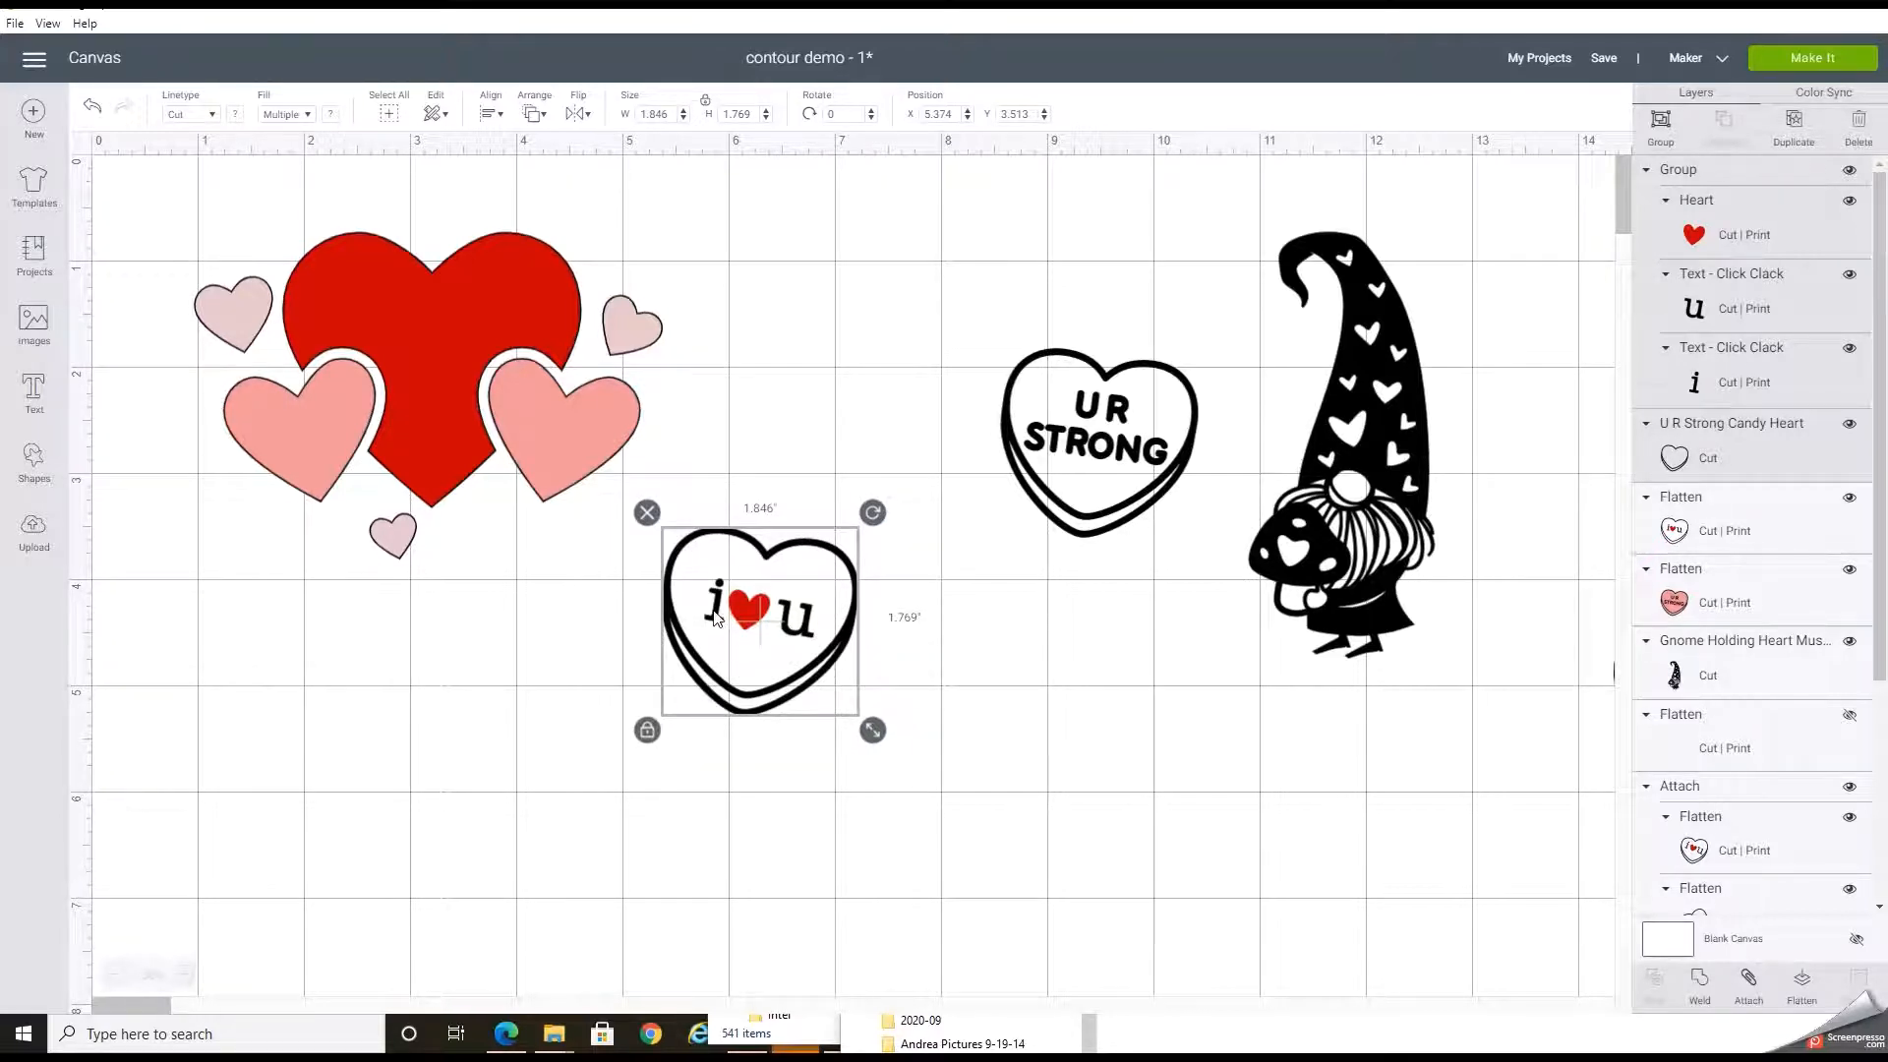
mouse_move(808, 625)
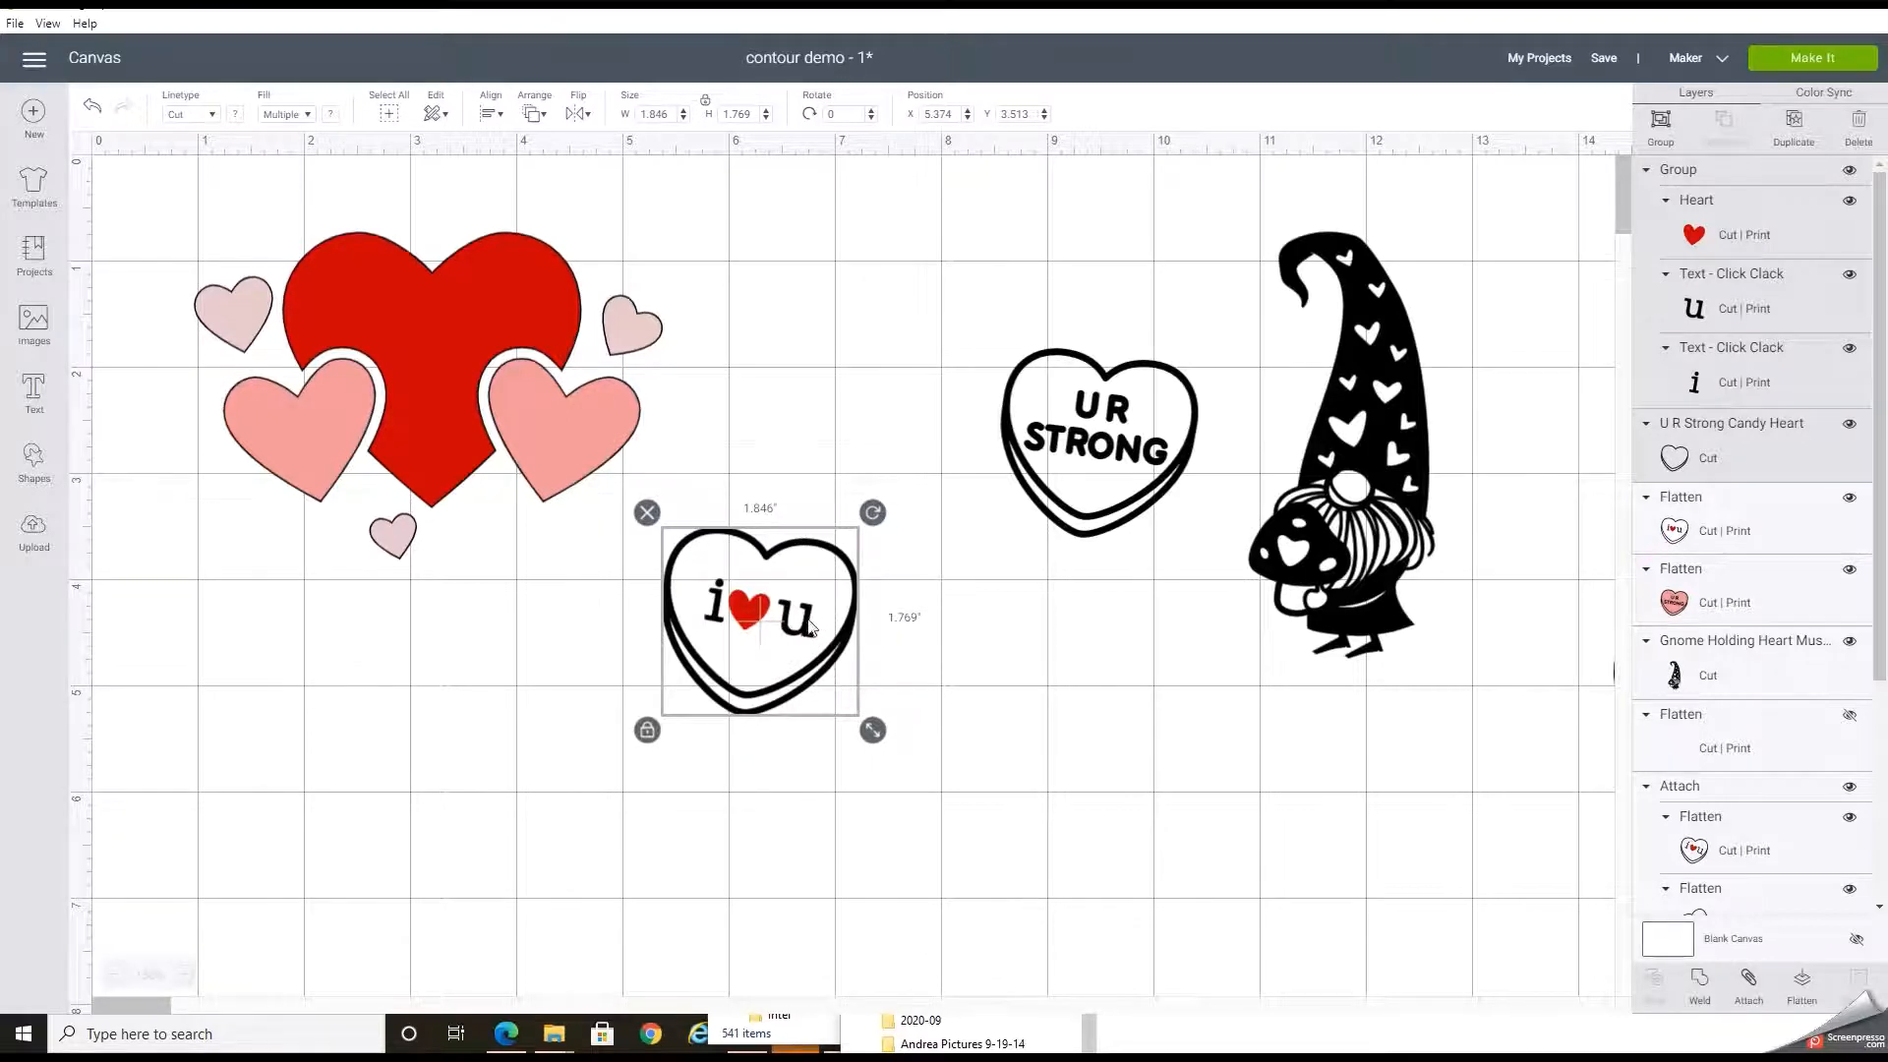
mouse_move(1015, 673)
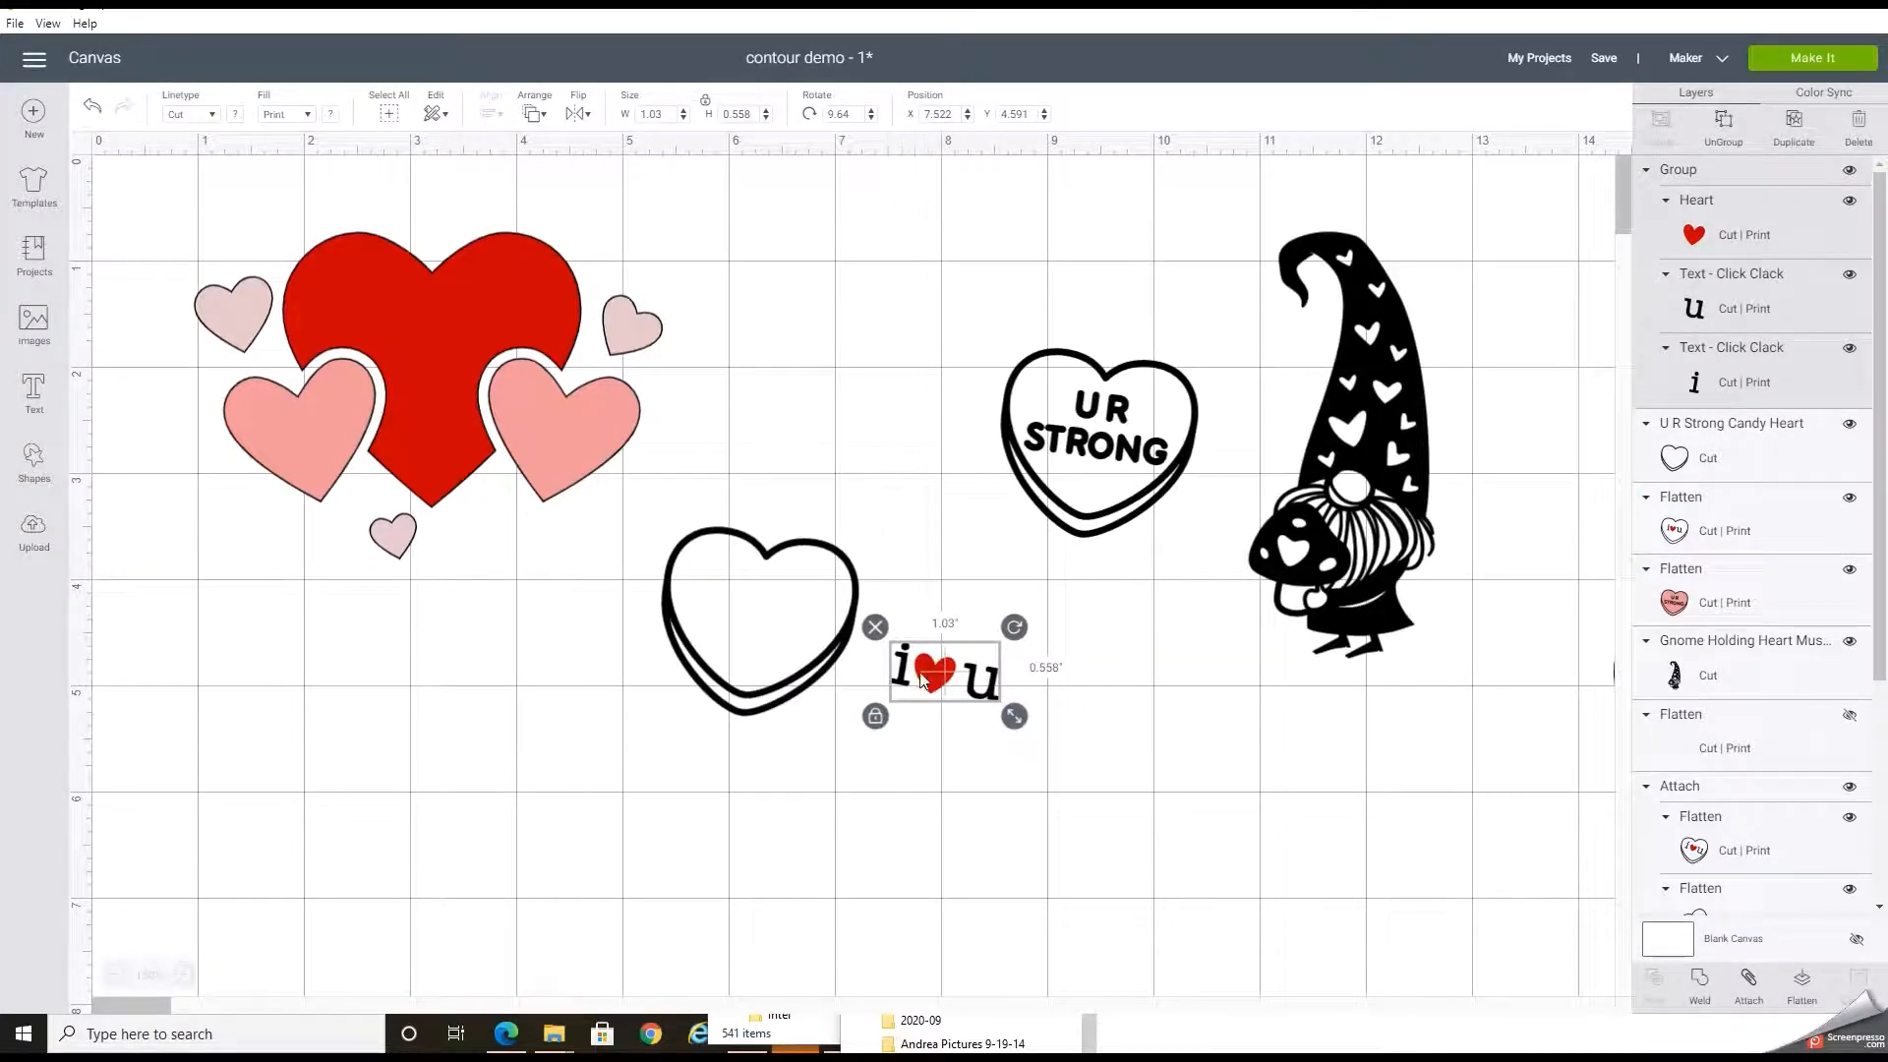
- Return the lettering to the candy heart and set the canvas background to light grey
left_click_drag(946, 670, 753, 598)
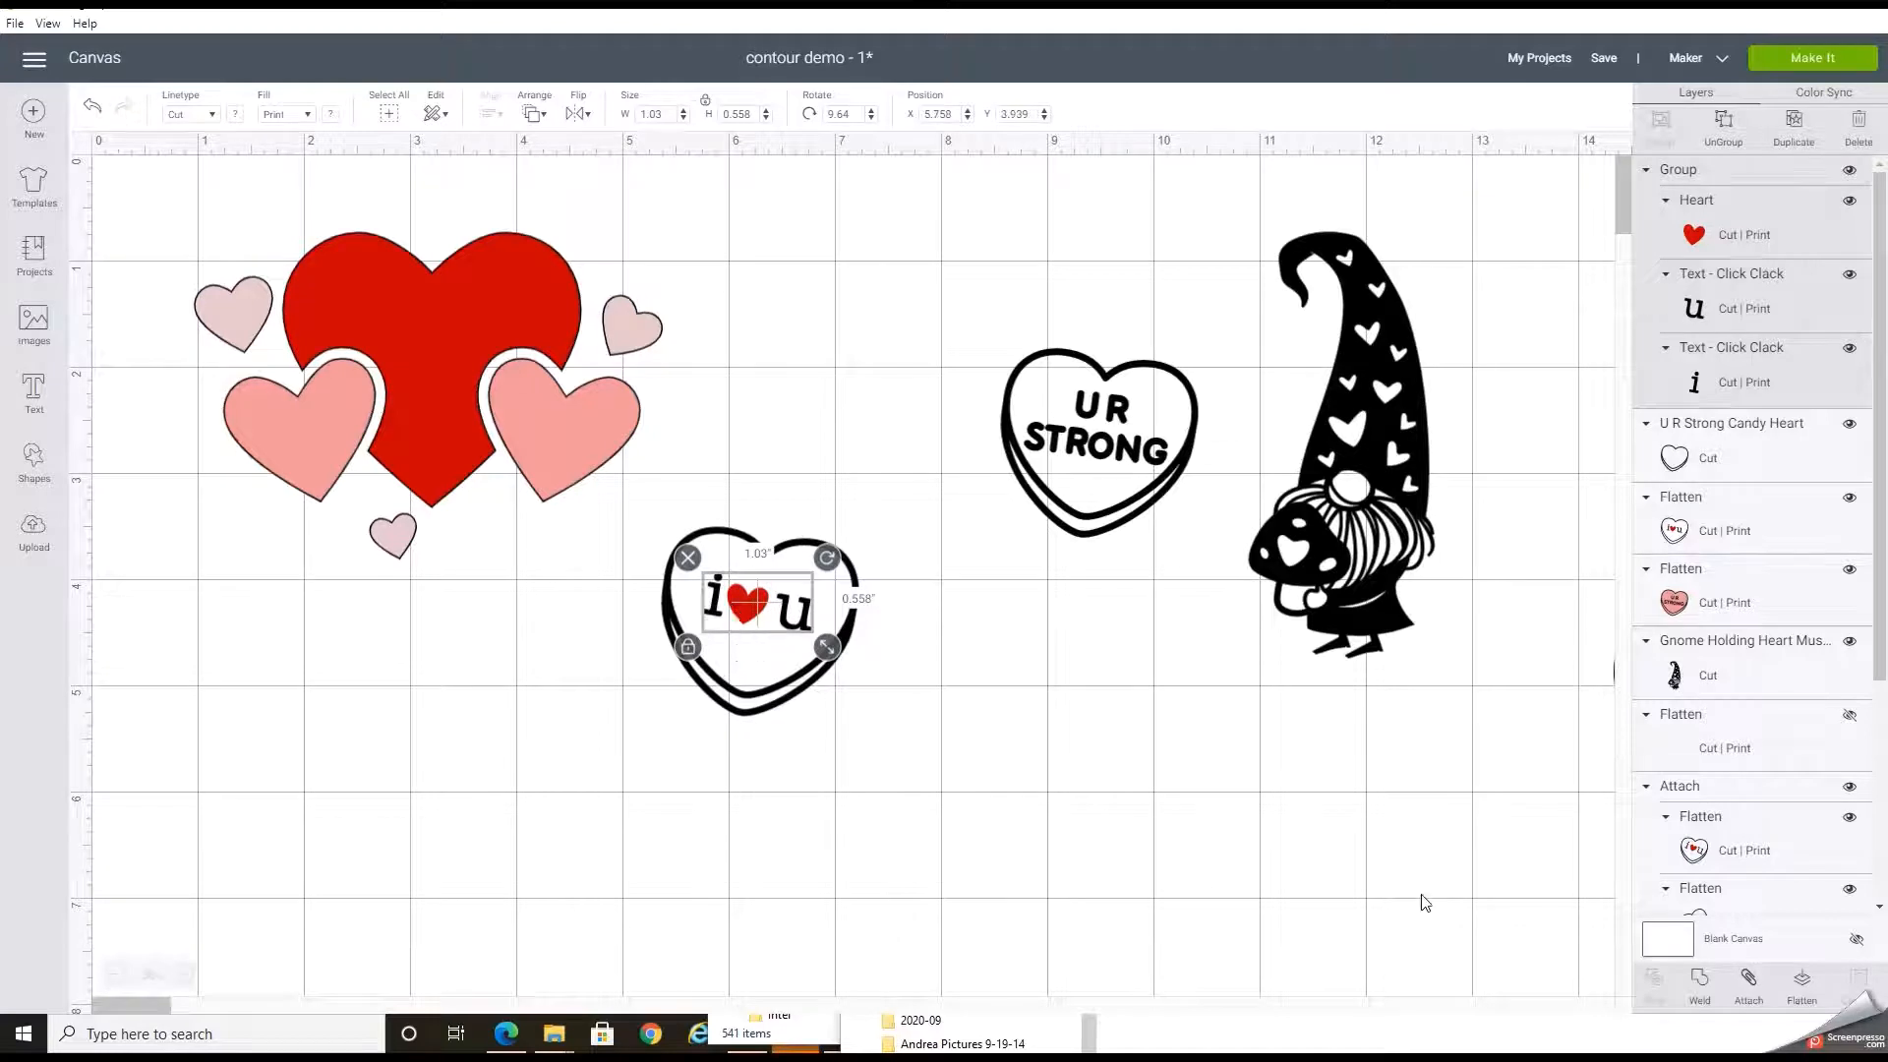
mouse_move(1005, 635)
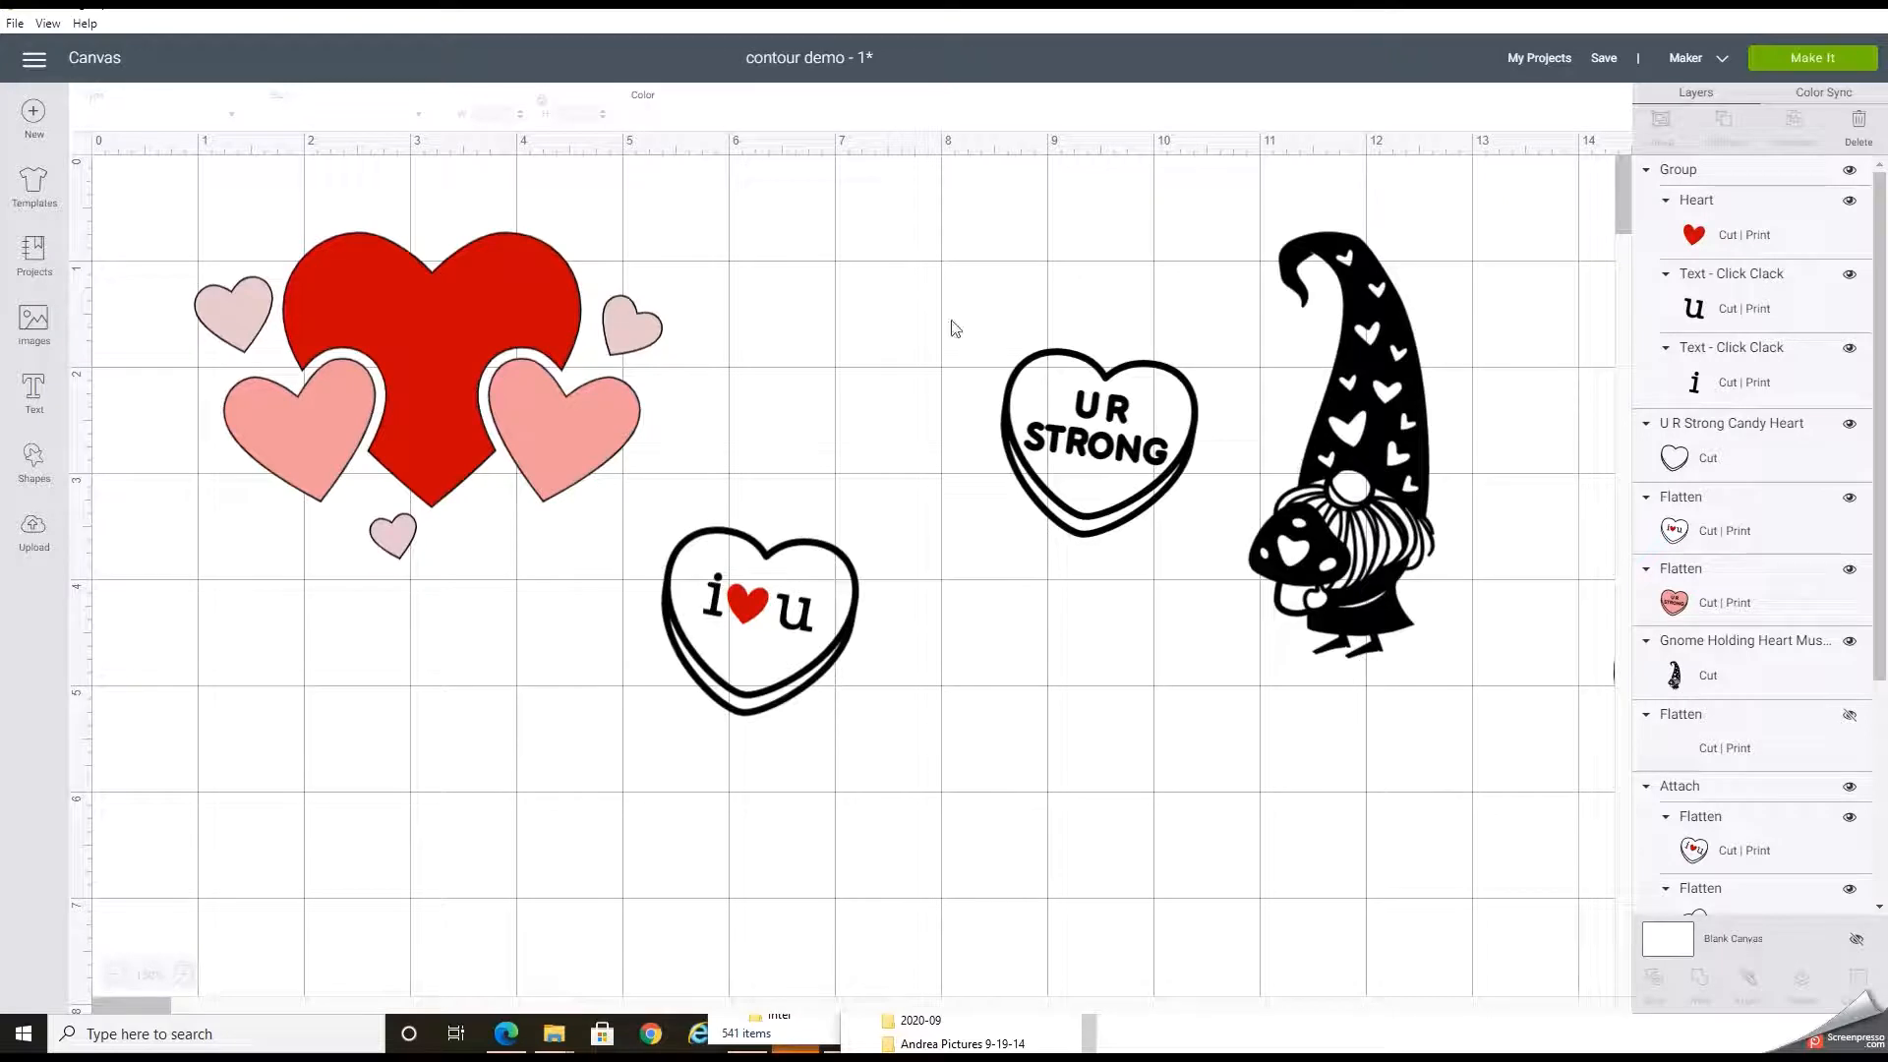
left_click(641, 94)
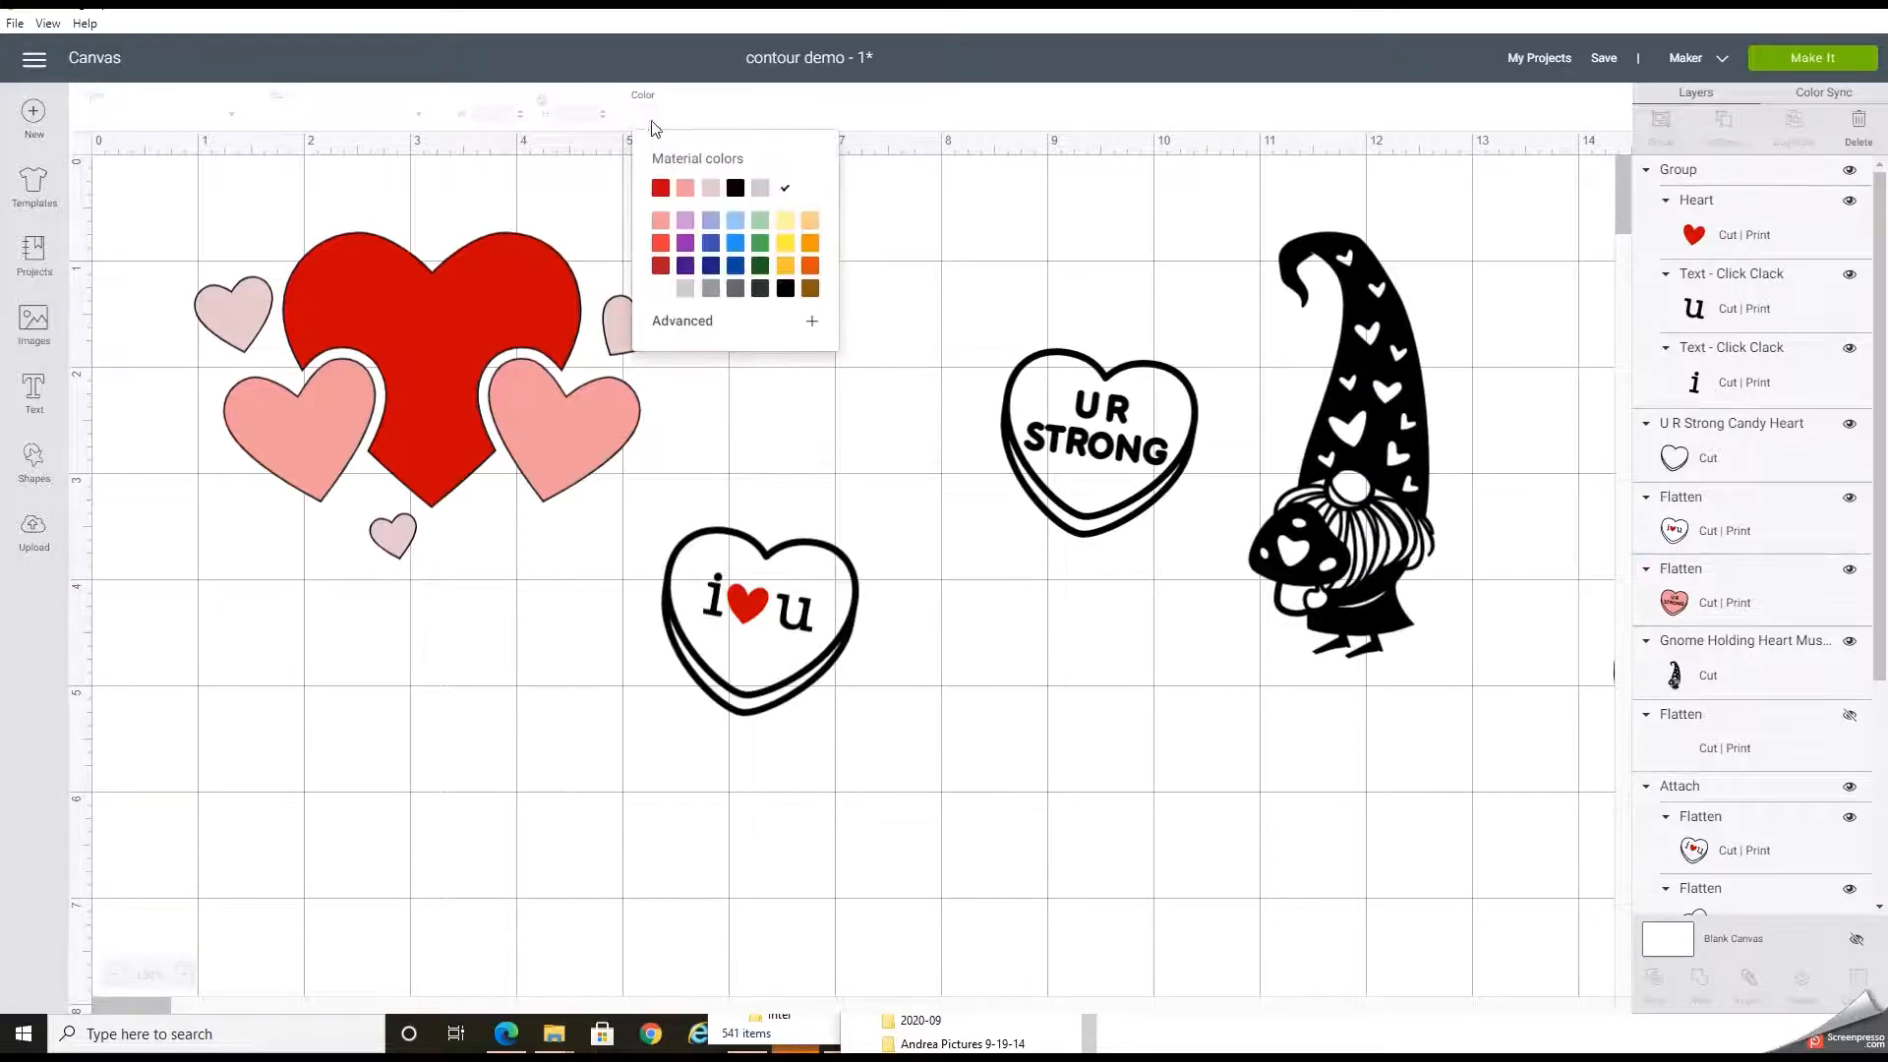
left_click(686, 287)
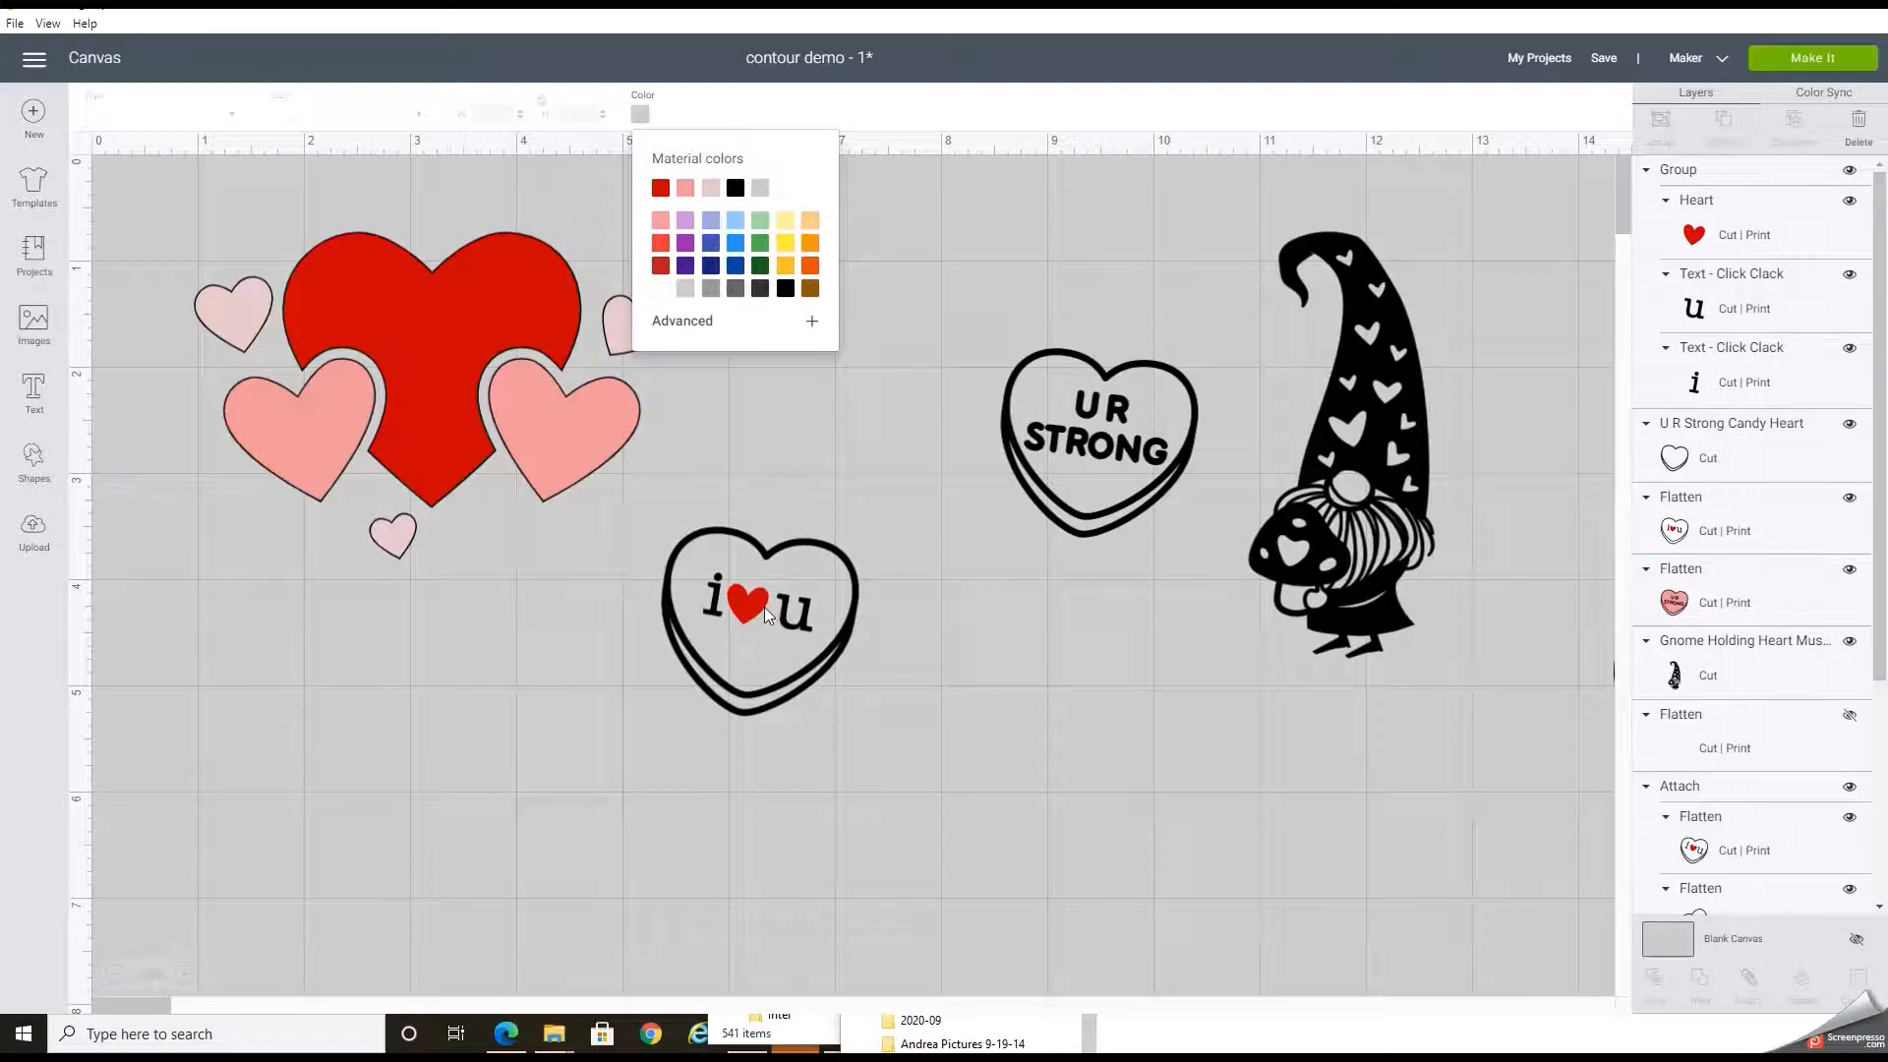
left_click(951, 708)
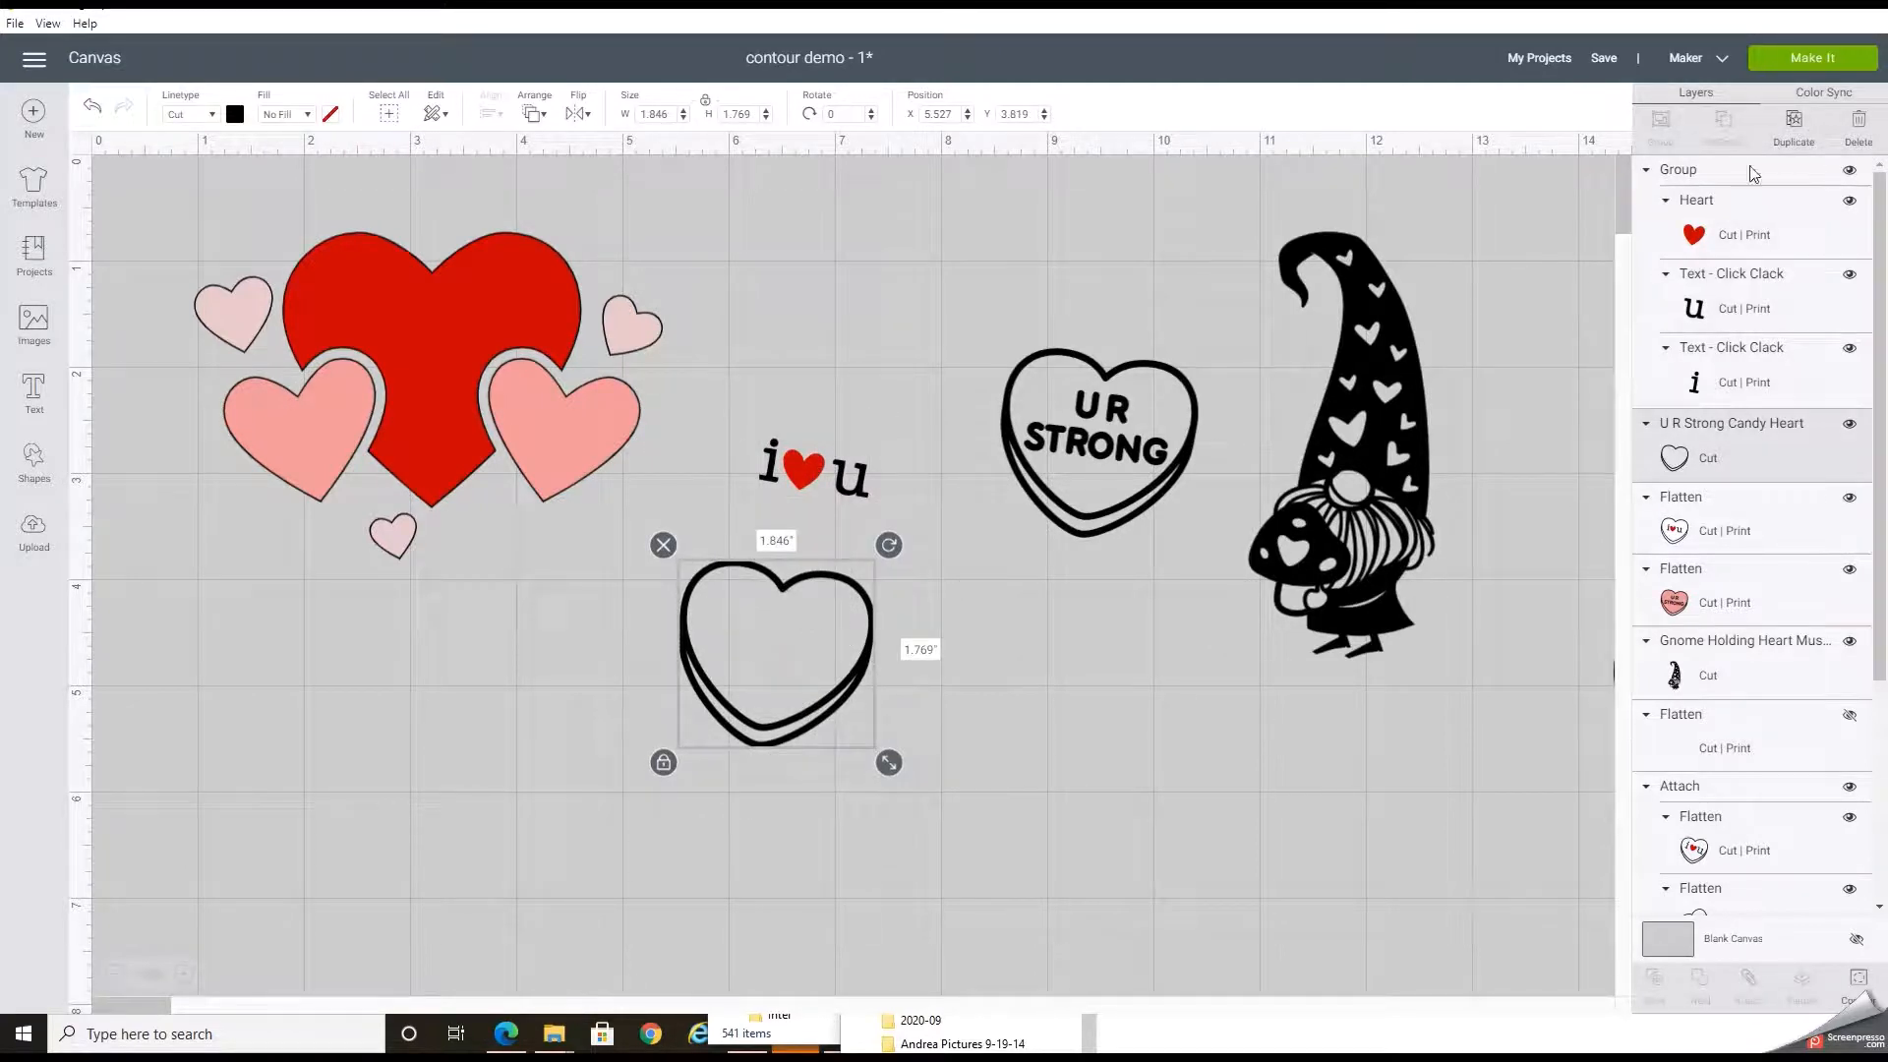
- Duplicate the candy heart outline to the right and contour it down to a solid heart
left_click_drag(774, 651, 794, 669)
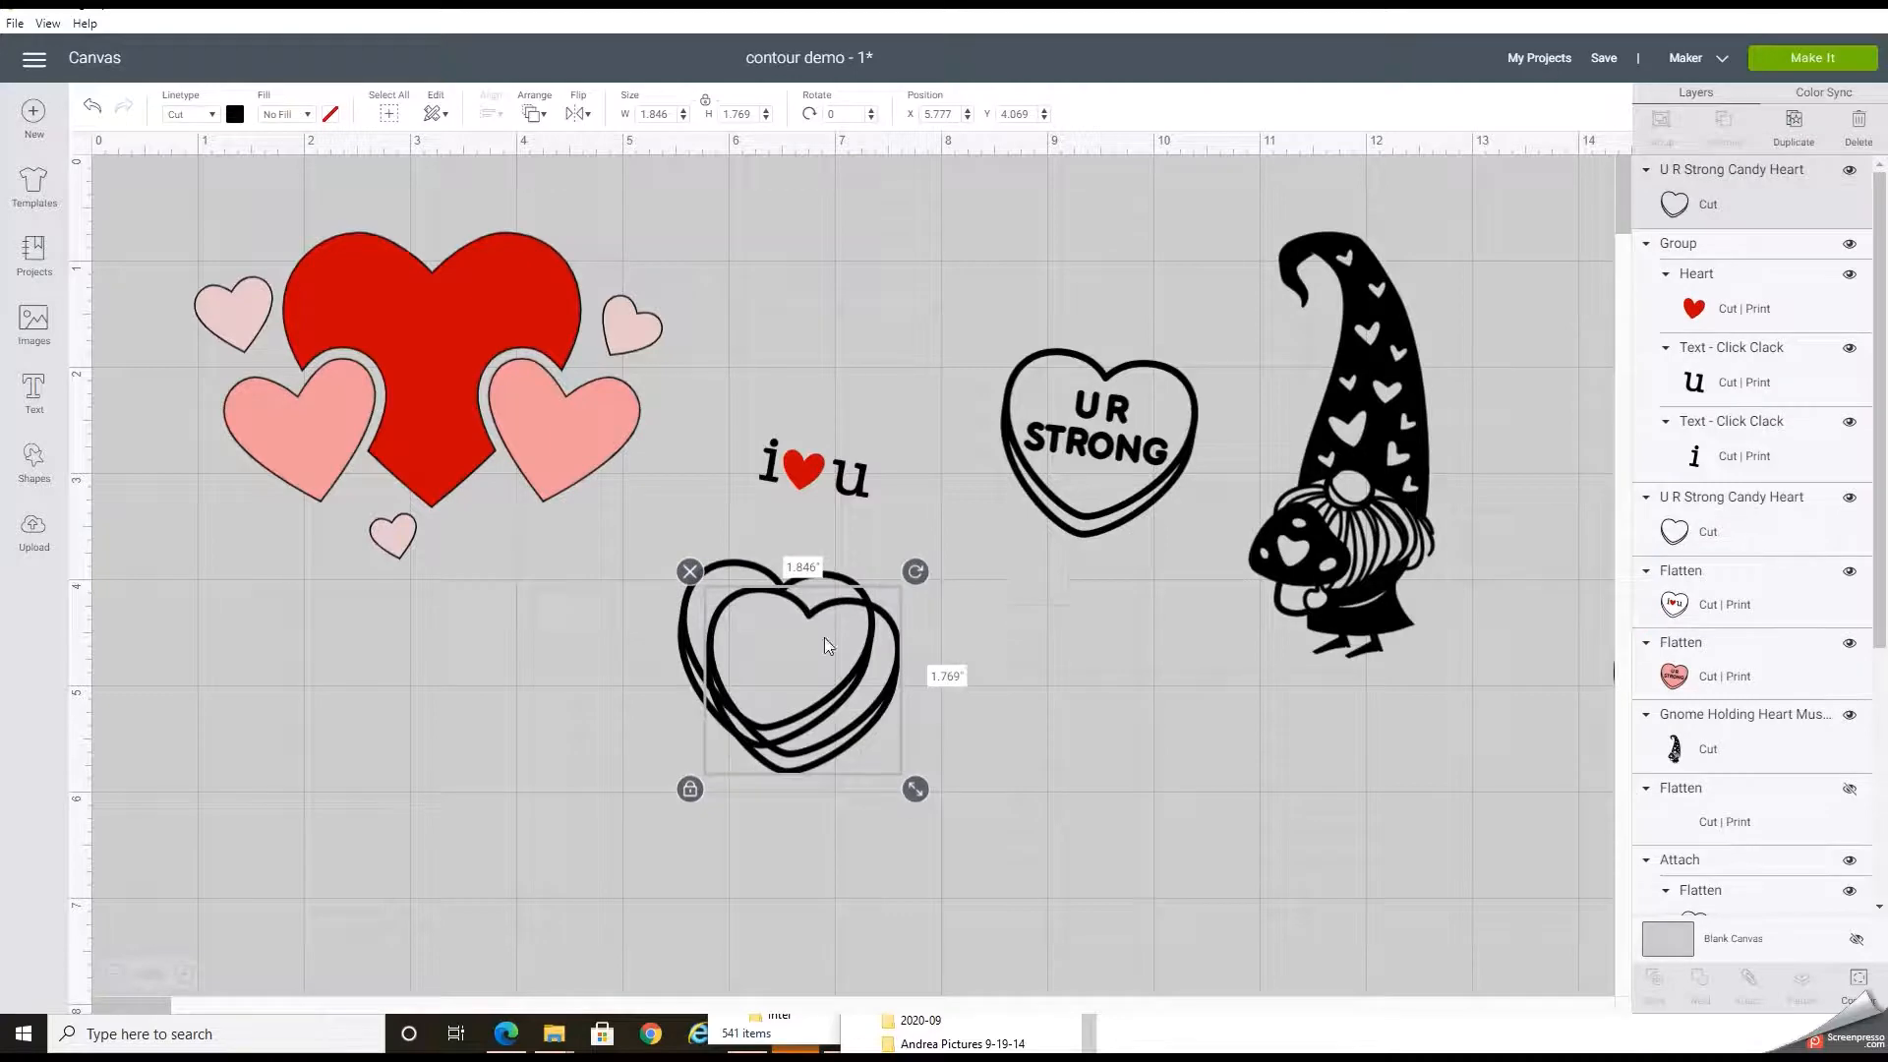
left_click_drag(795, 674, 1028, 710)
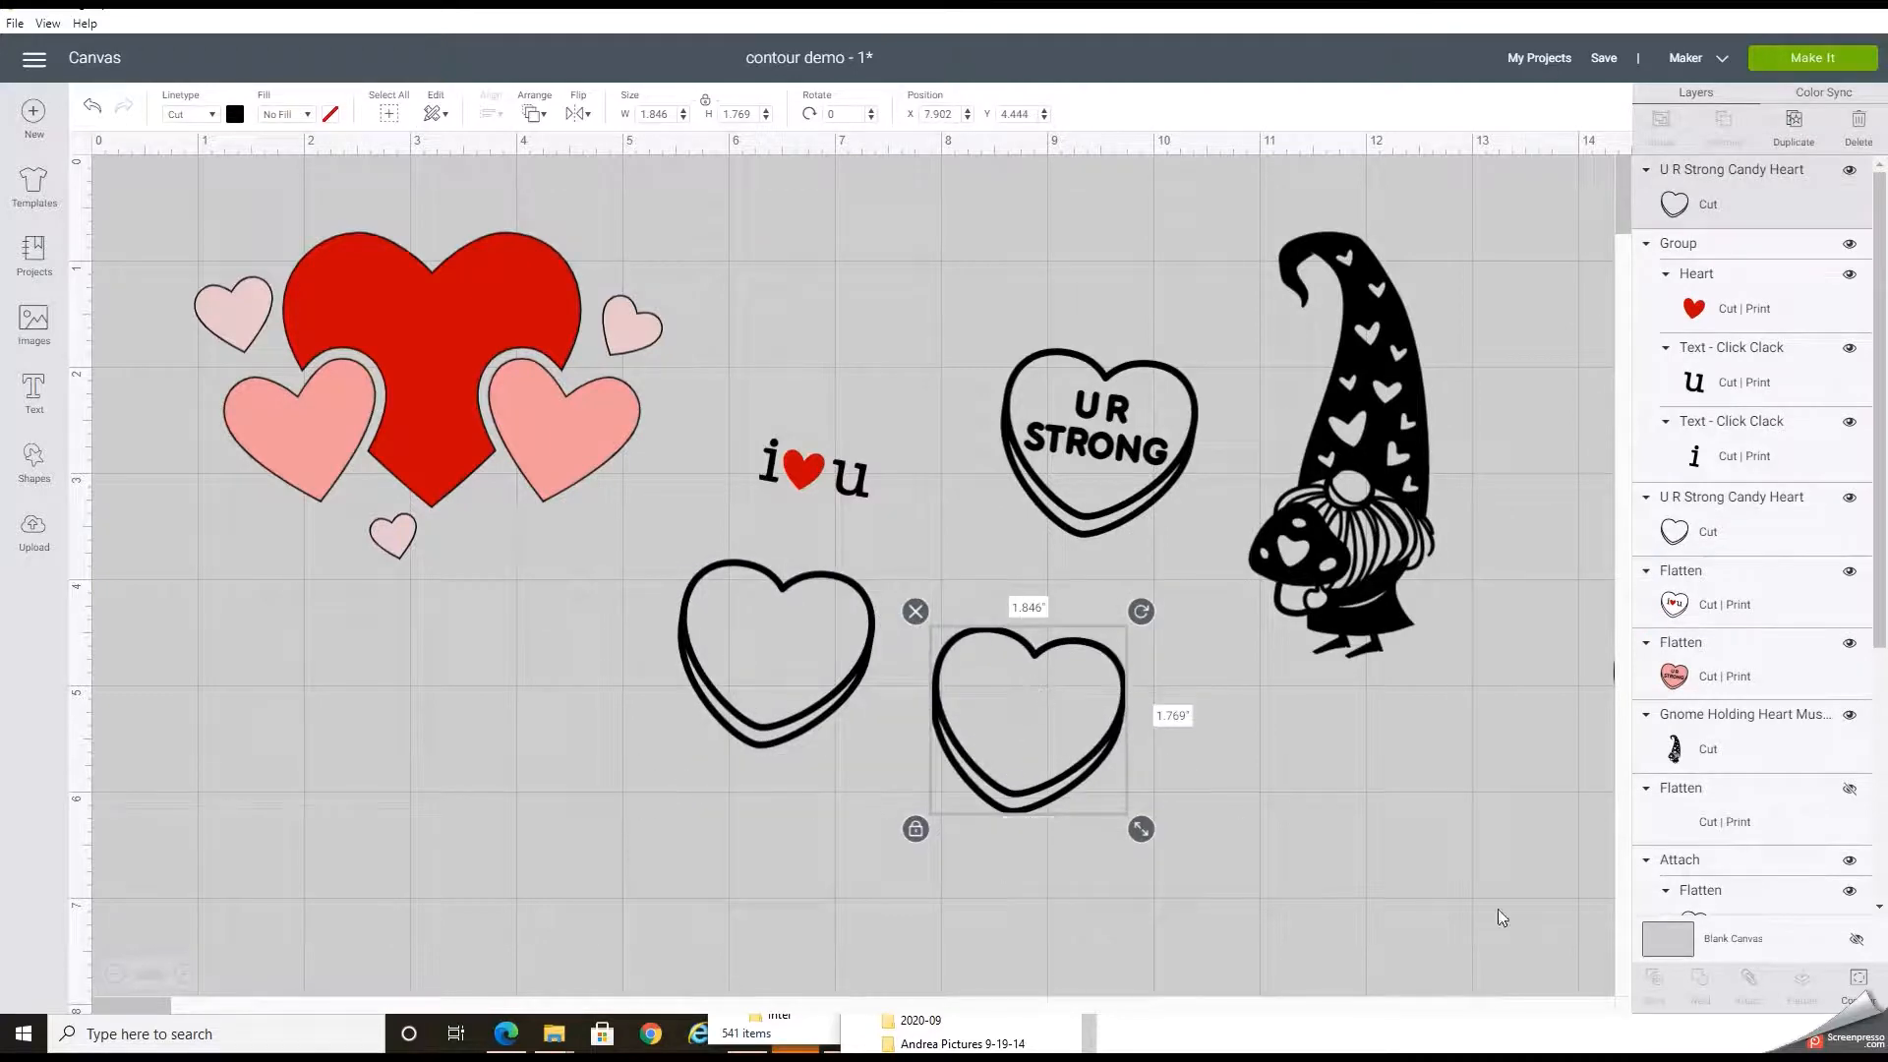
left_click(1861, 981)
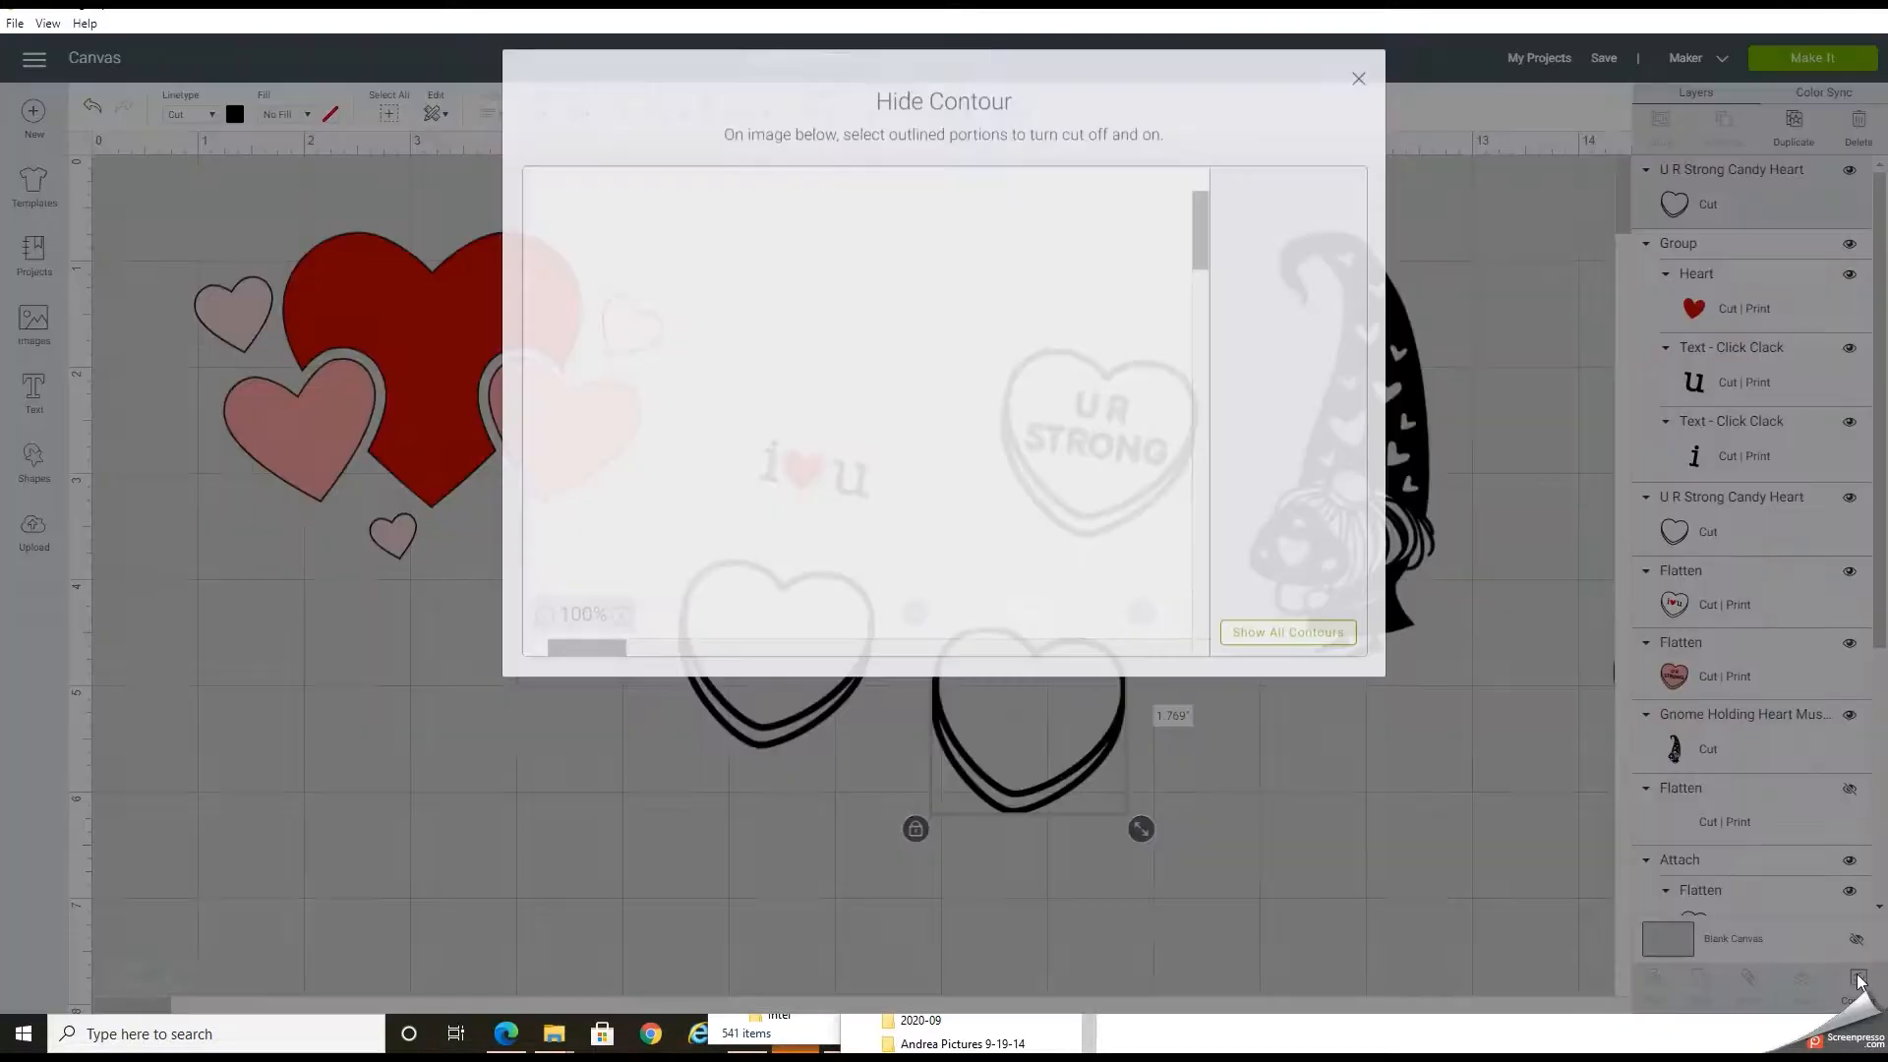
left_click(1286, 631)
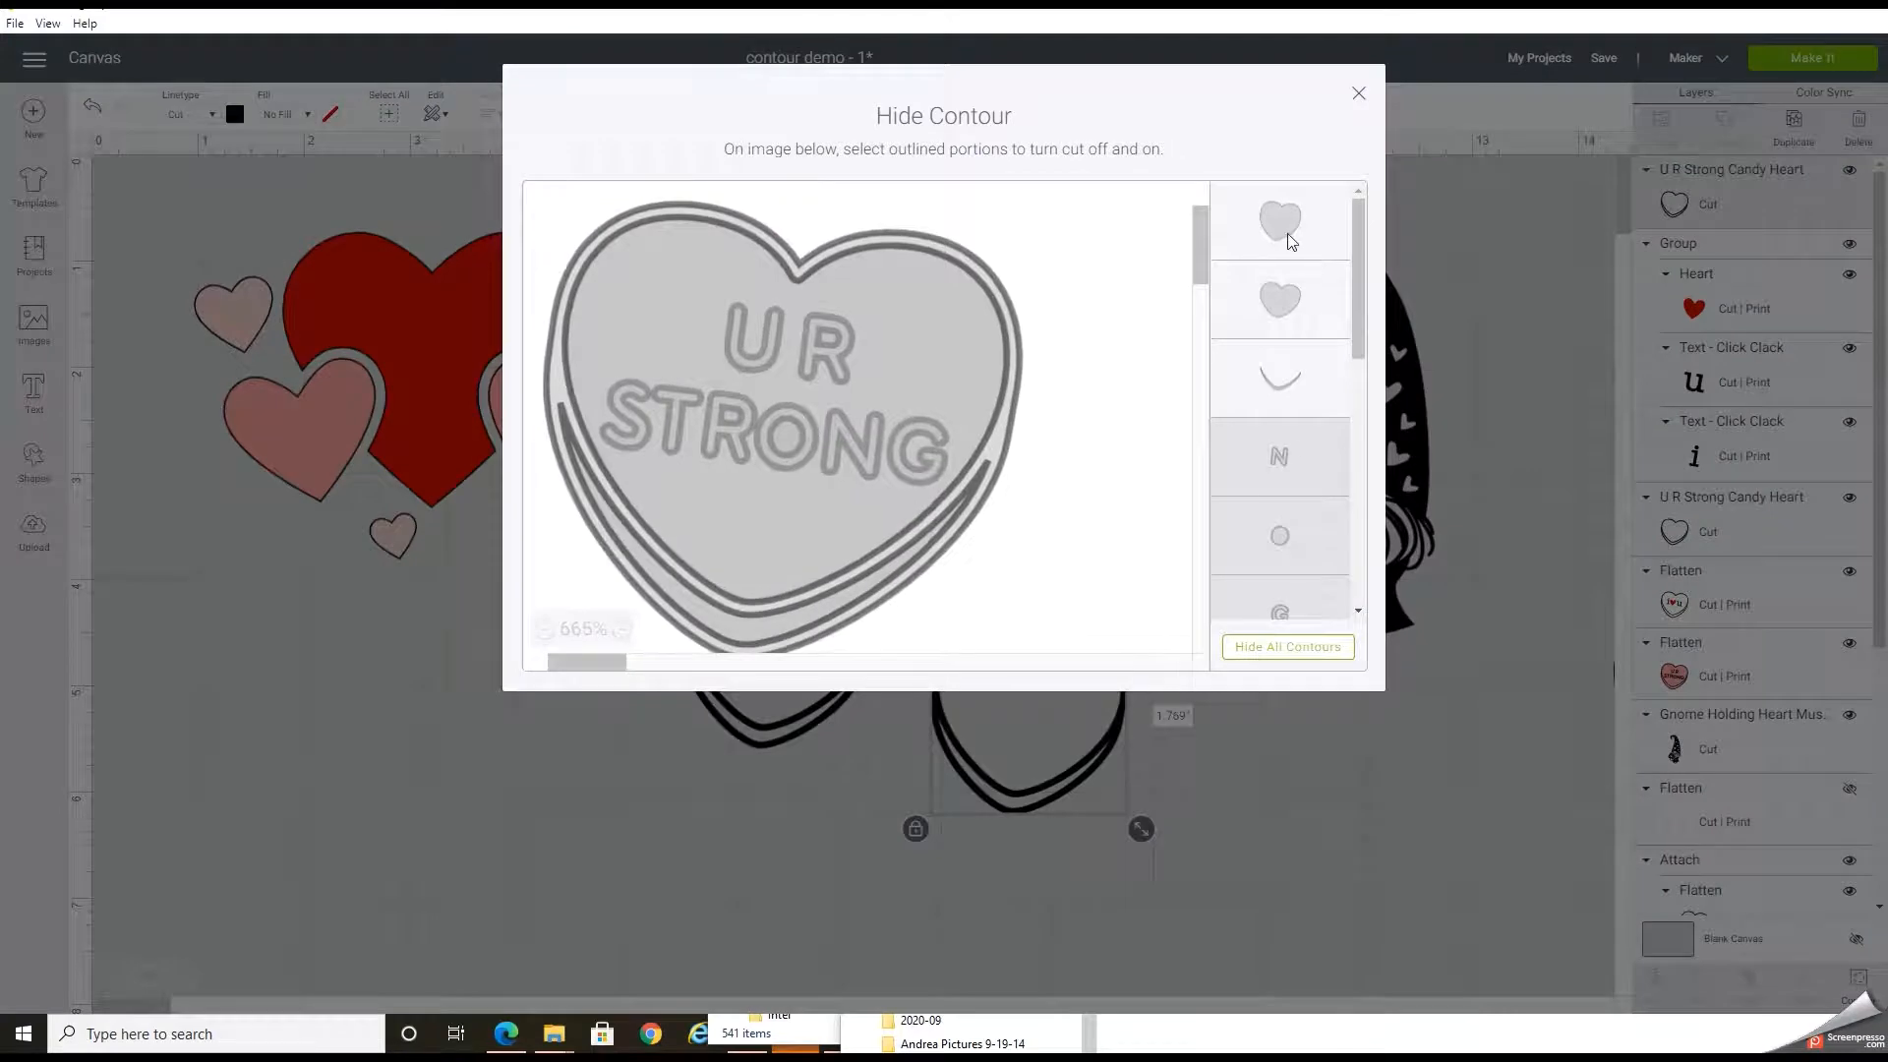
left_click(1286, 647)
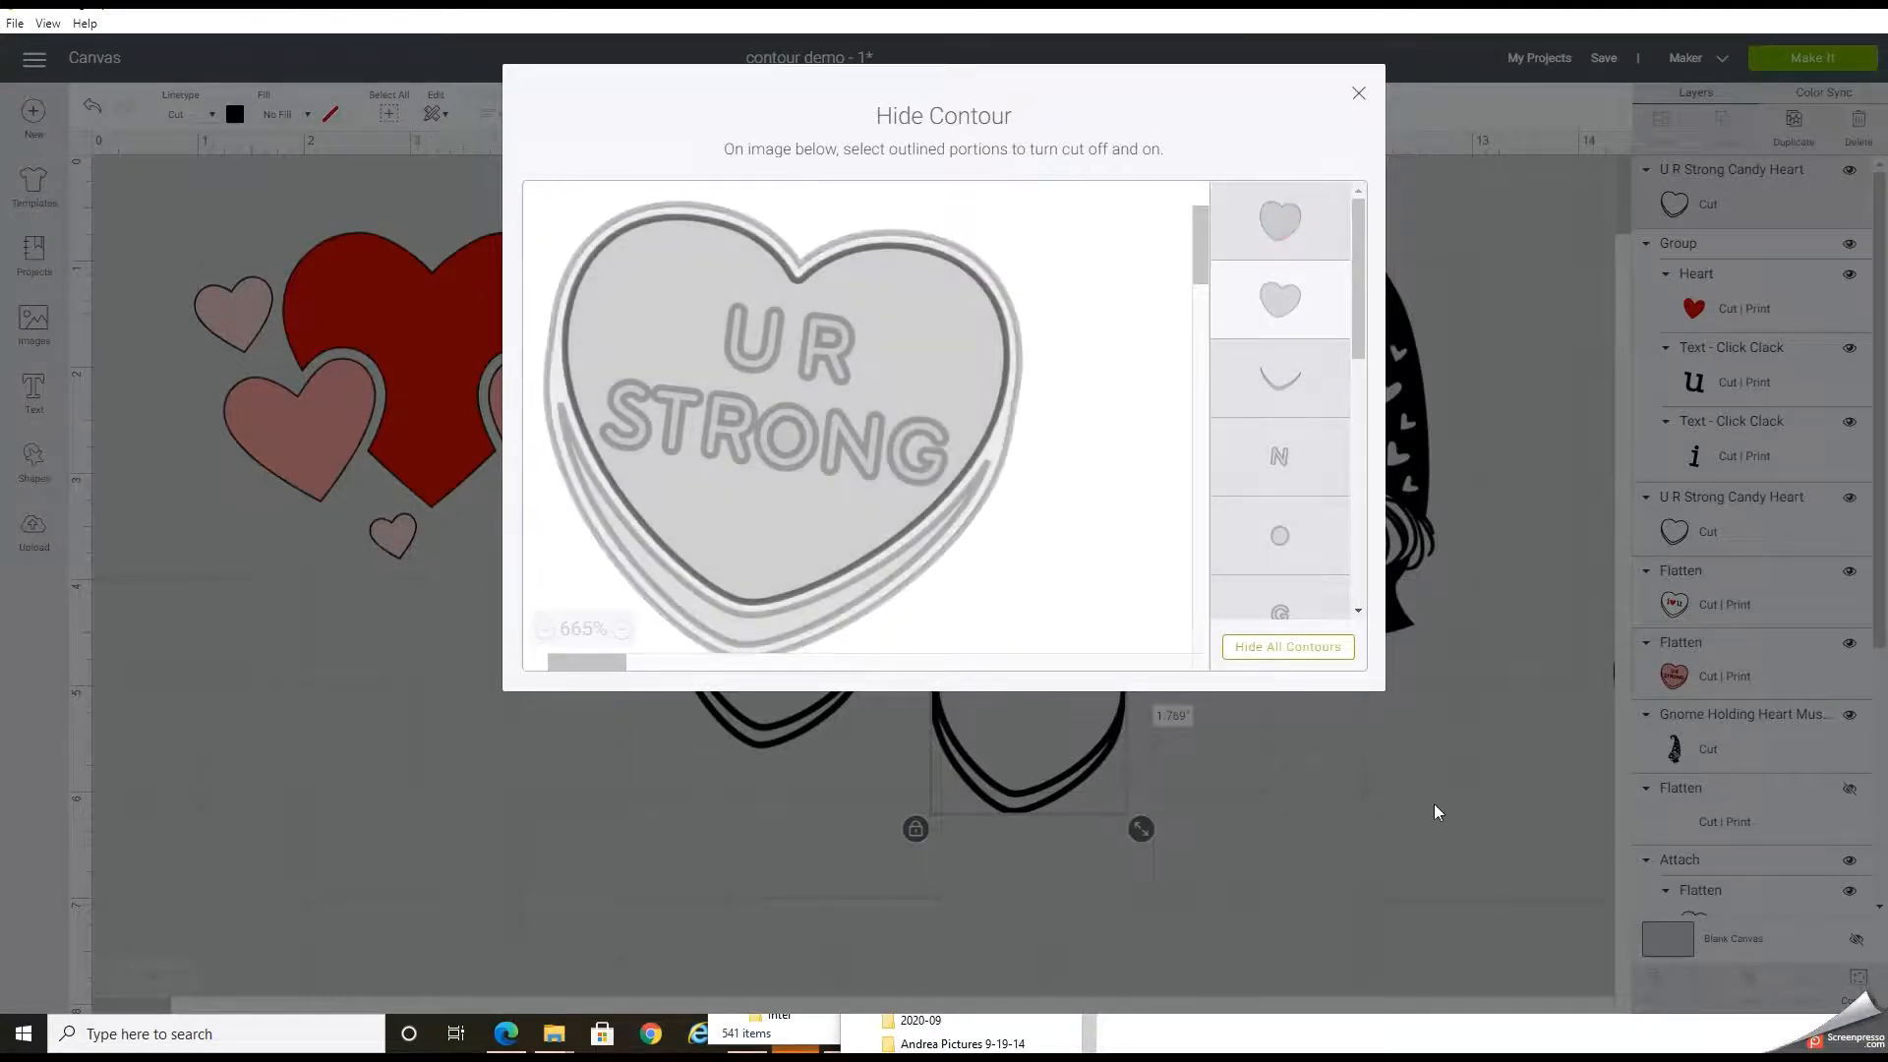
left_click(1359, 92)
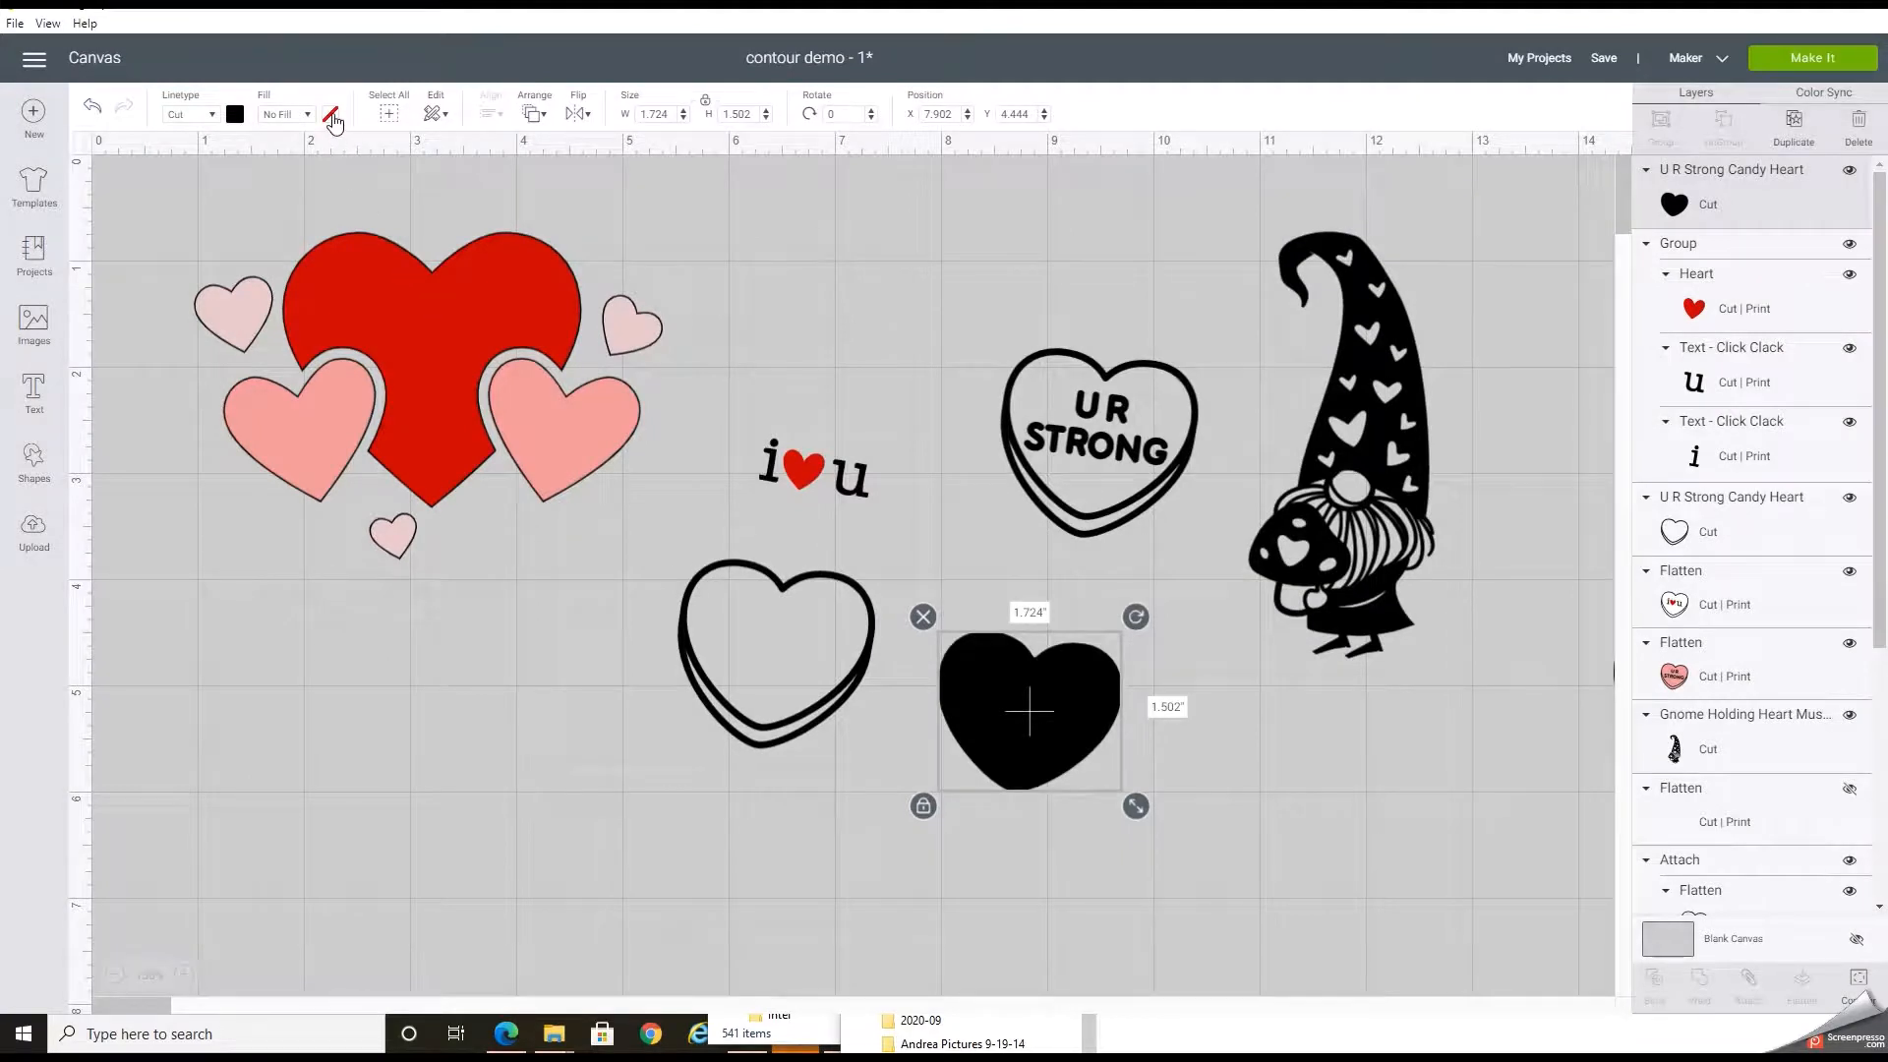
- Give the solid heart a Print fill and bring up its fill colours
left_click(307, 114)
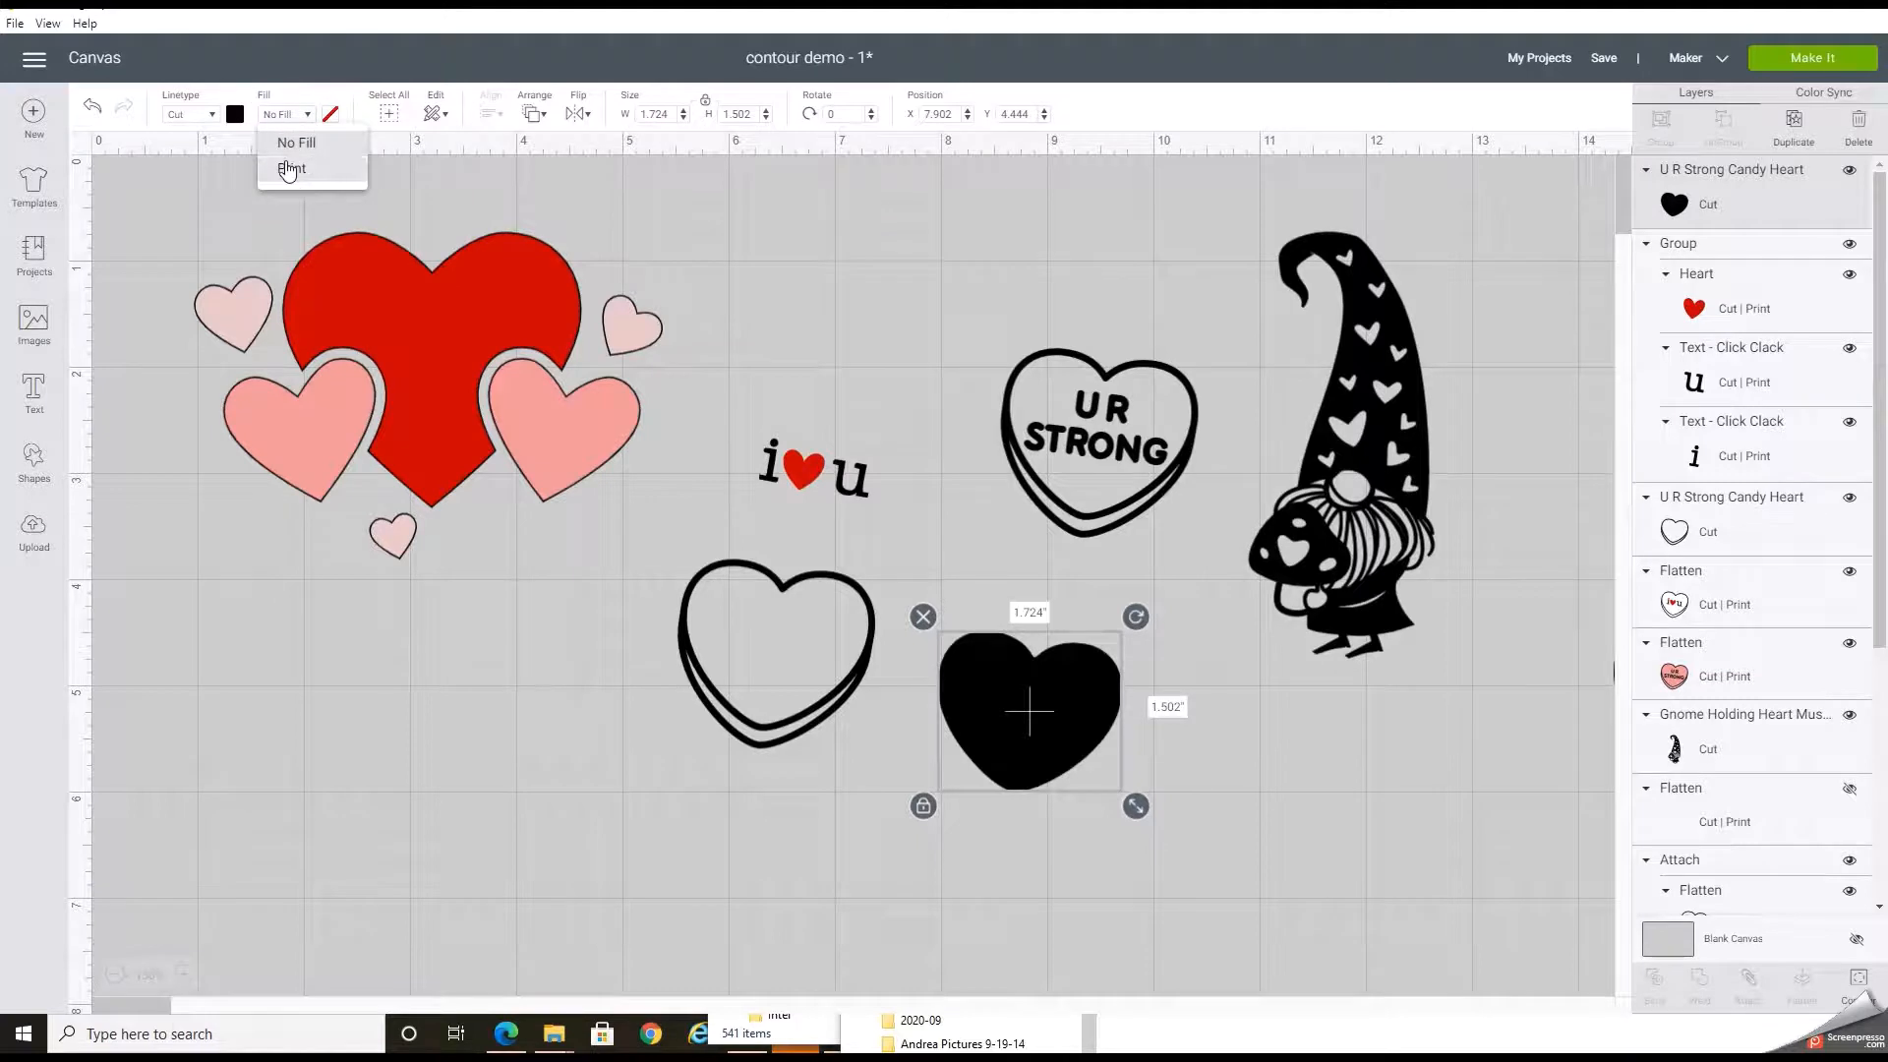
left_click(293, 169)
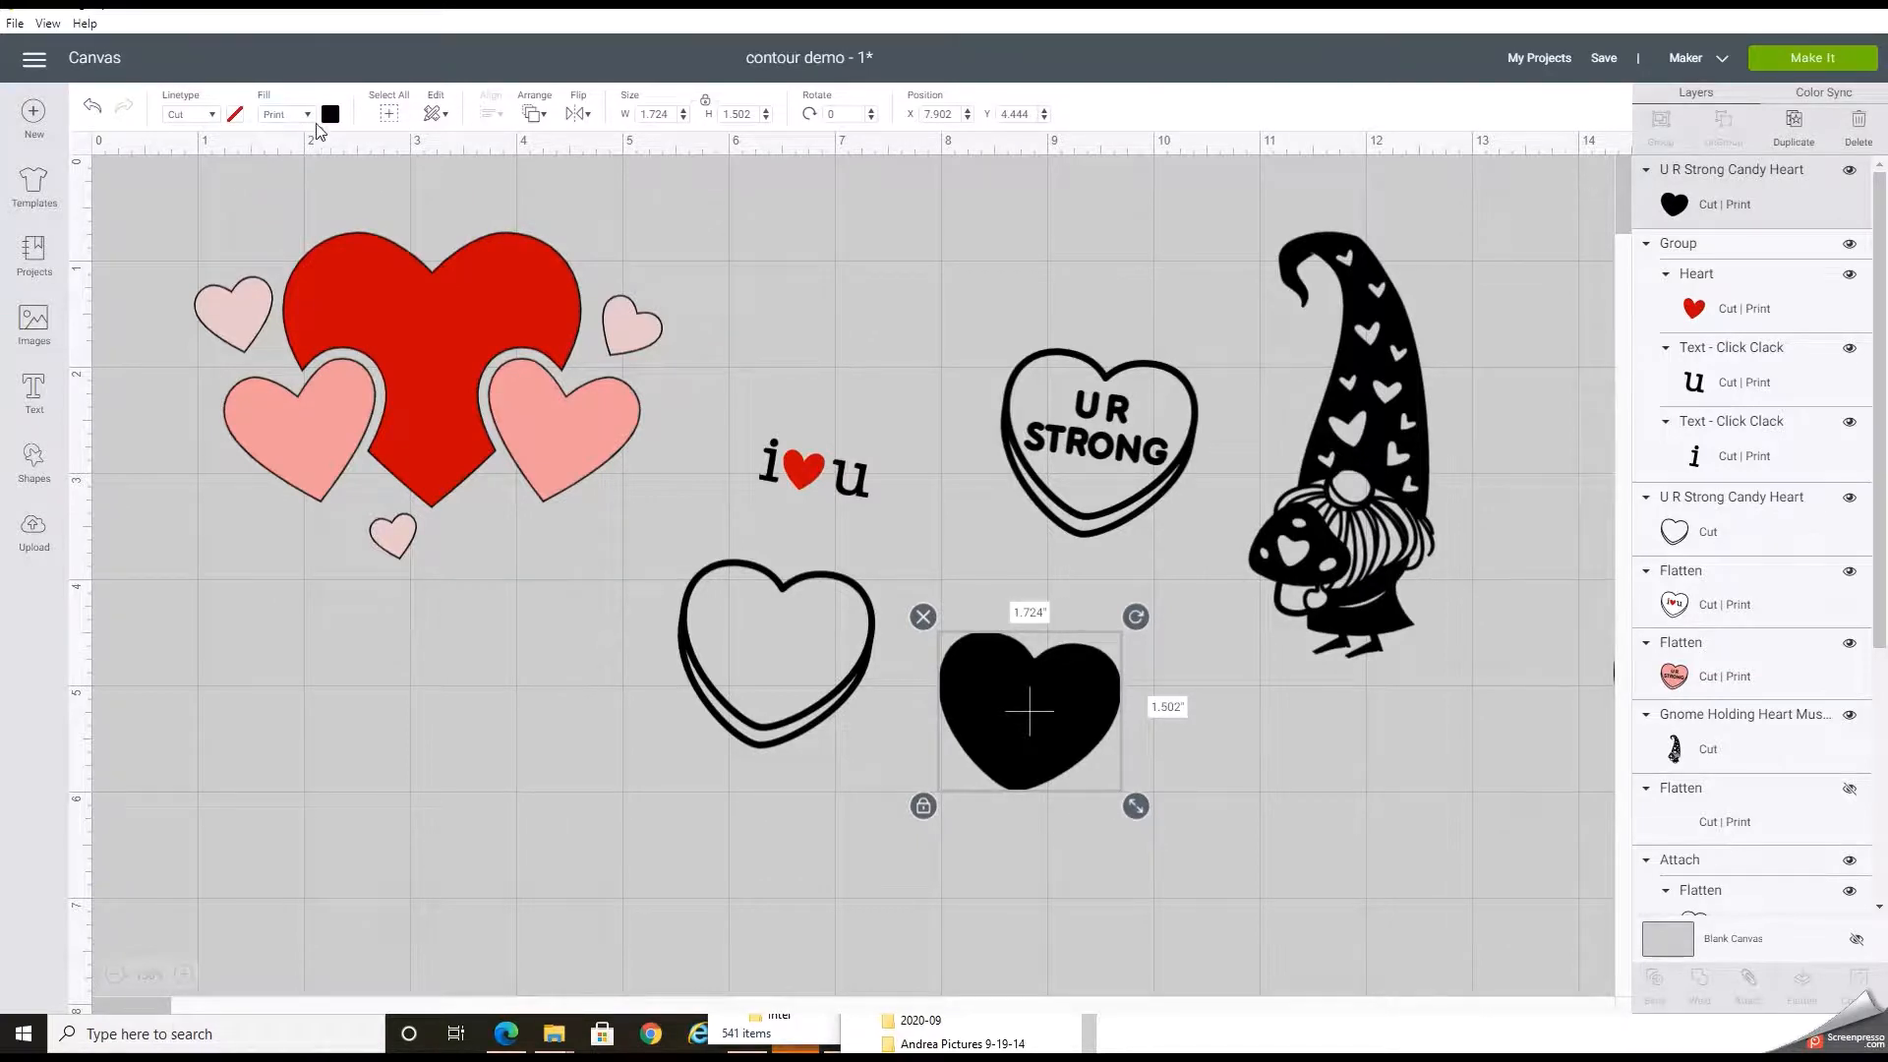
left_click(331, 114)
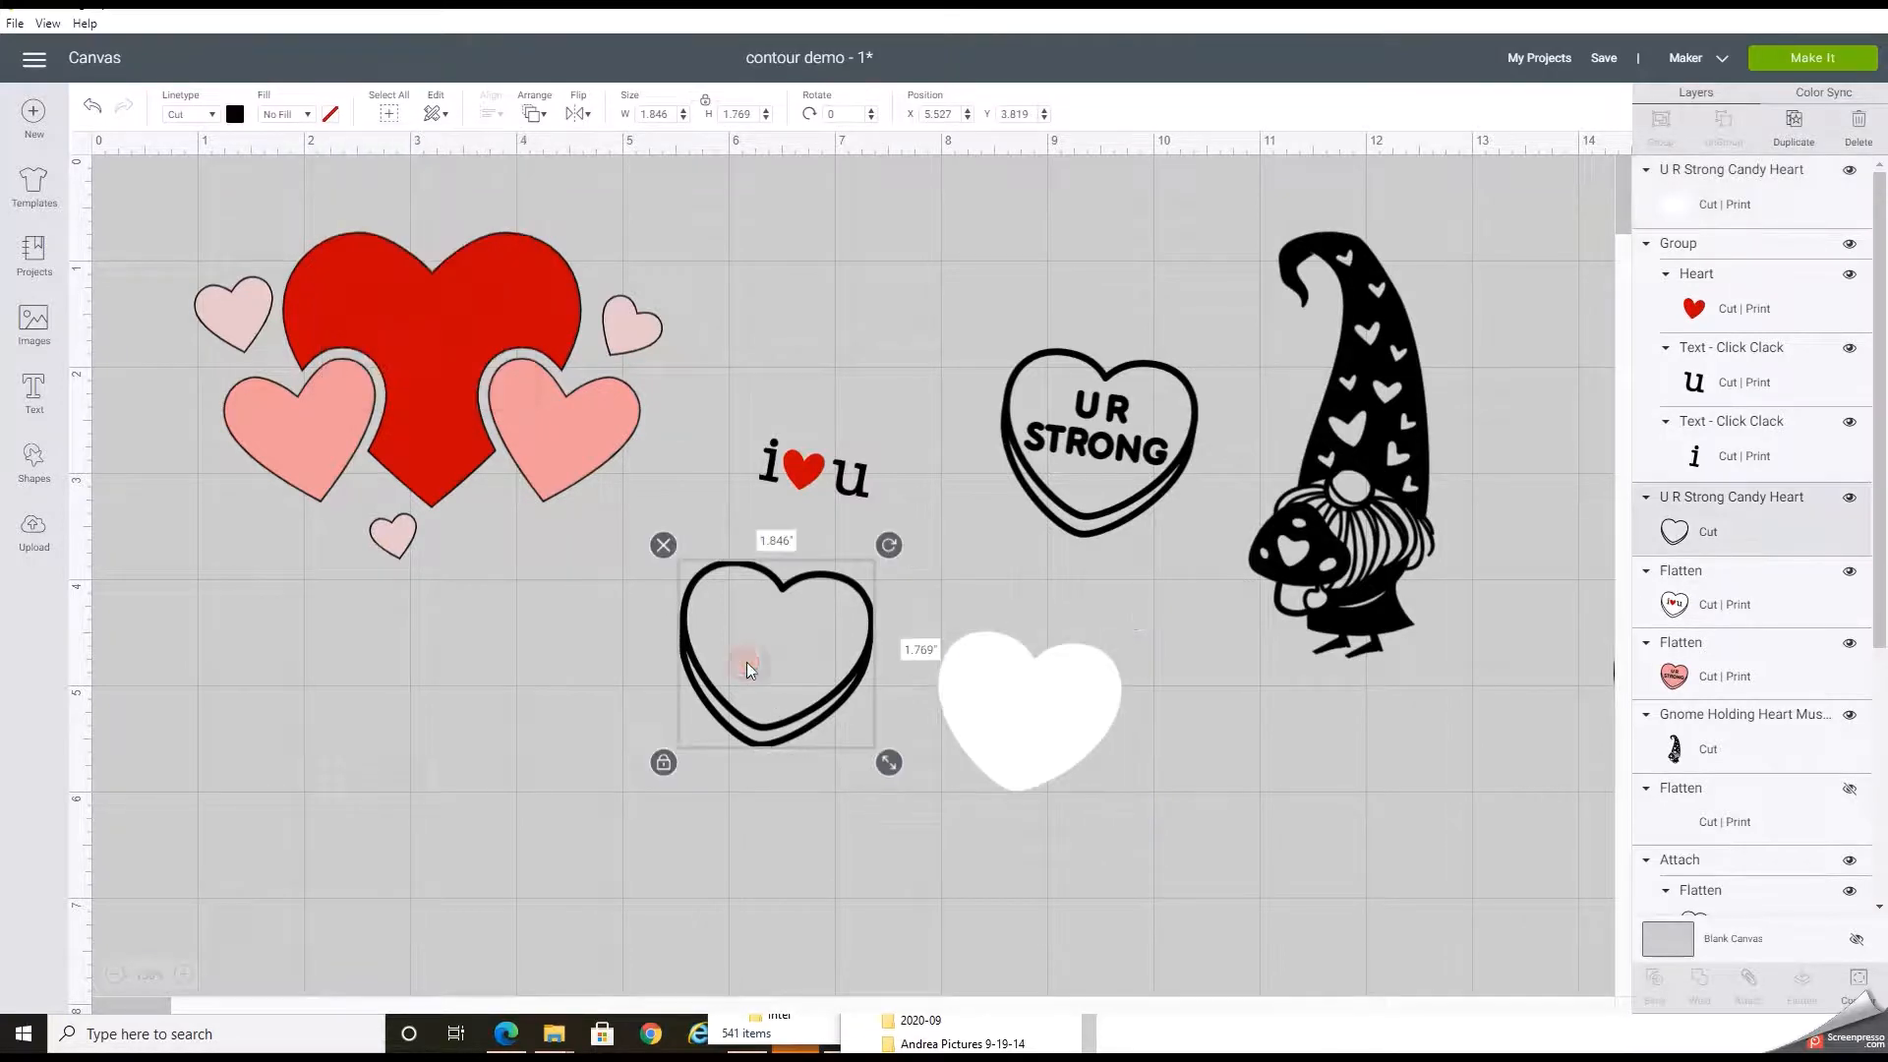
- Duplicate the outline heart and contour it down to just the lower curved highlight
left_click_drag(747, 668, 771, 686)
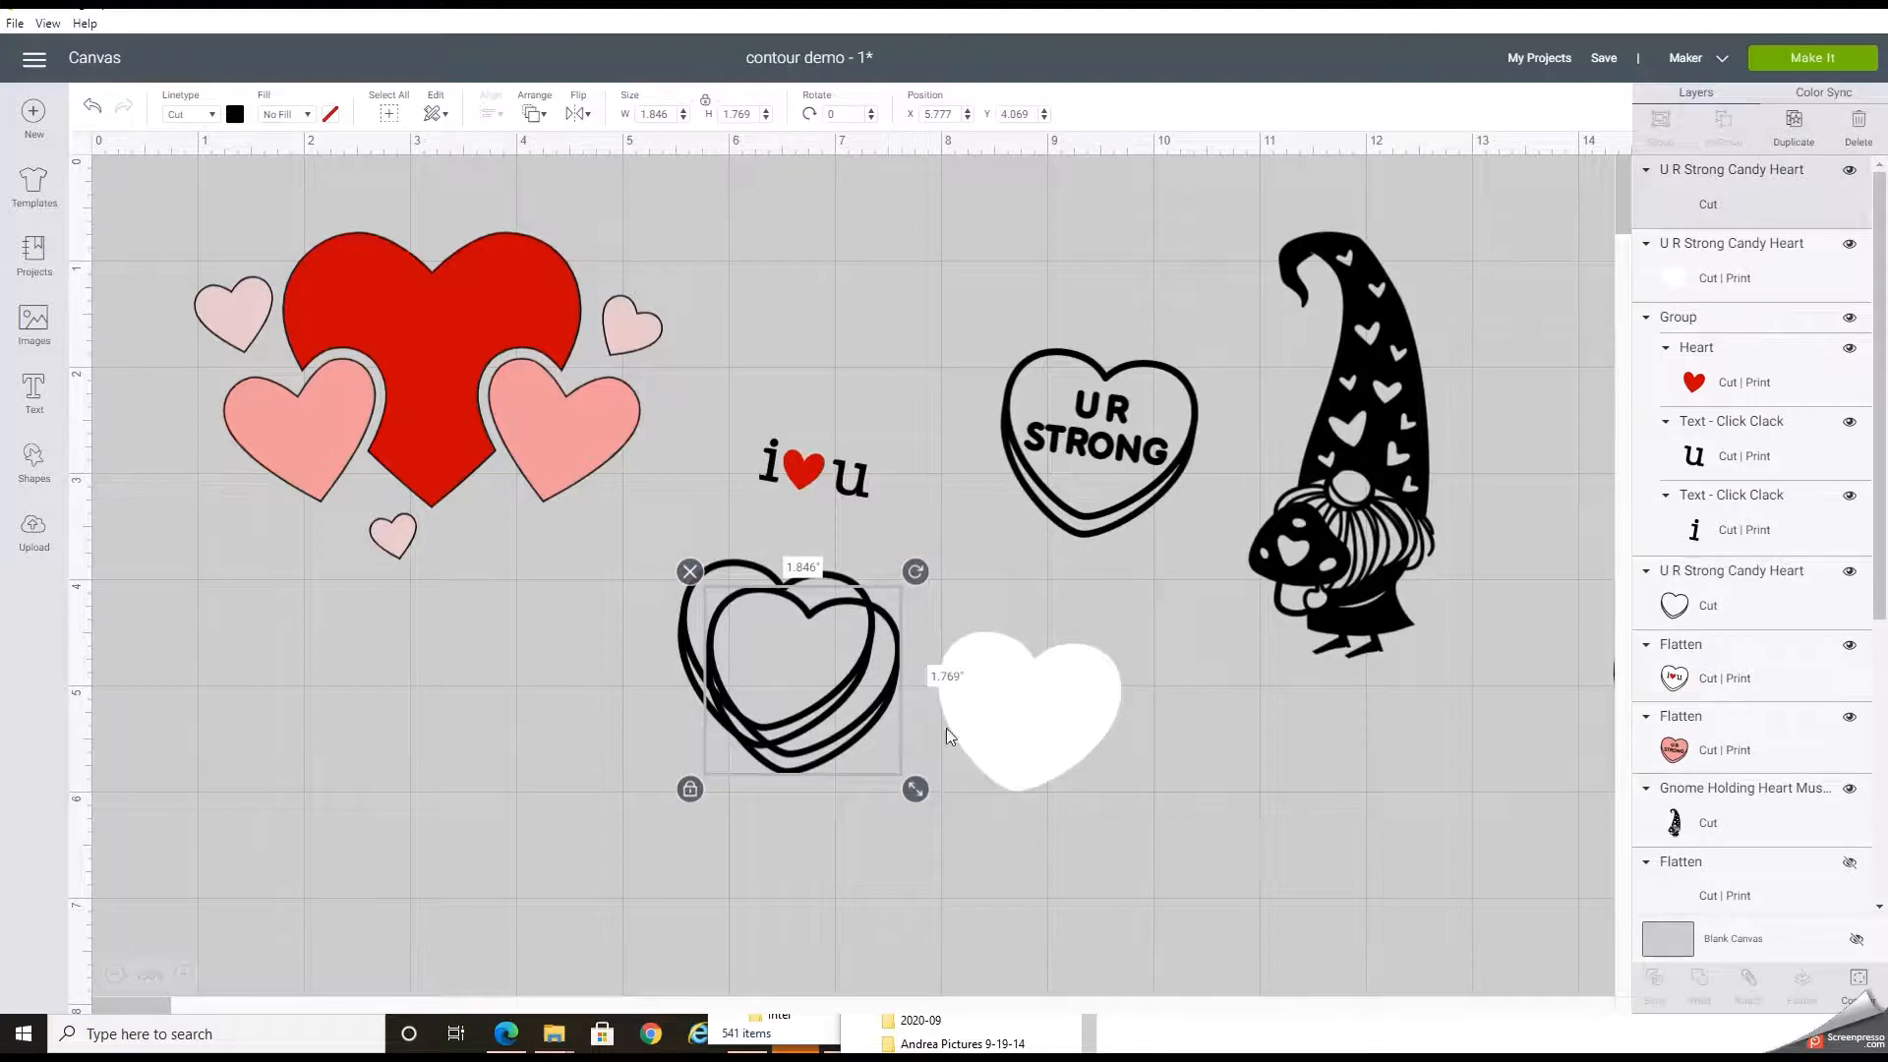
left_click_drag(795, 668, 549, 747)
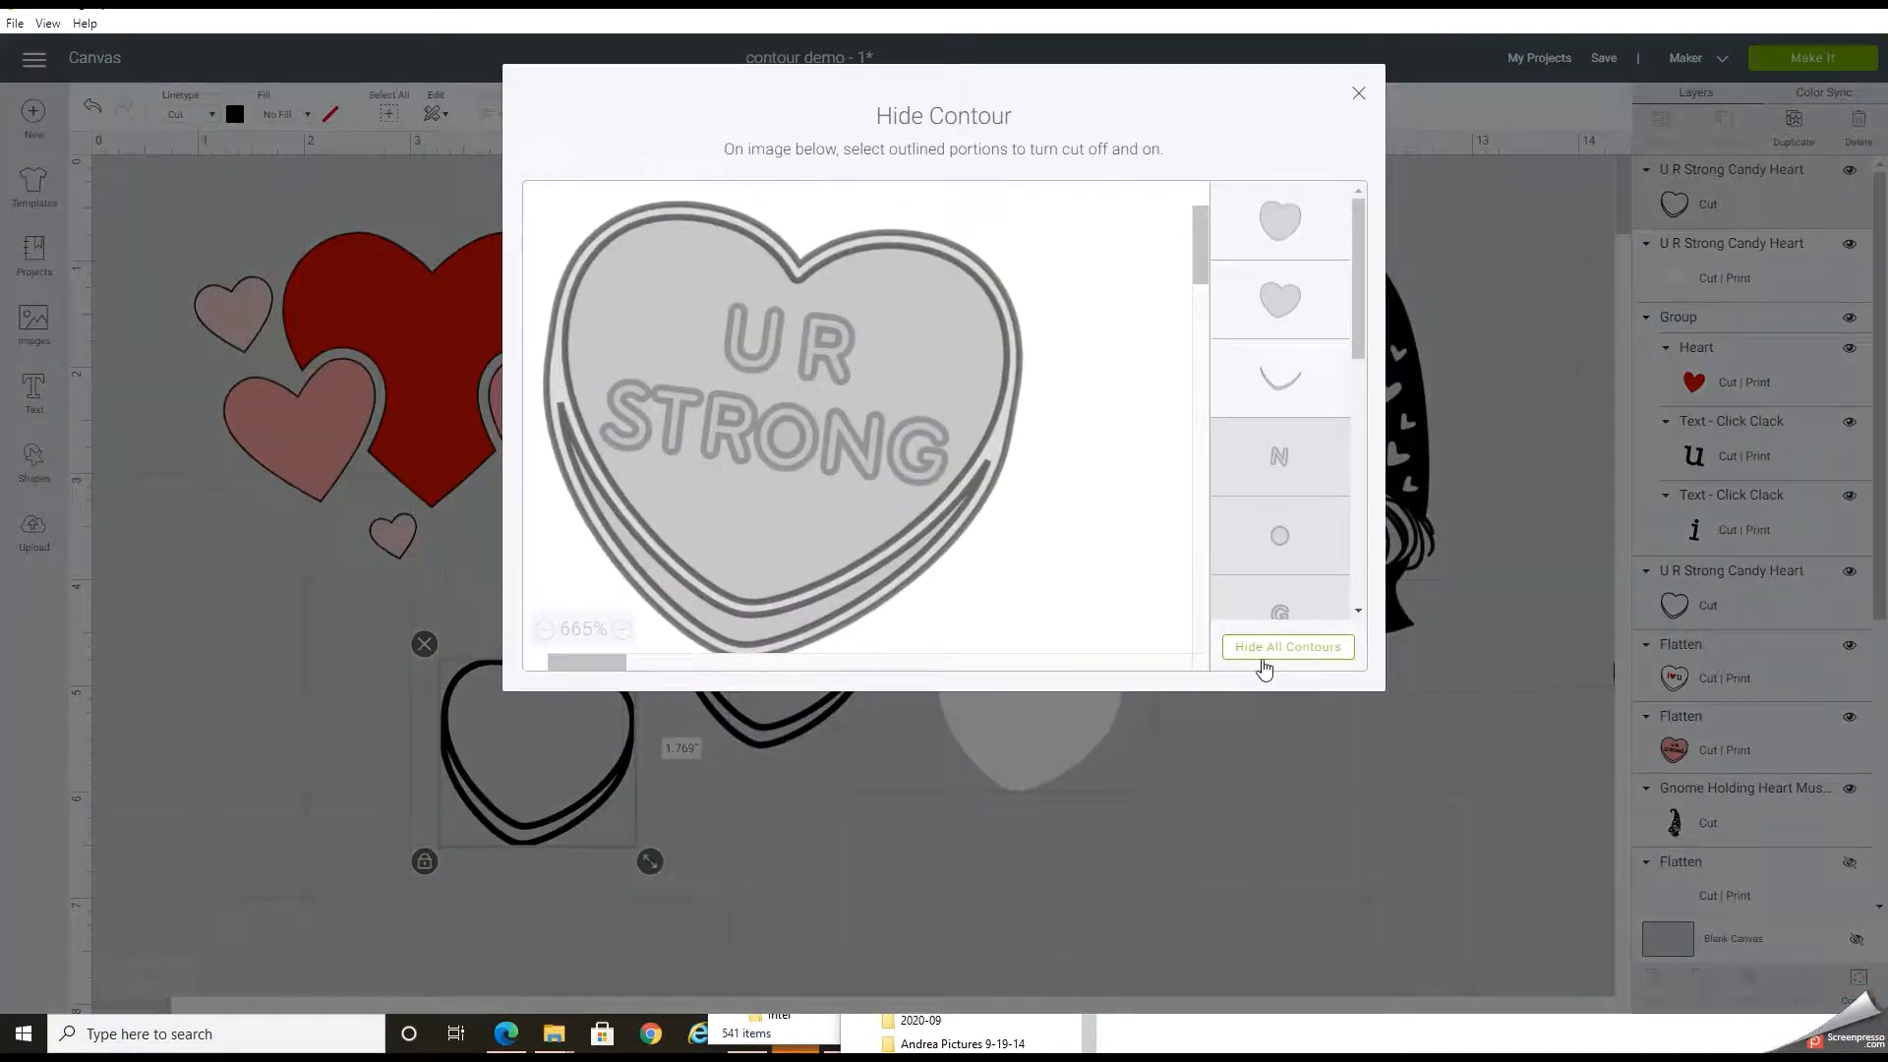
left_click(1286, 647)
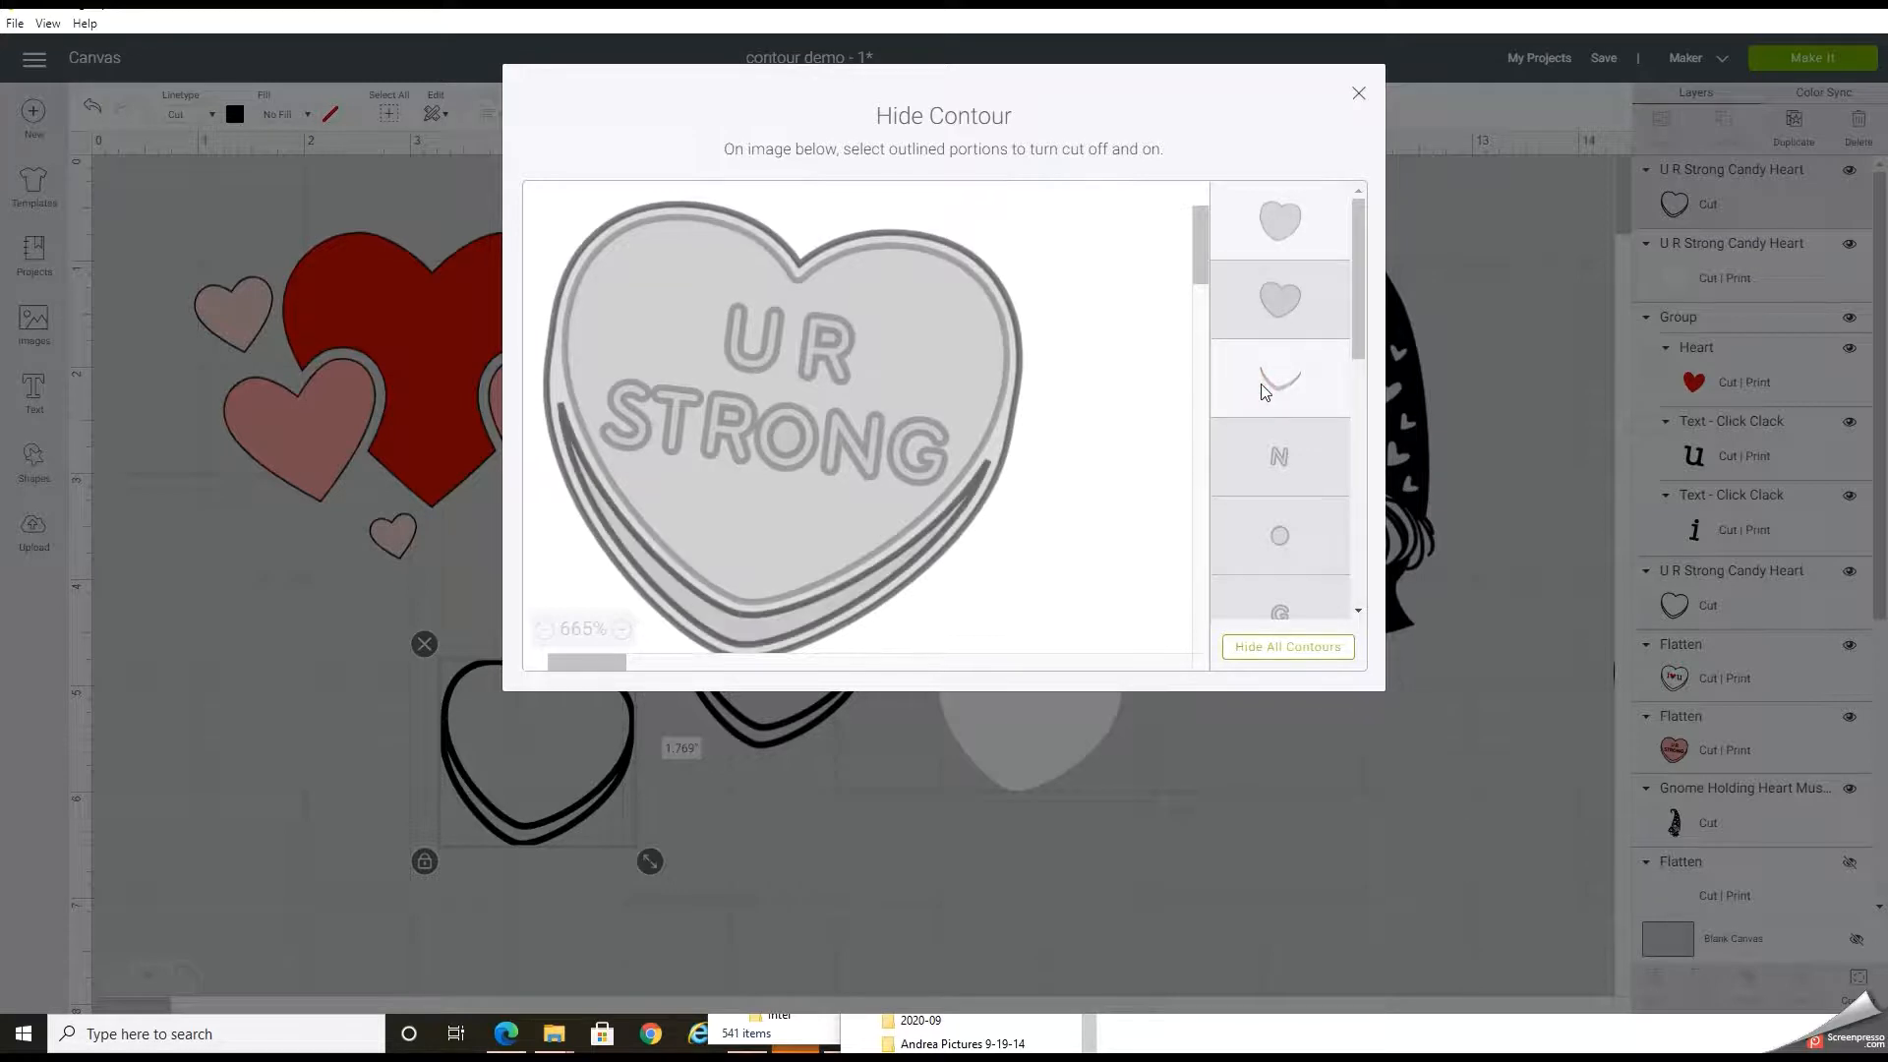
left_click(1278, 218)
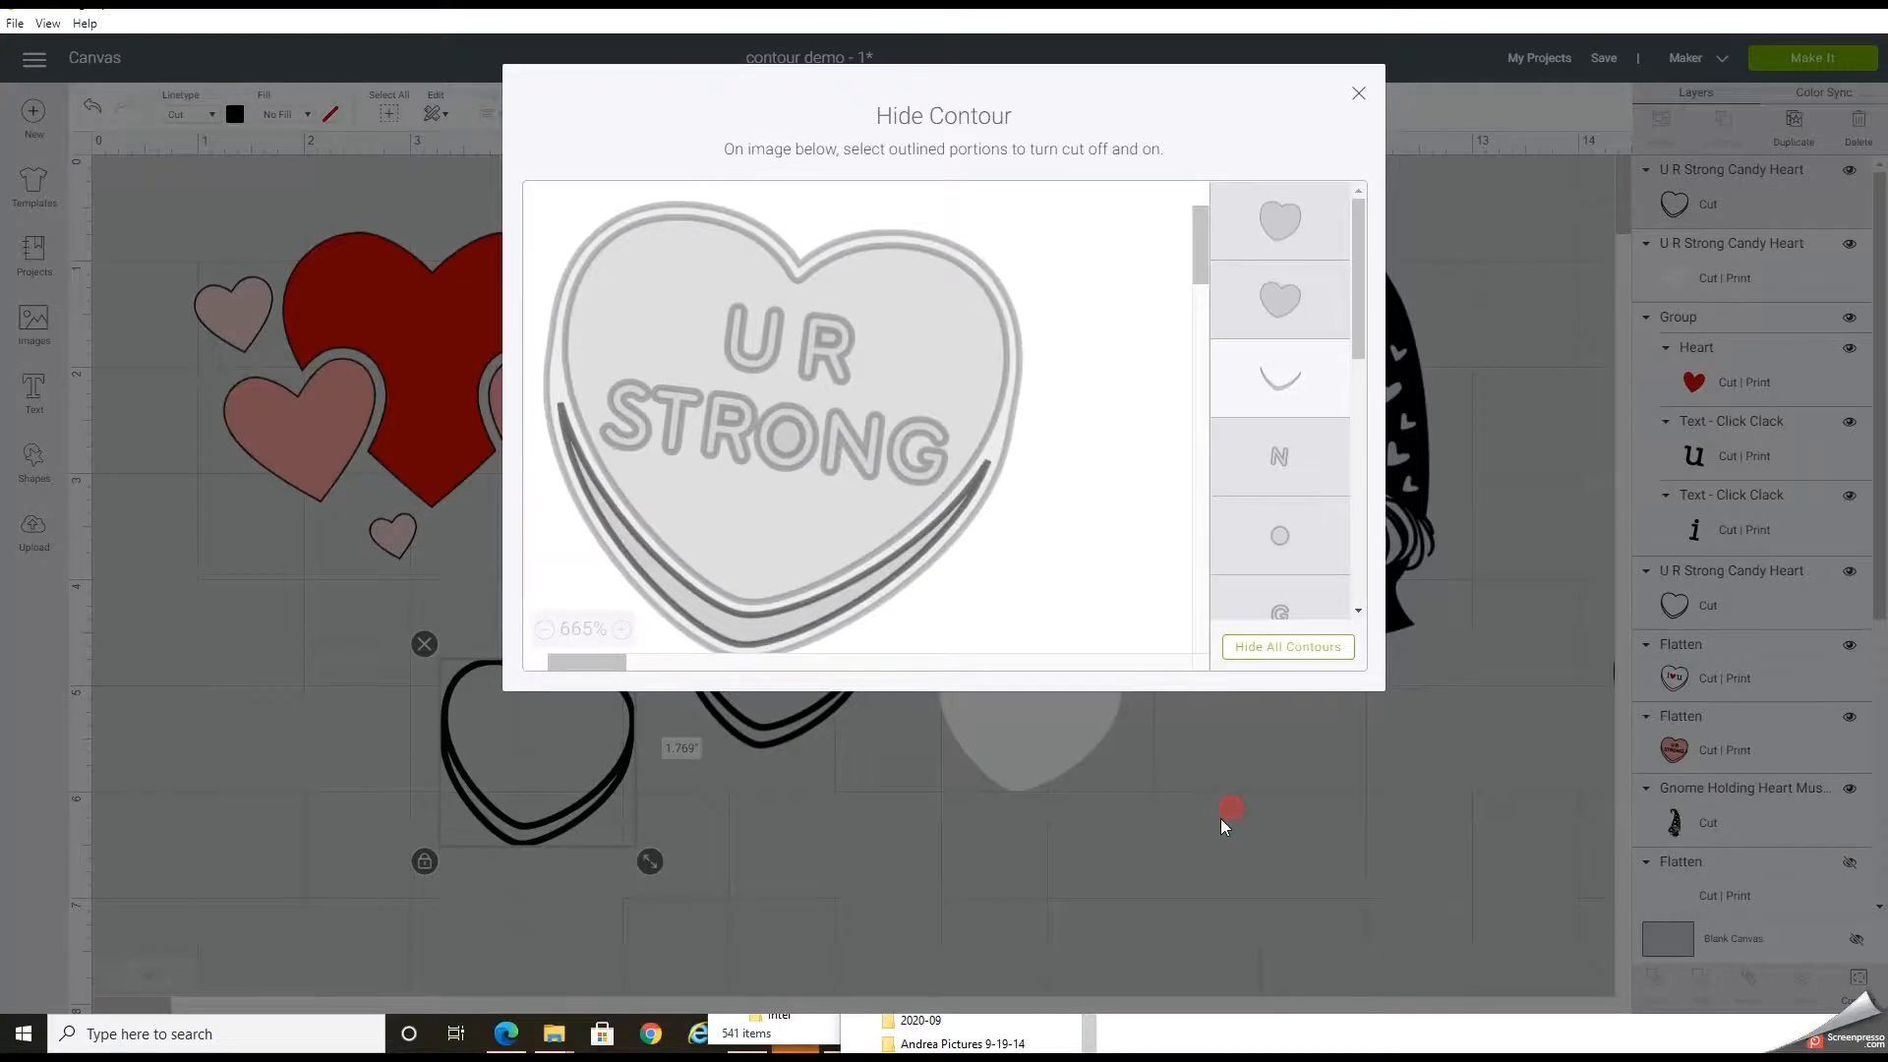
left_click(1357, 94)
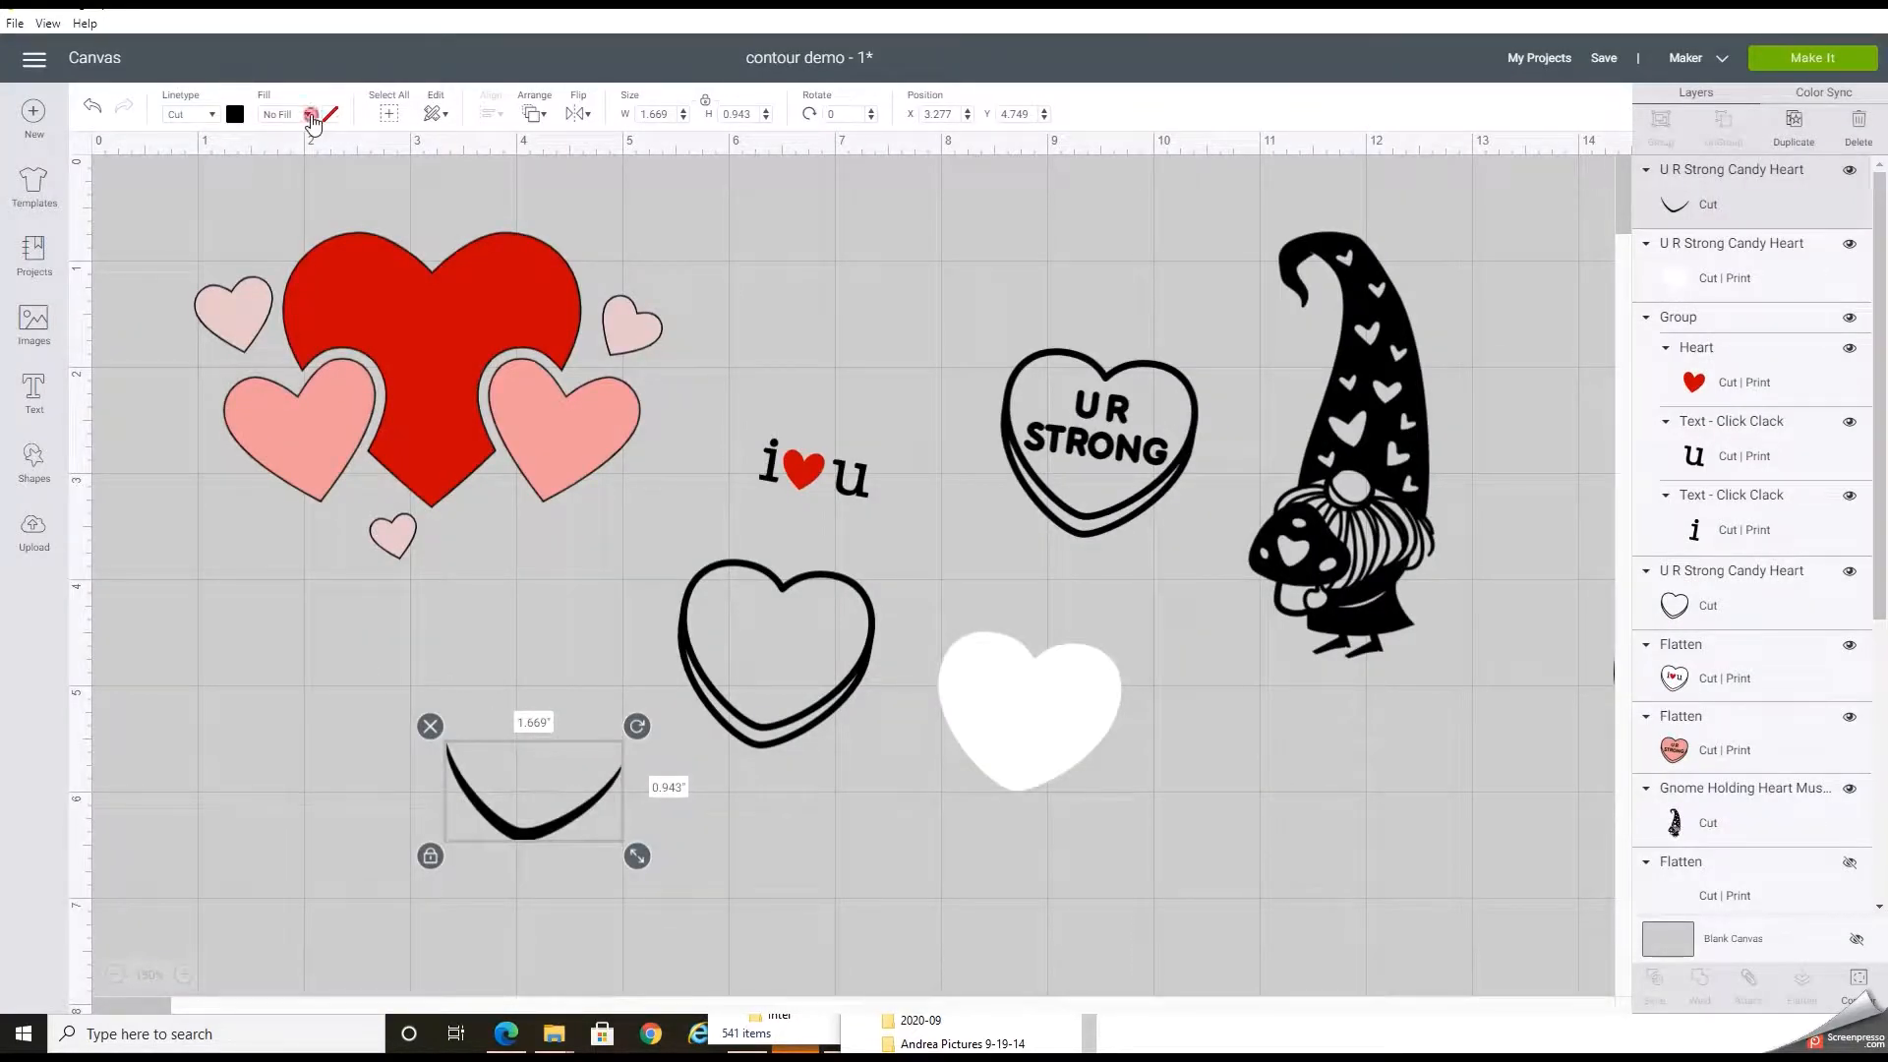
- Give the curved highlight a Print fill and bring up its fill colours
left_click(307, 114)
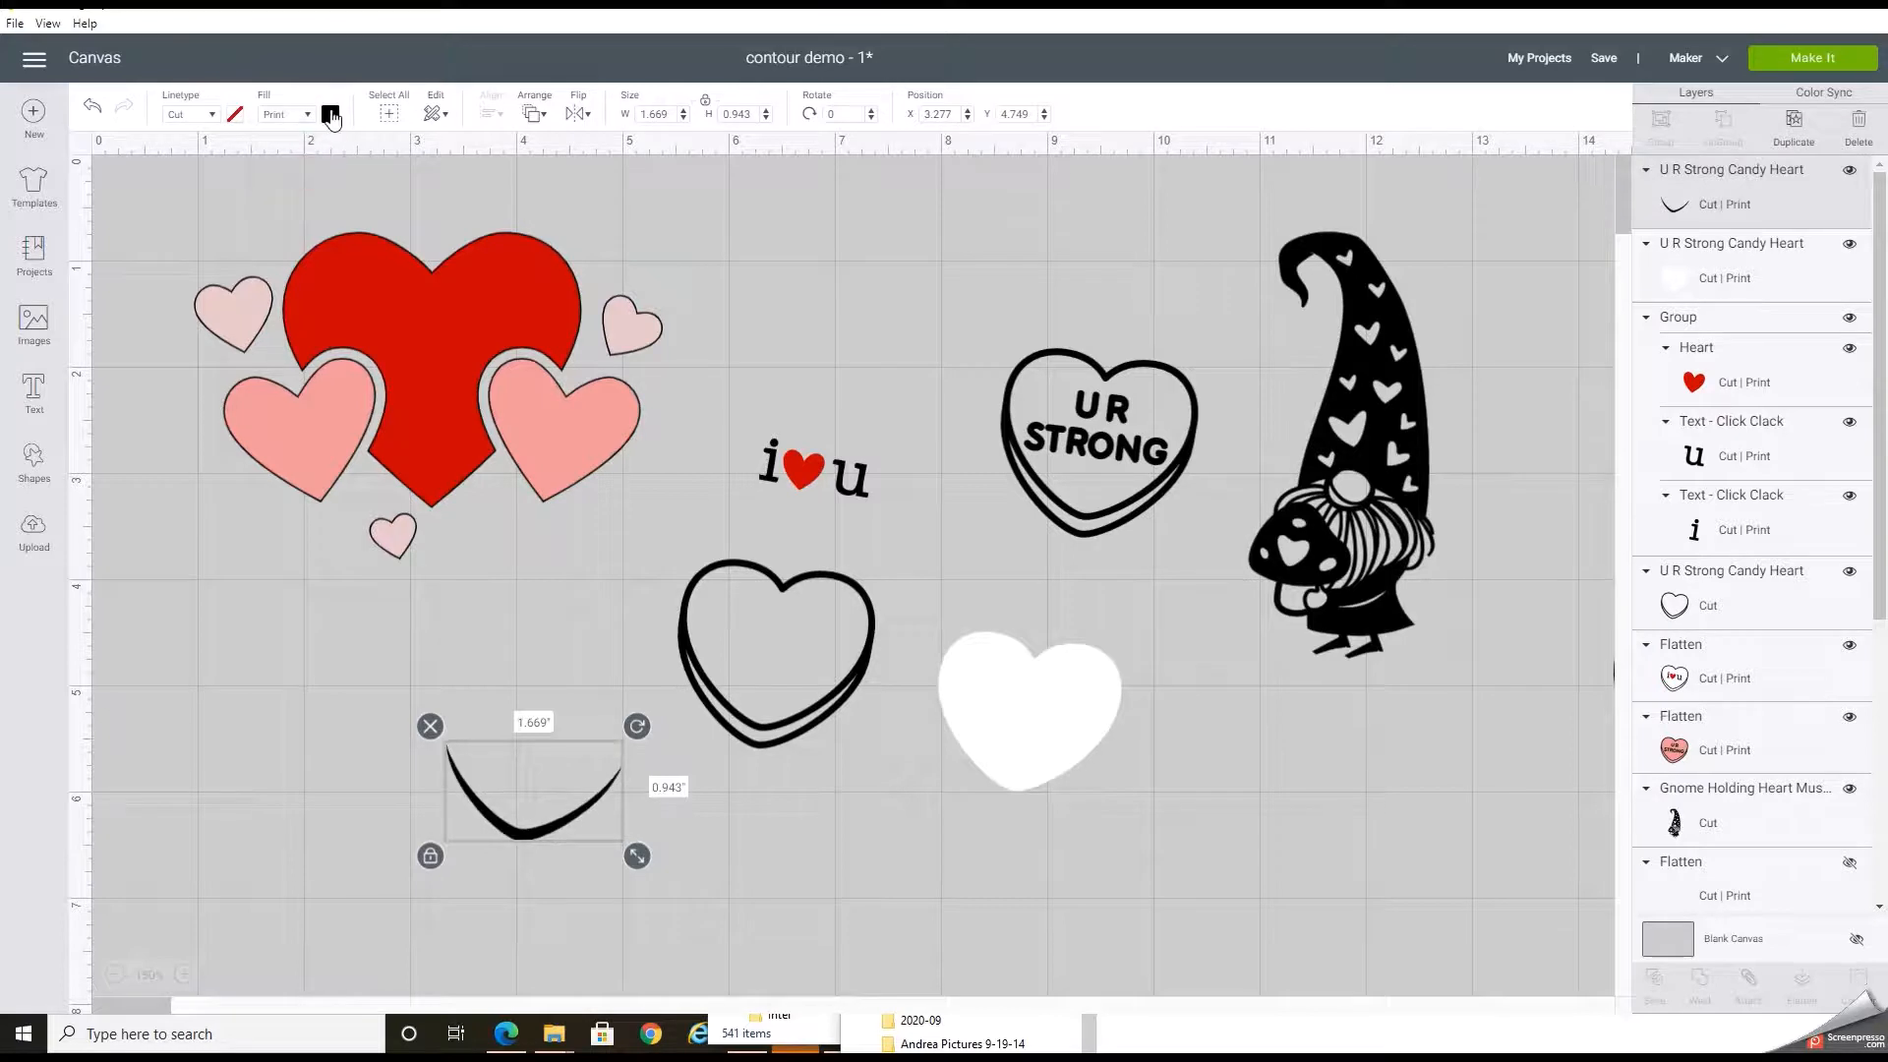
left_click(331, 114)
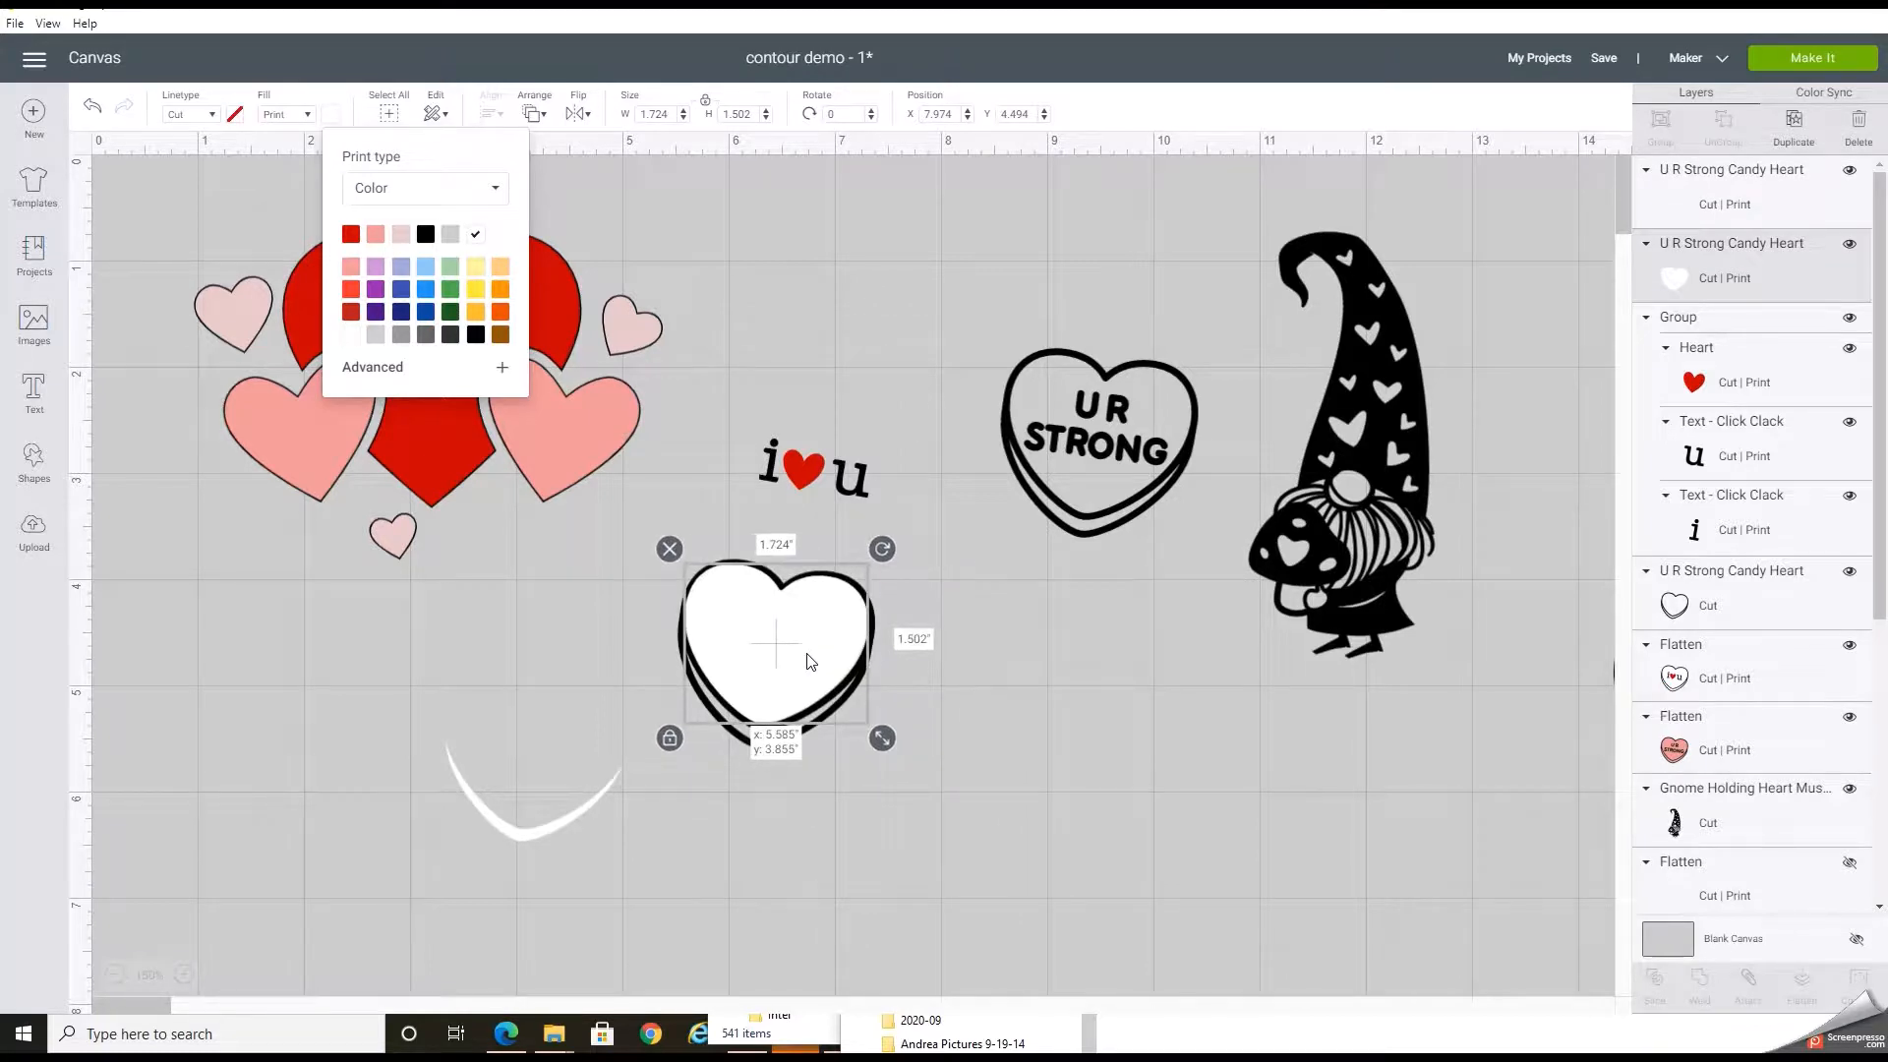
- Set the highlight's print colour to white and place it on the heart's lower edge
left_click(907, 860)
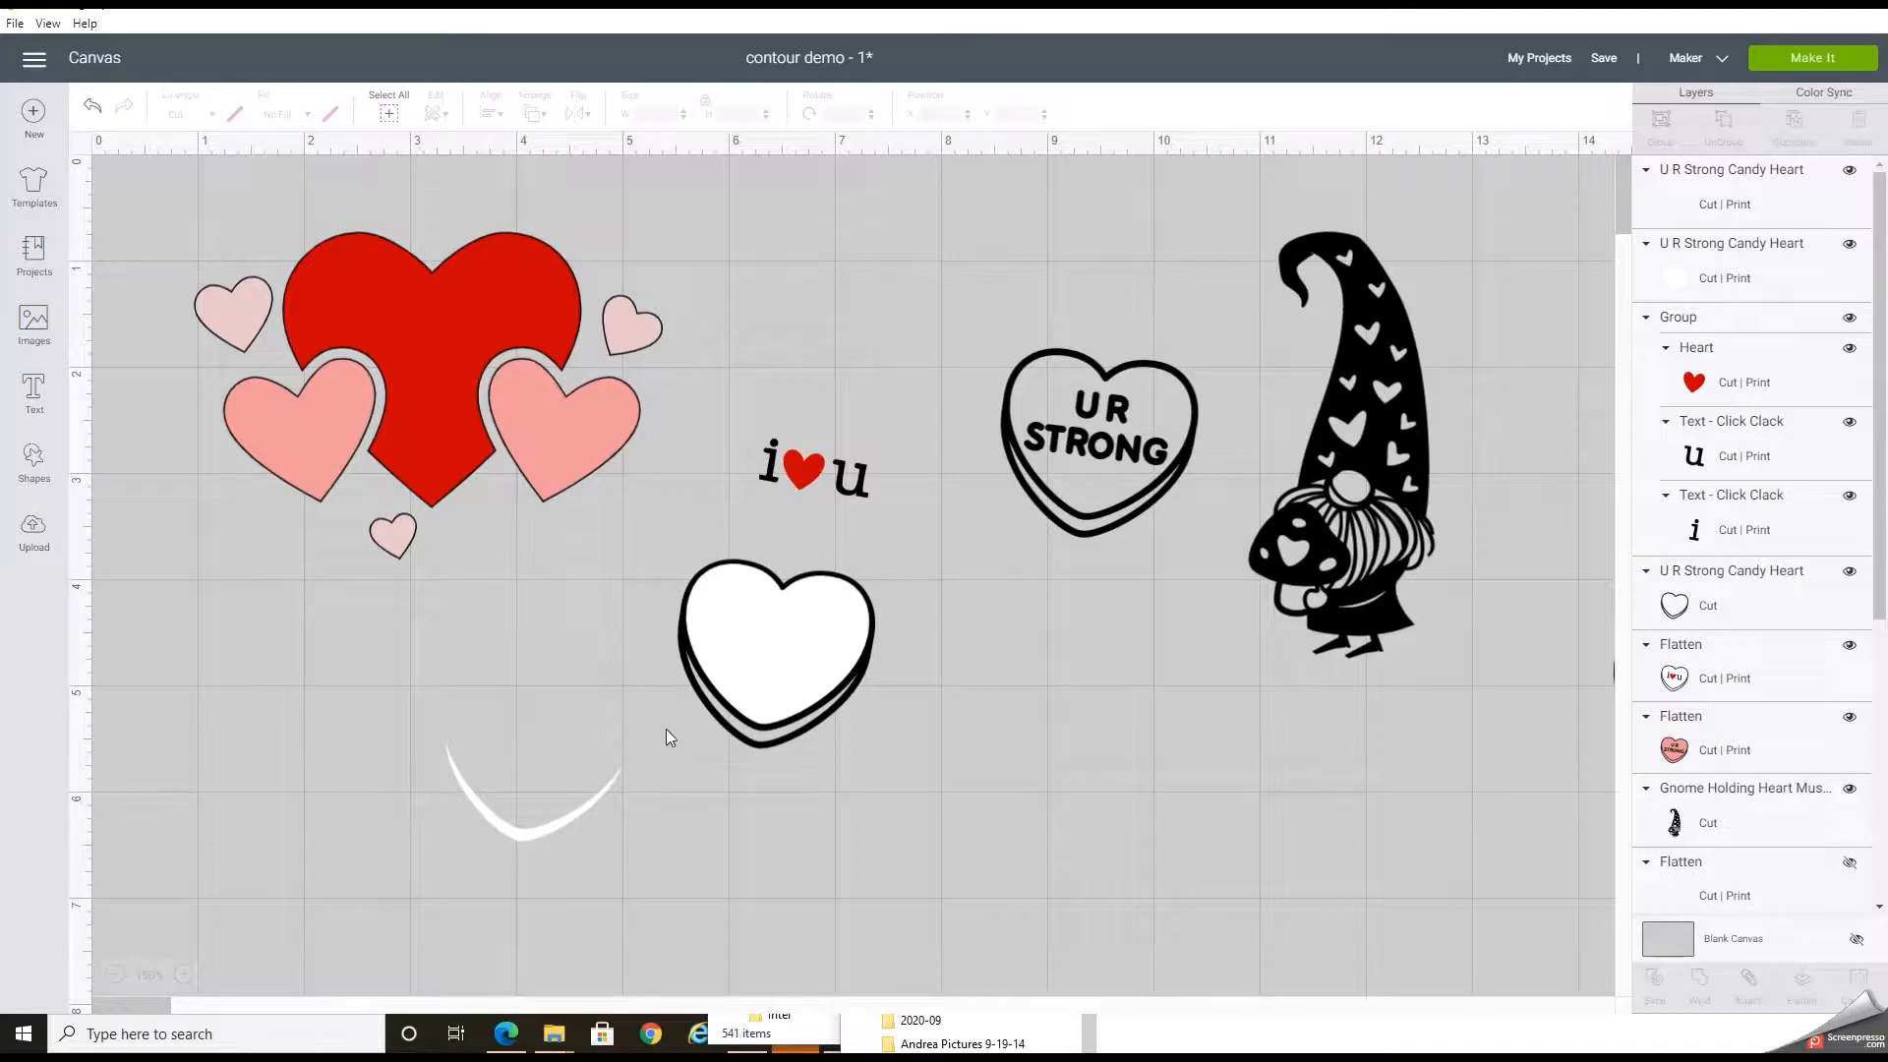
left_click(776, 651)
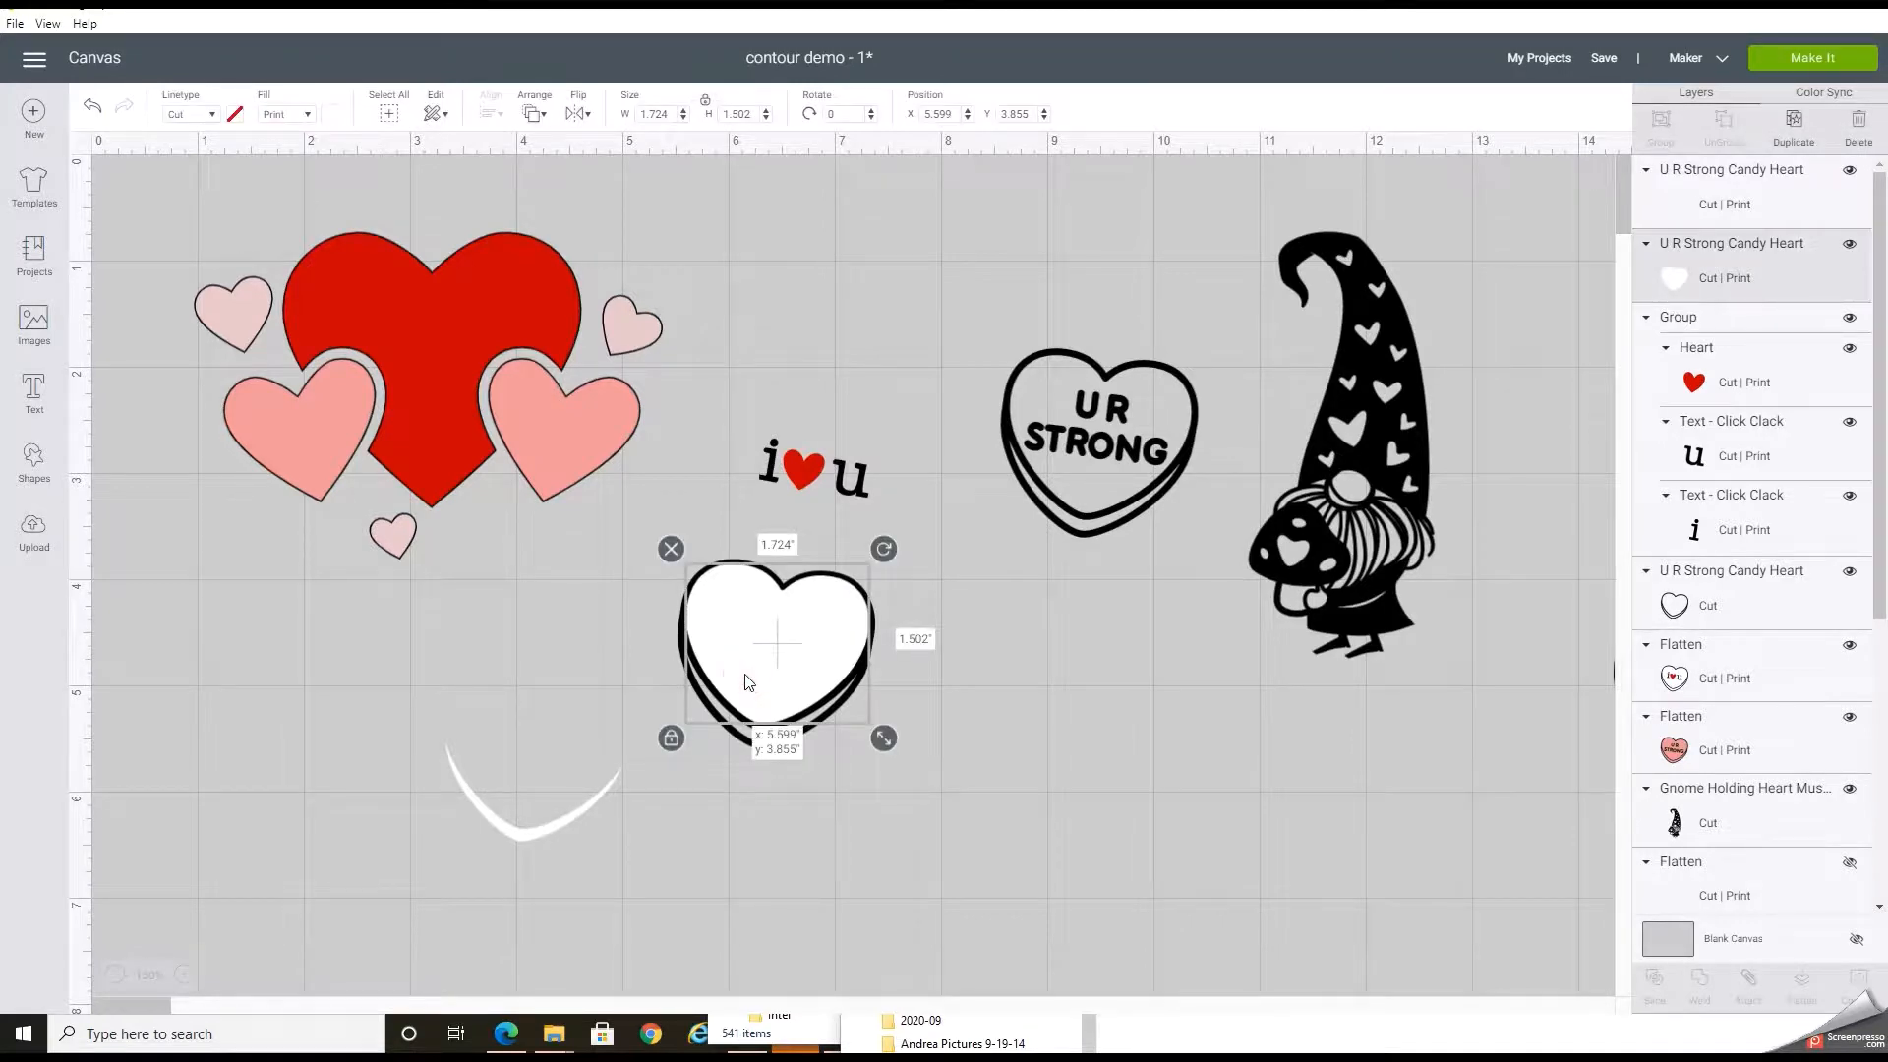
left_click_drag(776, 668, 510, 828)
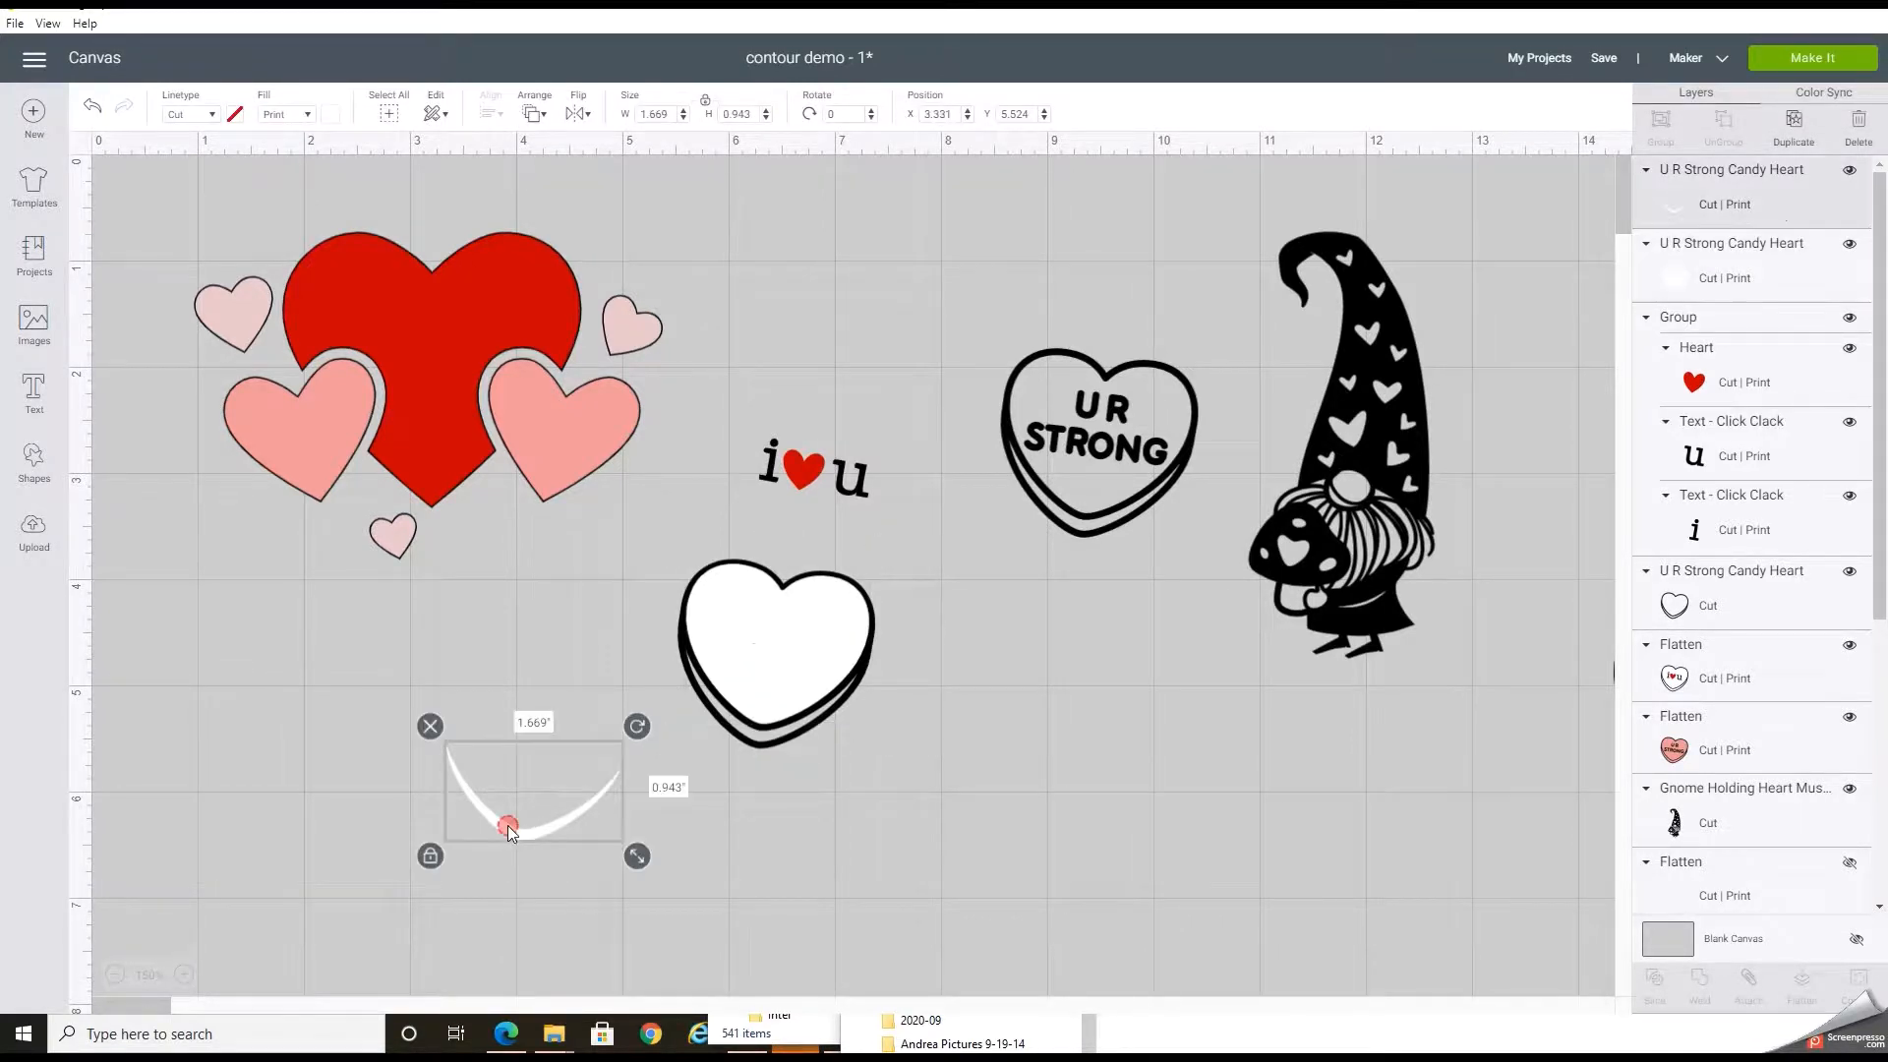
left_click_drag(507, 828, 744, 759)
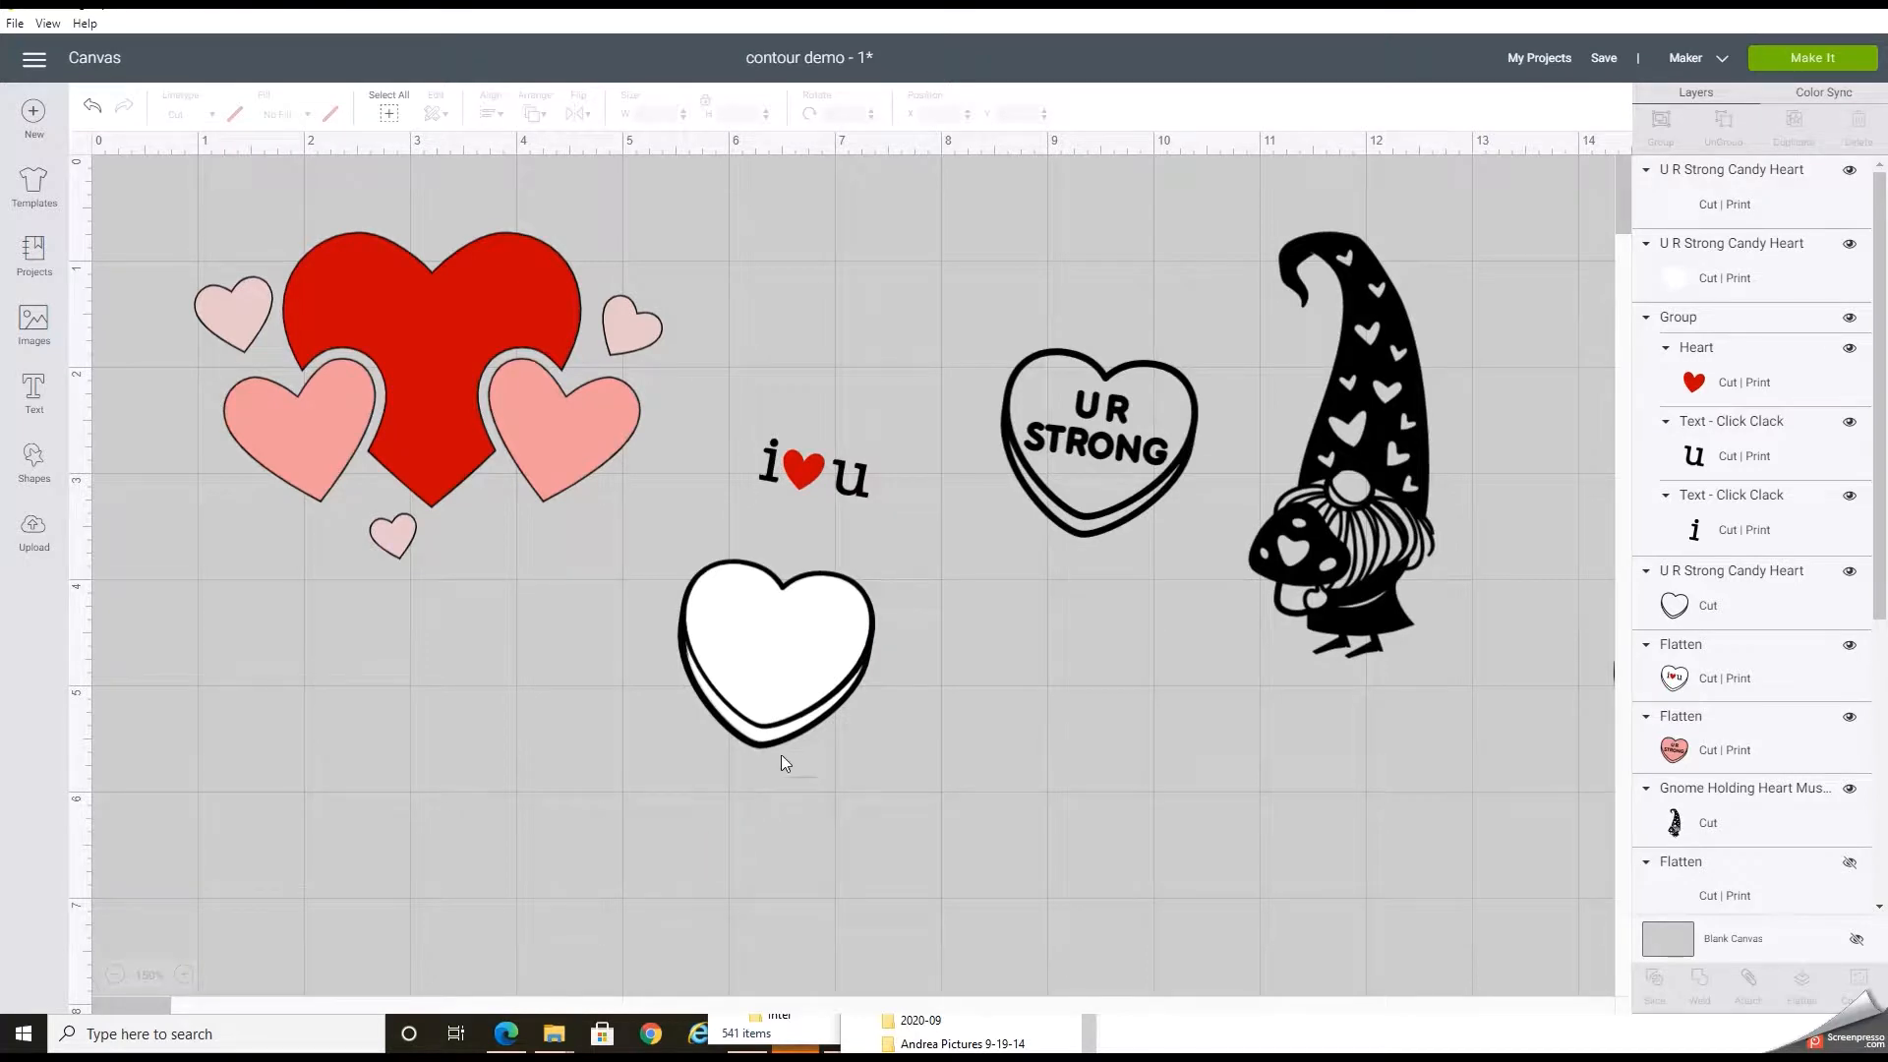
mouse_move(779, 647)
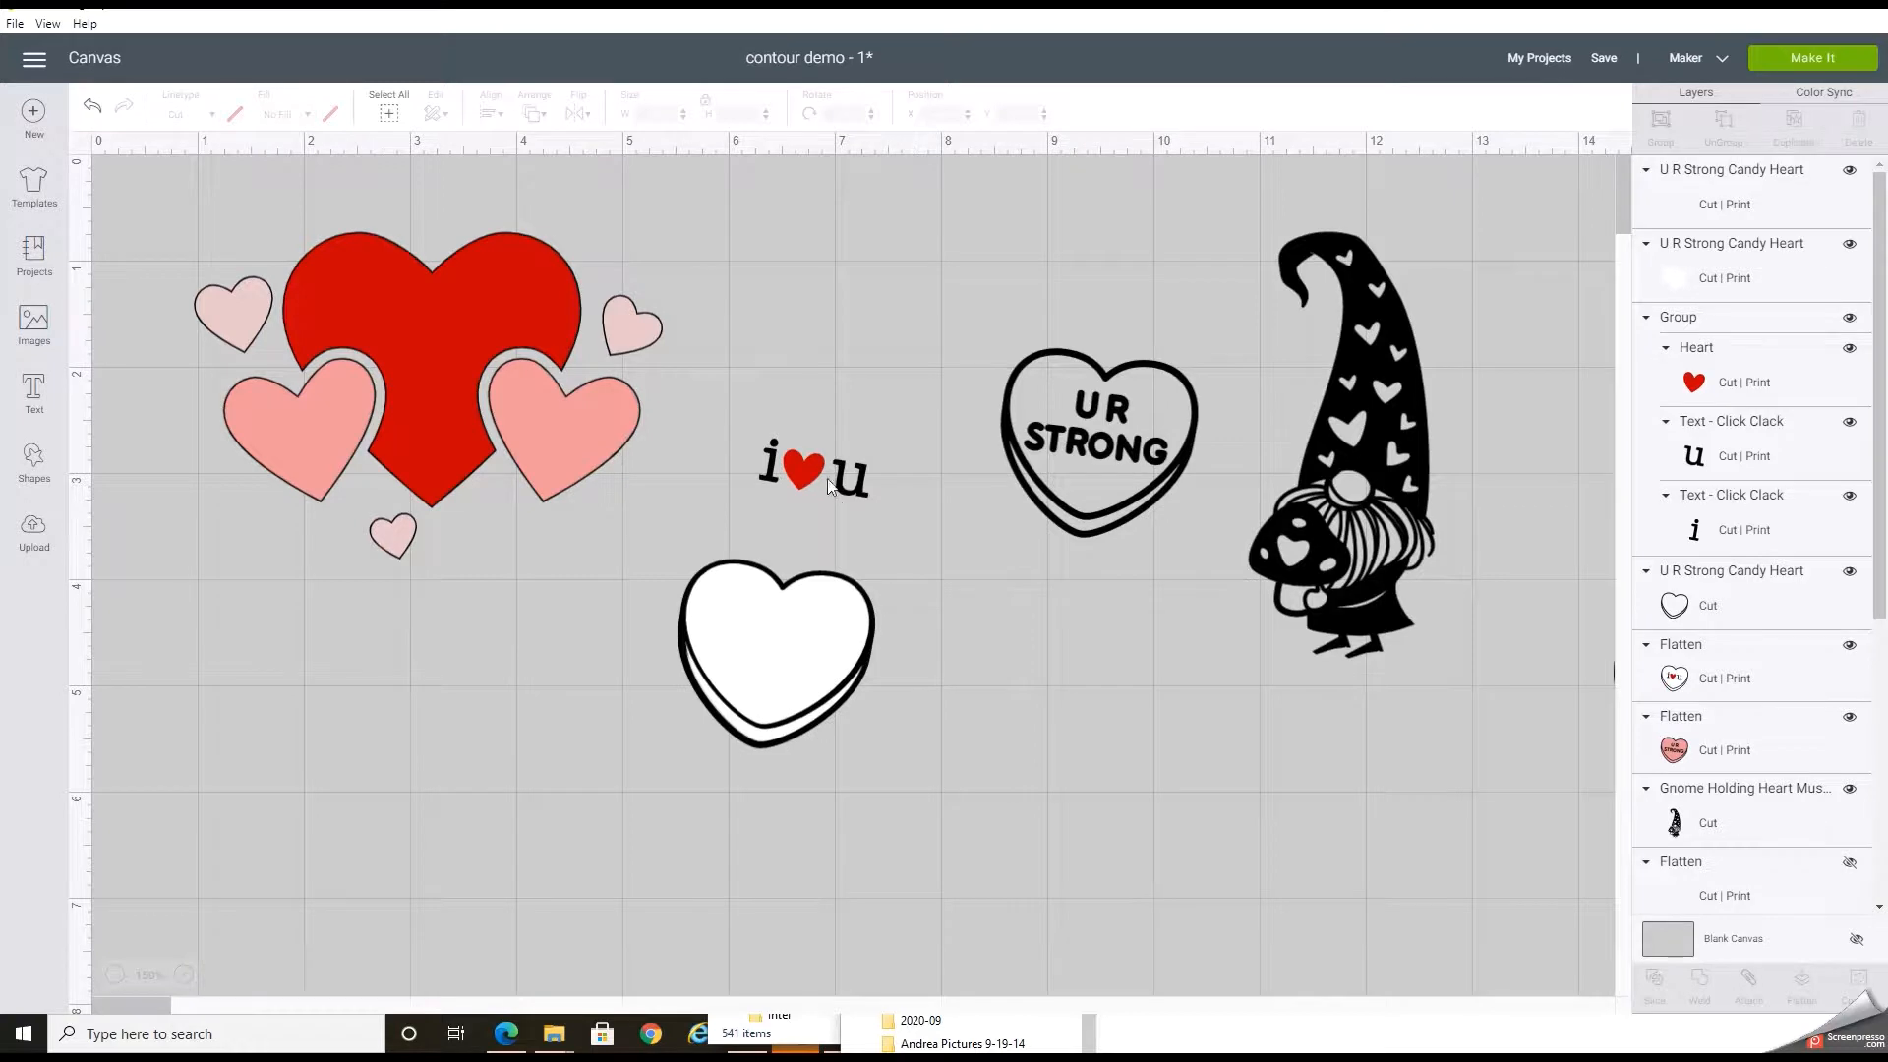
- Centre the 'i ♥ u' lettering inside the white-filled candy heart
left_click_drag(818, 470, 940, 638)
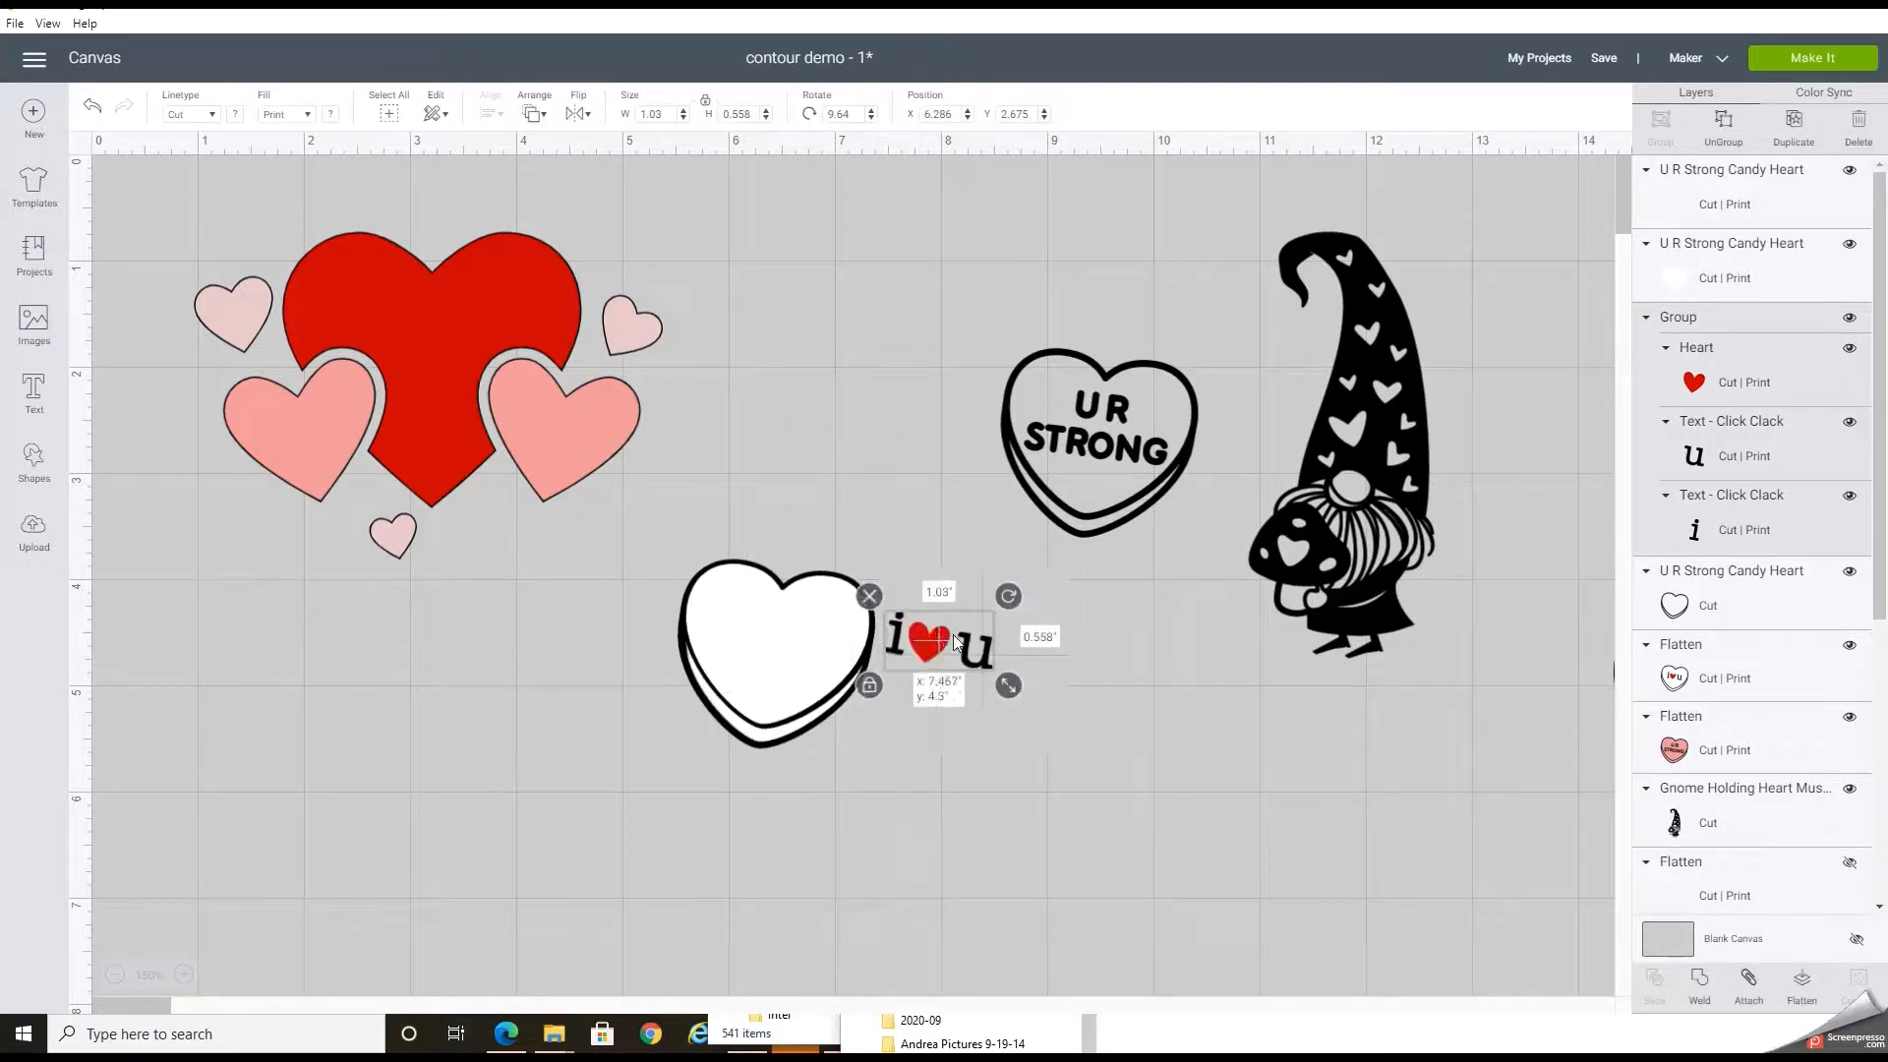
left_click_drag(939, 637, 777, 637)
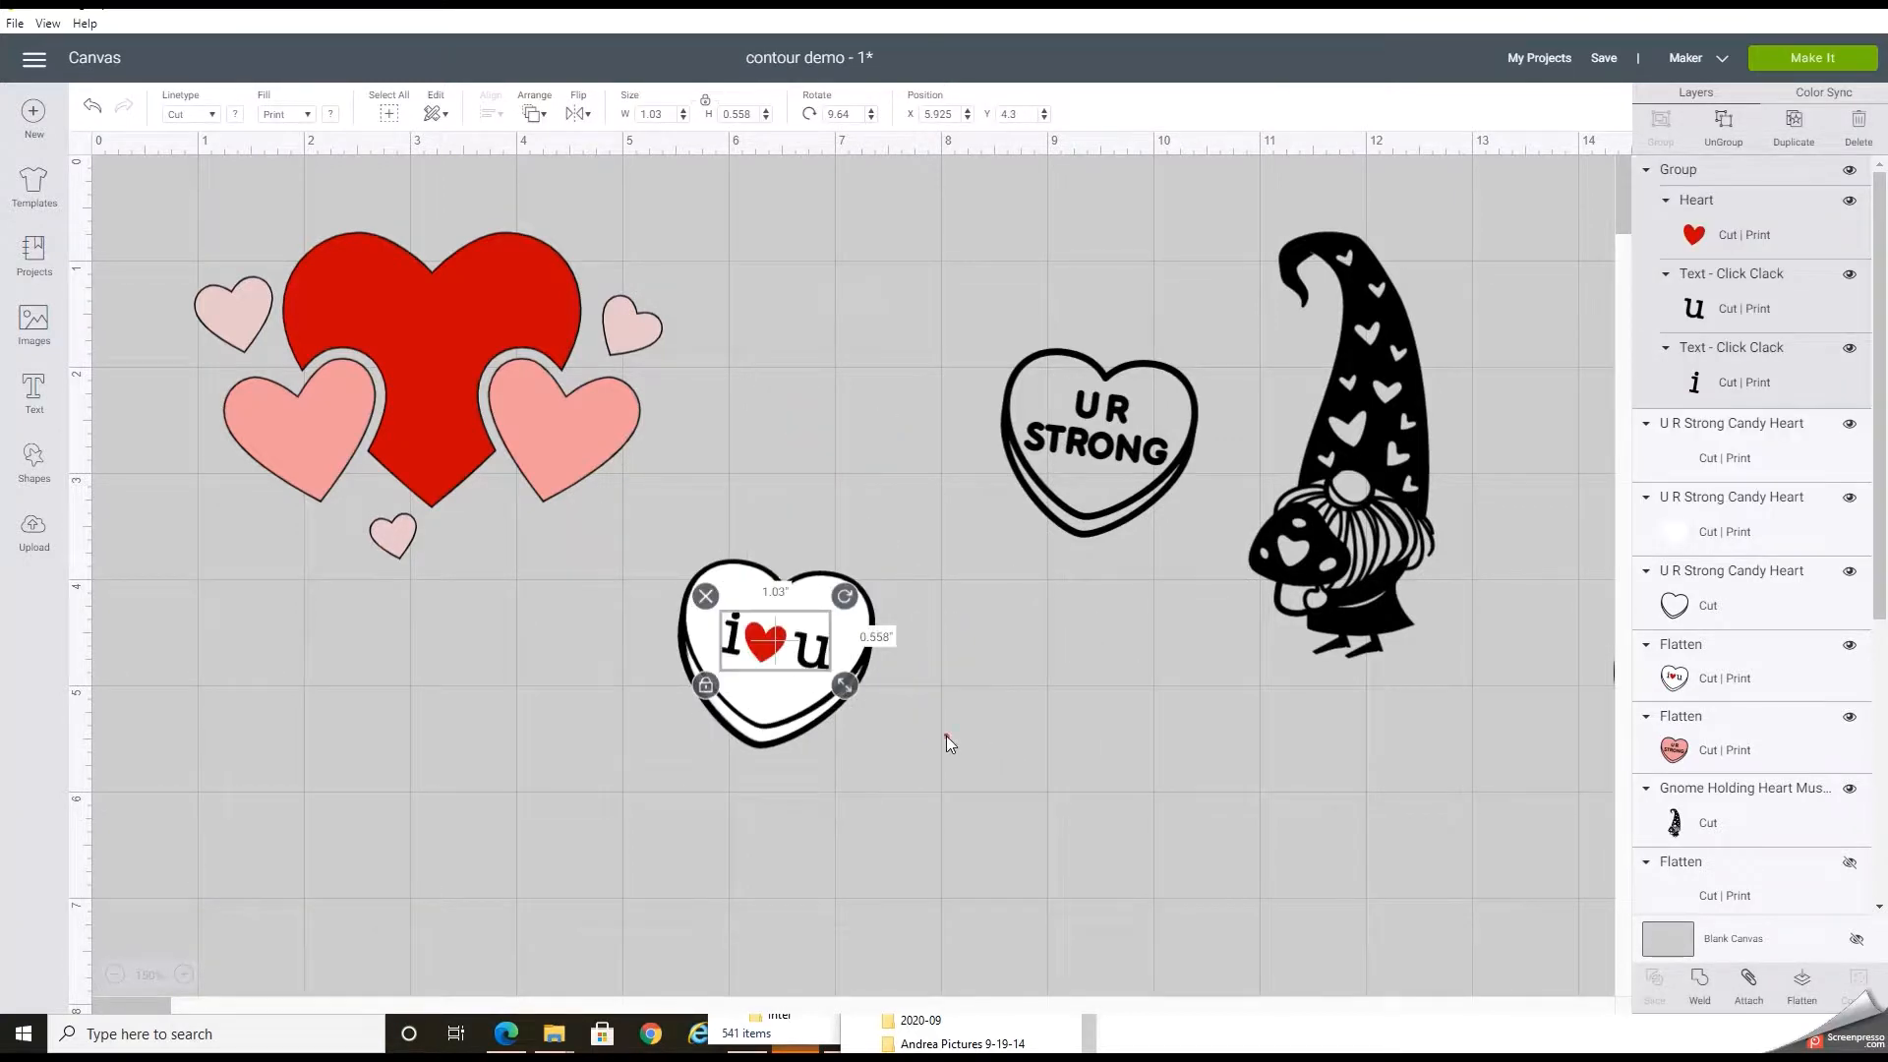
left_click(949, 743)
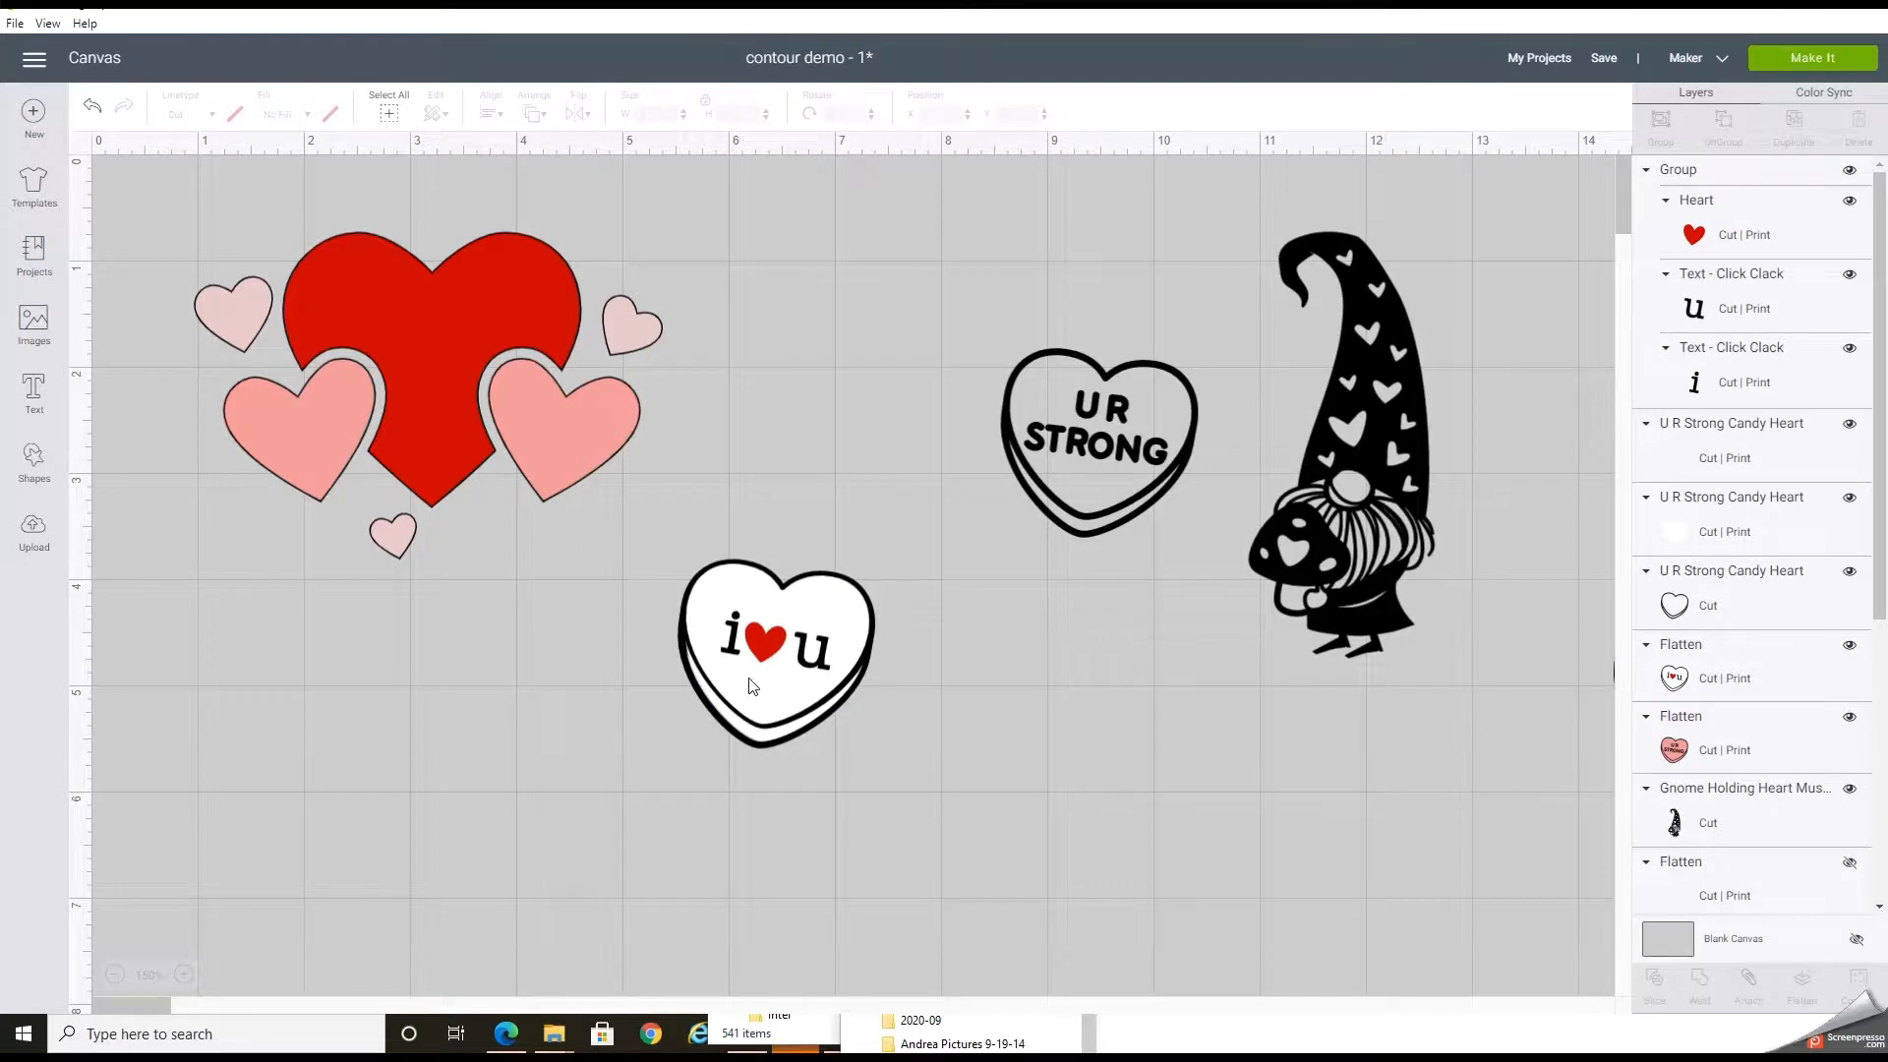
- Select all the candy heart pieces and Flatten them into one print-then-cut layer
scroll("down", 3)
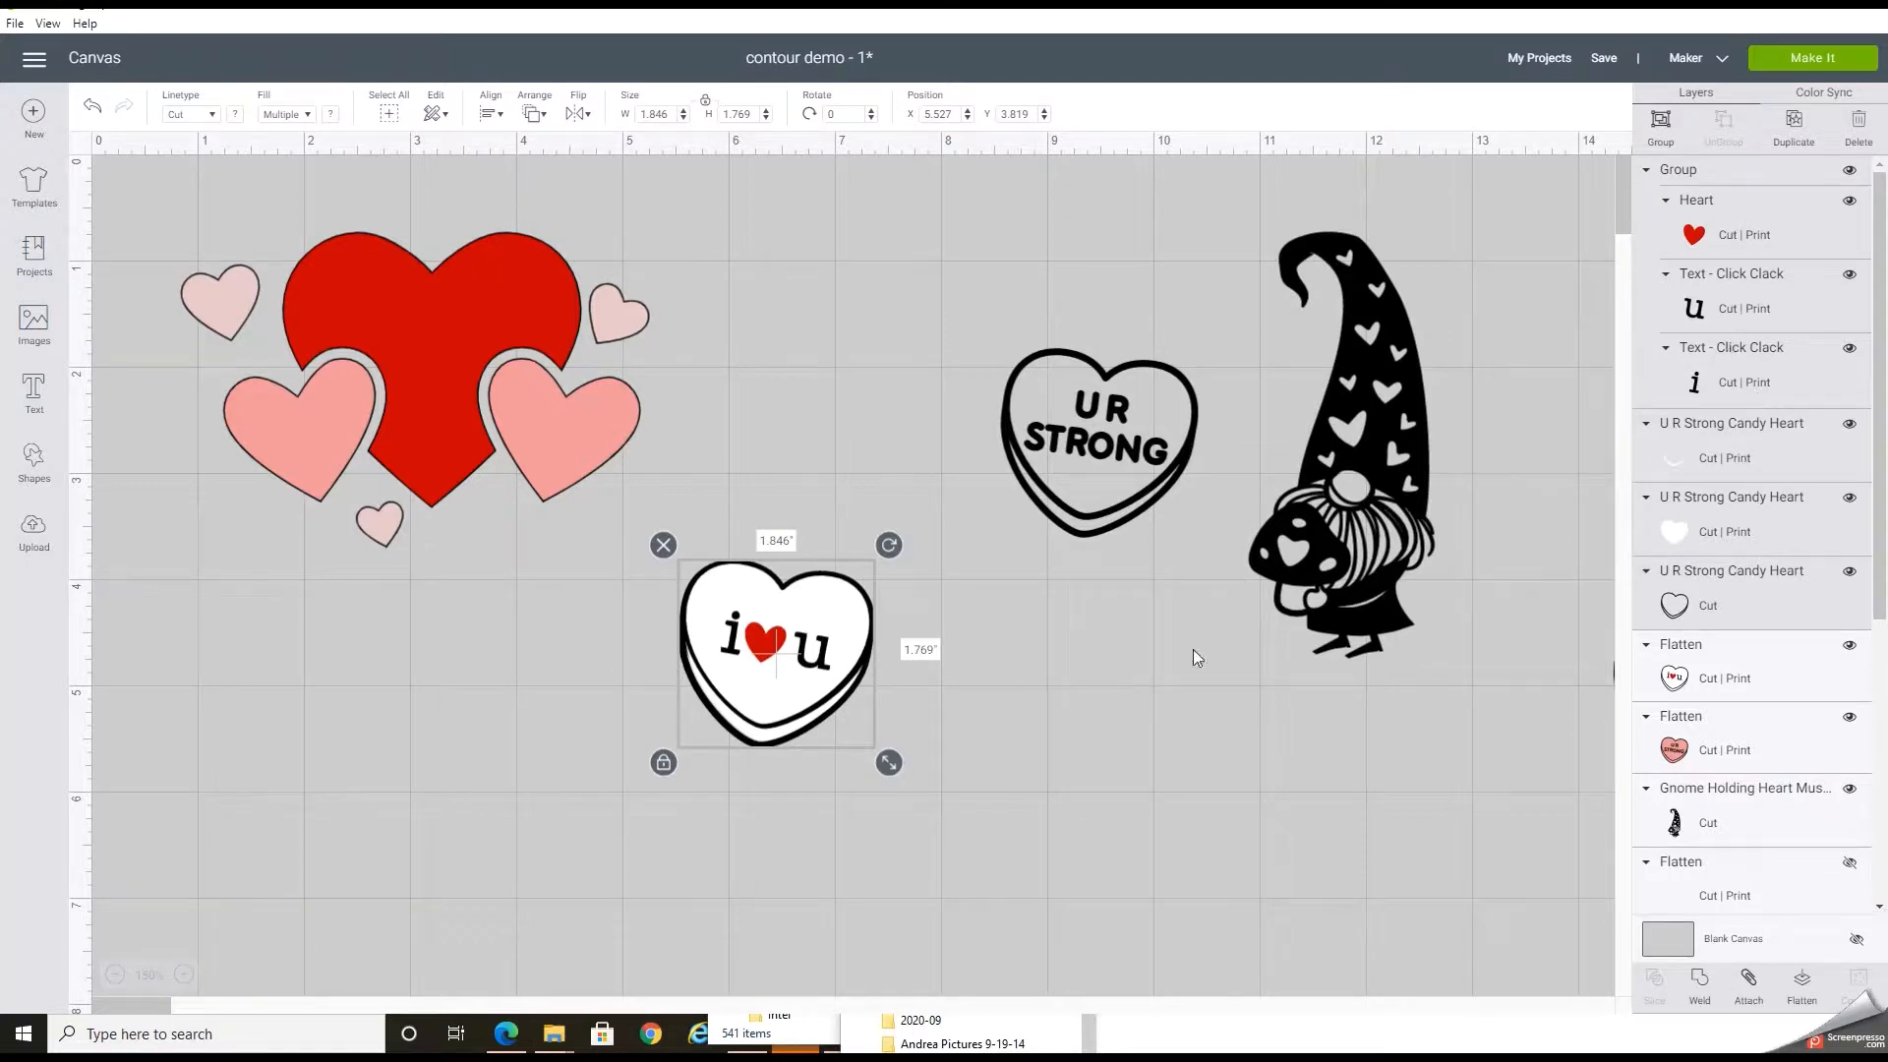
mouse_move(1022, 711)
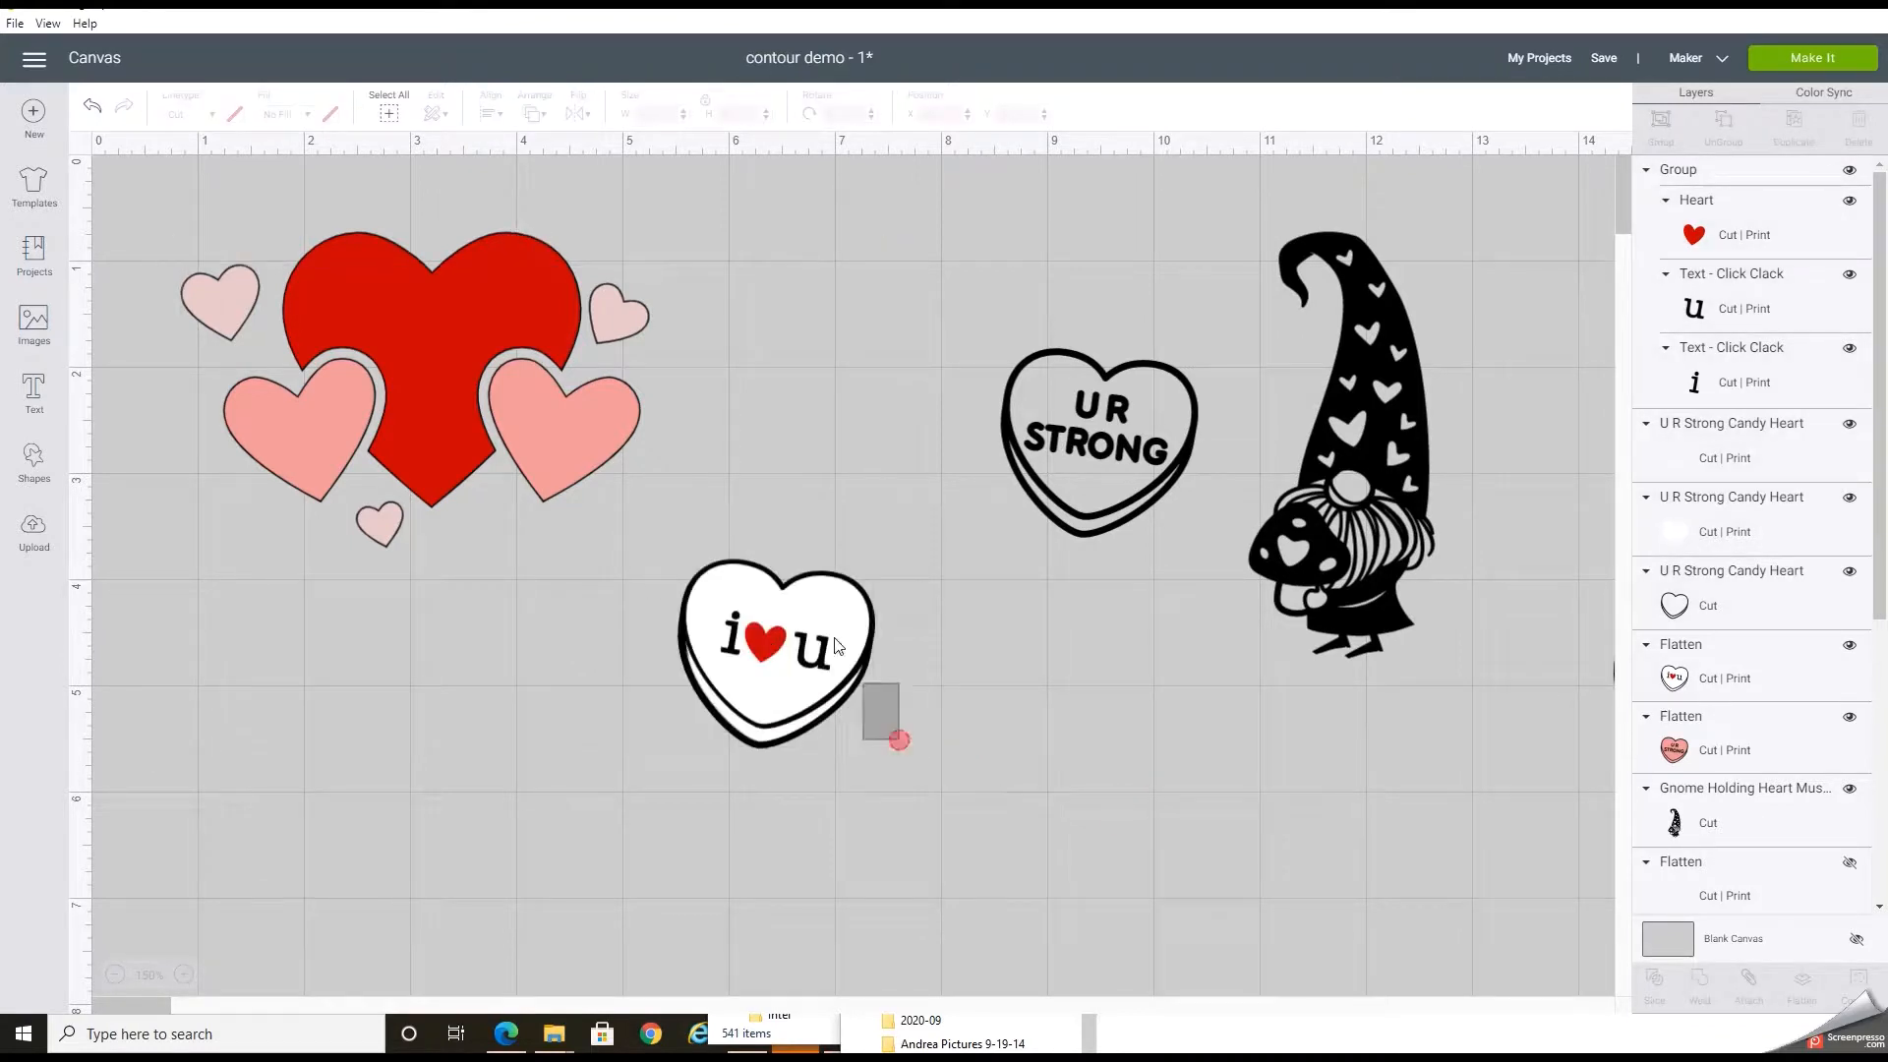
left_click(776, 653)
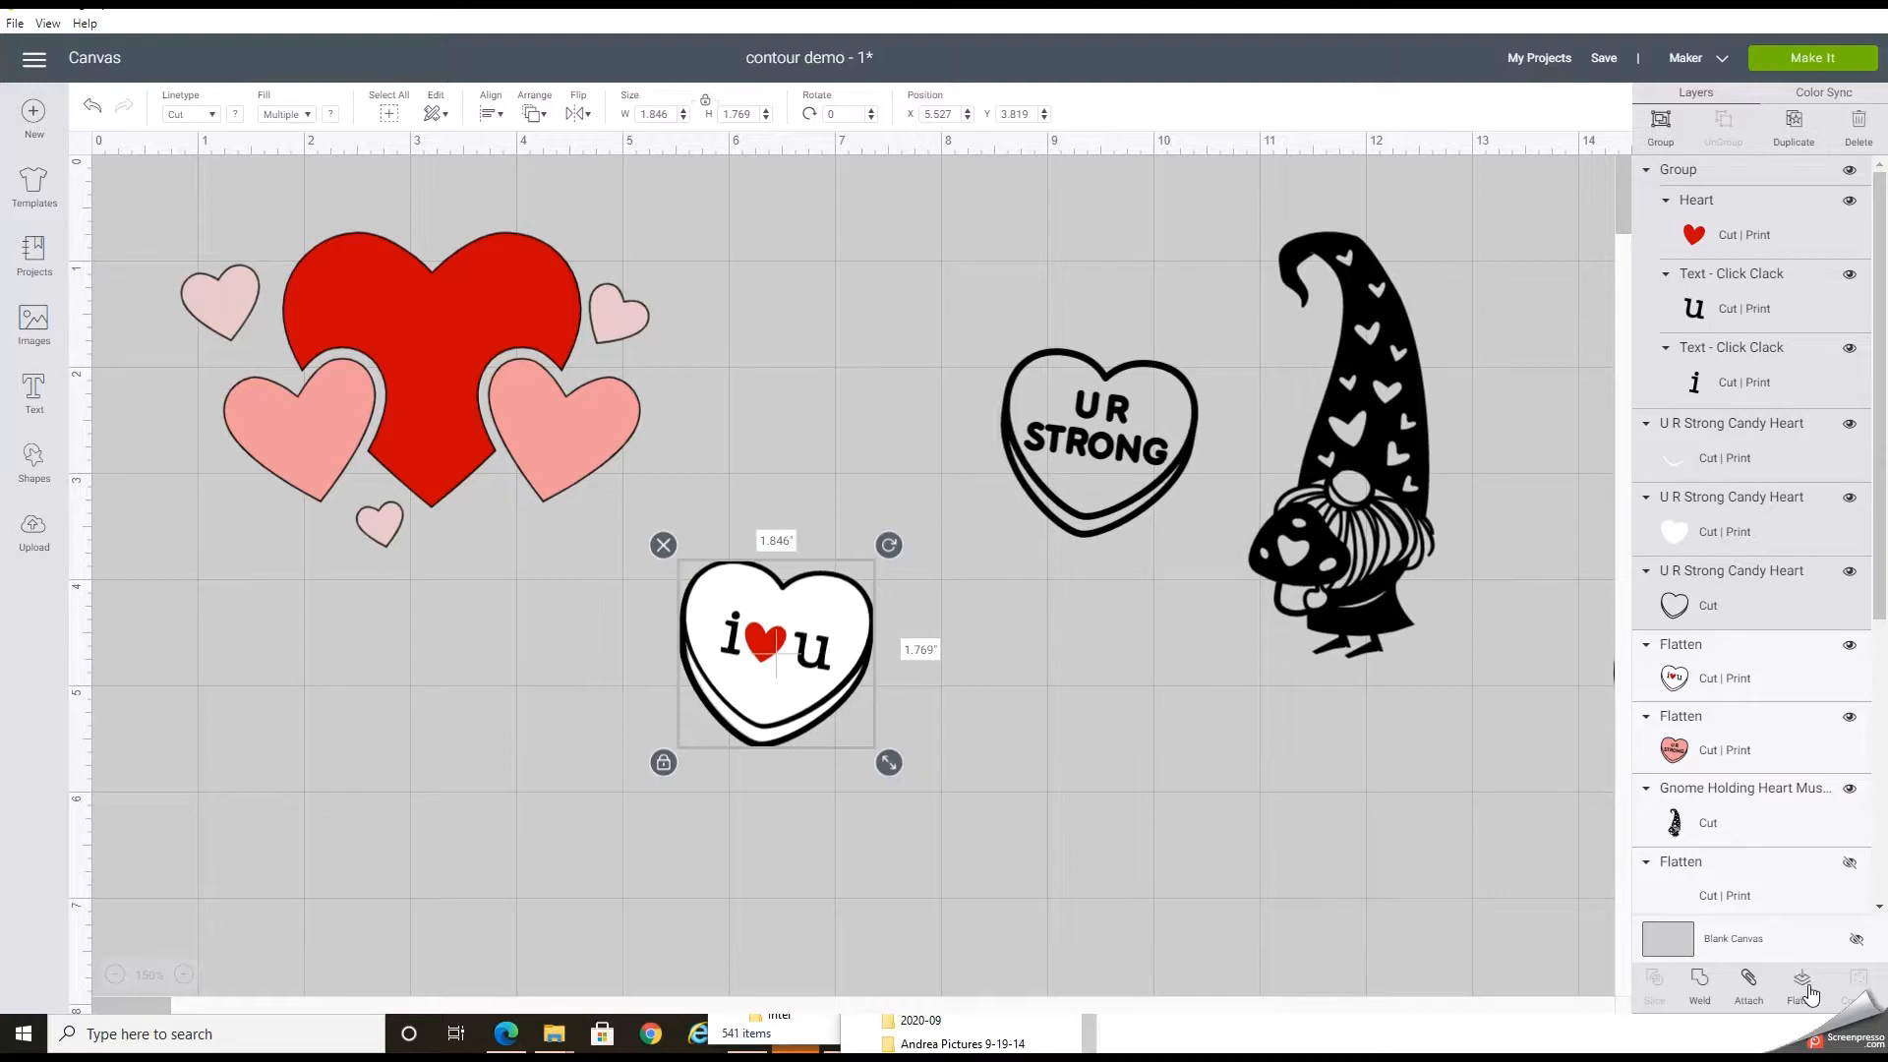
left_click(1799, 983)
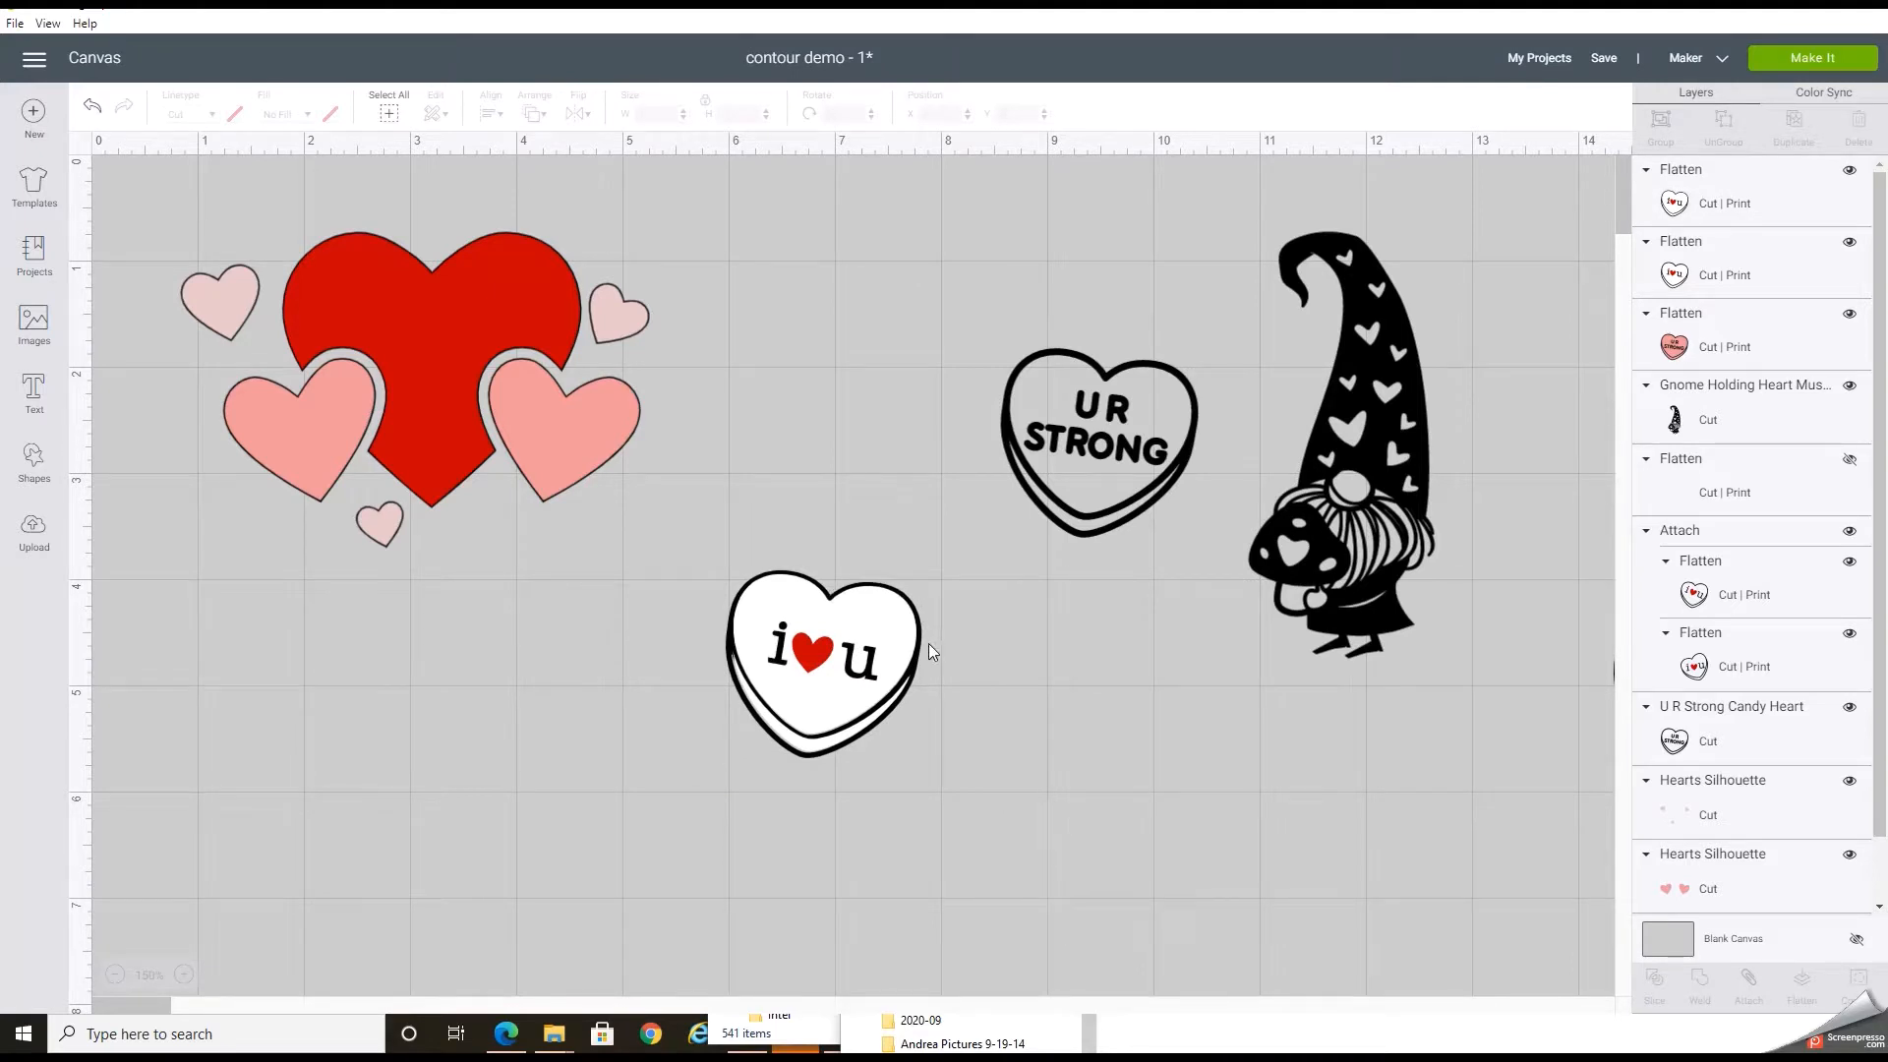
mouse_move(728, 586)
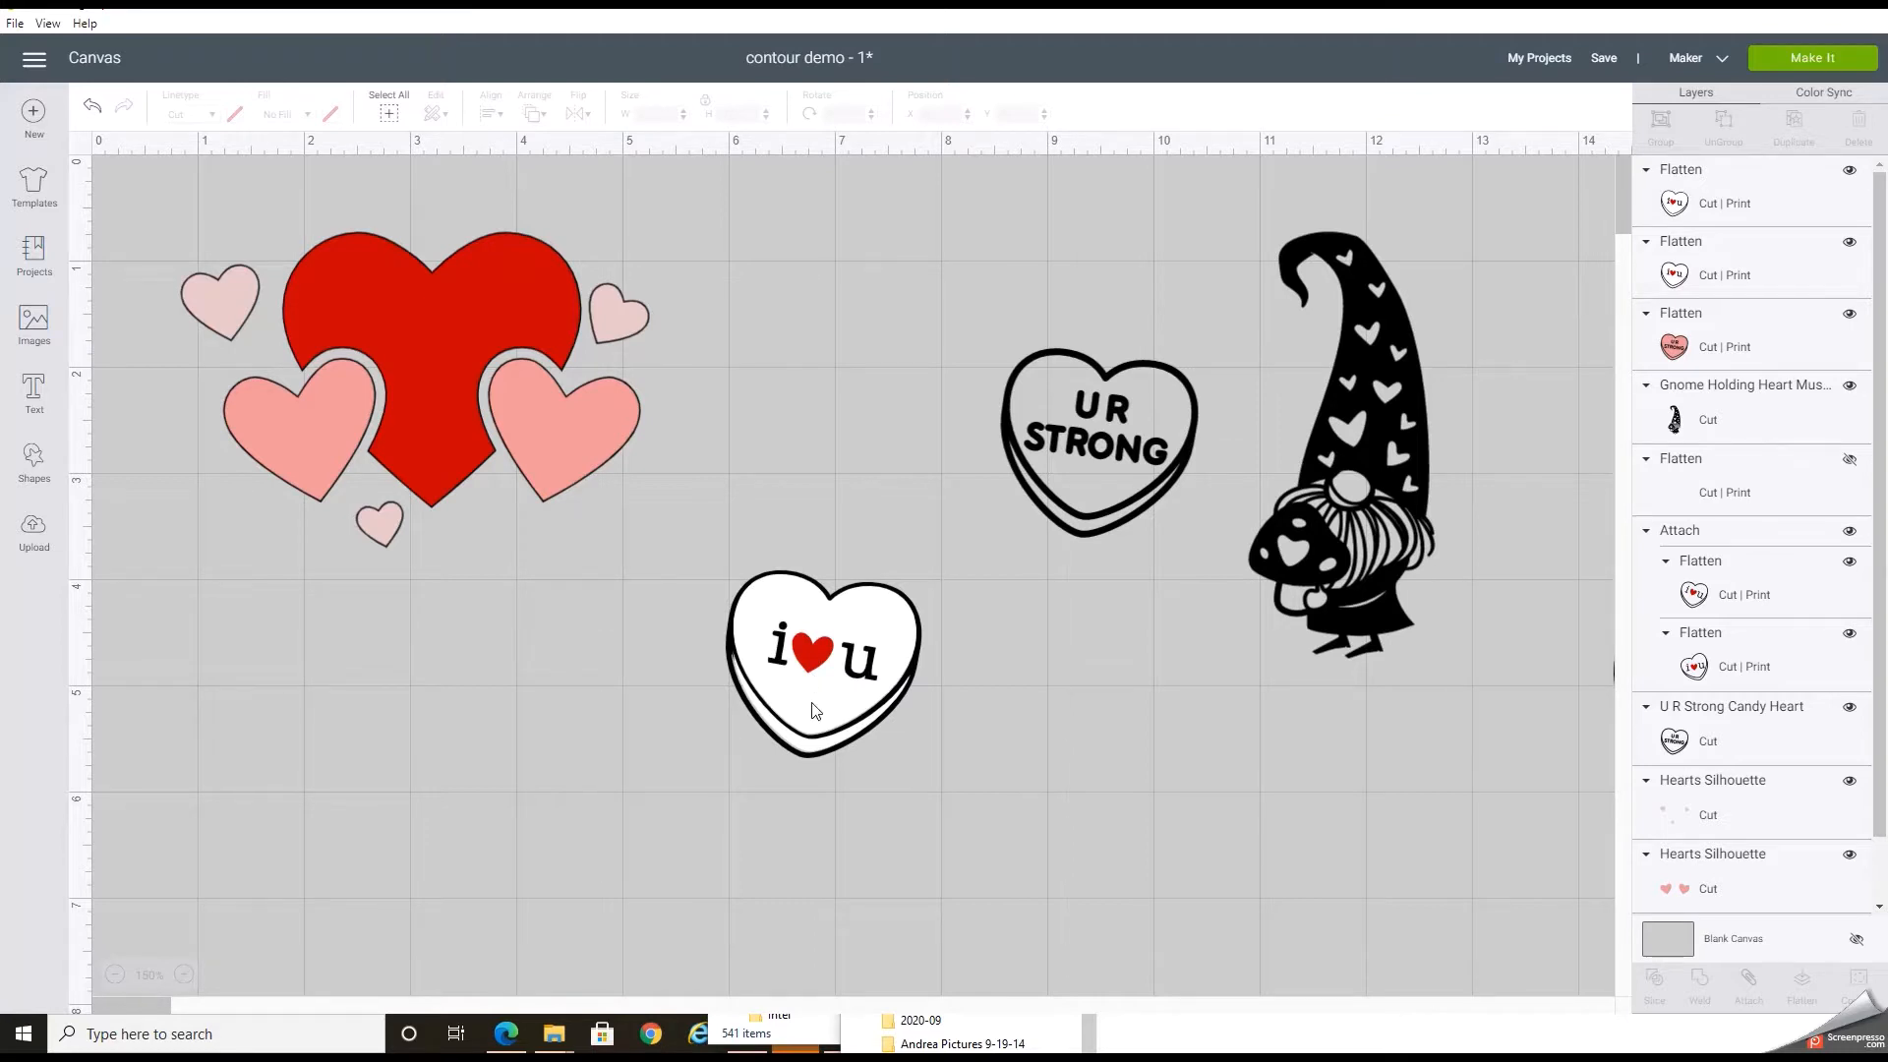
mouse_move(856, 704)
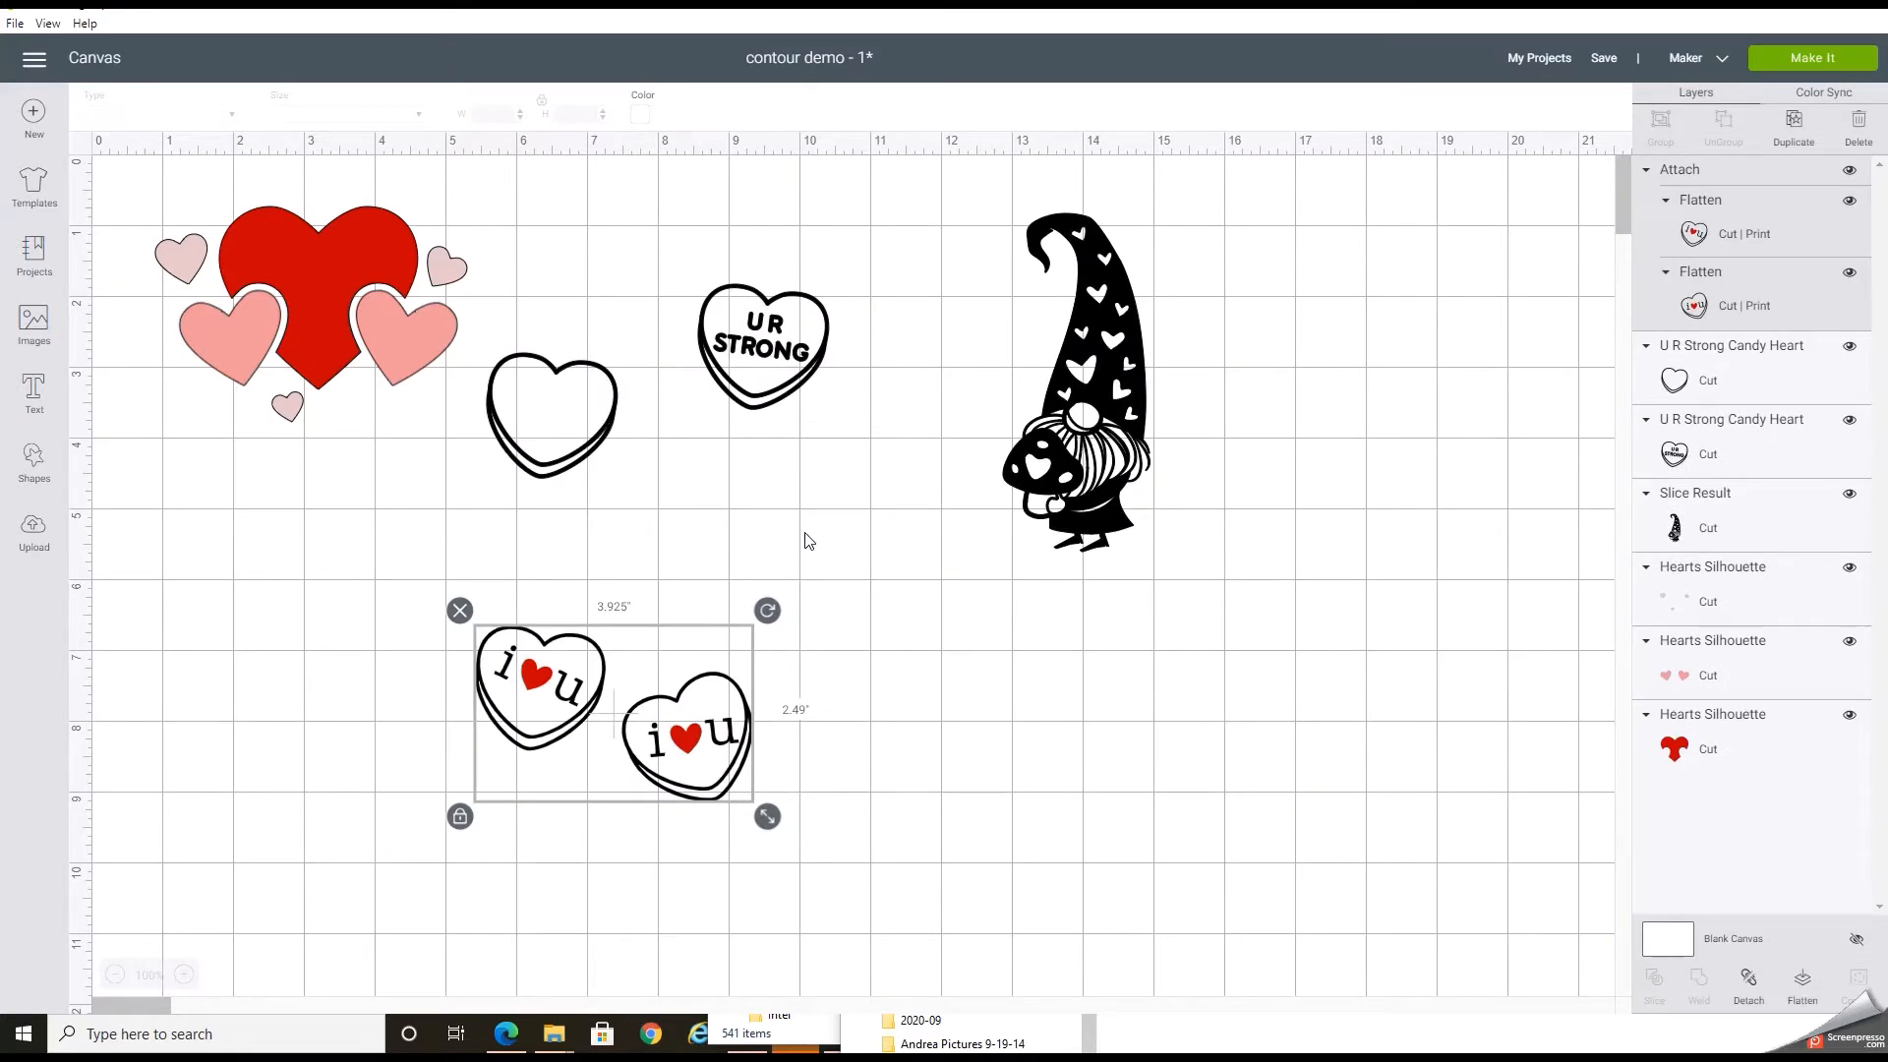
mouse_move(952, 614)
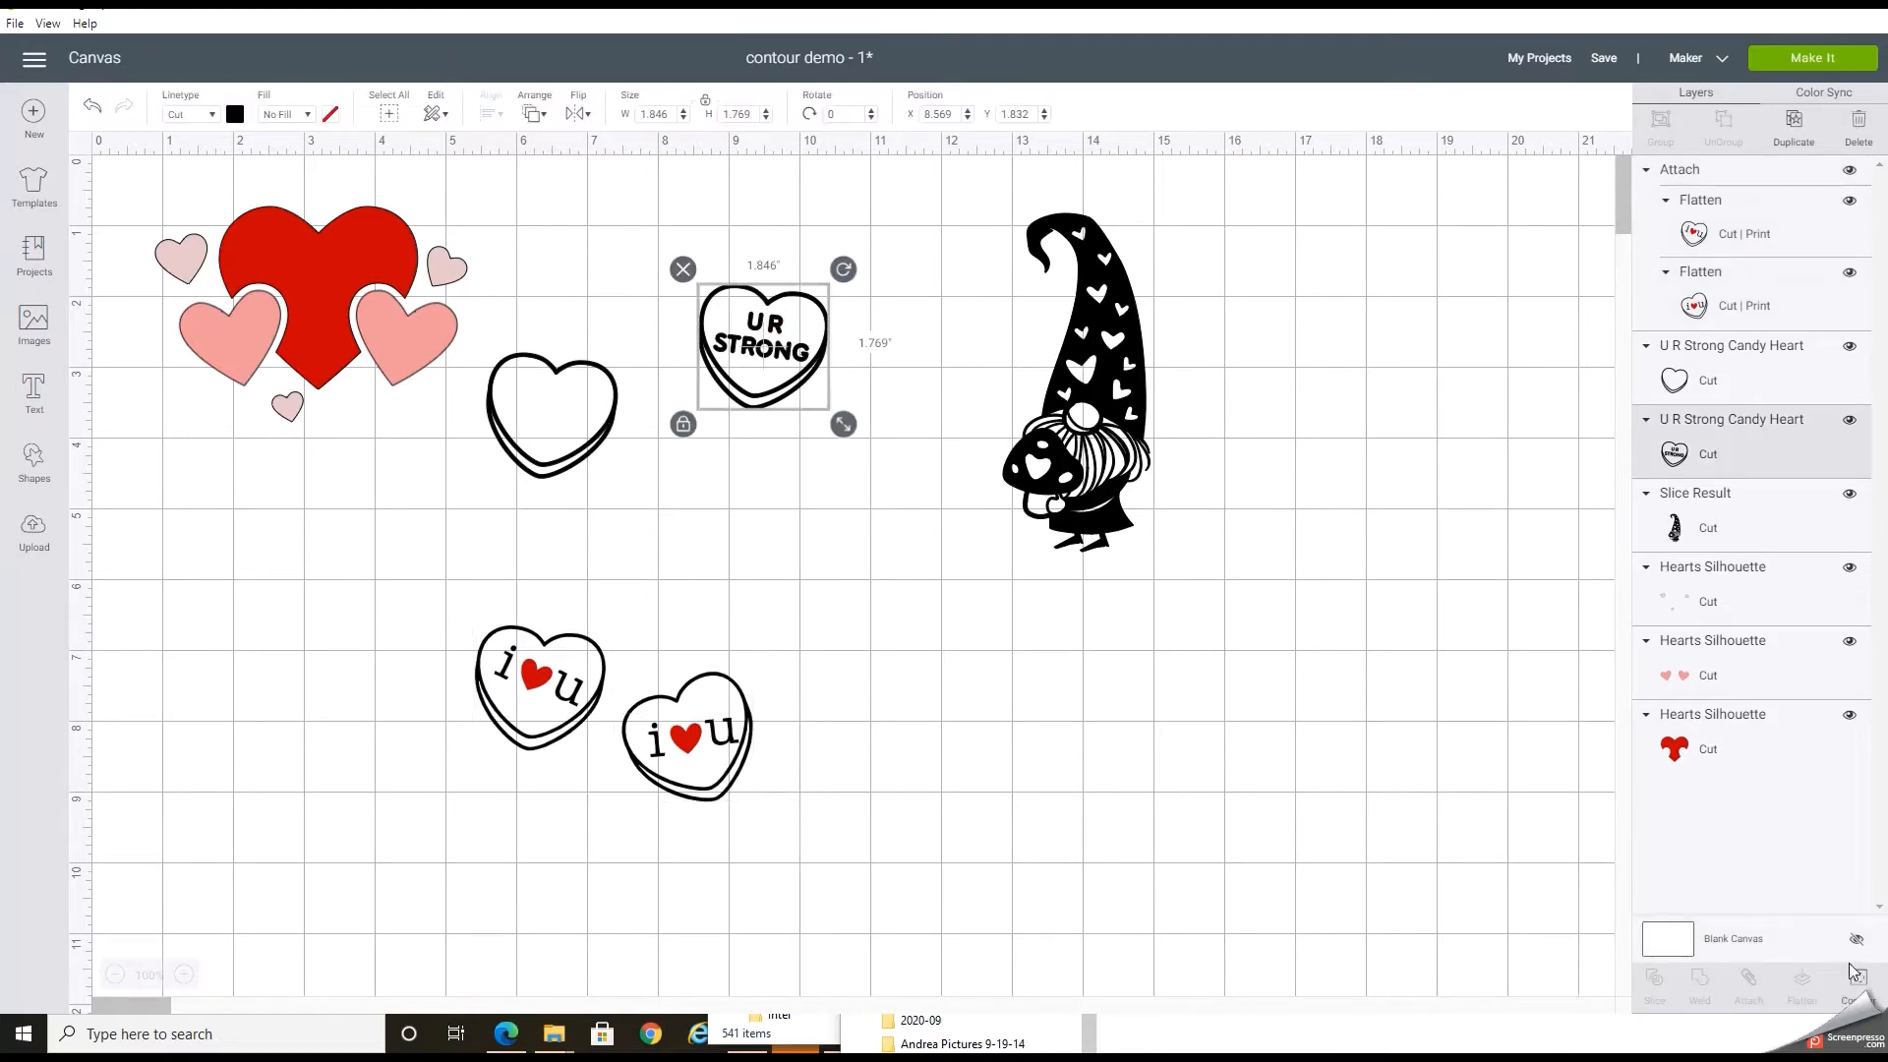
mouse_move(743, 622)
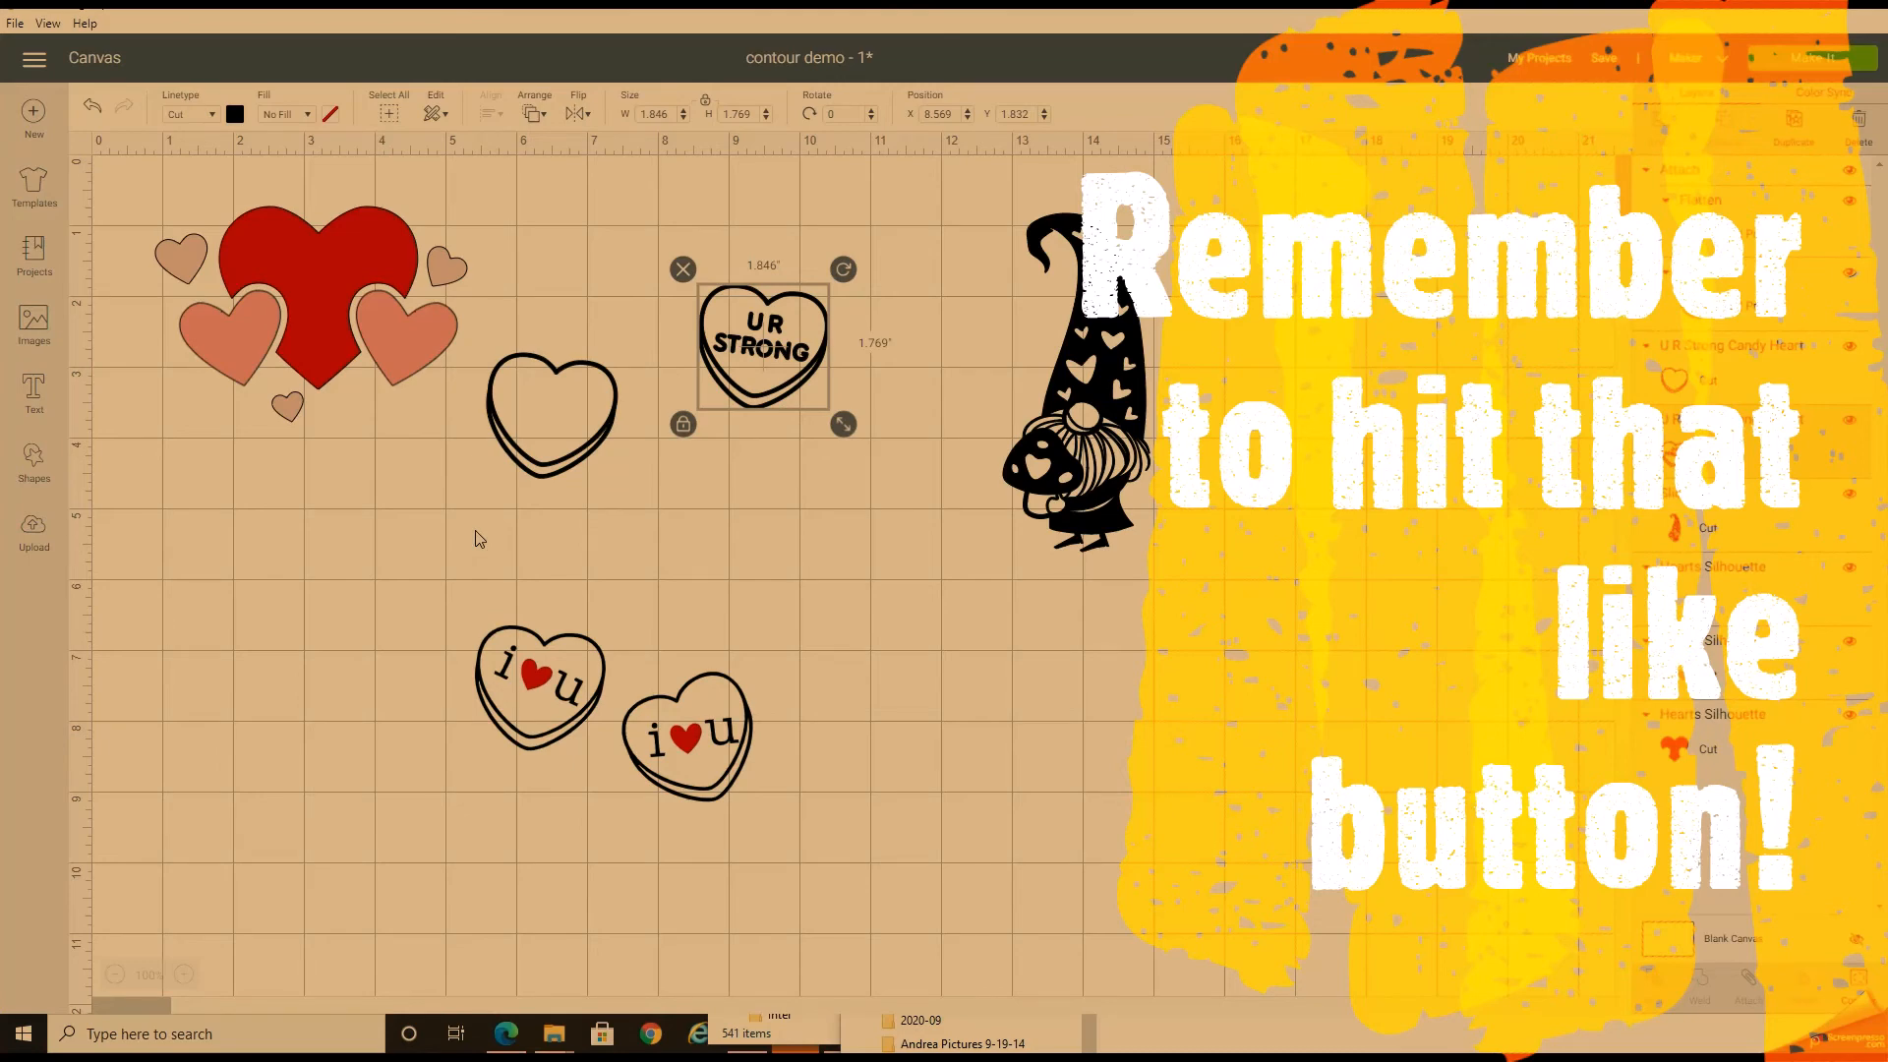
mouse_move(603, 442)
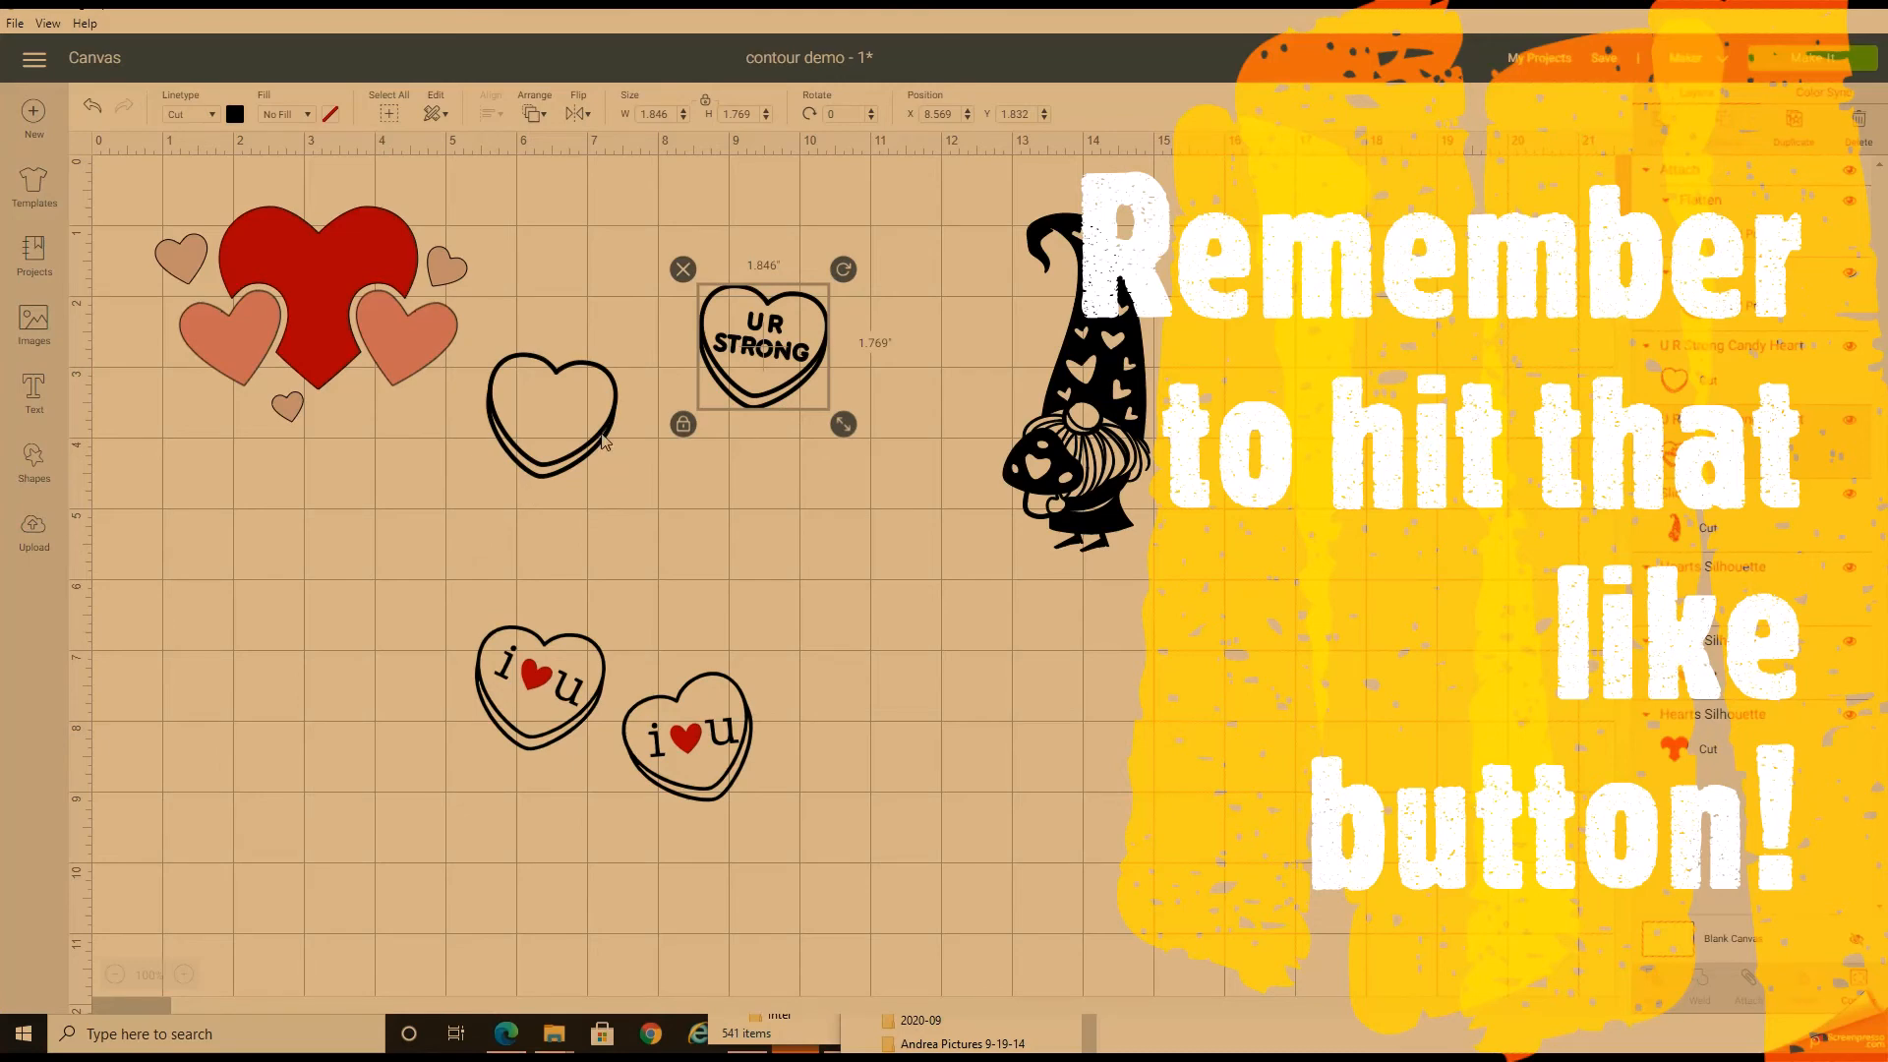